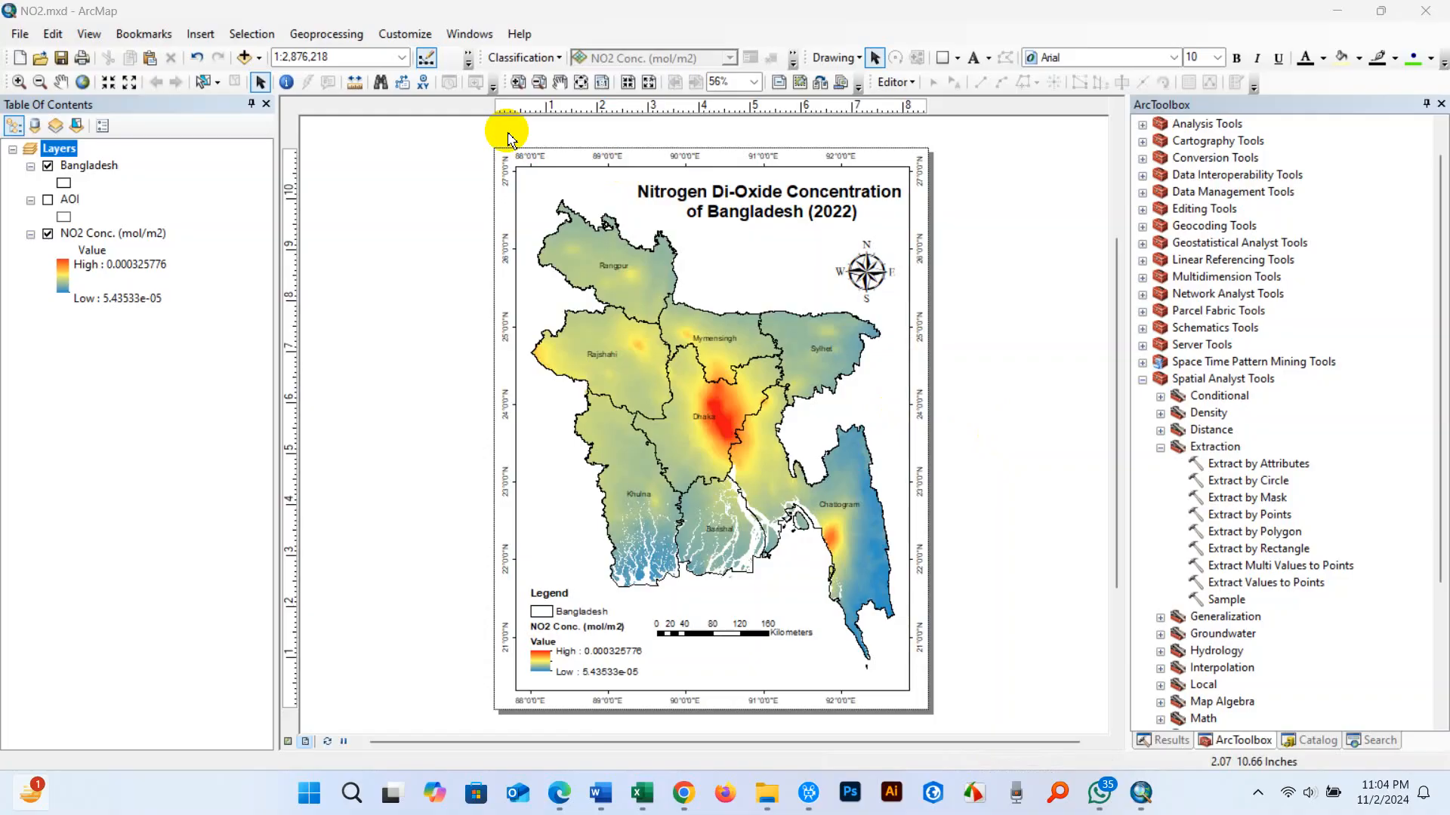
Add the Topographic basemap via Add Data > Add Basemap
{"action": "left_click", "coordinate": [259, 57]}
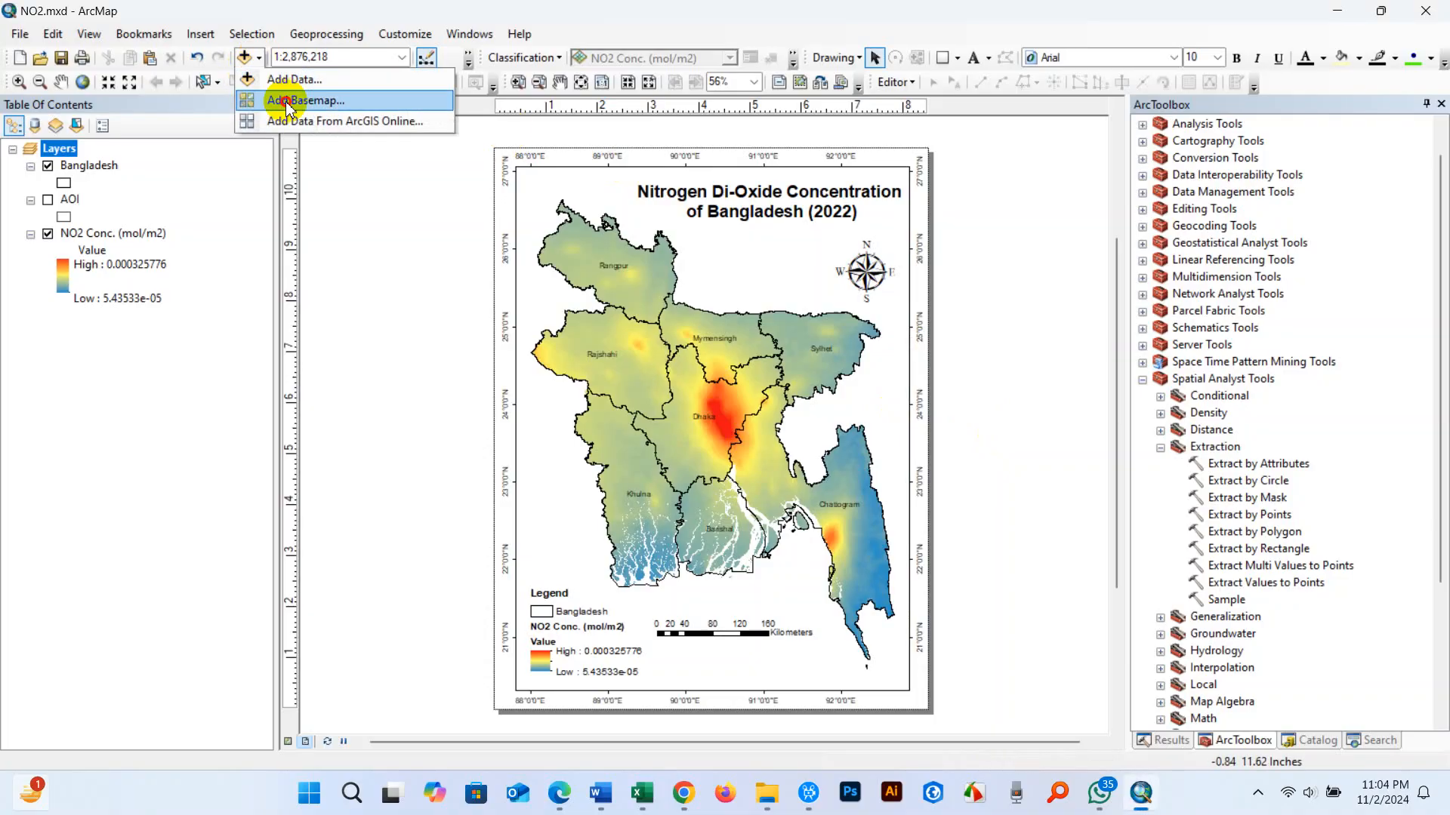
{"action": "left_click", "coordinate": [307, 99]}
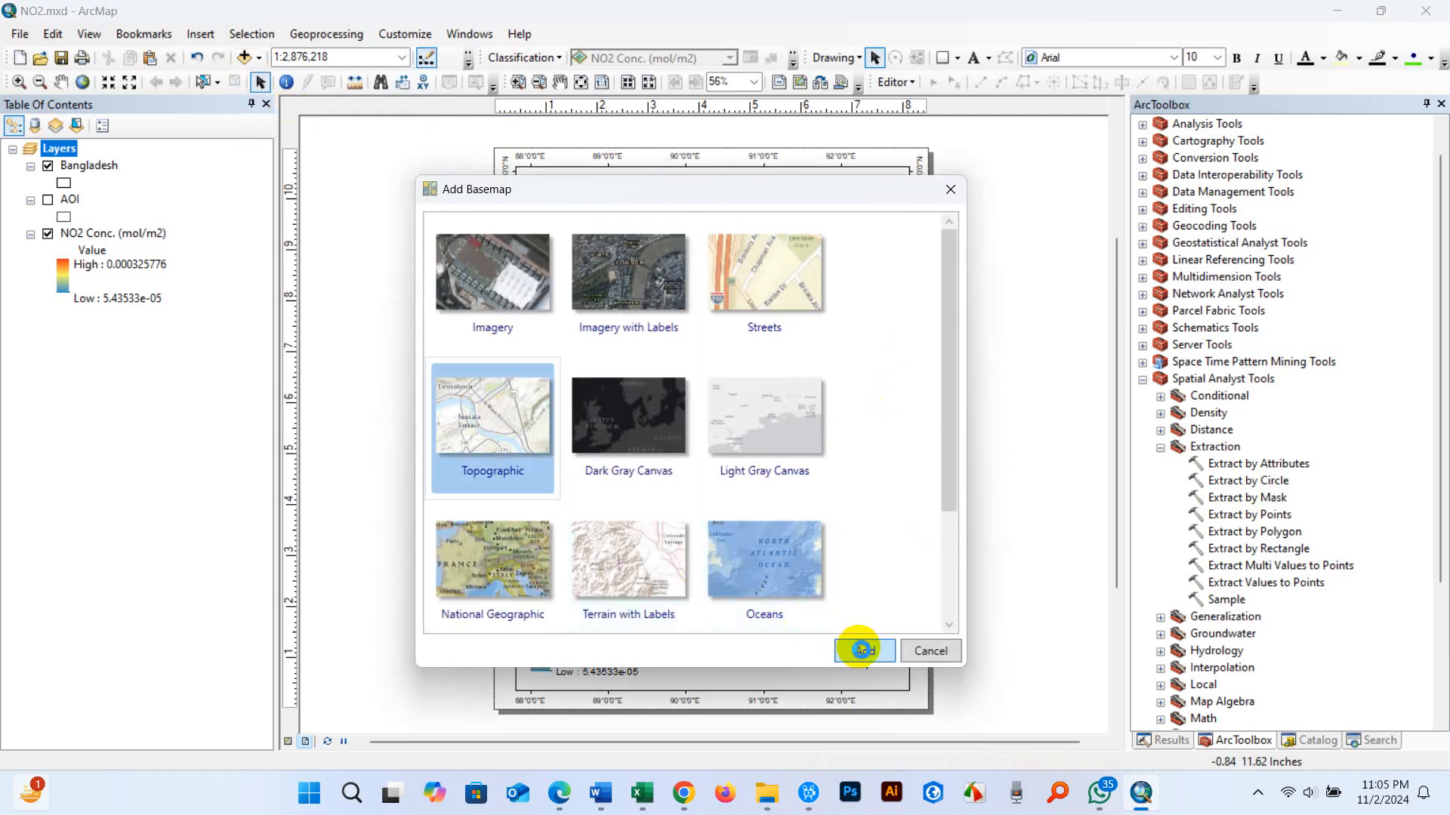
{"action": "left_click", "coordinate": [861, 651]}
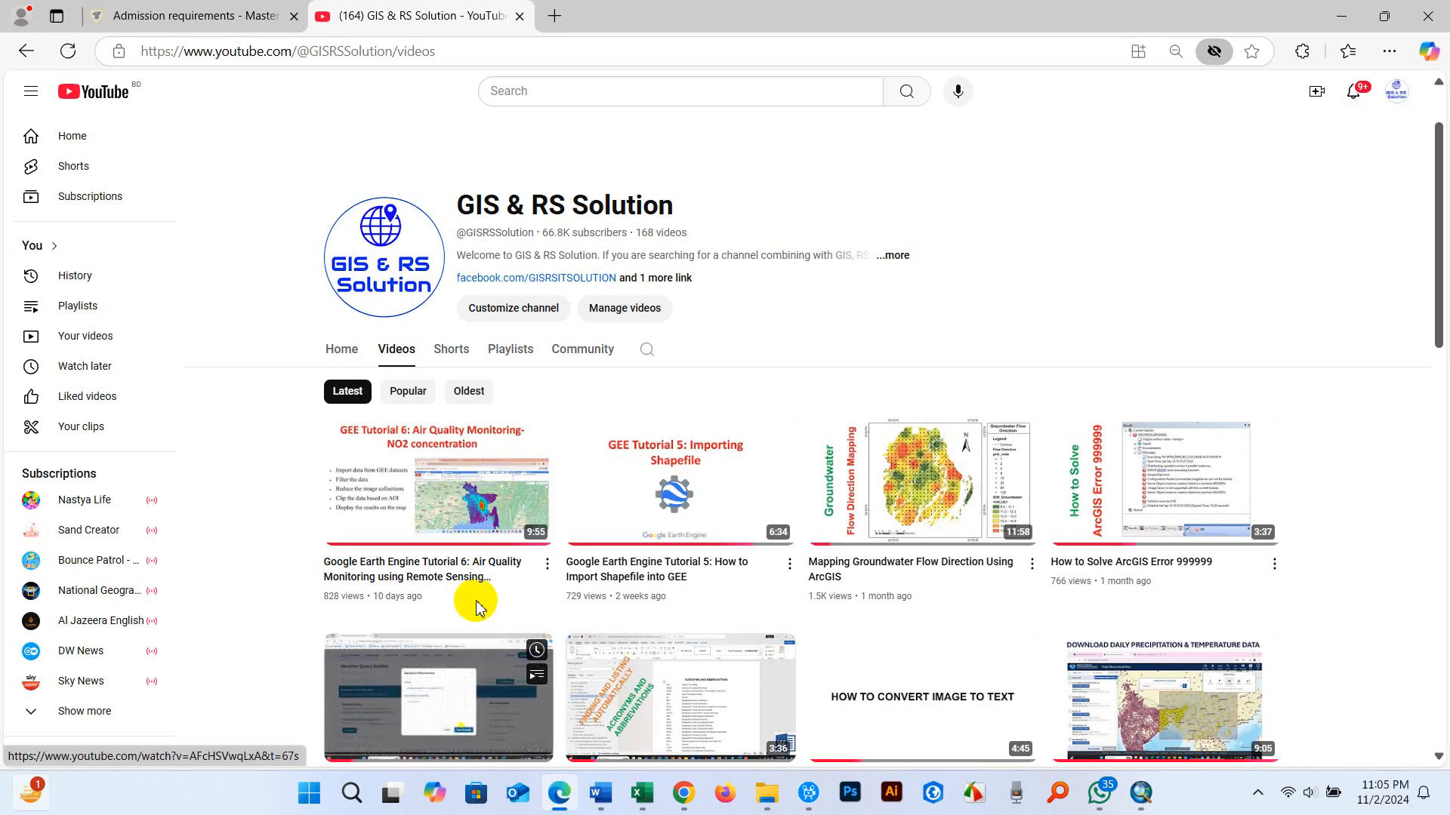
Open the 'Google Earth Engine Tutorial 6' air quality video and expand its description
{"action": "scroll", "scroll_direction": "down", "scroll_amount": 3}
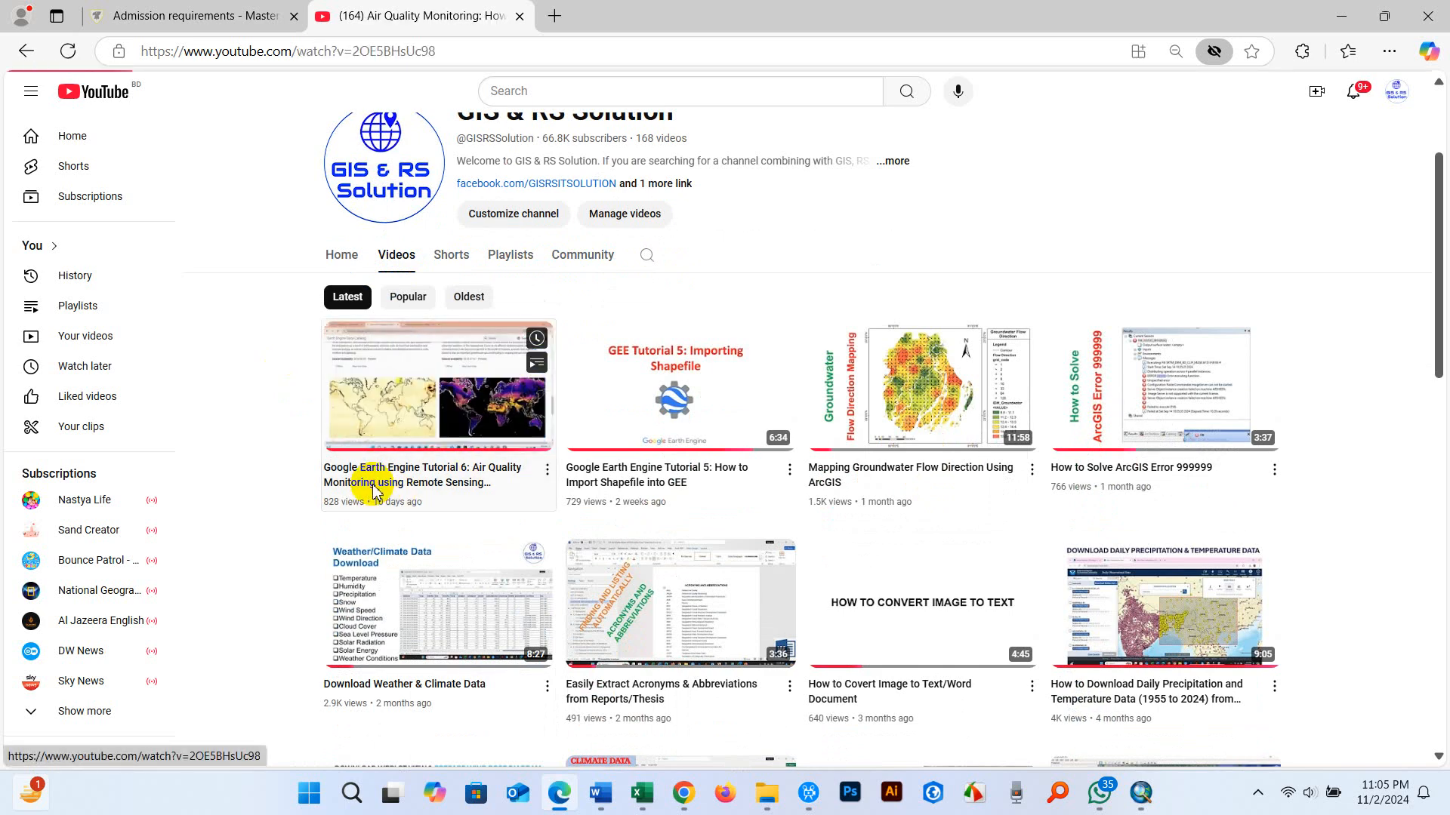
{"action": "left_click", "coordinate": [437, 386]}
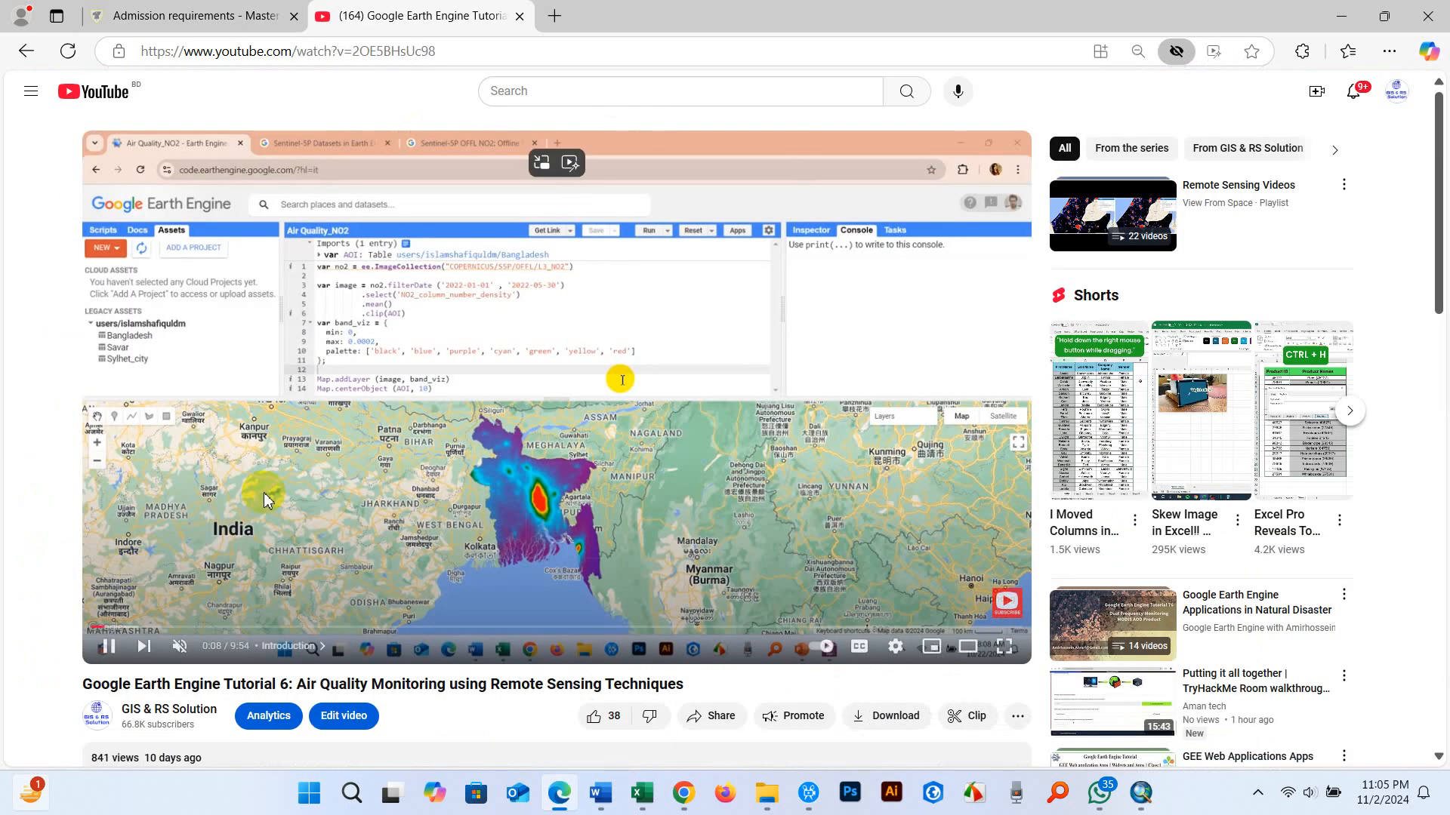
{"action": "scroll", "scroll_direction": "down", "scroll_amount": 3}
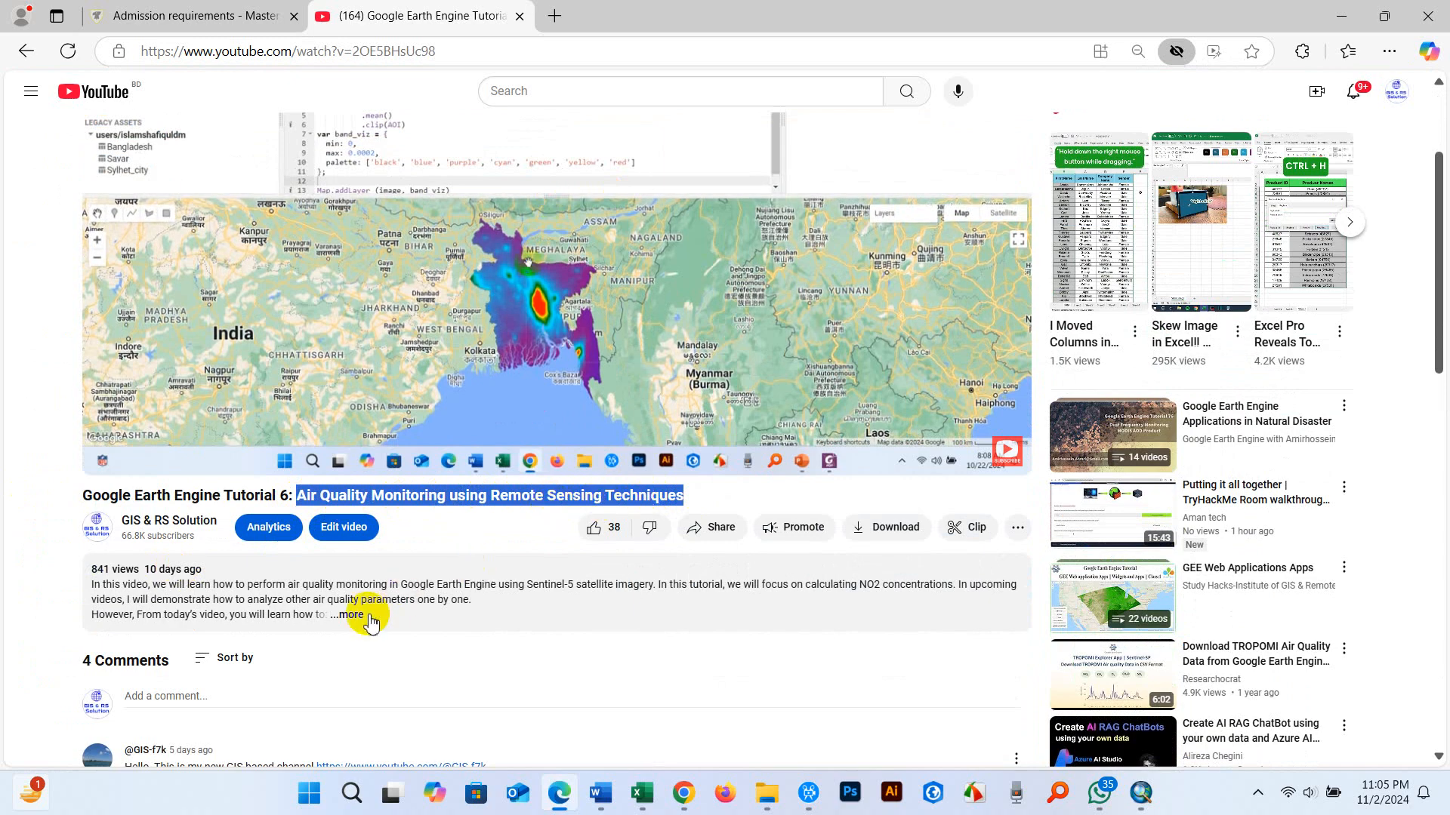
{"action": "left_click", "coordinate": [350, 614]}
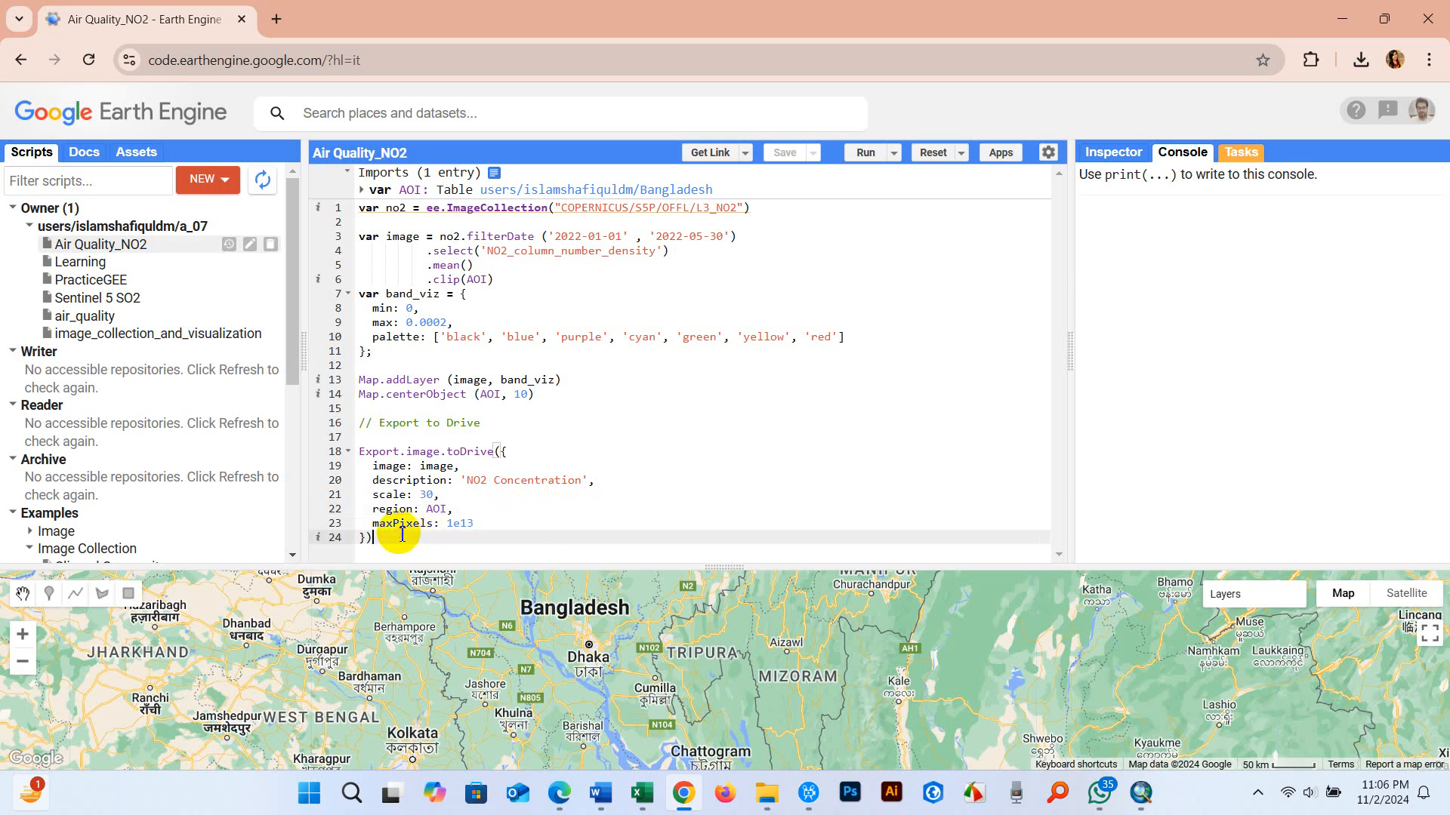
{"action": "mouse_move", "coordinate": [1144, 792]}
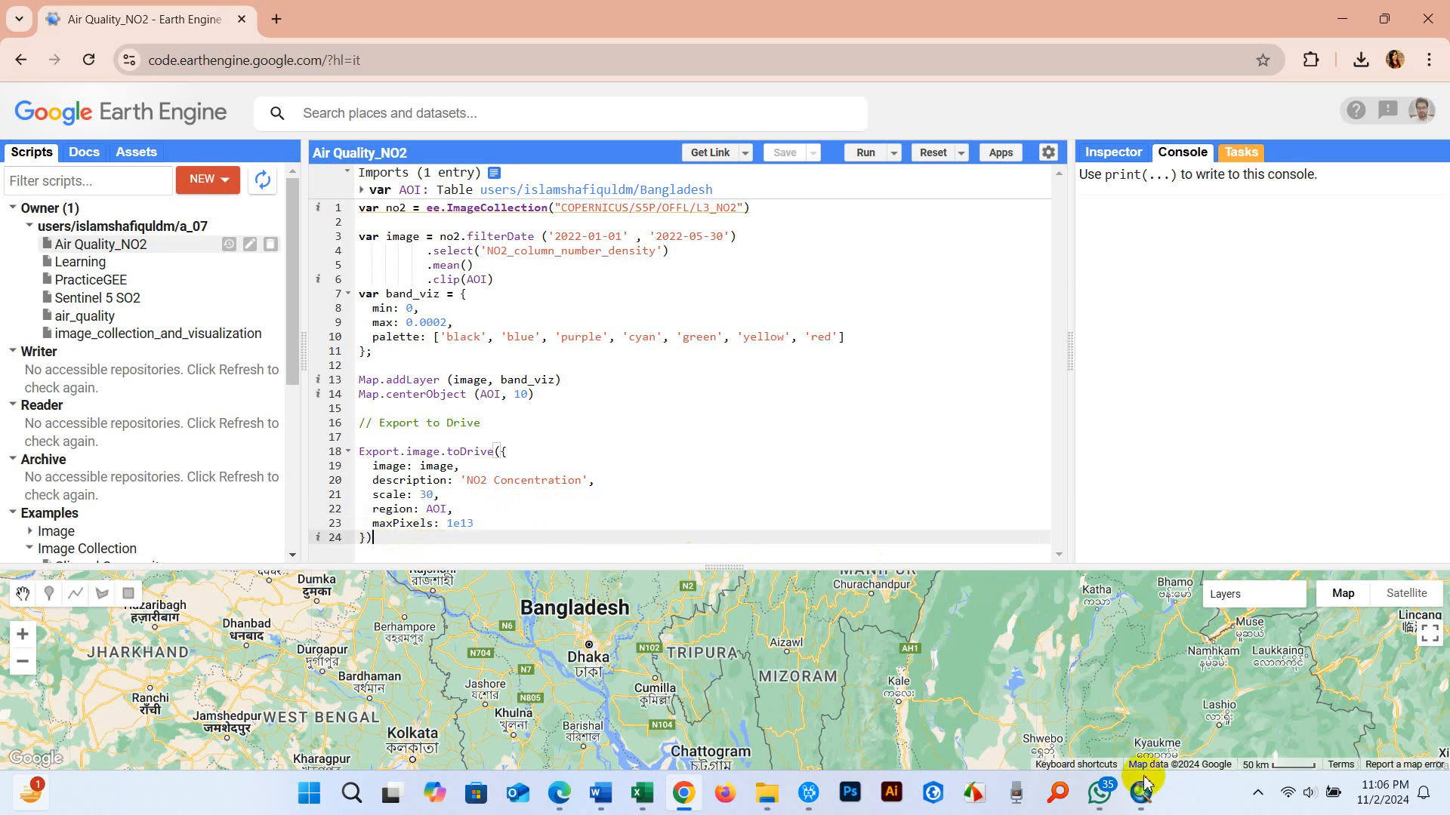
{"action": "left_click", "coordinate": [864, 153]}
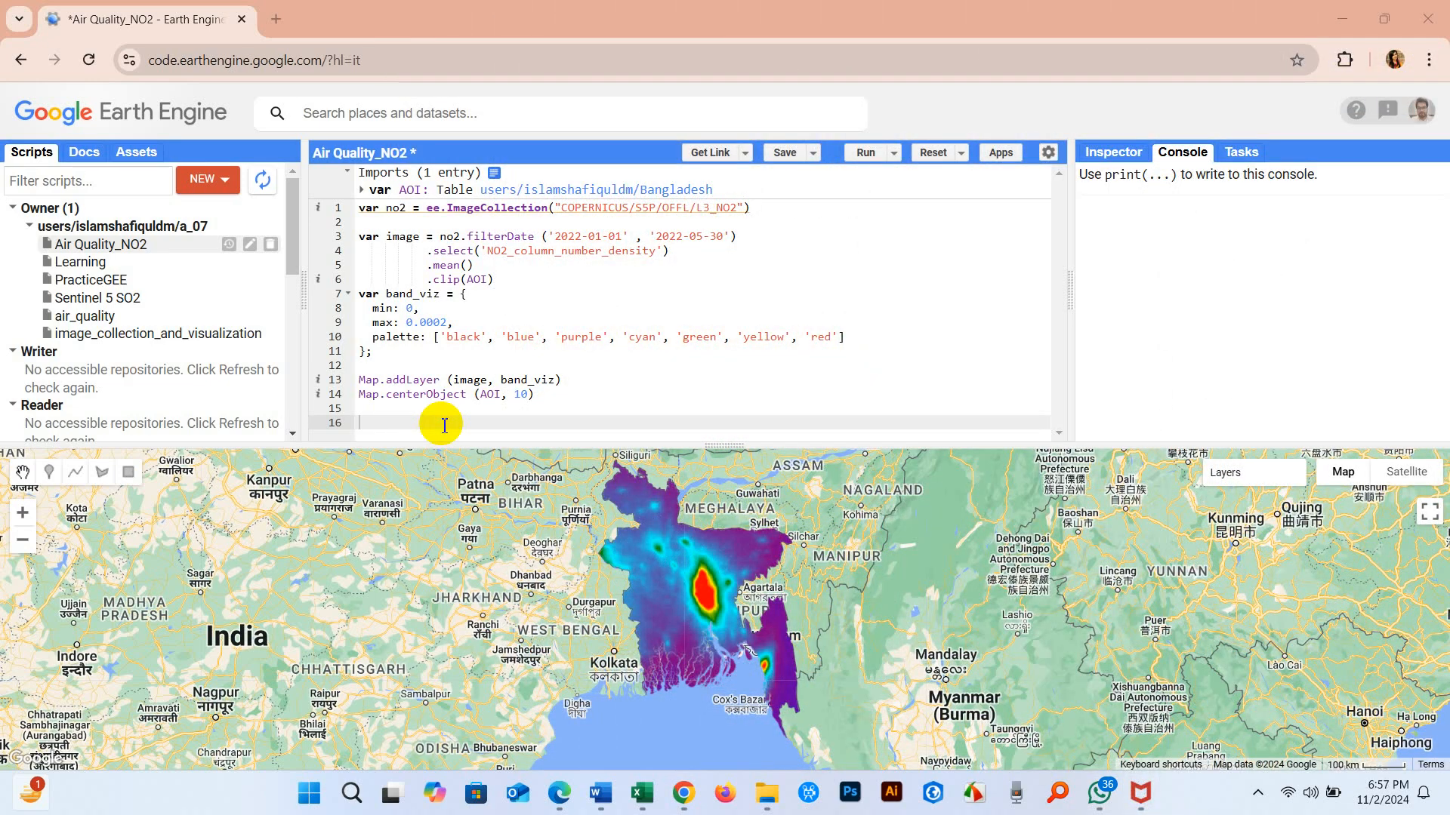
Type a '# Export to Drive' comment, then Export.image.toDrive({ on the next line
{"action": "type", "text": "#"}
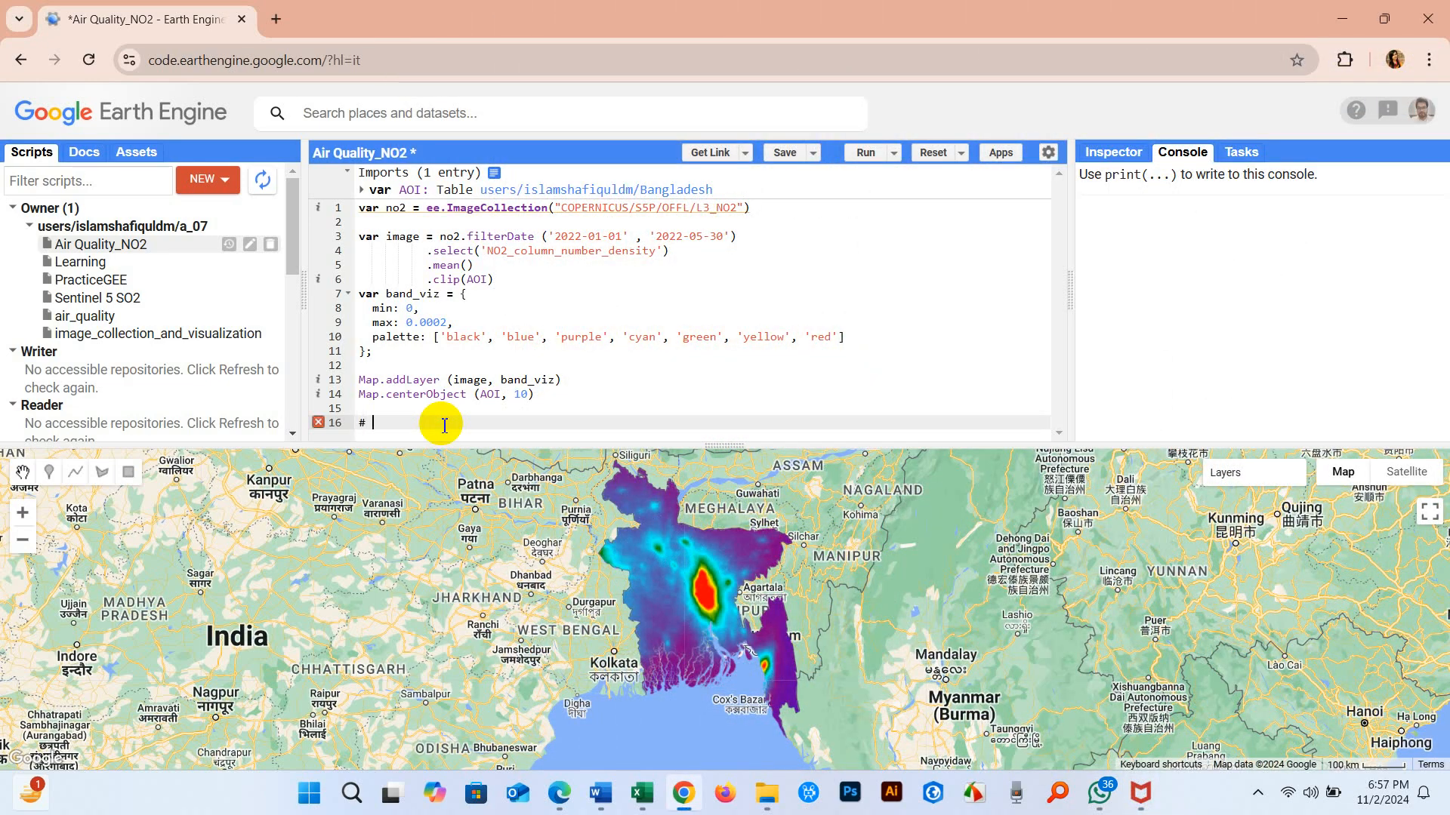
{"action": "type", "text": "Expo"}
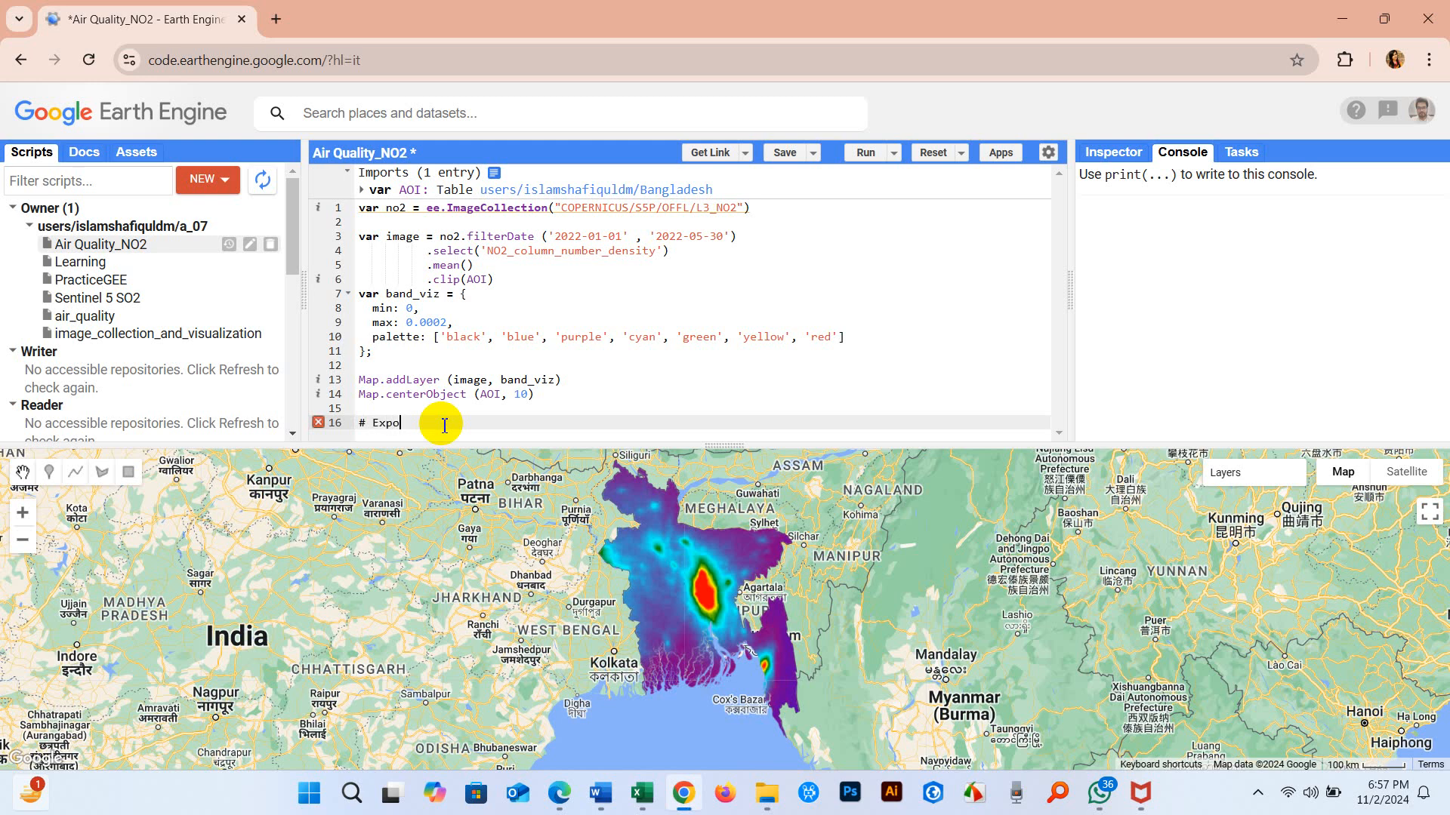
{"action": "type", "text": "rt to DR"}
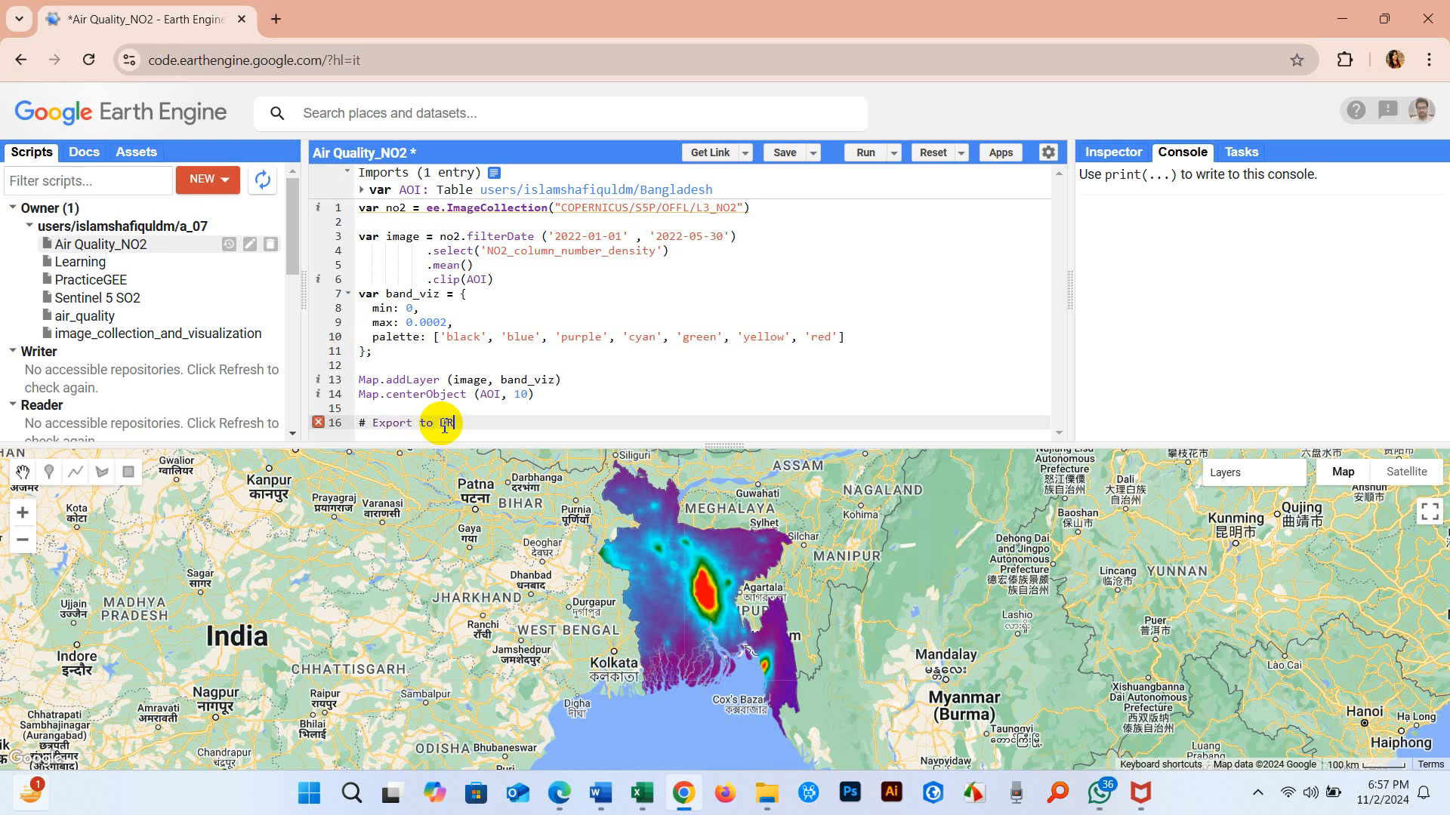
{"action": "type", "text": "ve"}
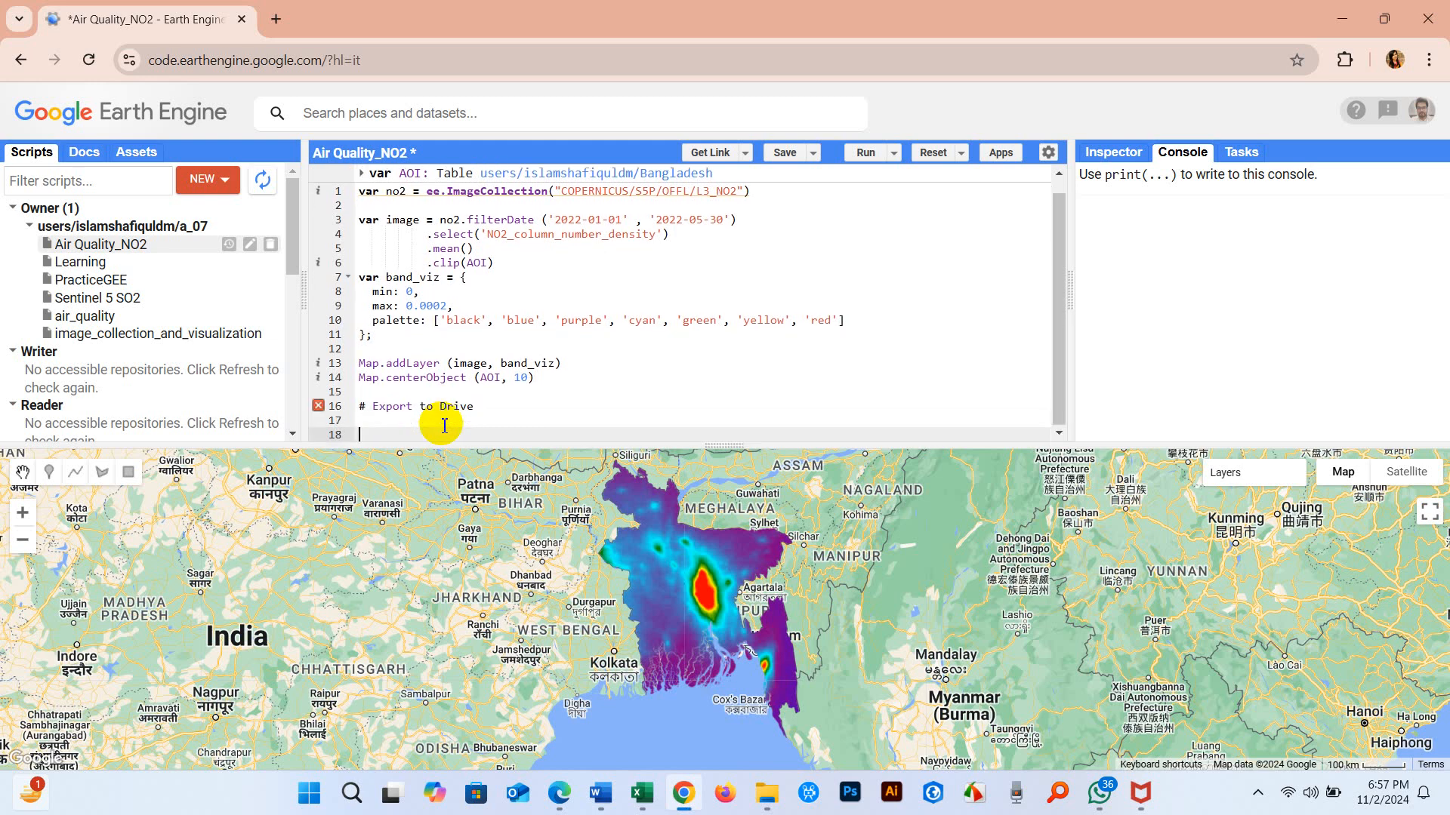
{"action": "type", "text": "Export."}
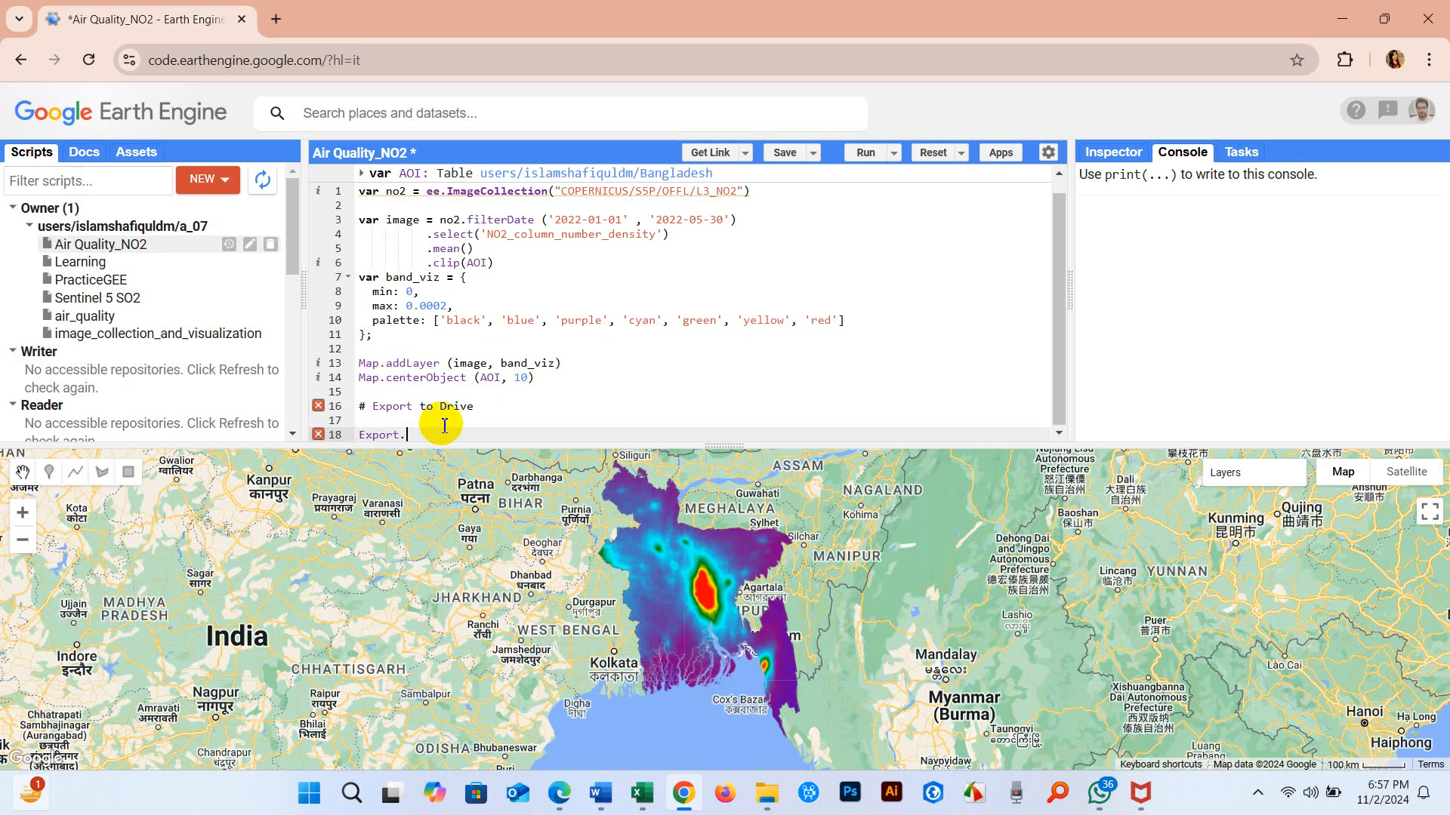
{"action": "type", "text": "image"}
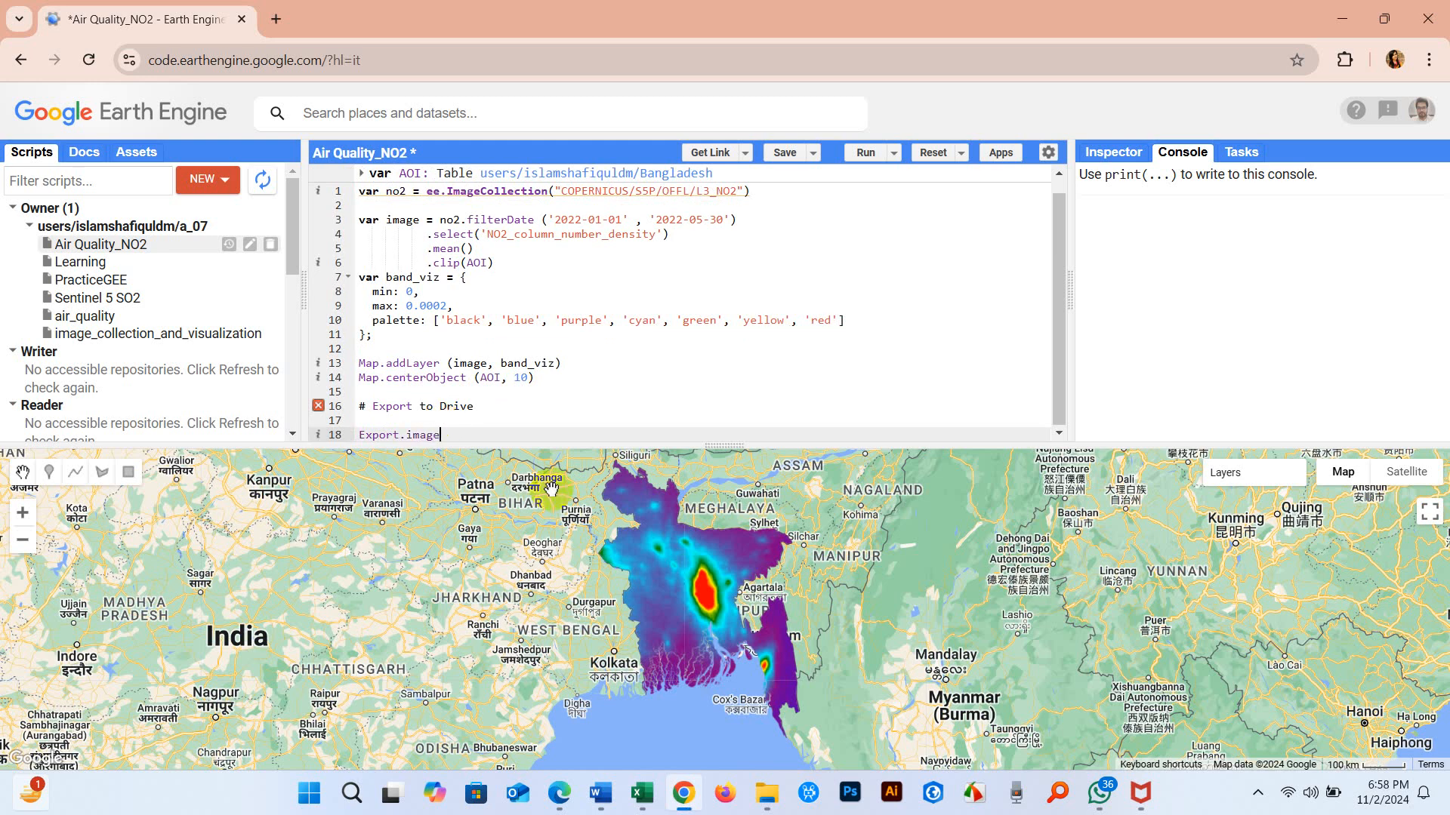
{"action": "type", "text": "."}
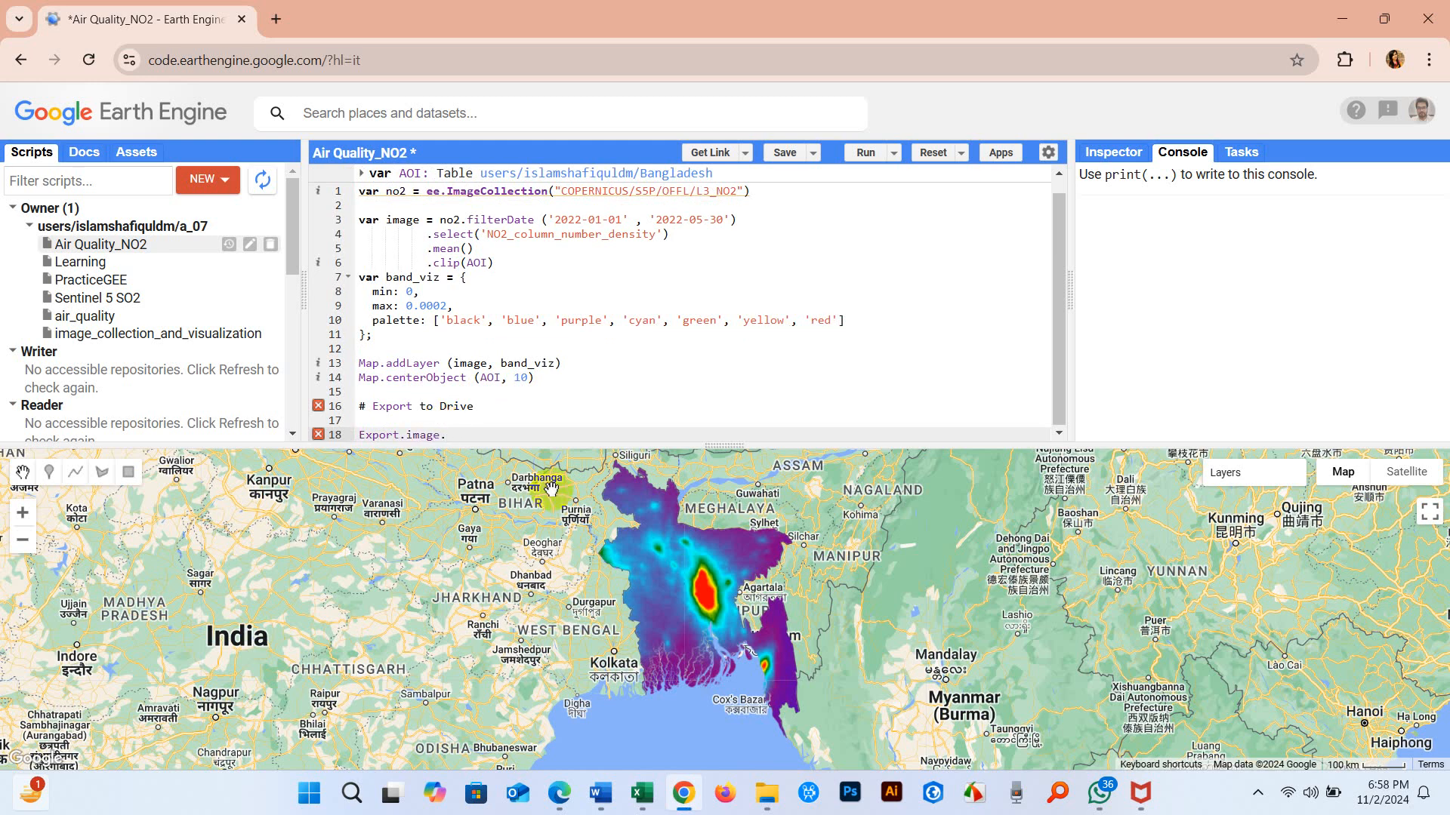
{"action": "type", "text": "toDr"}
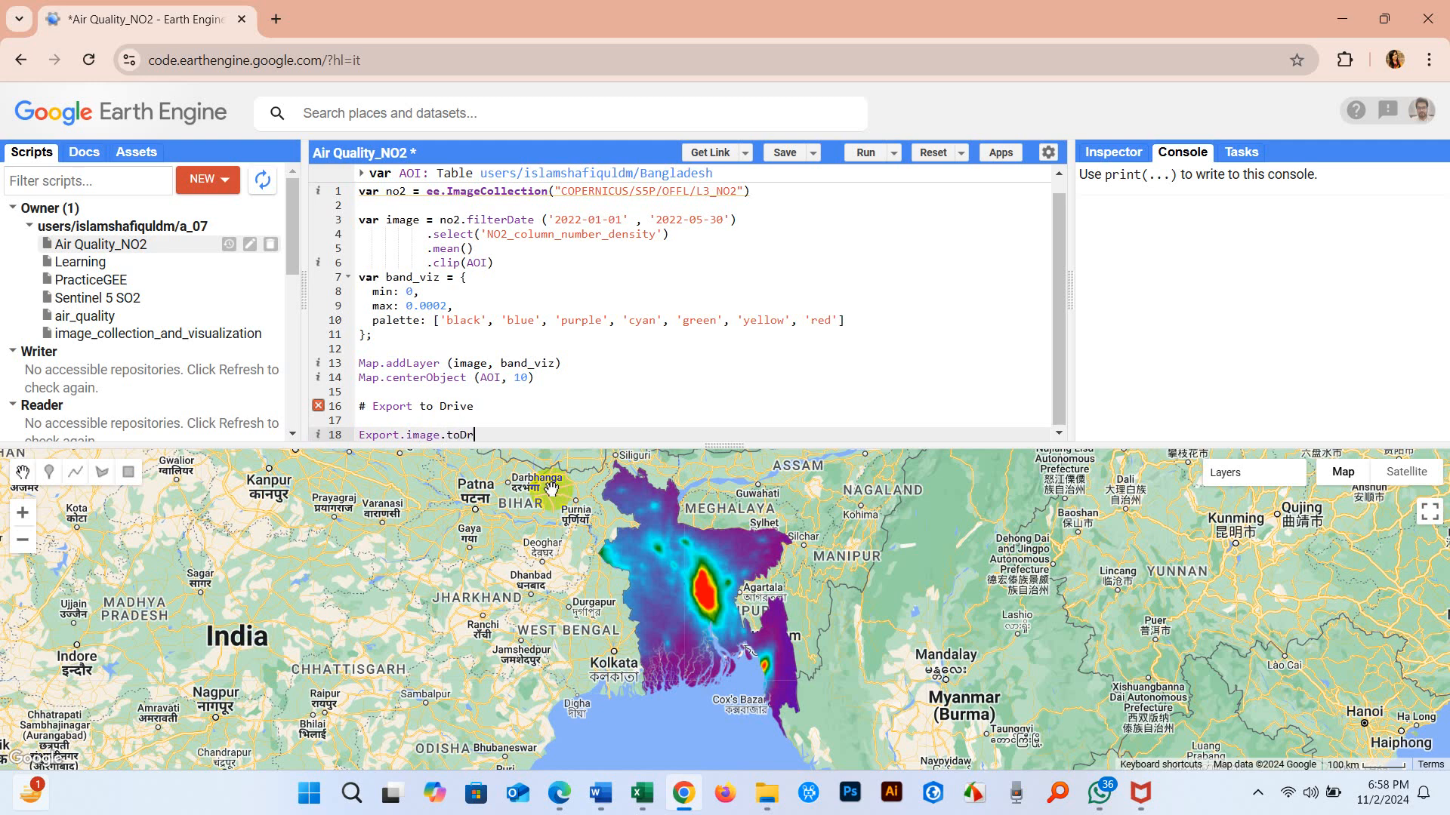
{"action": "type", "text": "ive"}
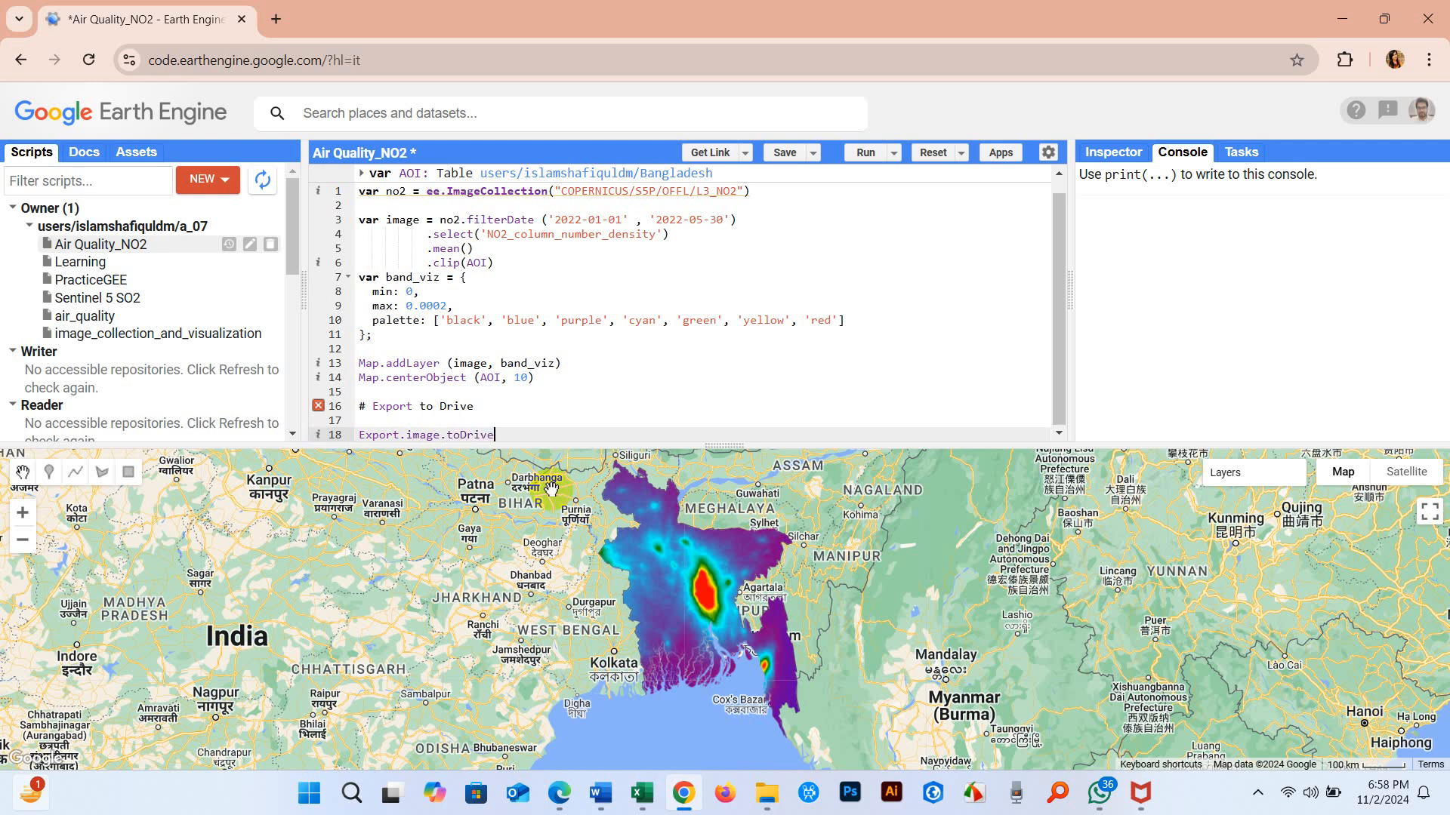
{"action": "type", "text": "()"}
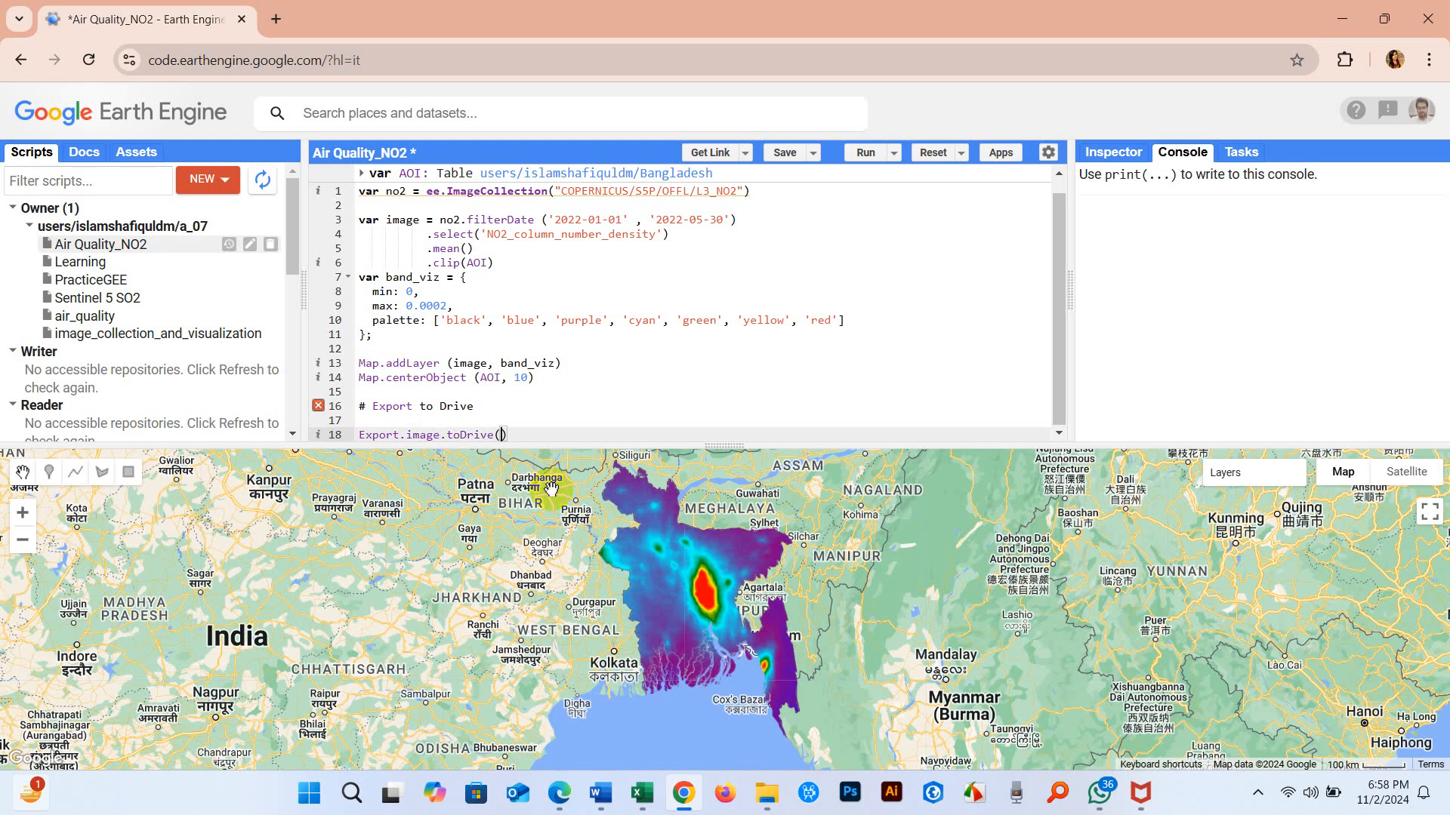
{"action": "type", "text": "{"}
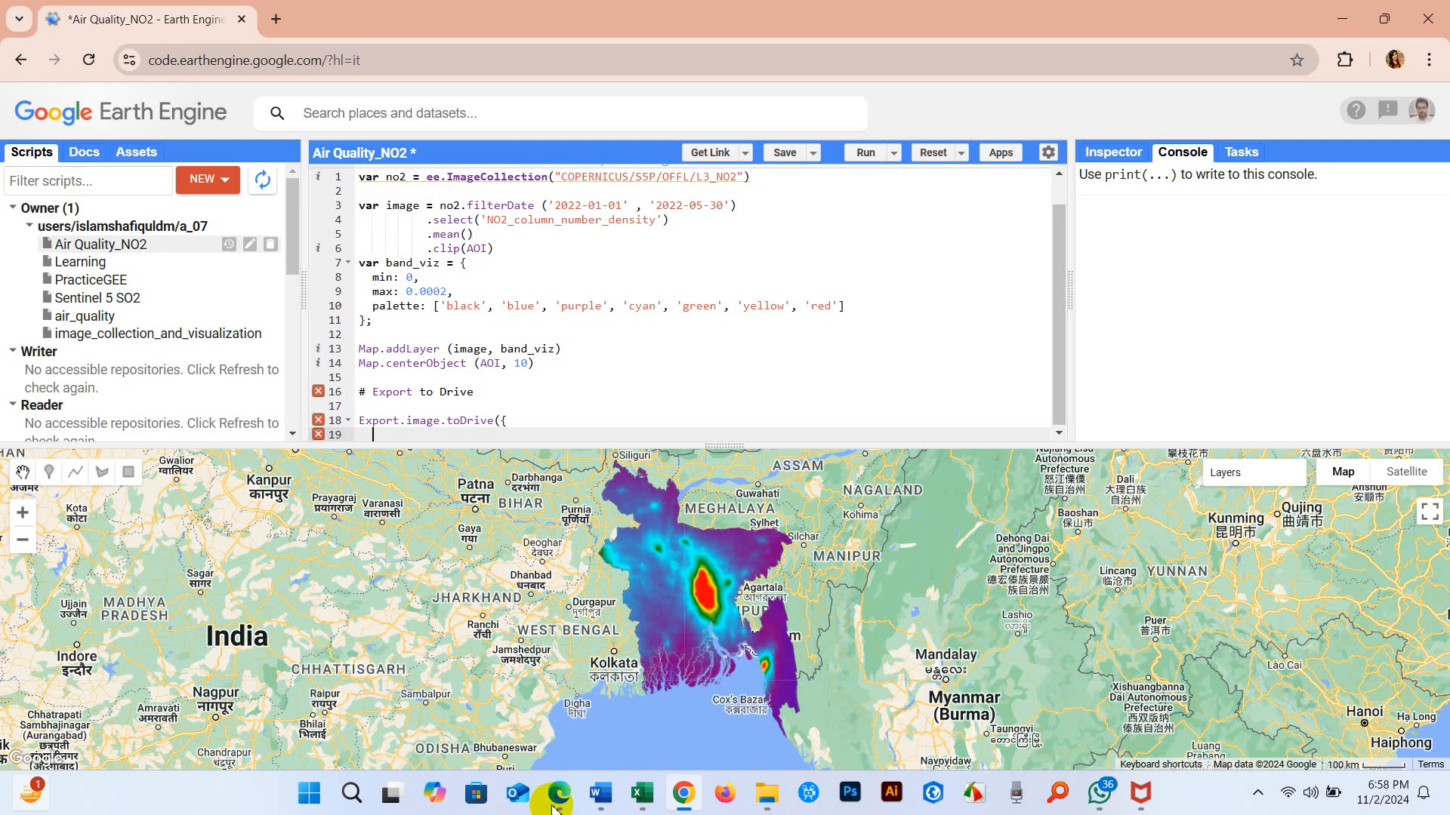
Add the parameters image: image and description: 'NO2 Concentration' to the export call
{"action": "type", "text": "image:"}
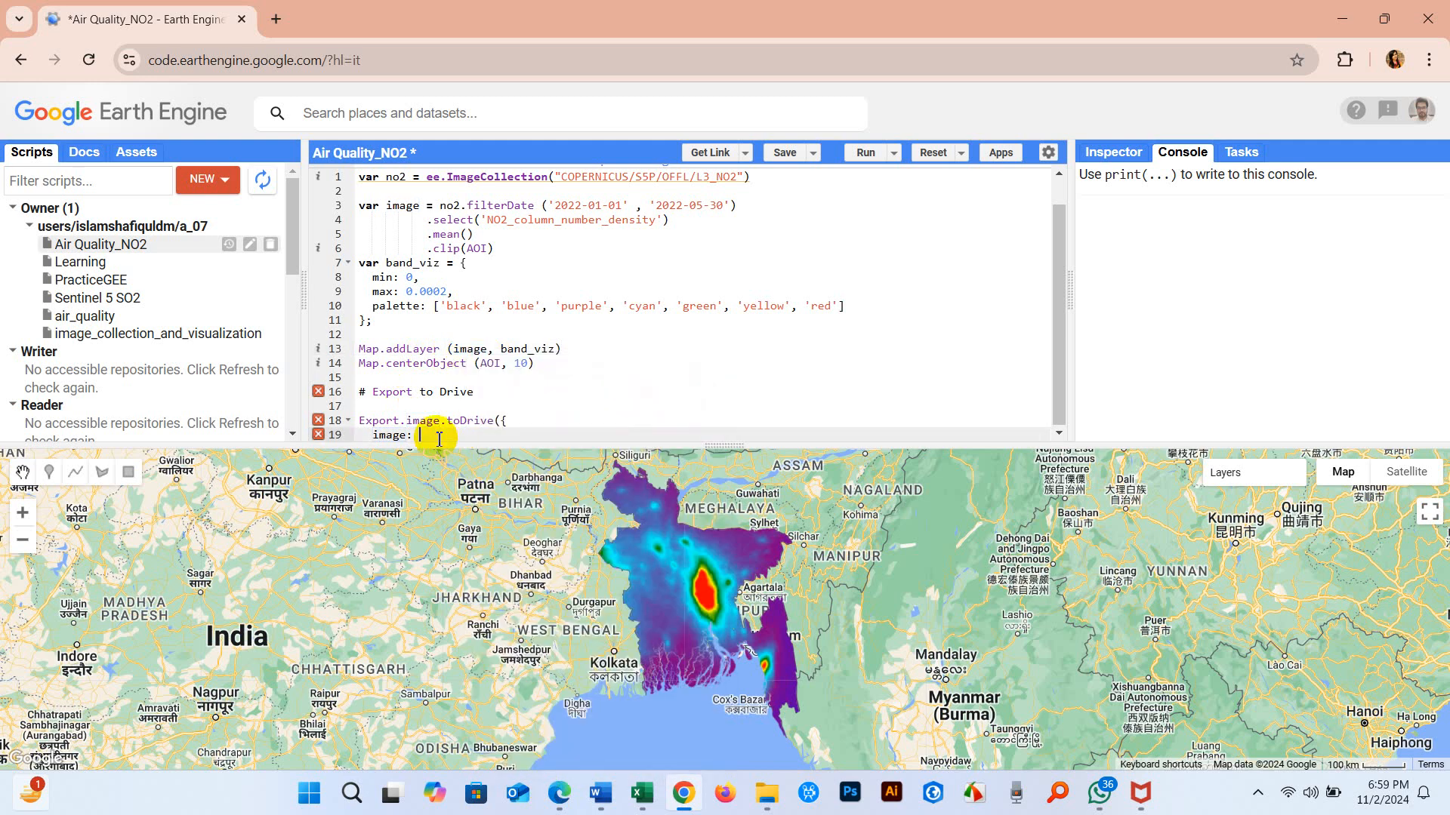
{"action": "type", "text": "image"}
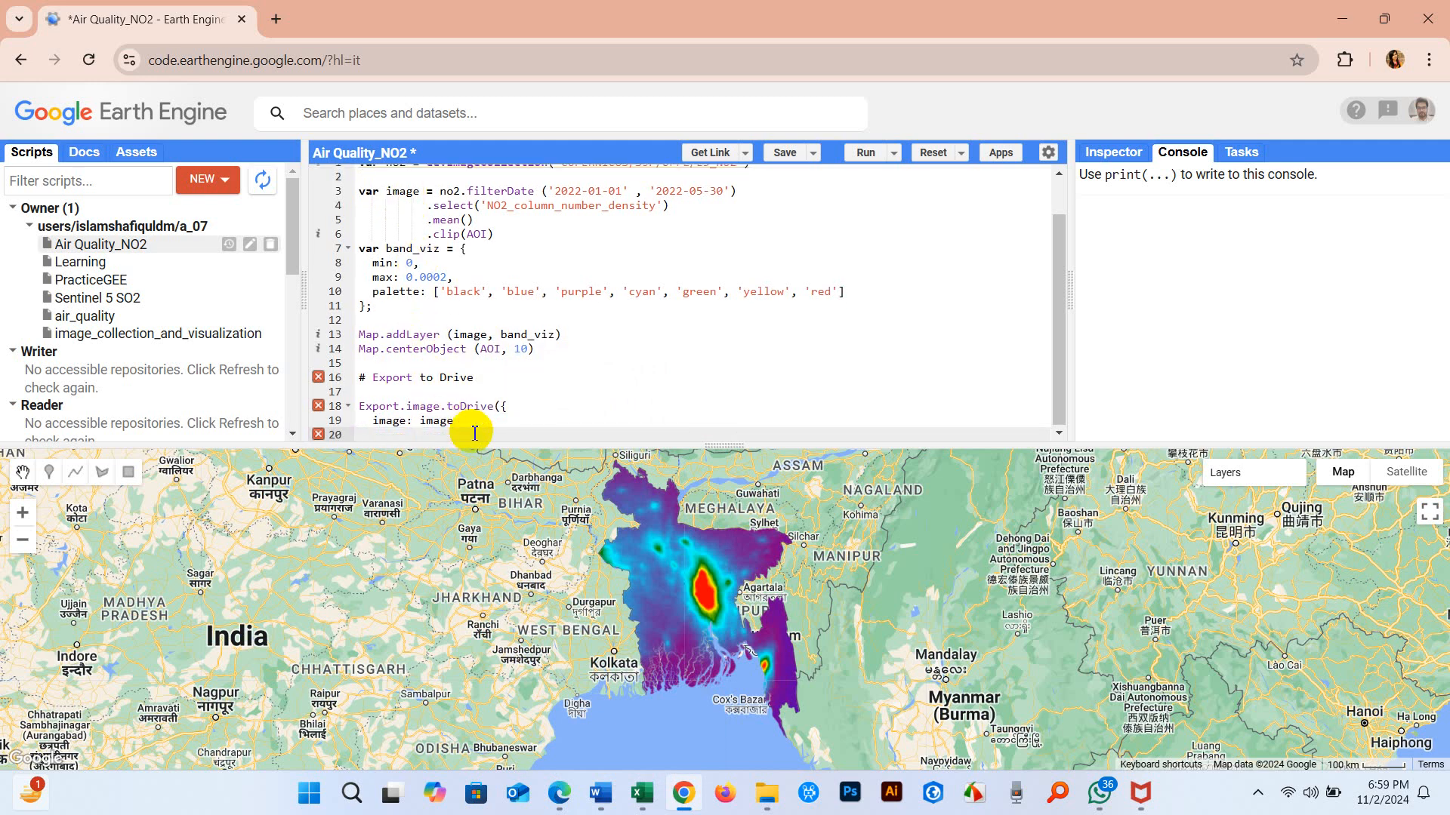
{"action": "type", "text": "des"}
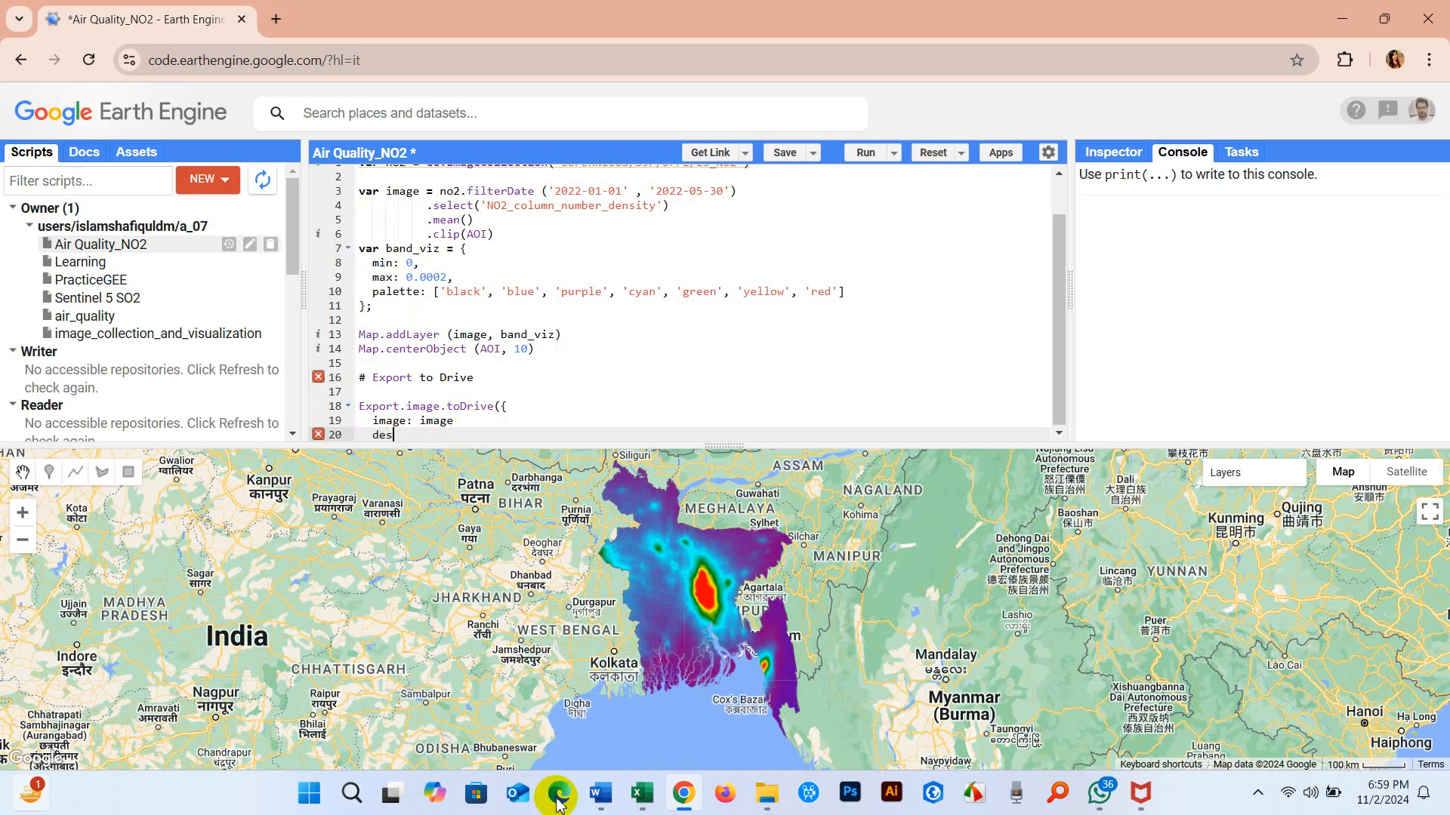
{"action": "type", "text": "description:"}
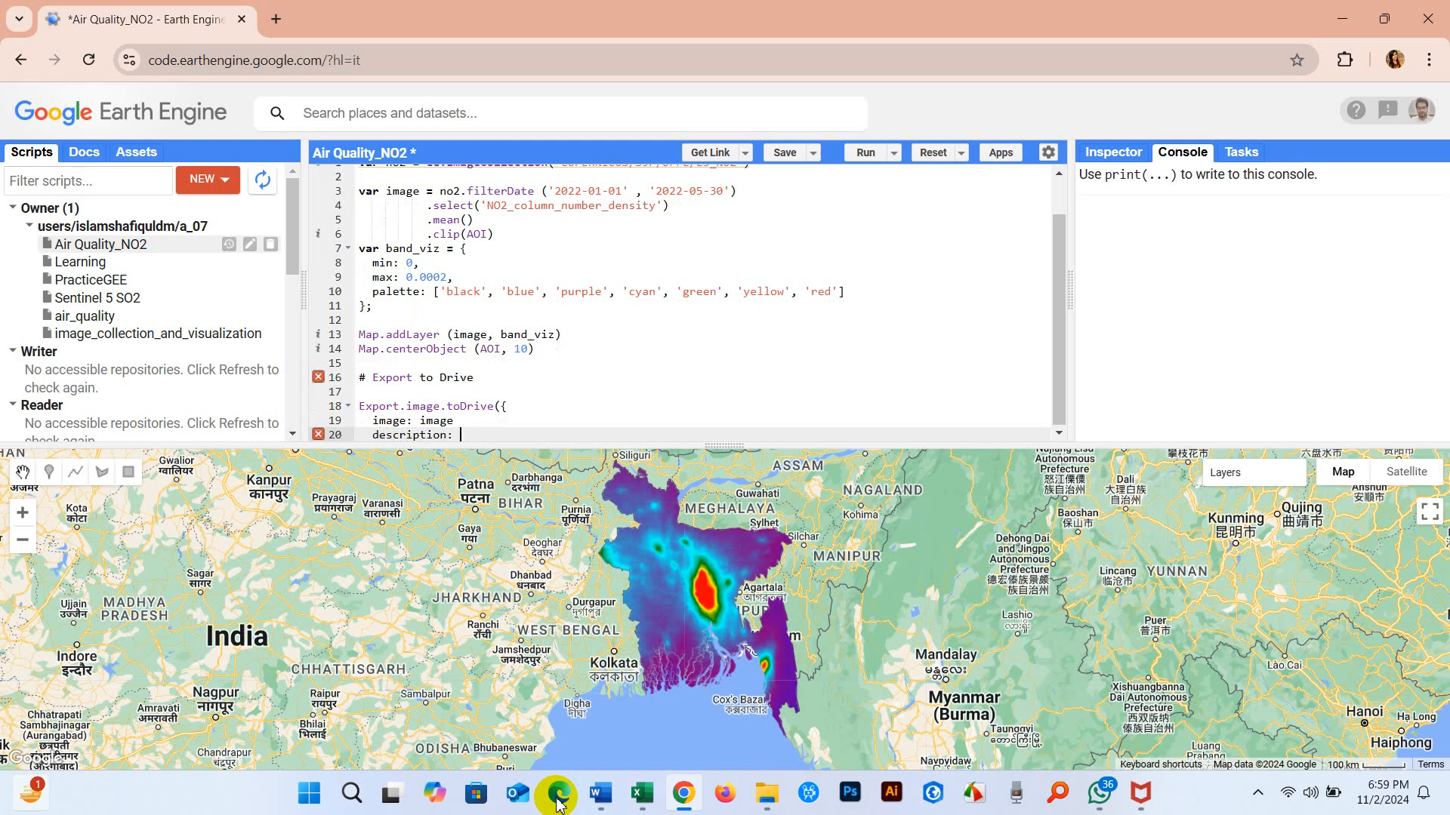
{"action": "type", "text": "\""}
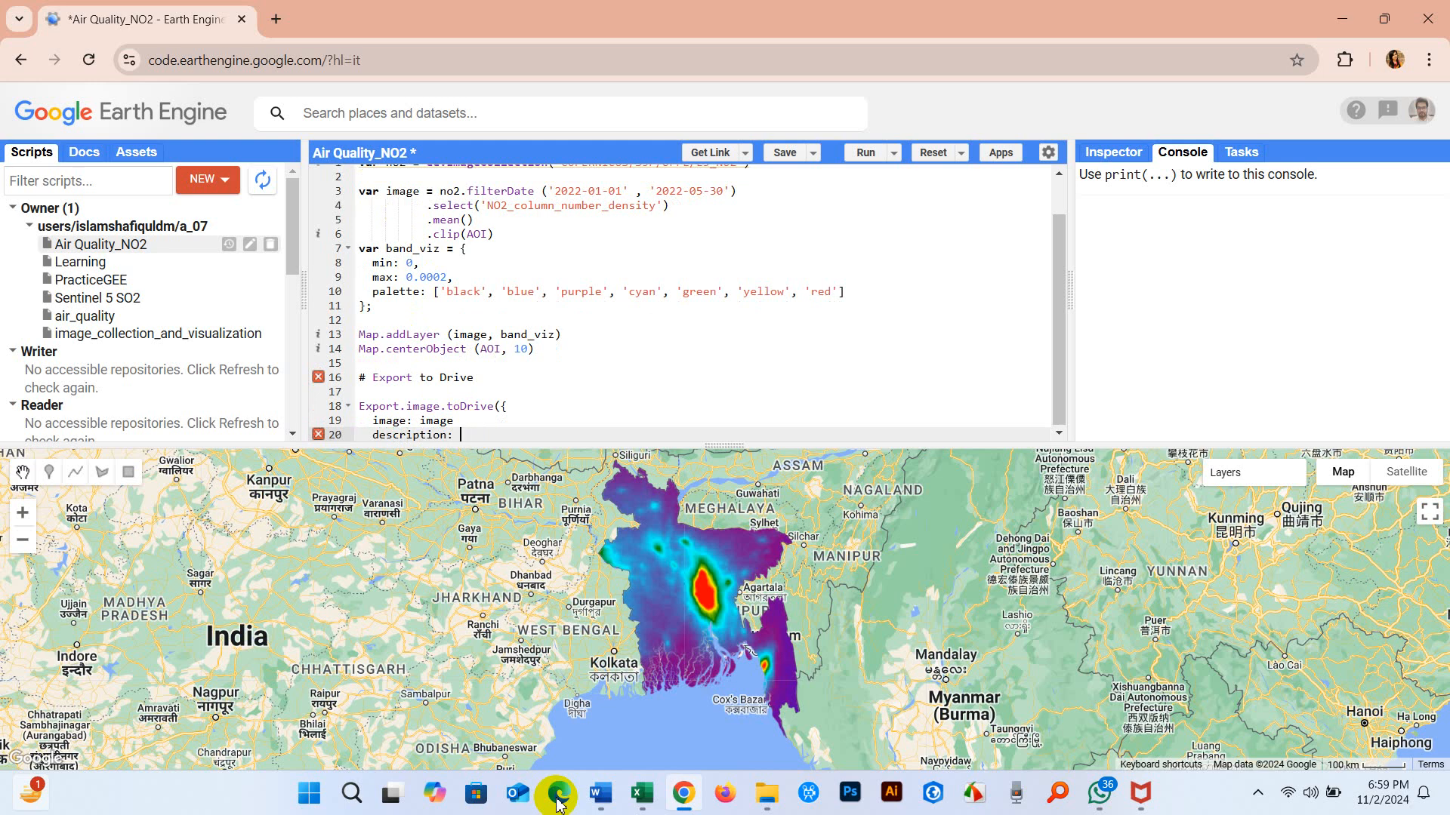
{"action": "type", "text": "''"}
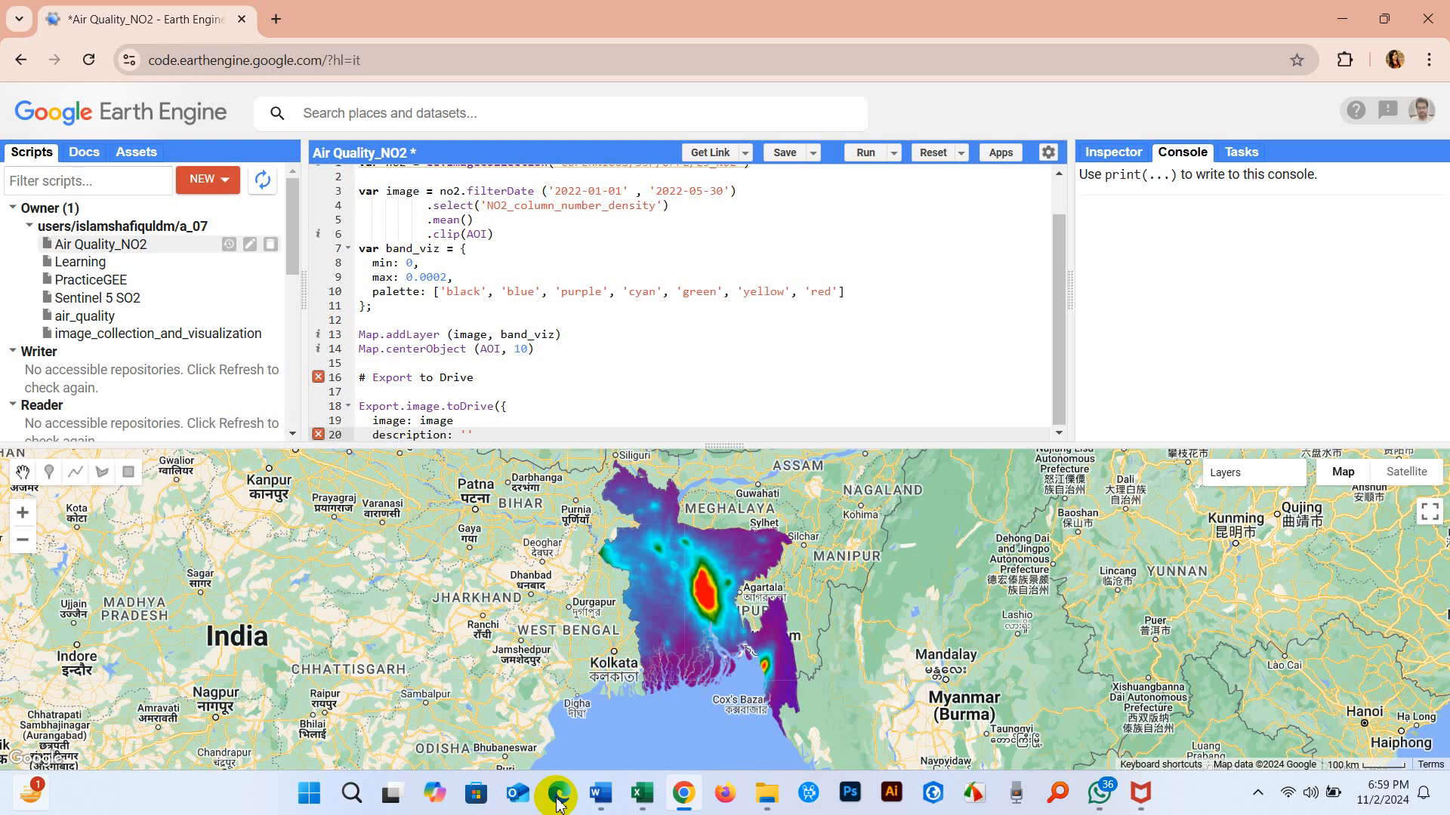
{"action": "left_click", "coordinate": [276, 18]}
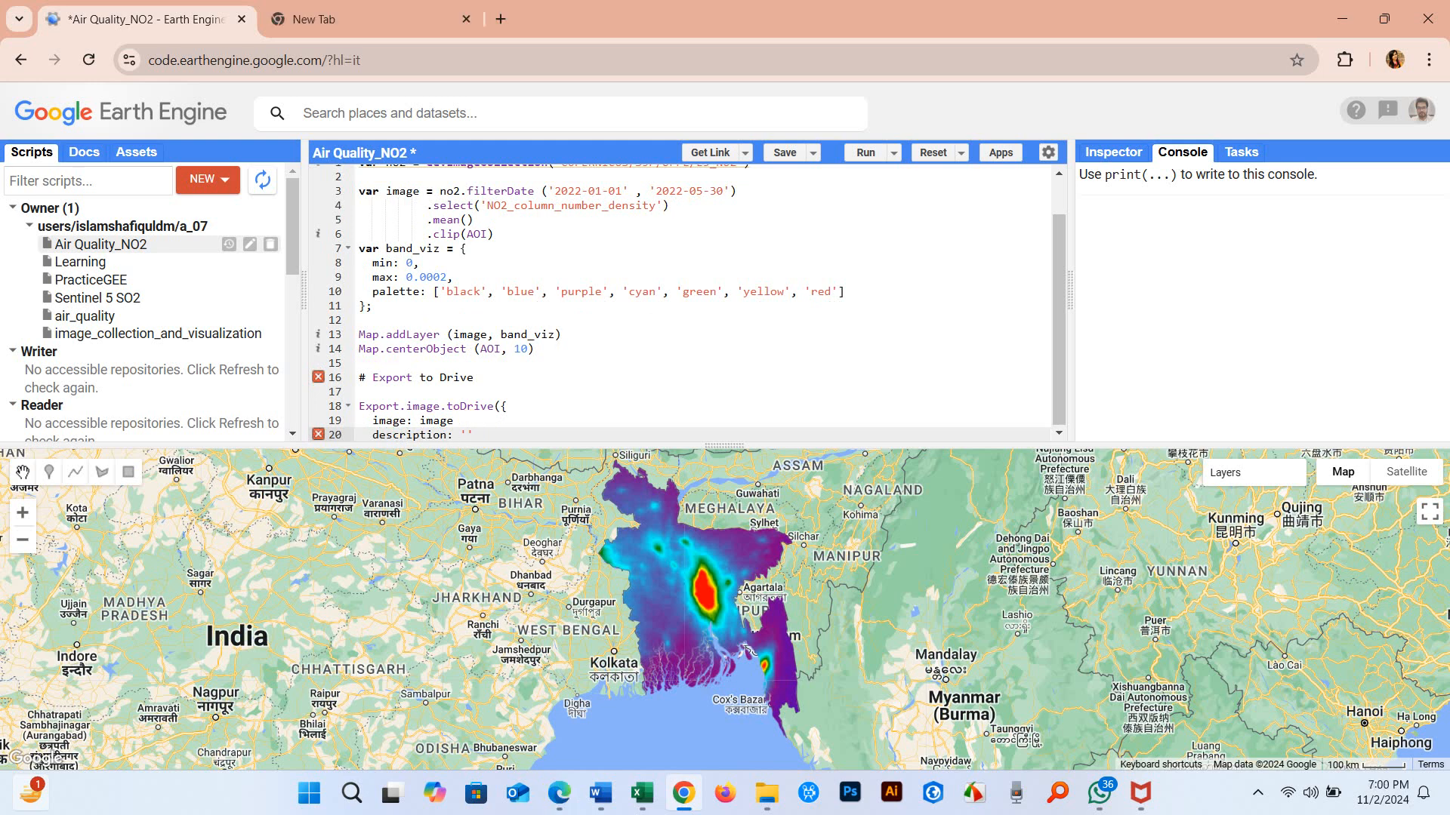
{"action": "type", "text": "NO2 Conc"}
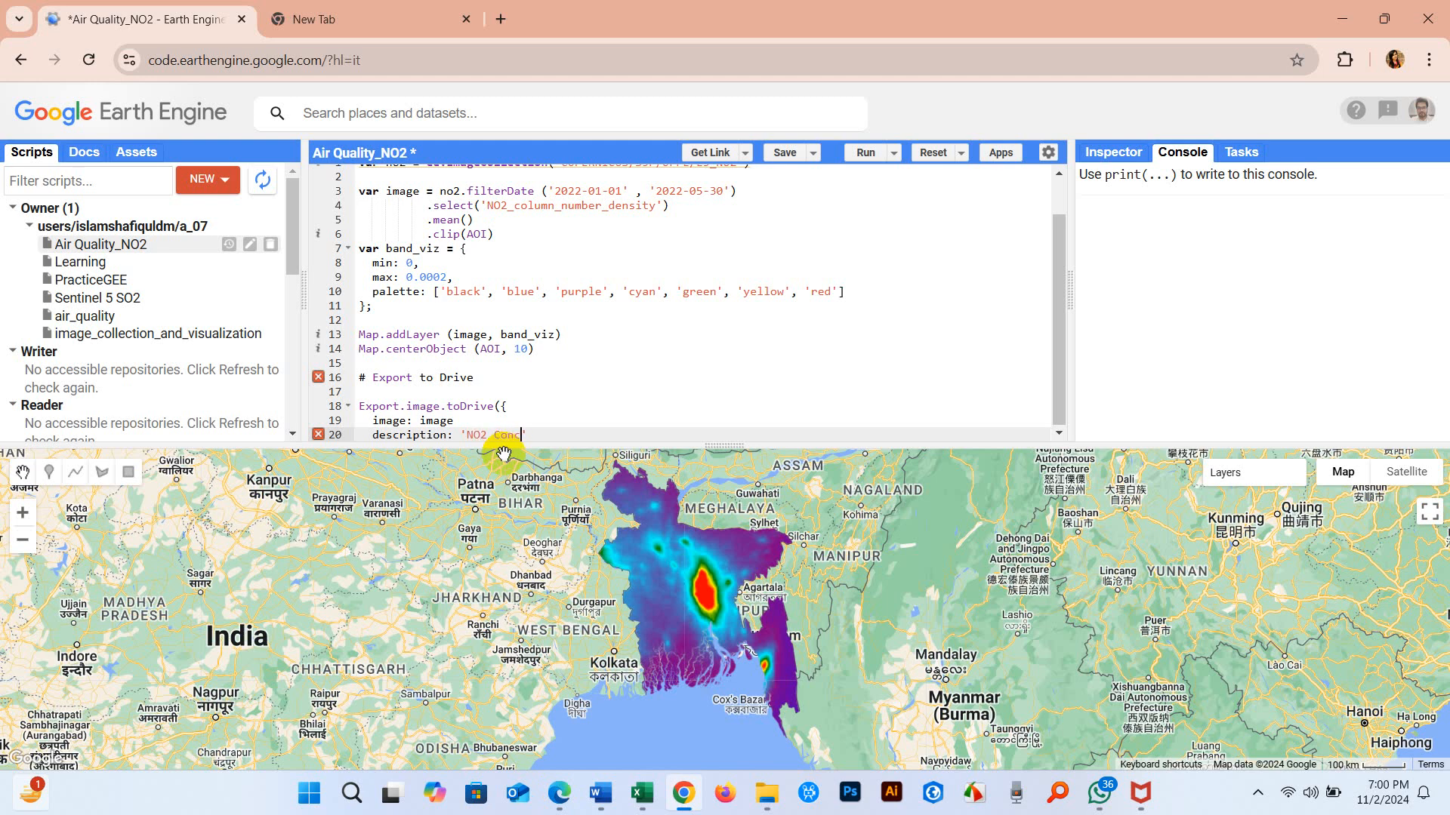
{"action": "type", "text": "entrat"}
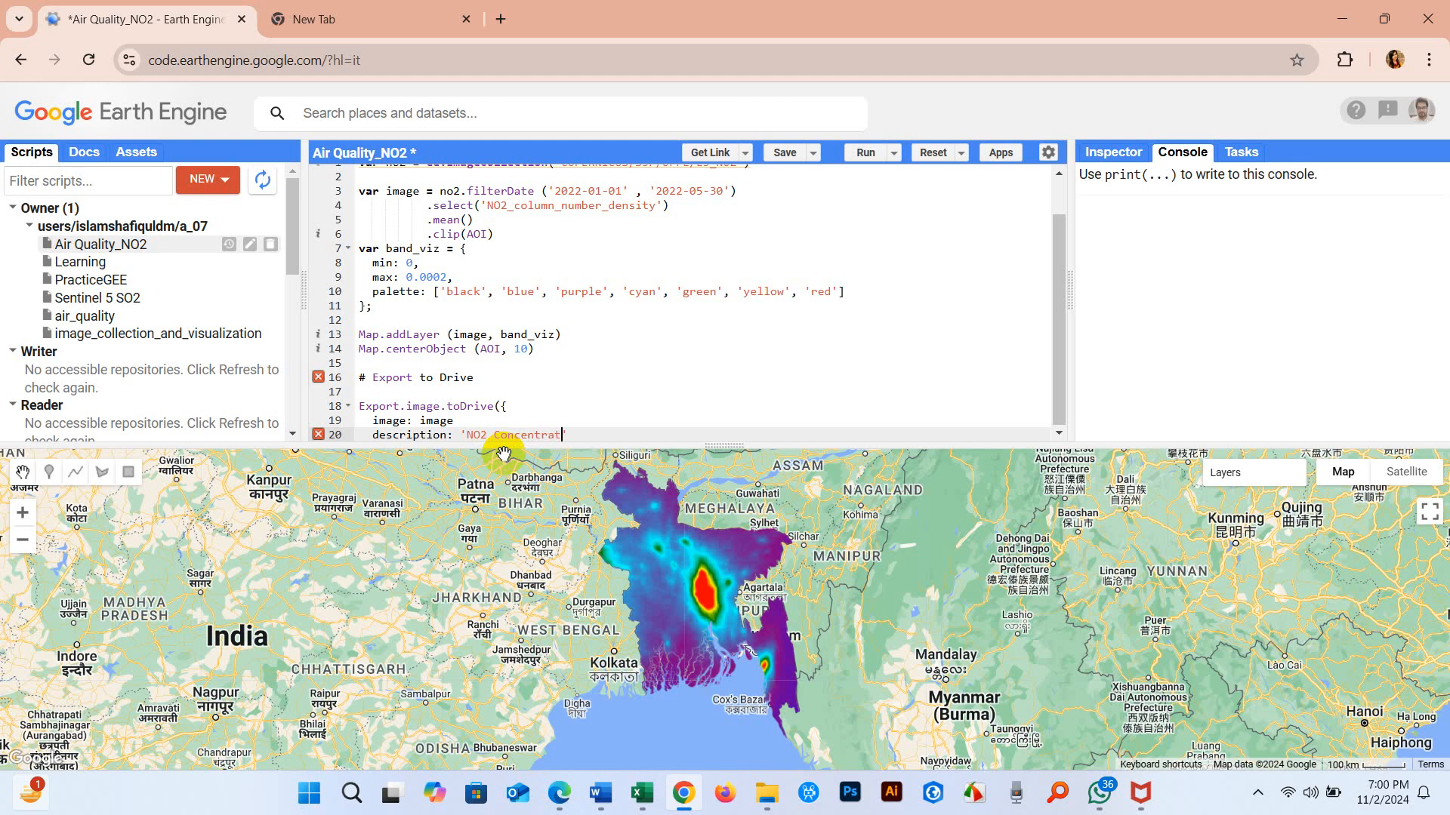
{"action": "type", "text": "ion'"}
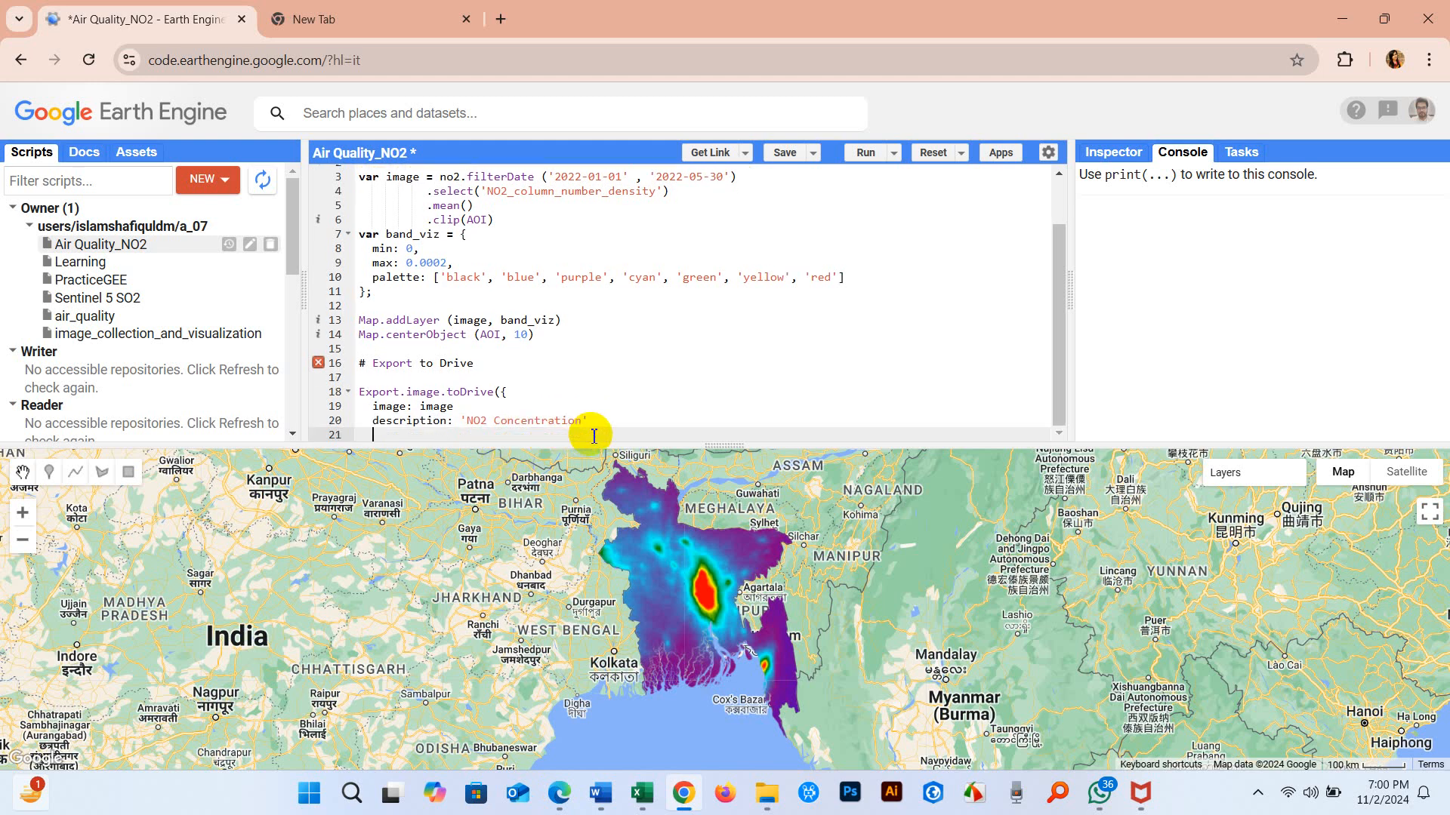
Add scale: 30 and region: AOI parameters to the export call
{"action": "type", "text": "s"}
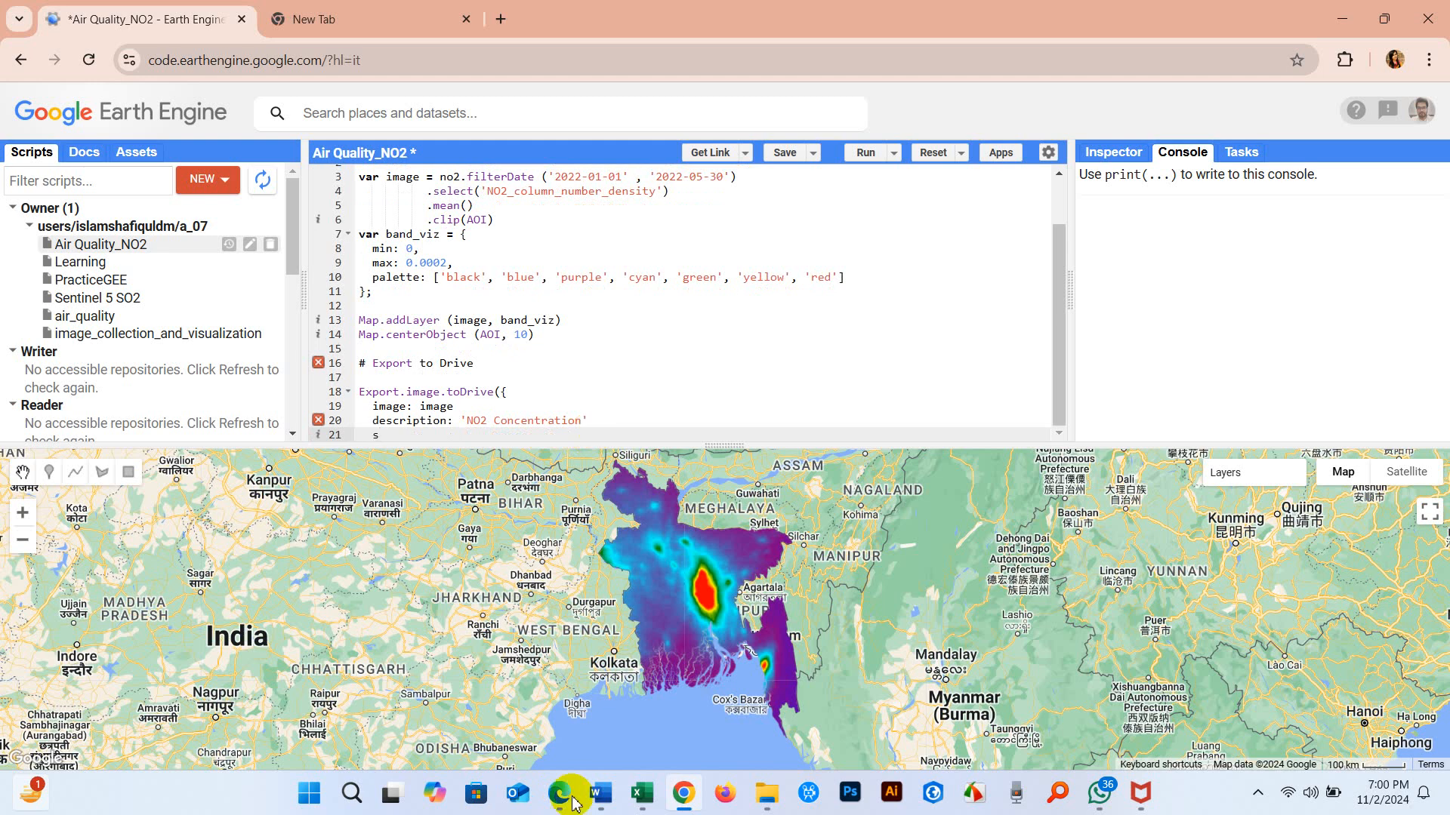
{"action": "type", "text": "cale:"}
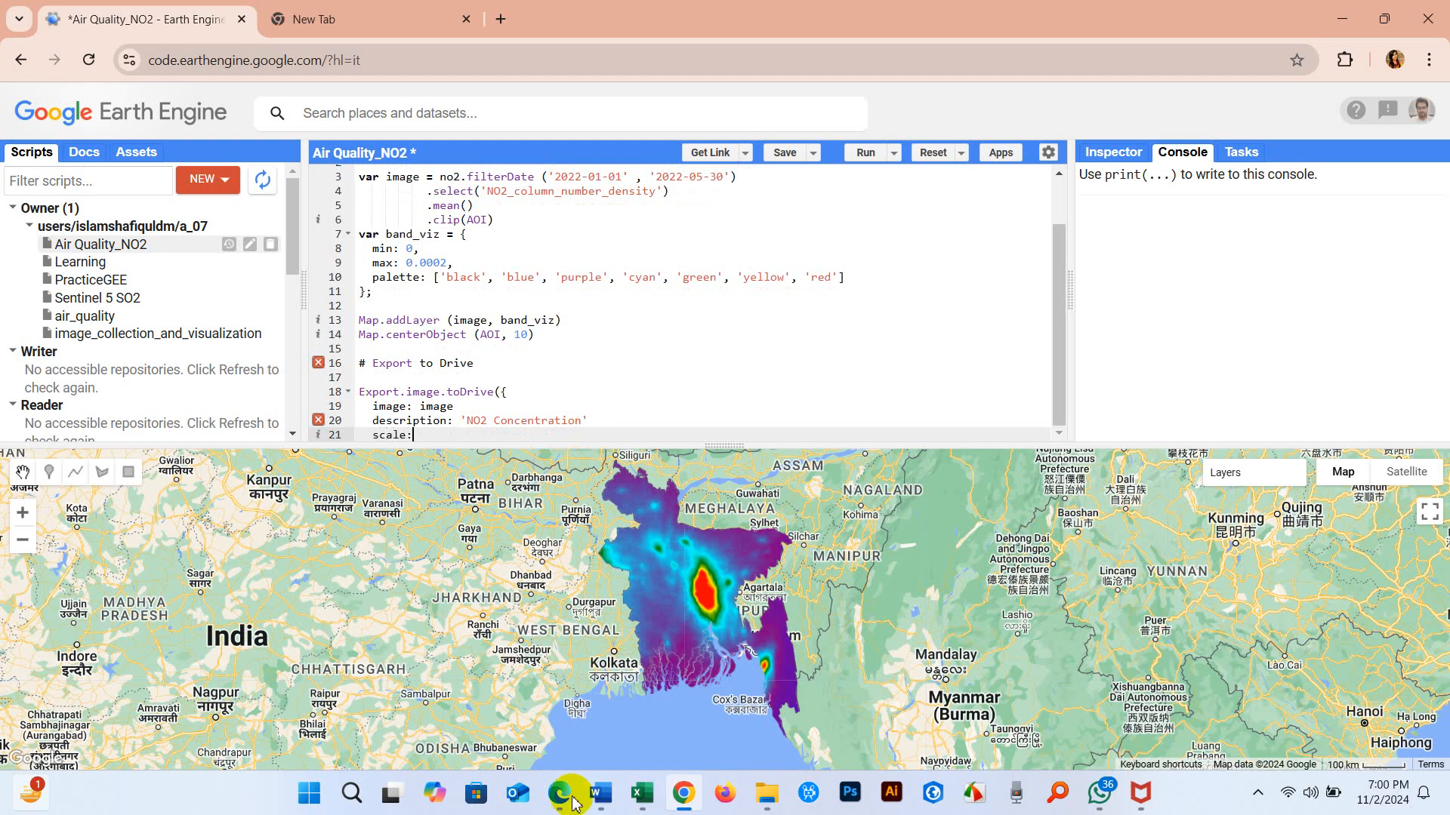
{"action": "type", "text": "30"}
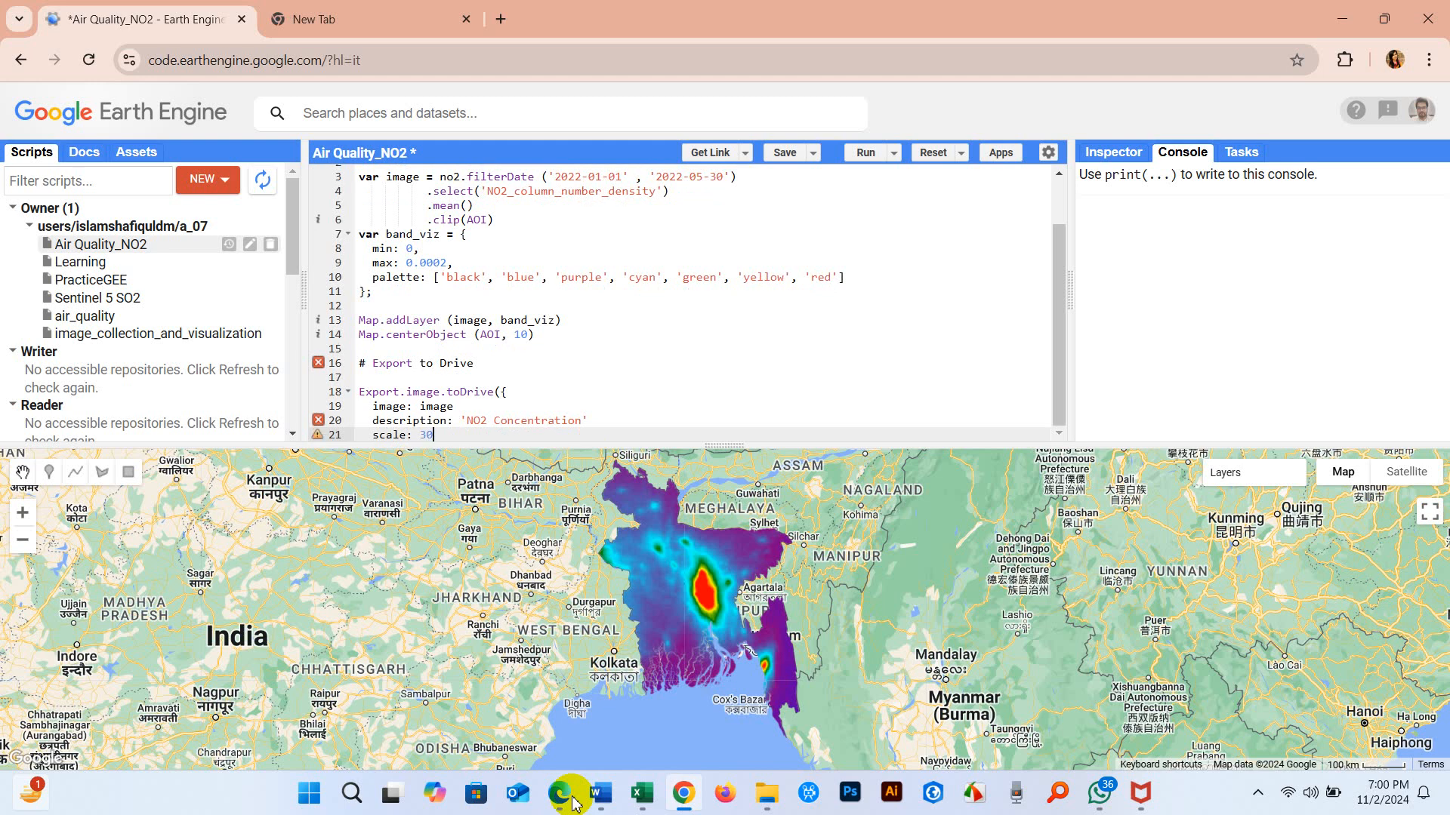
{"action": "scroll", "scroll_direction": "down", "scroll_amount": 3}
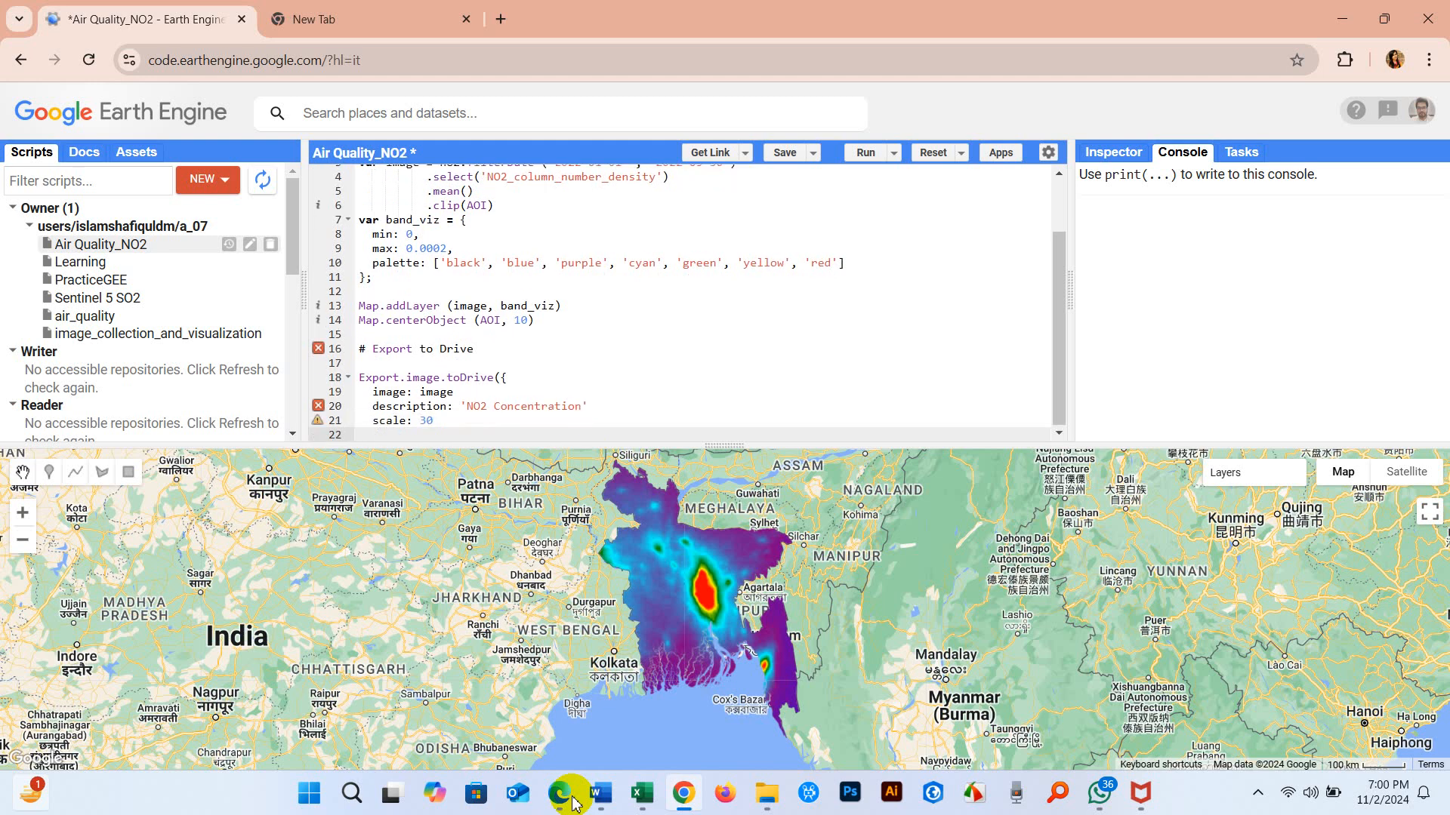
{"action": "type", "text": "regi"}
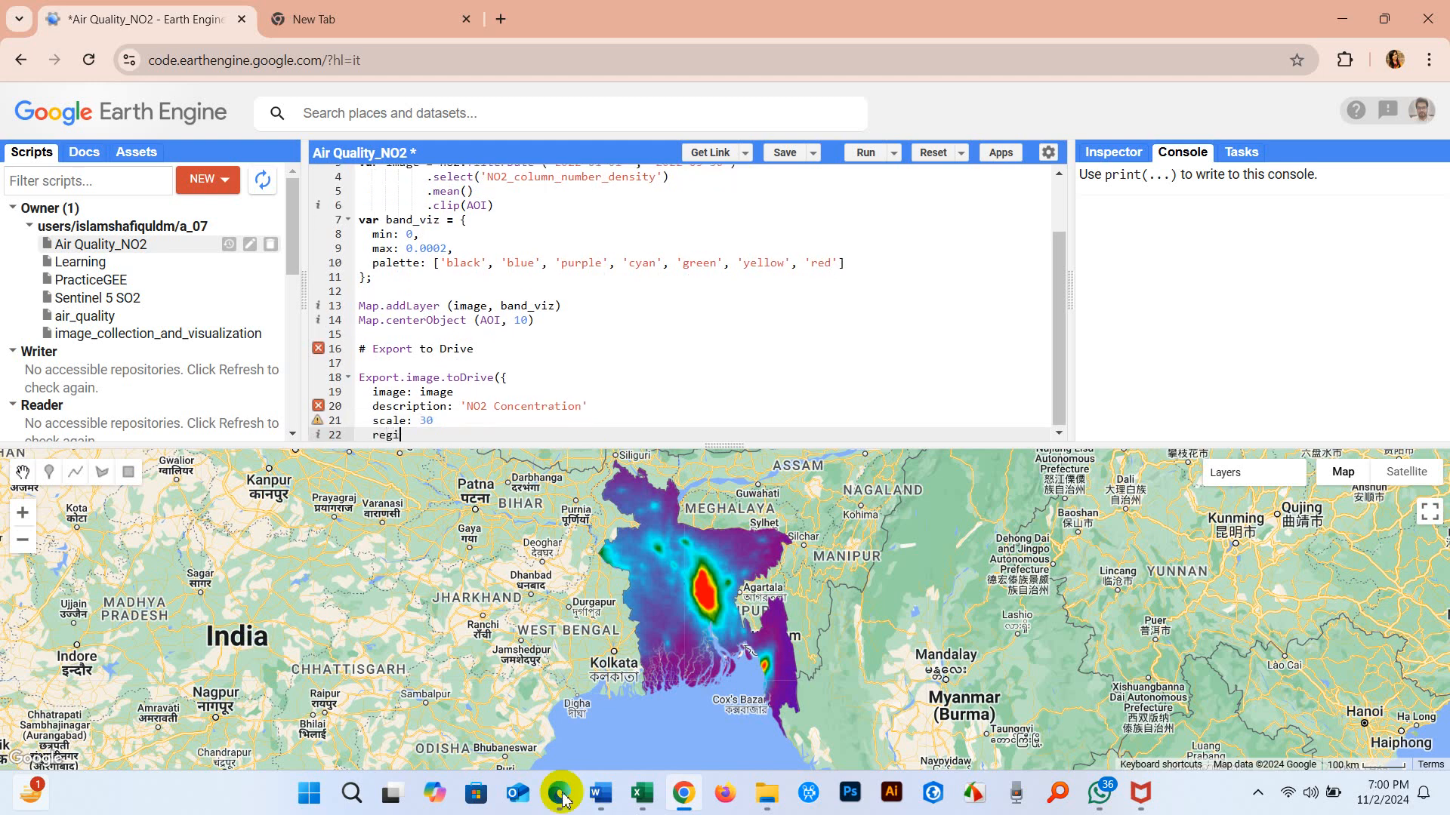
{"action": "type", "text": "on:"}
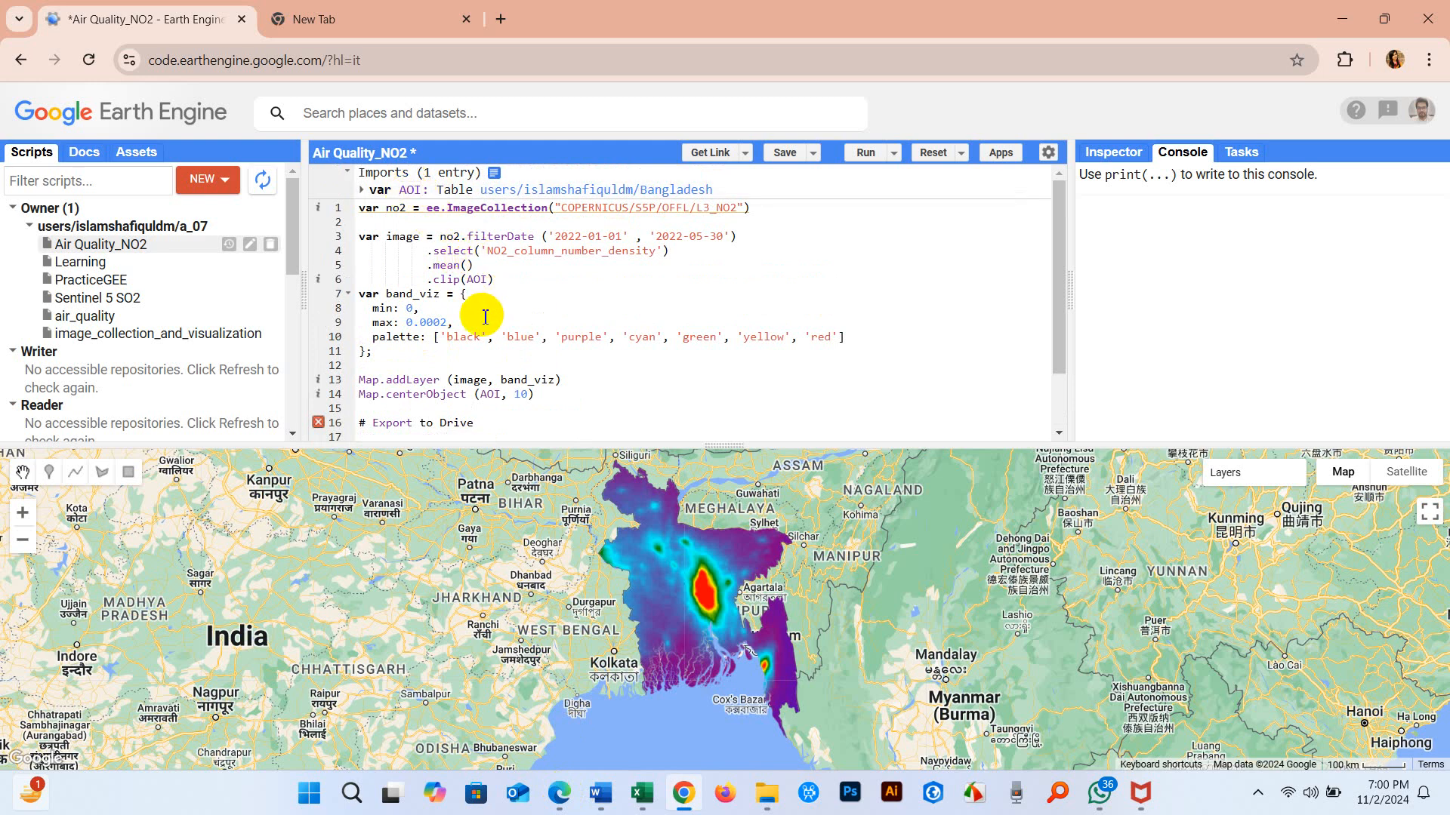
{"action": "double_click", "coordinate": [462, 336]}
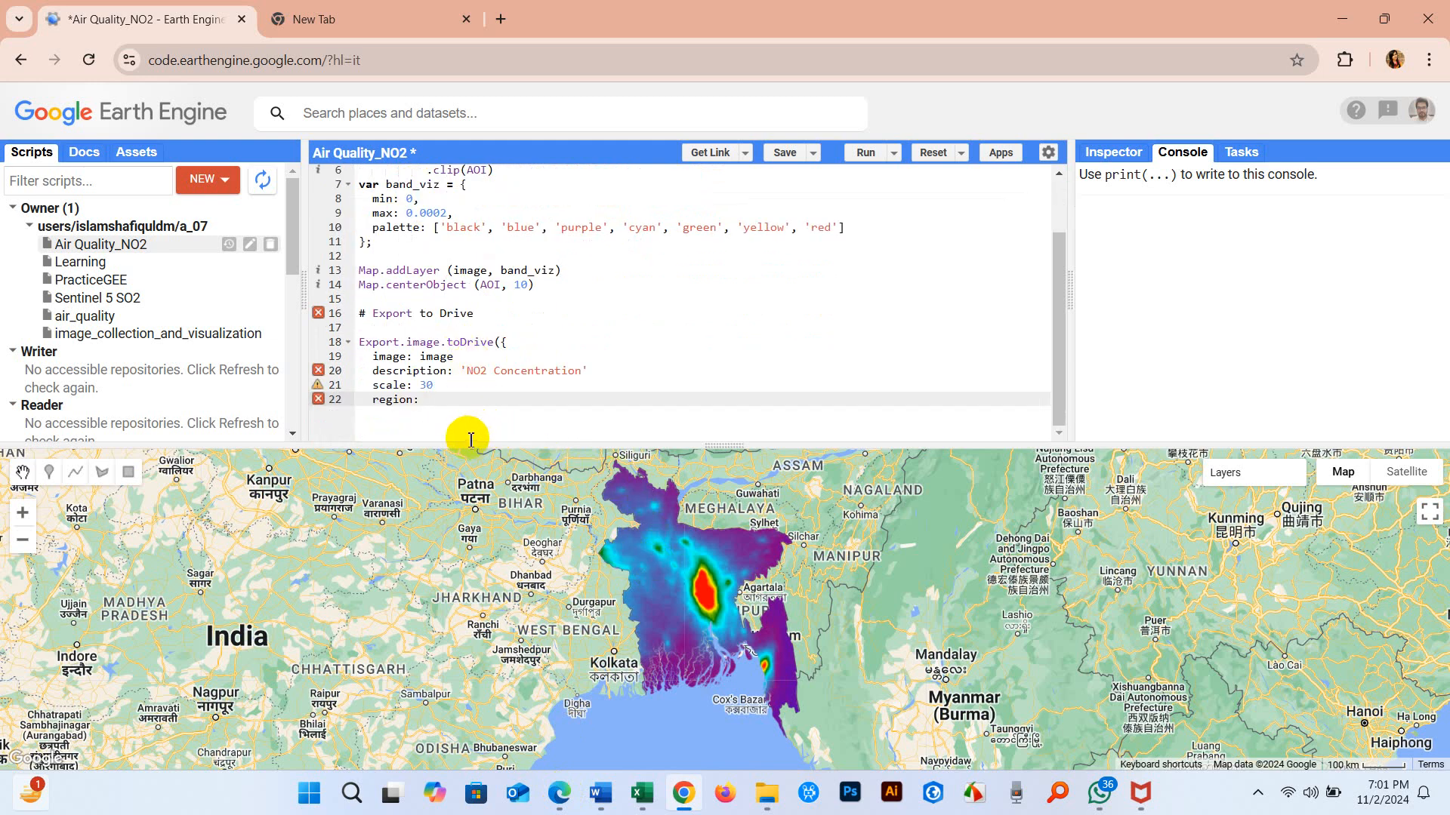
{"action": "type", "text": "AOI"}
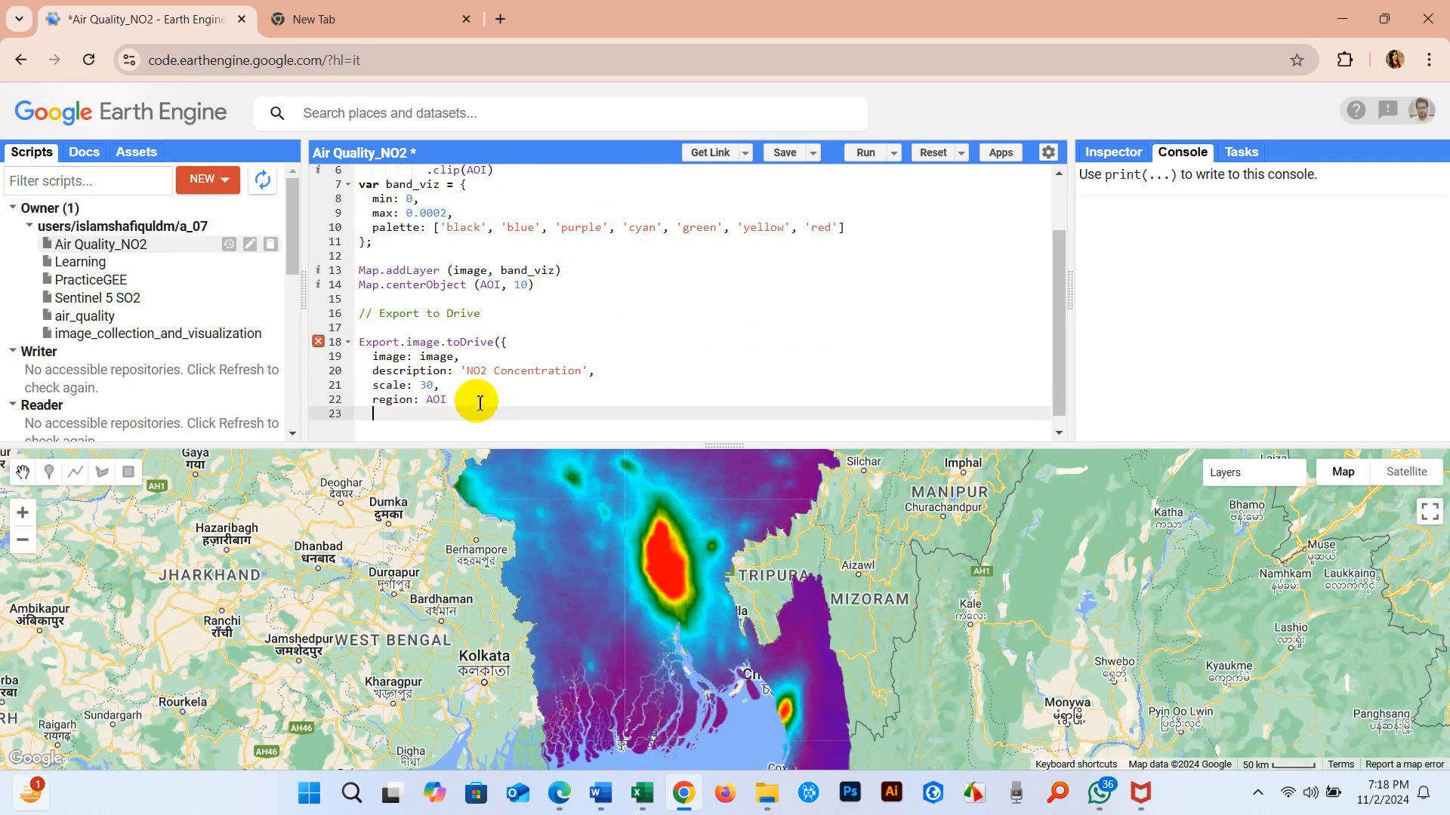
Add maxPixels: 1e13 and close the Export.image.toDrive call
{"action": "type", "text": "maxPixel"}
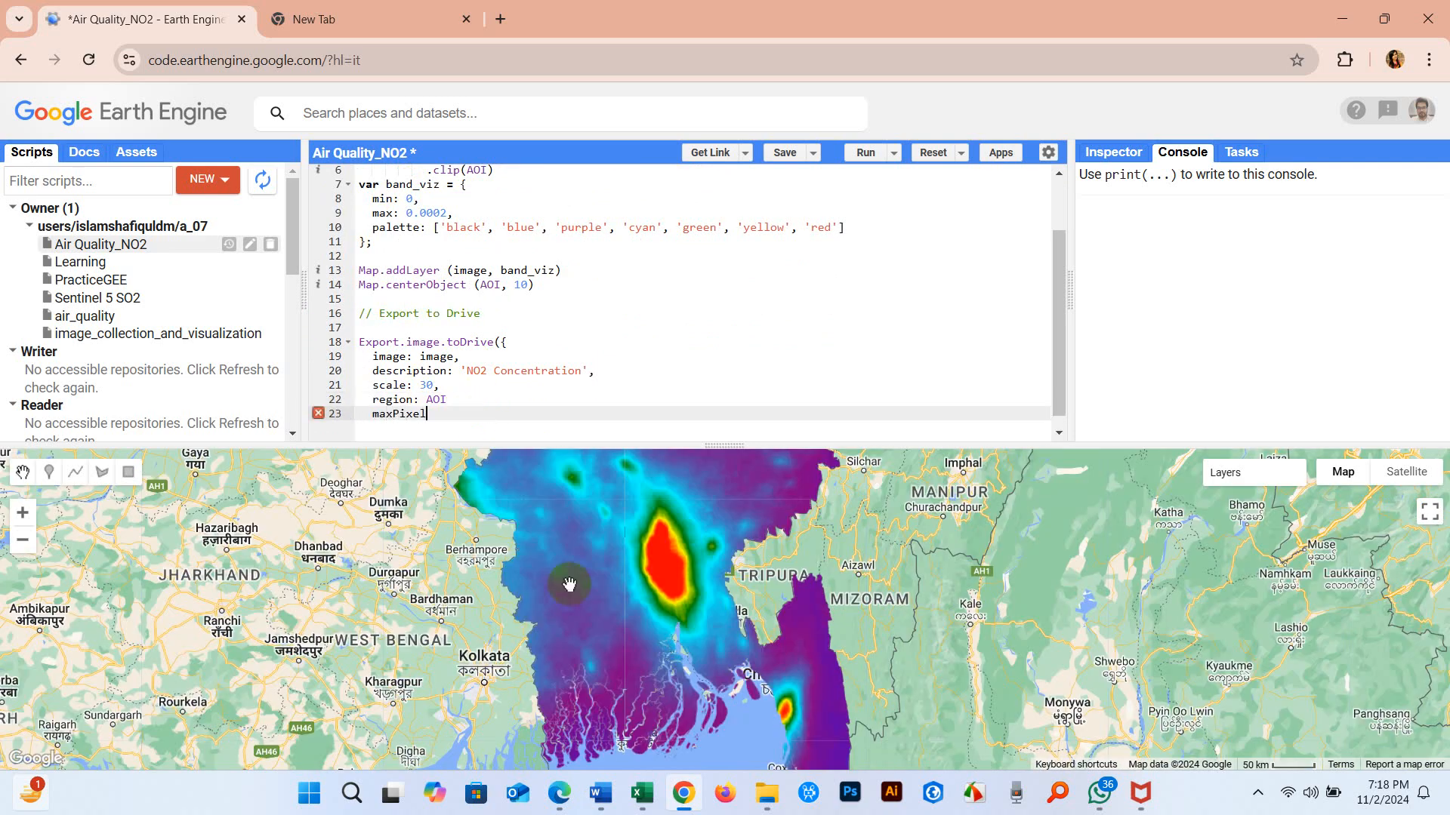
{"action": "type", "text": ":"}
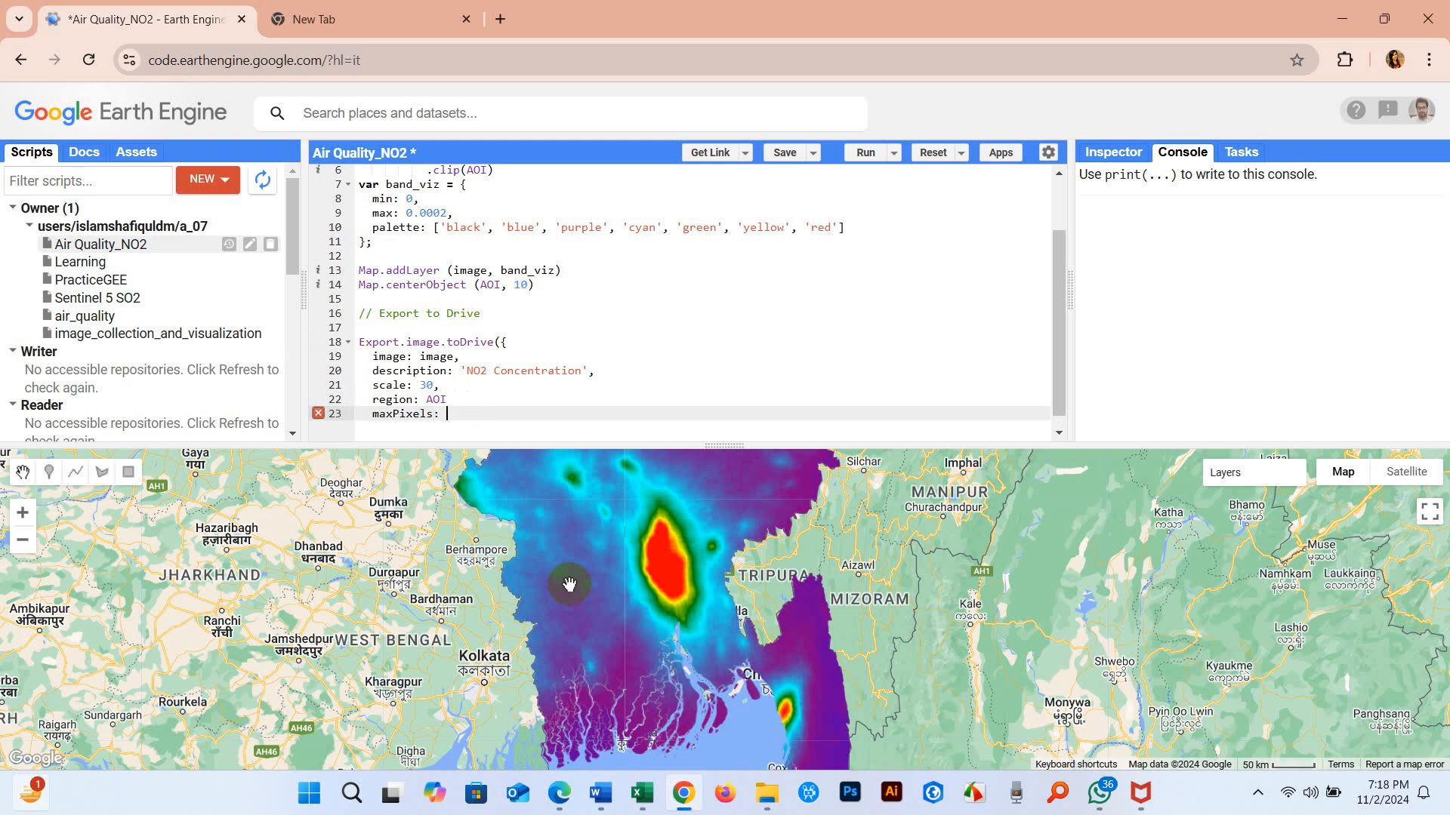
{"action": "type", "text": "1"}
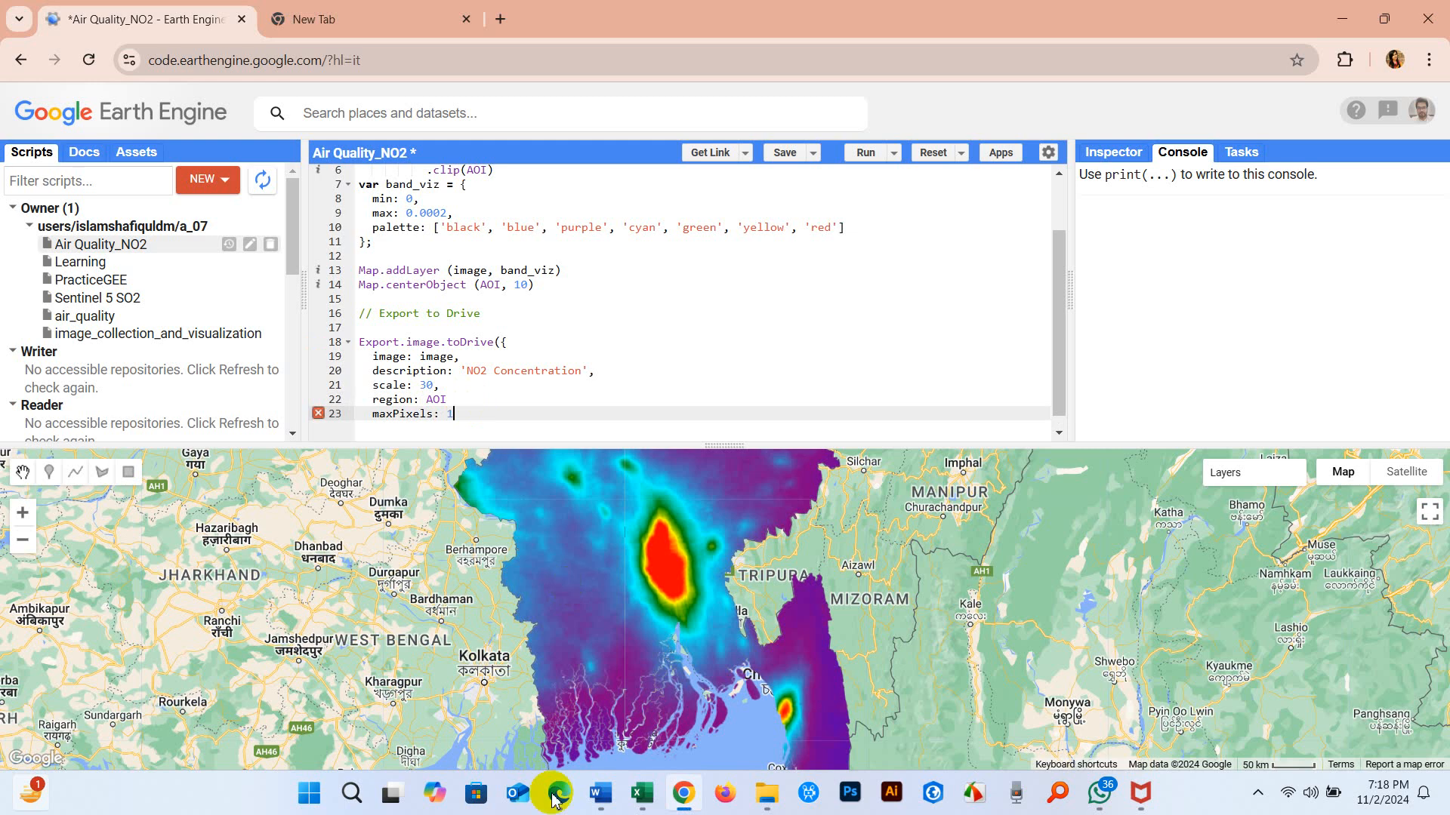
{"action": "type", "text": "e13"}
{"action": "left_click", "coordinate": [702, 398]}
{"action": "type", "text": ","}
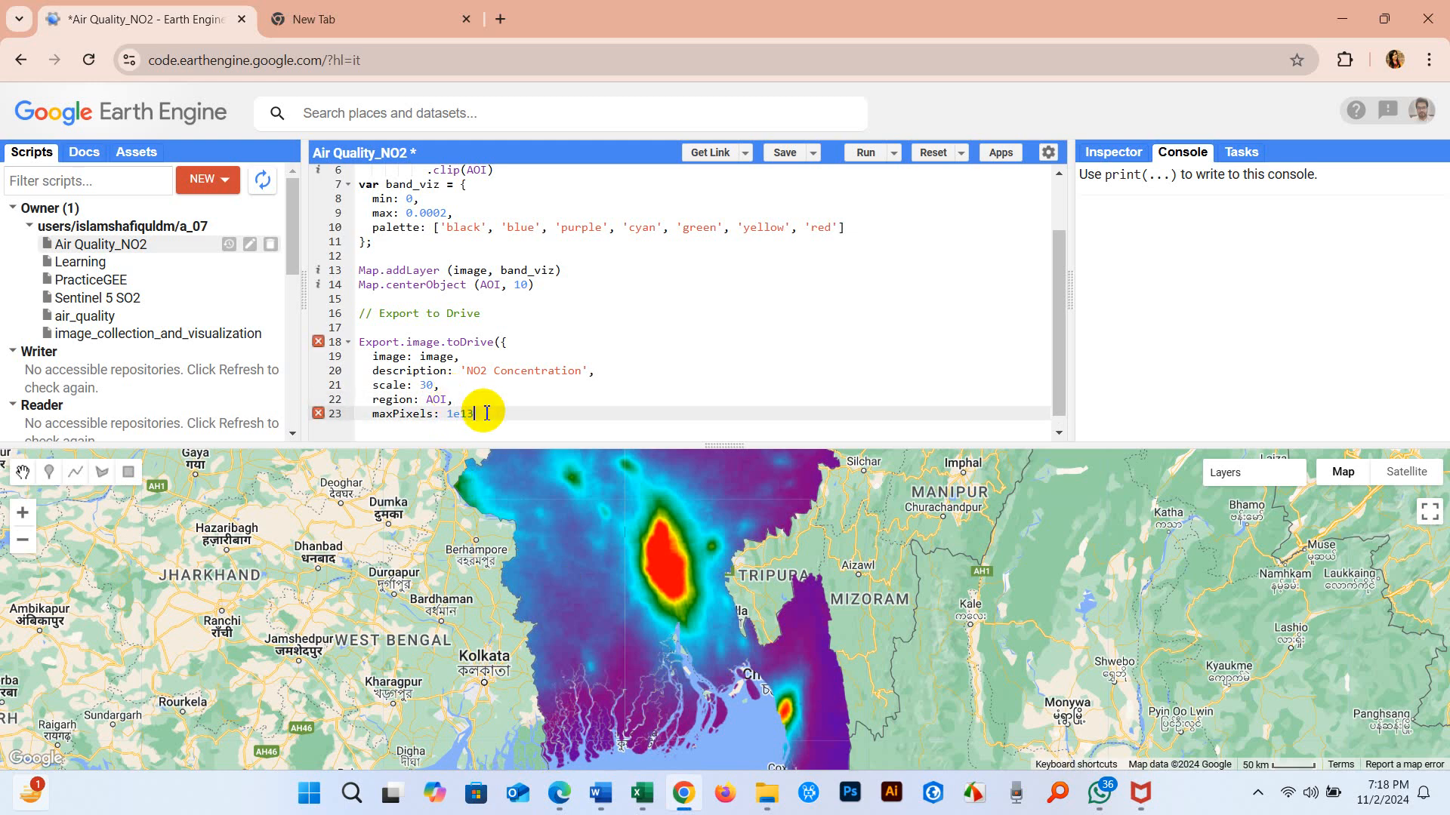
{"action": "key", "text": "enter"}
{"action": "type", "text": "}"}
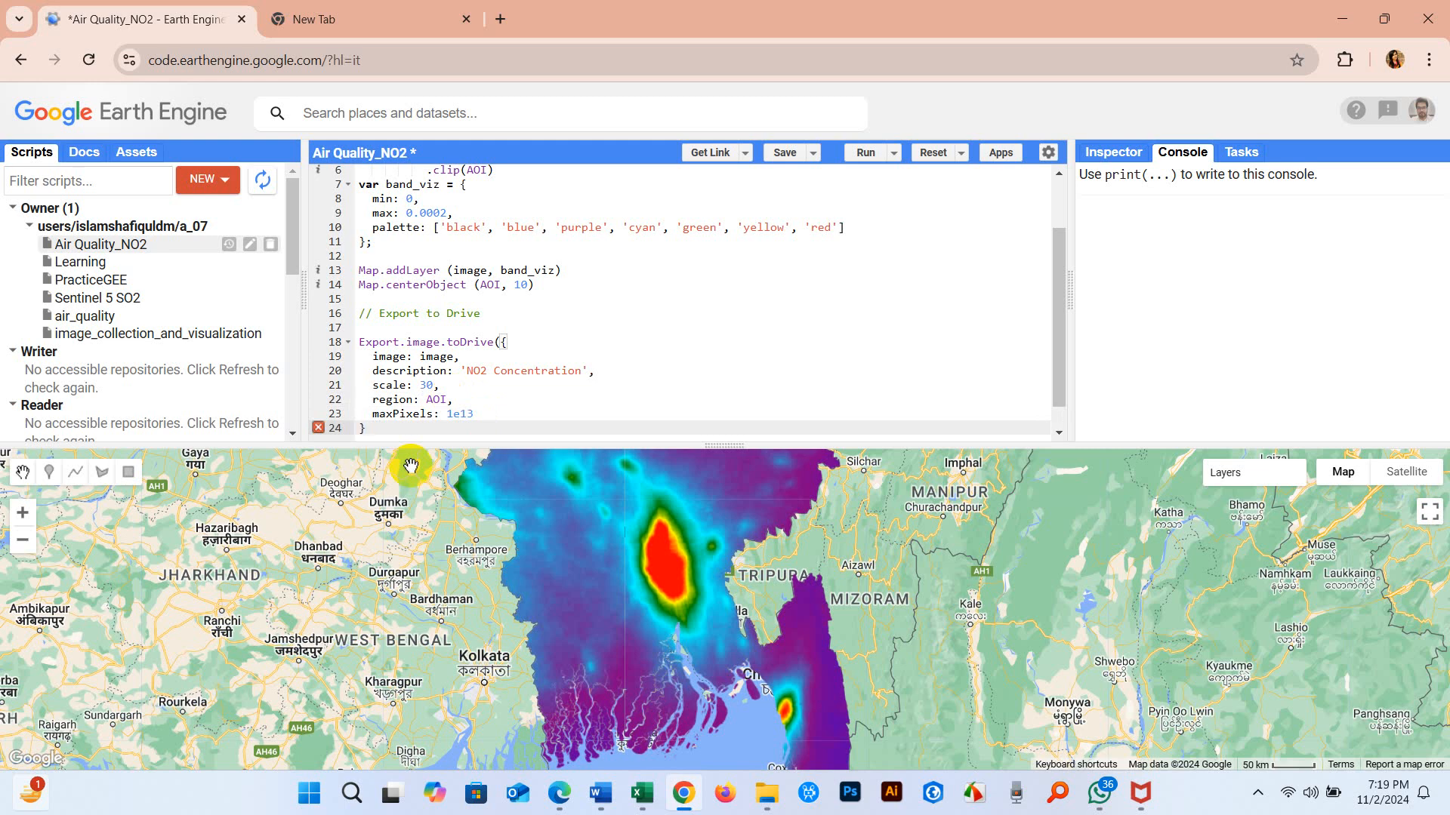
{"action": "type", "text": ")"}
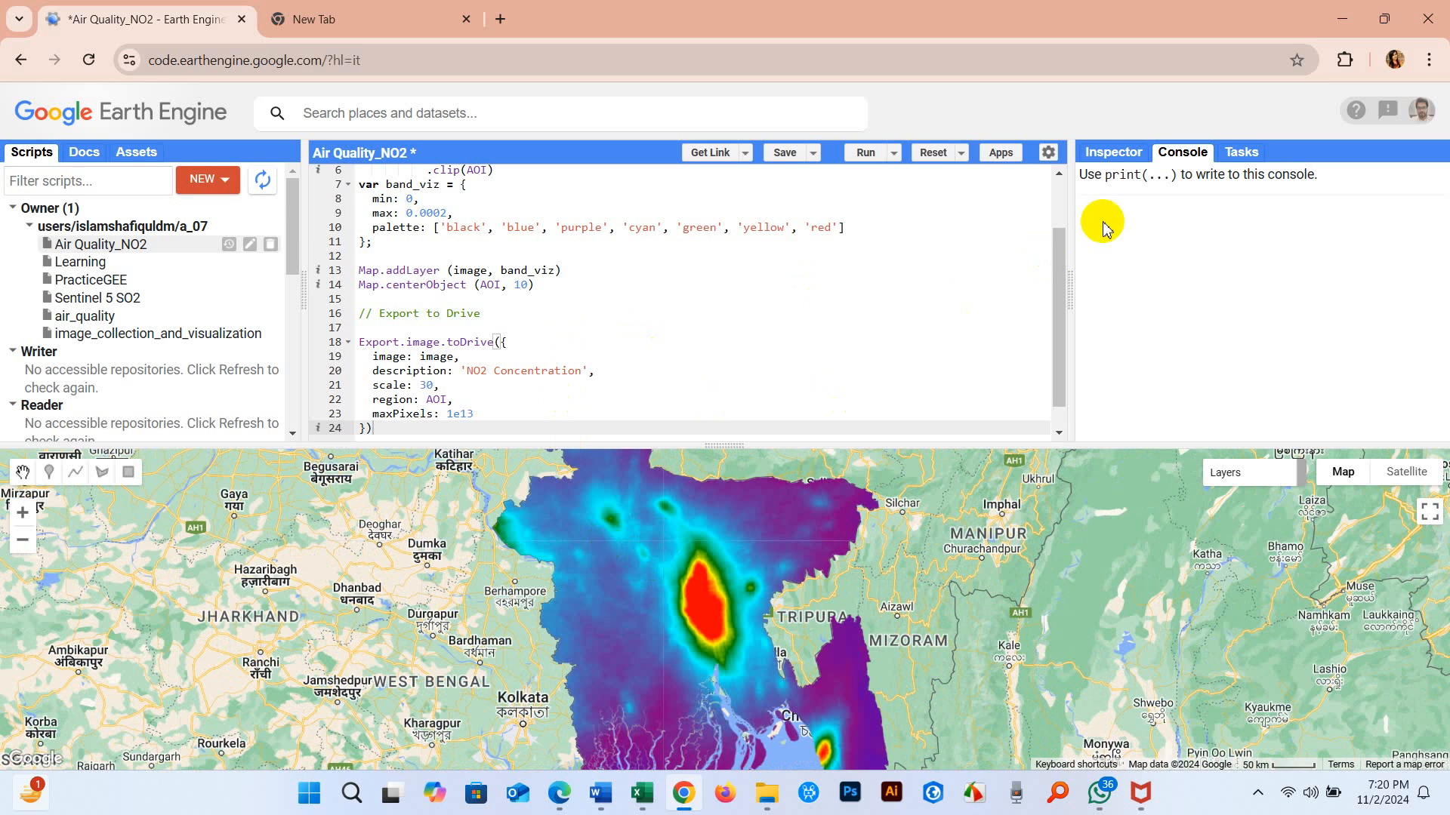
Run the NO2 Concentration task from Tasks, exporting to Drive as GEO_TIFF
{"action": "left_click", "coordinate": [1241, 152]}
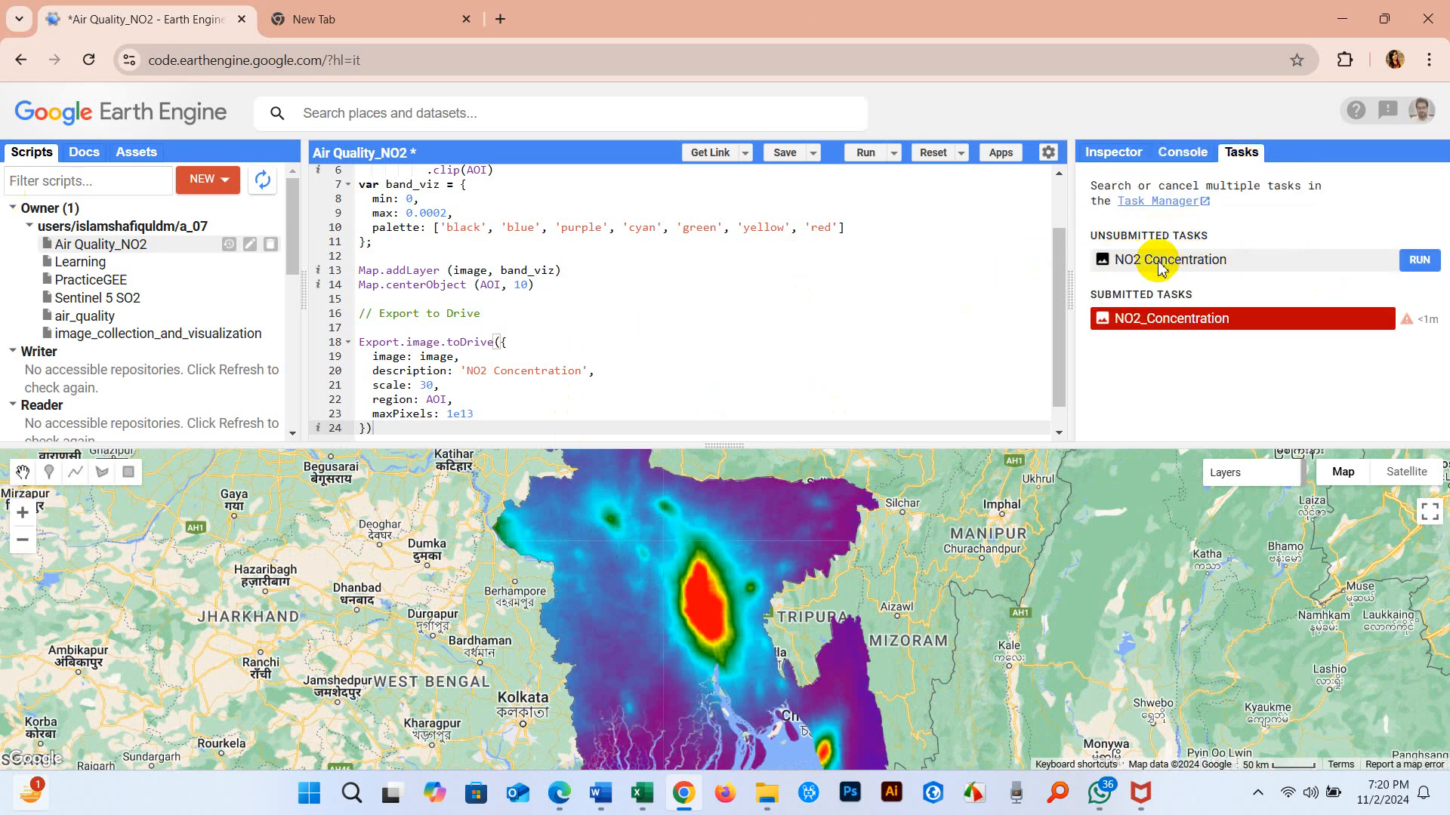
{"action": "mouse_move", "coordinate": [1418, 260]}
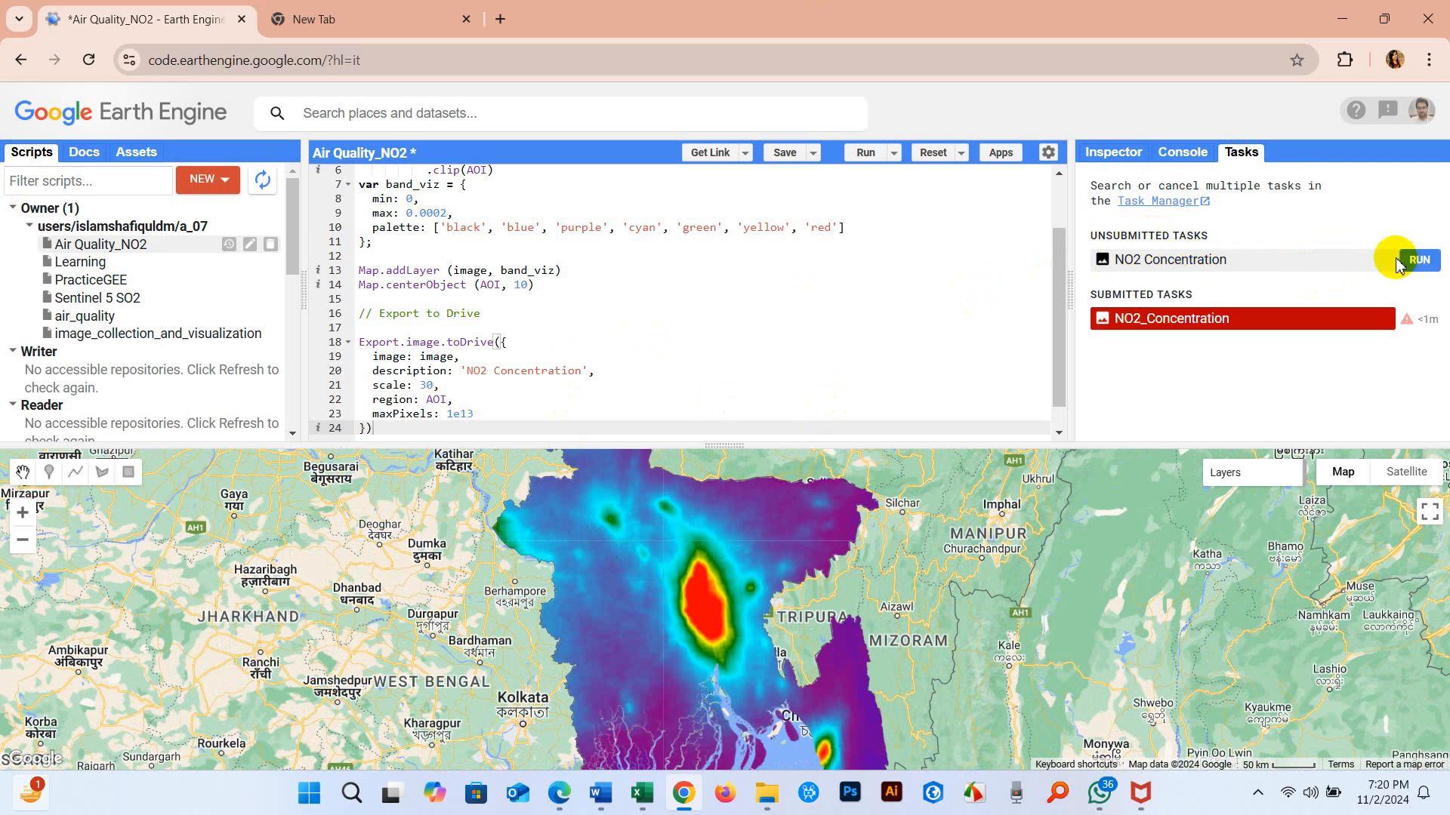
{"action": "left_click", "coordinate": [1419, 260]}
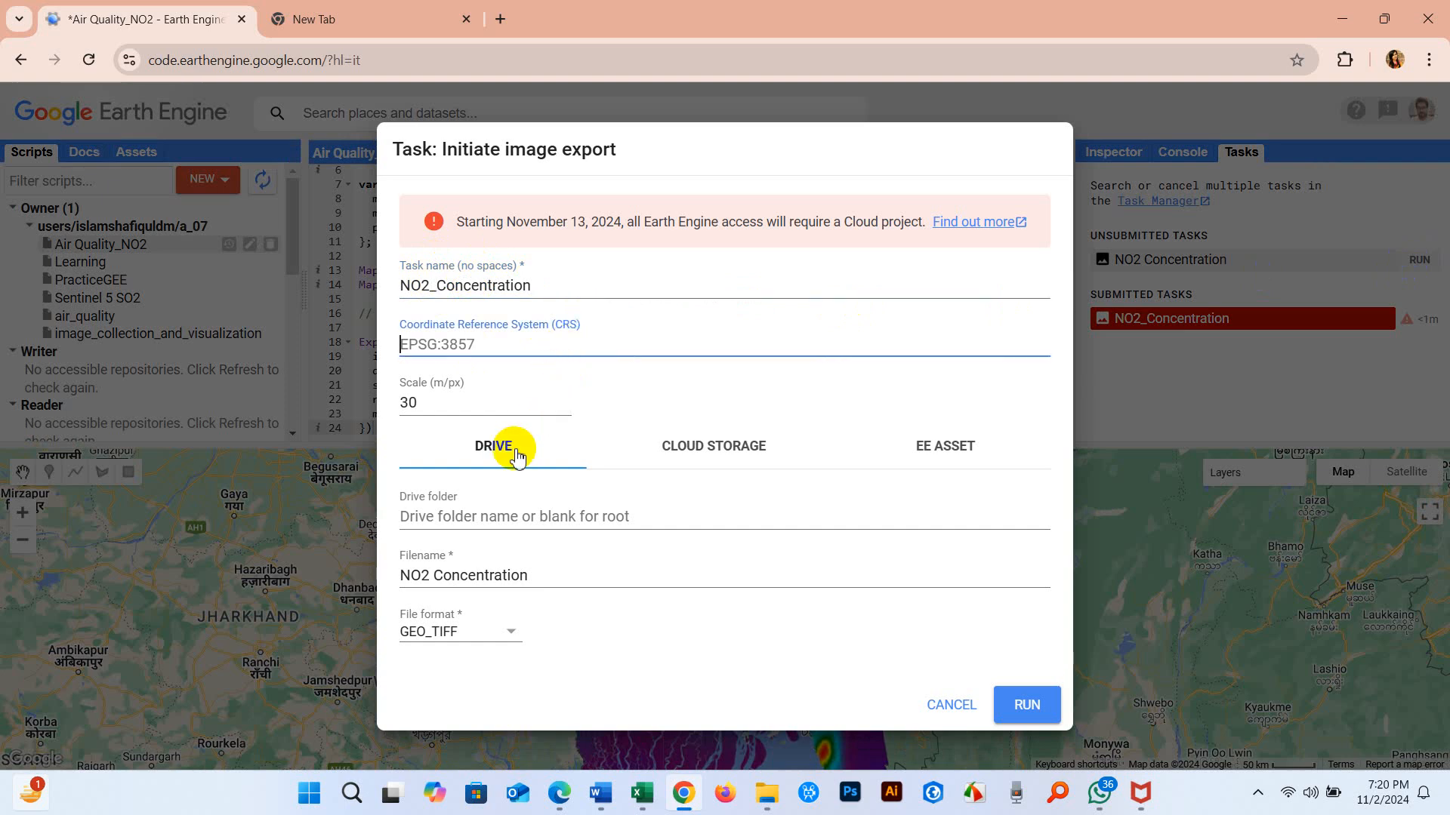
{"action": "mouse_move", "coordinate": [463, 642]}
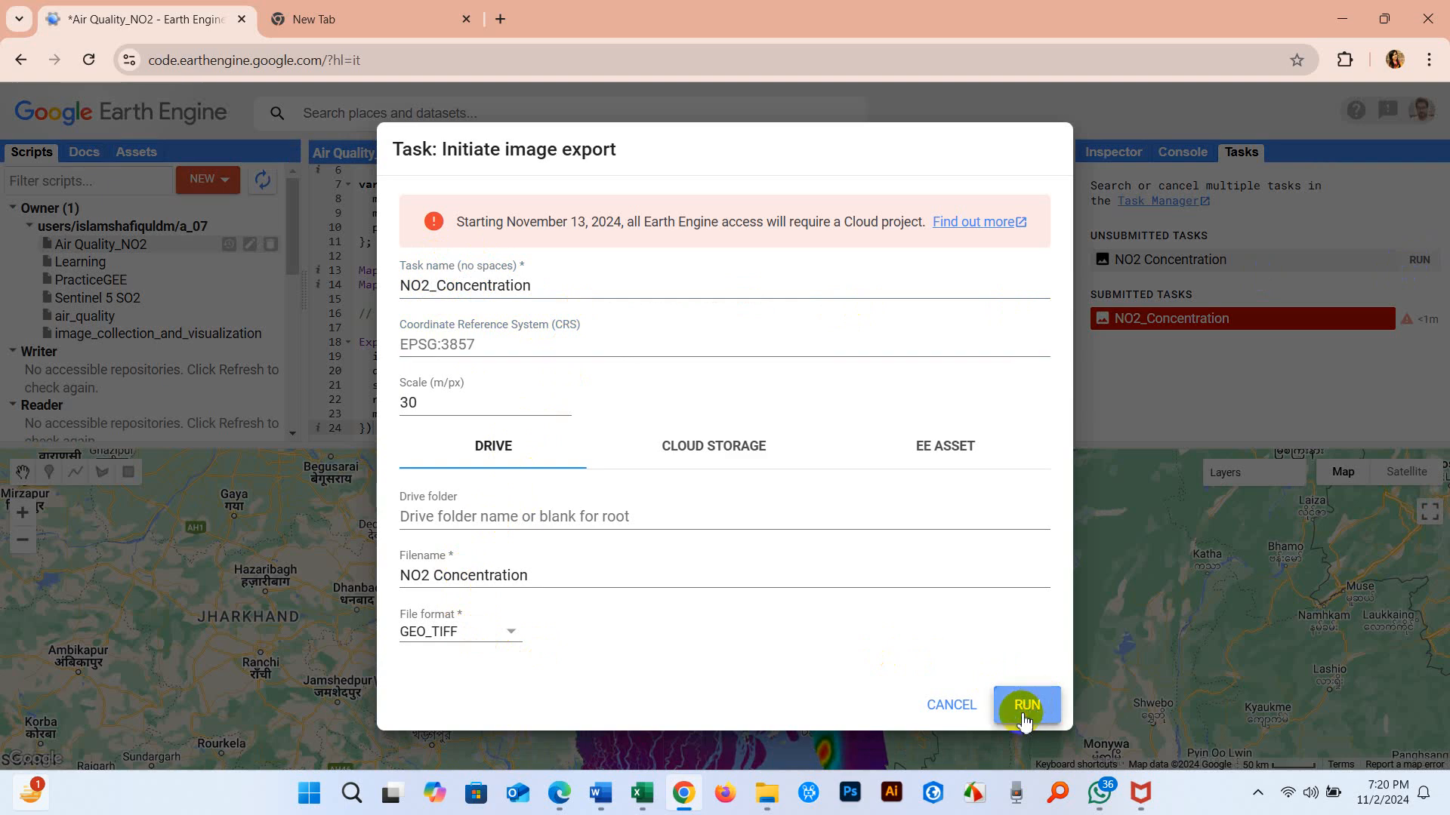
{"action": "left_click", "coordinate": [1026, 705]}
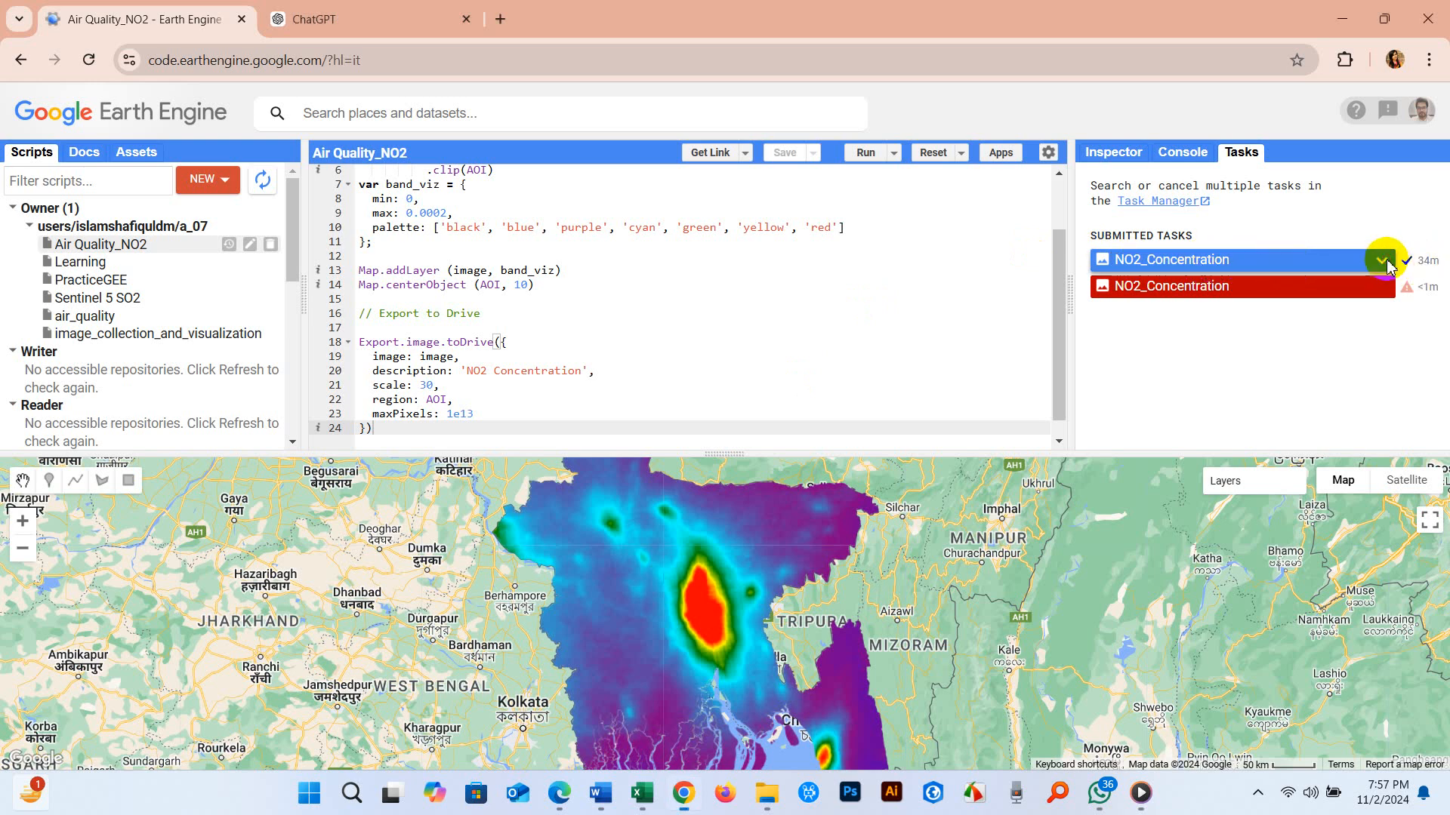
Open the finished export in Drive and bring up NO2 Concentration.tif's actions menu
{"action": "left_click", "coordinate": [1380, 260]}
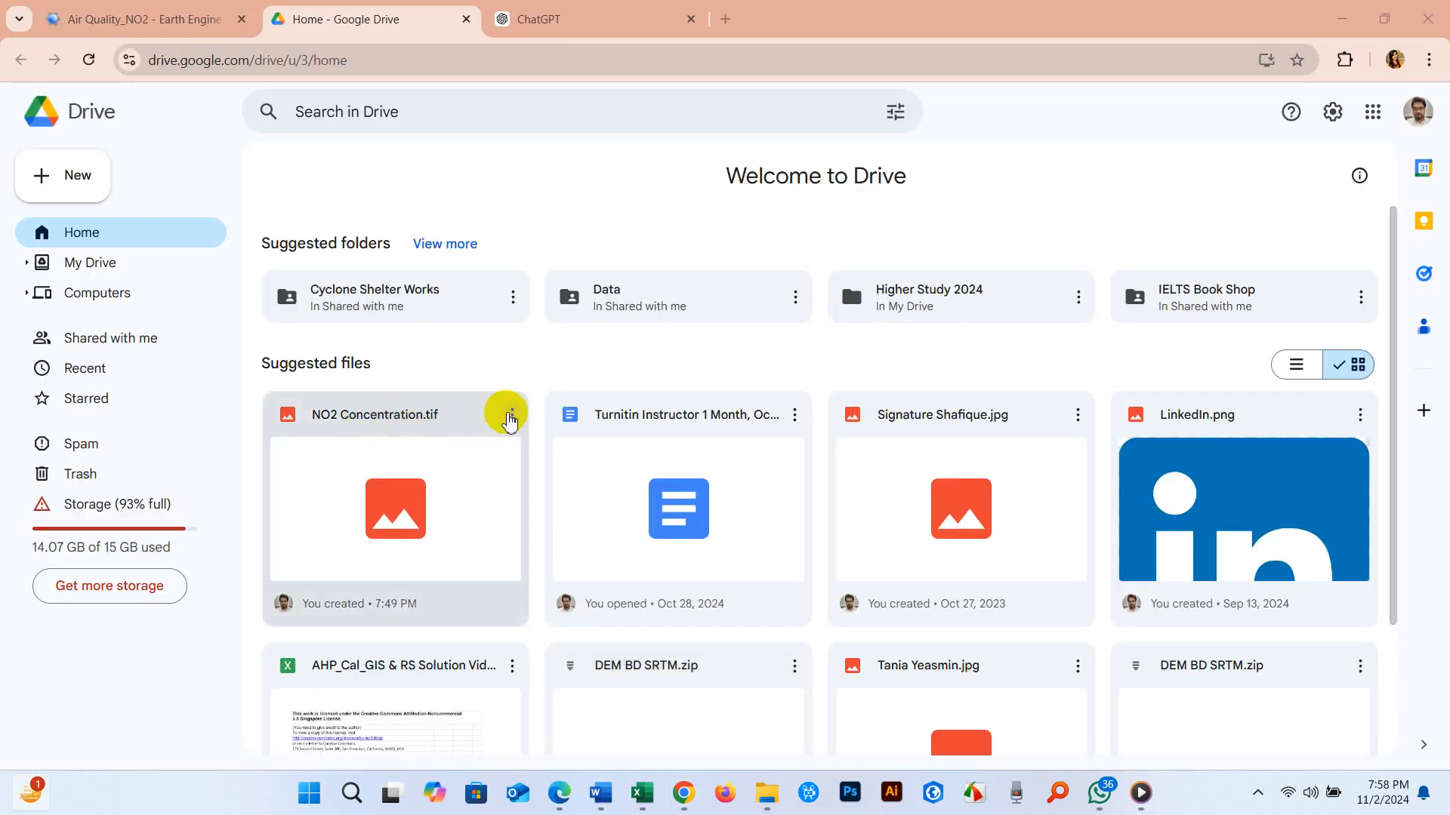
{"action": "left_click", "coordinate": [510, 415]}
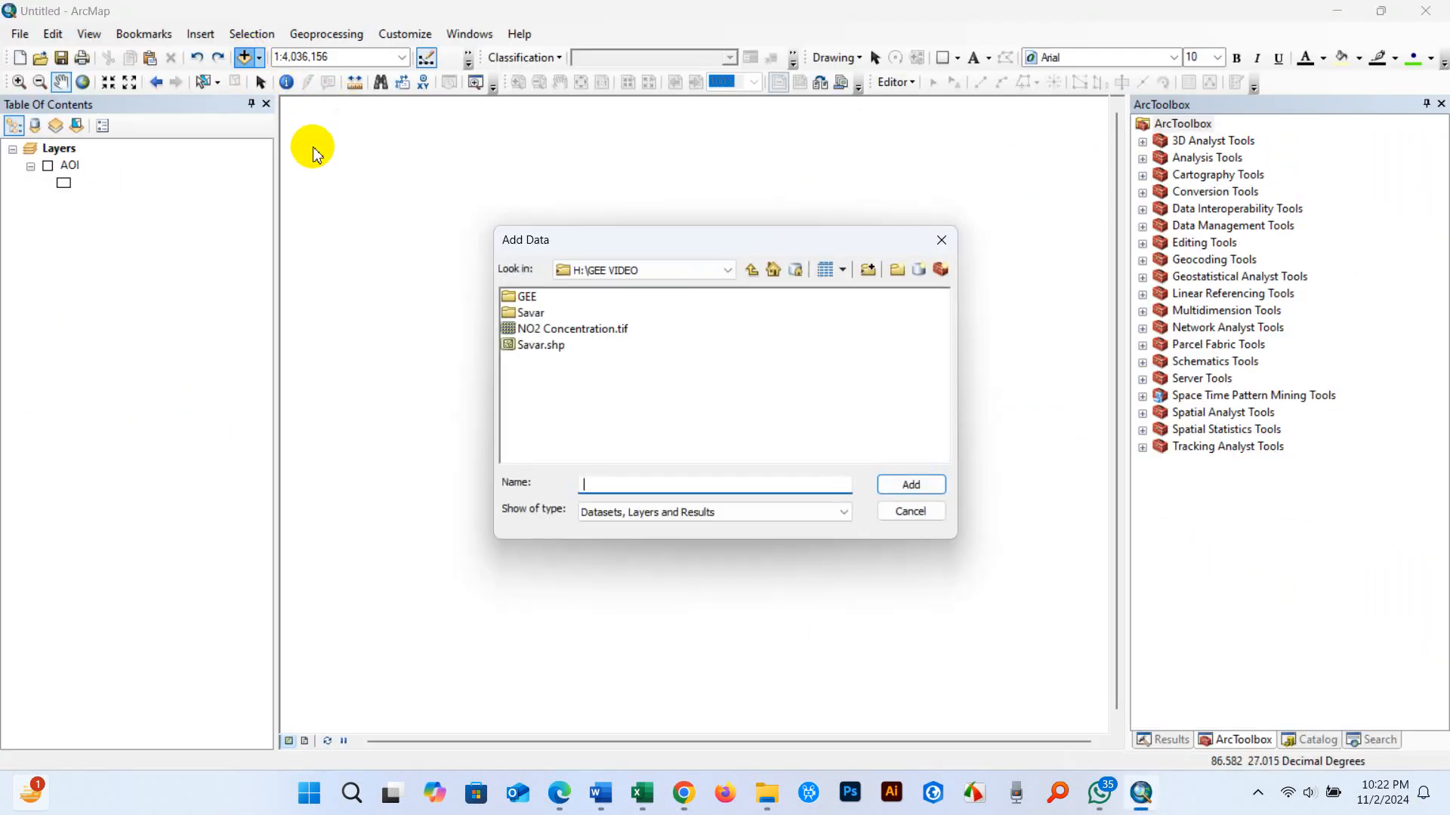
Add NO2 Concentration.tif, give it a blue-to-red colour ramp, and turn on AOI
{"action": "left_click", "coordinate": [570, 329]}
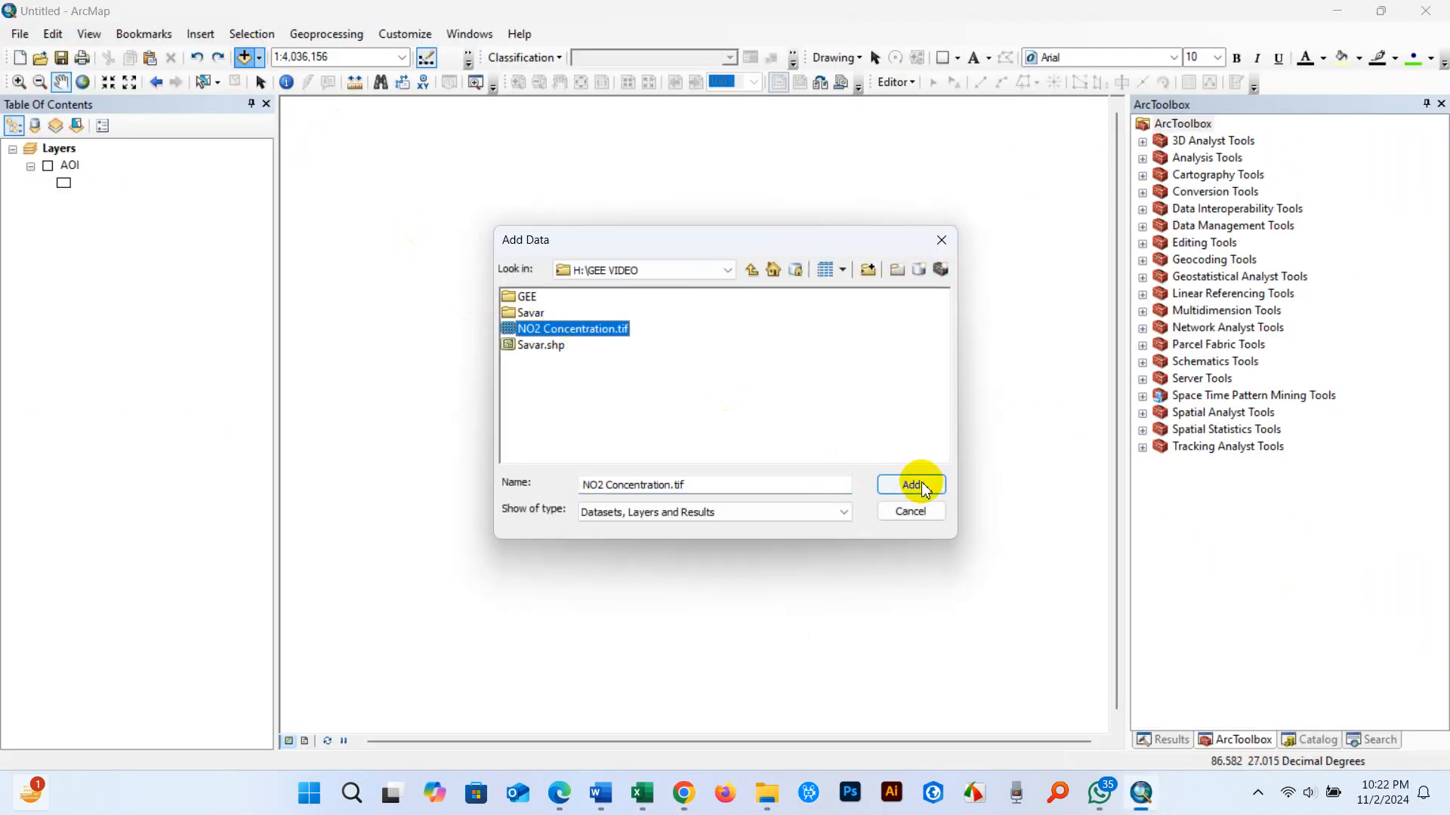
{"action": "left_click", "coordinate": [910, 486]}
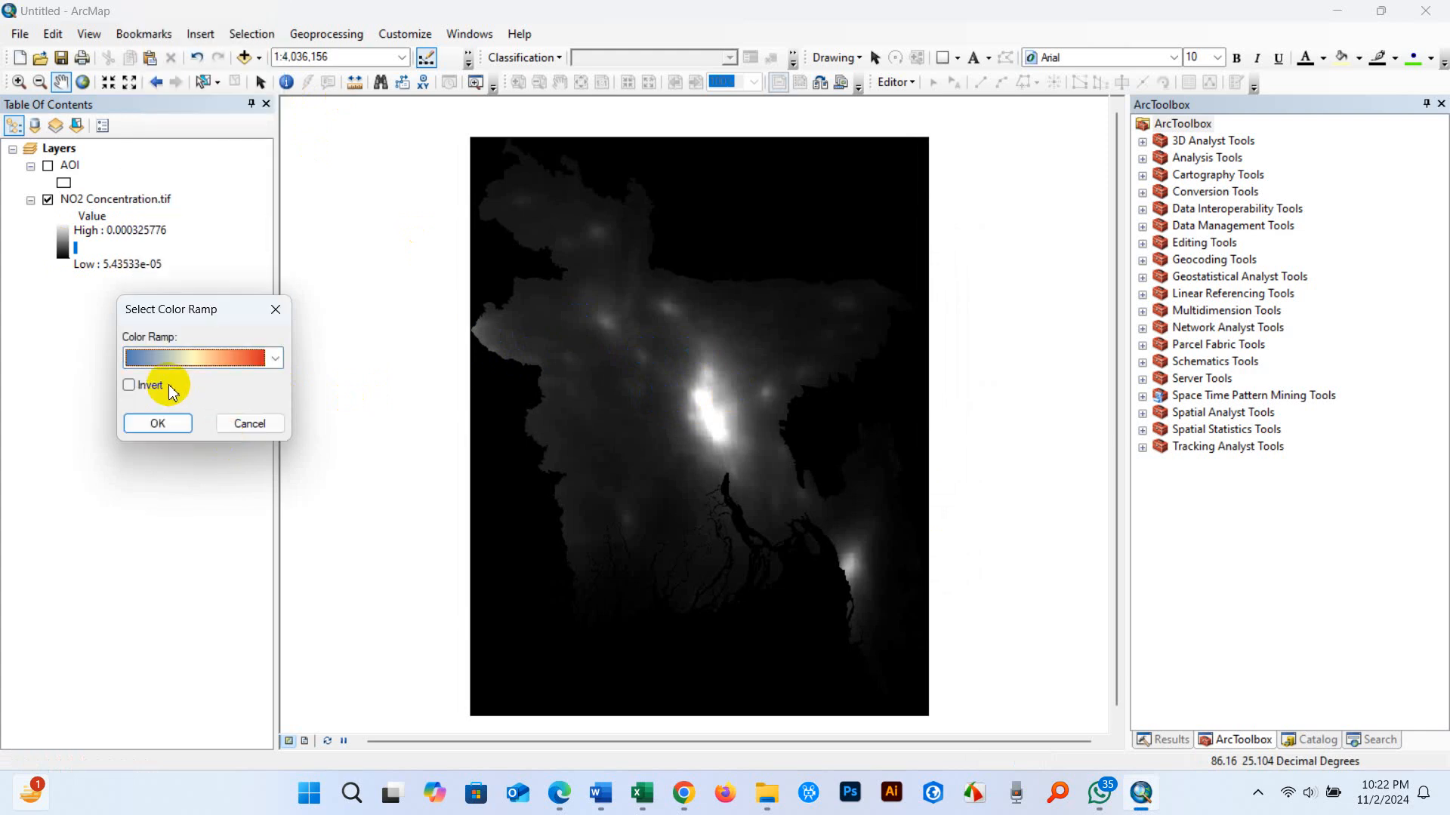
{"action": "left_click", "coordinate": [157, 423]}
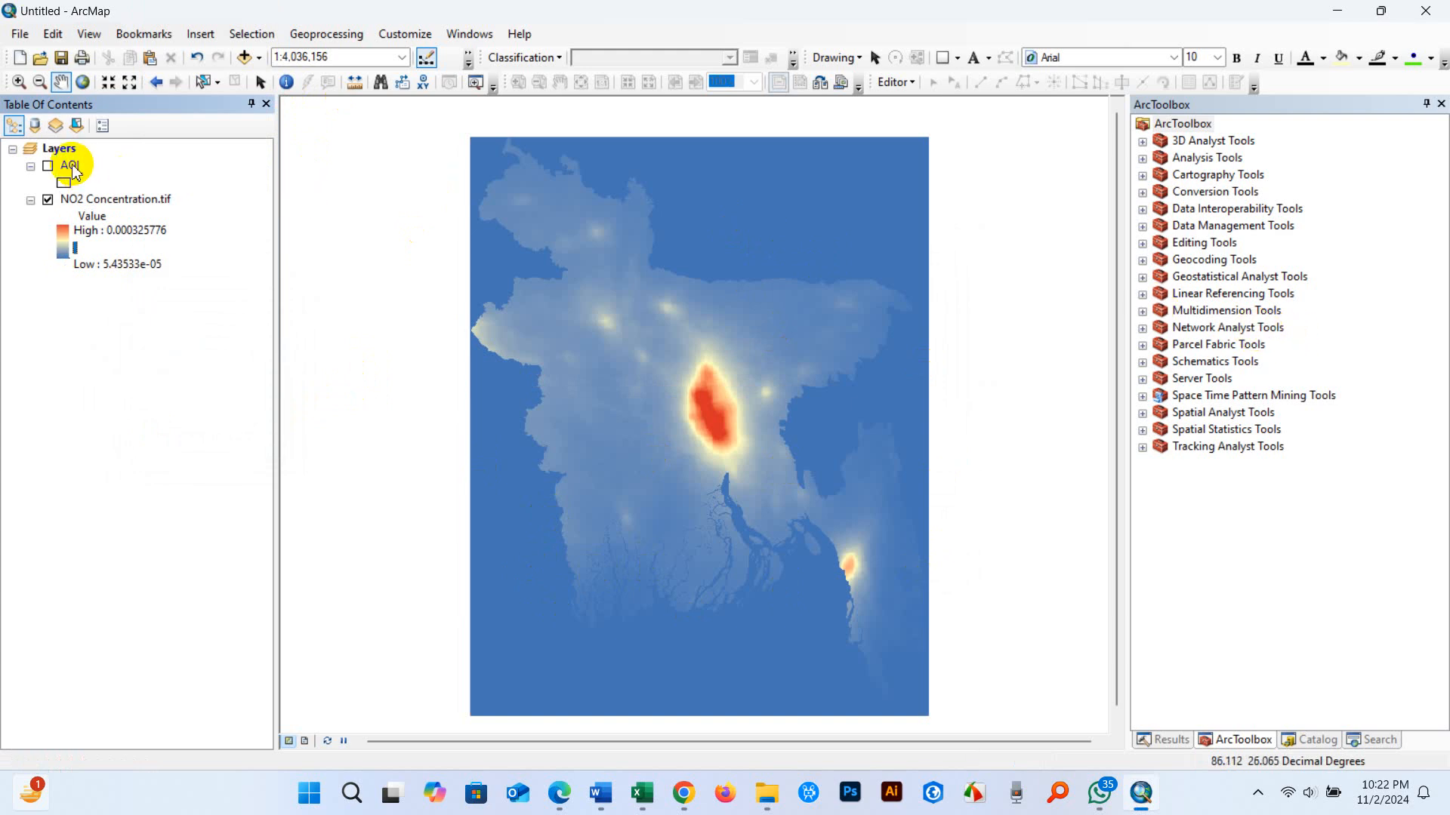
{"action": "left_click", "coordinate": [47, 166]}
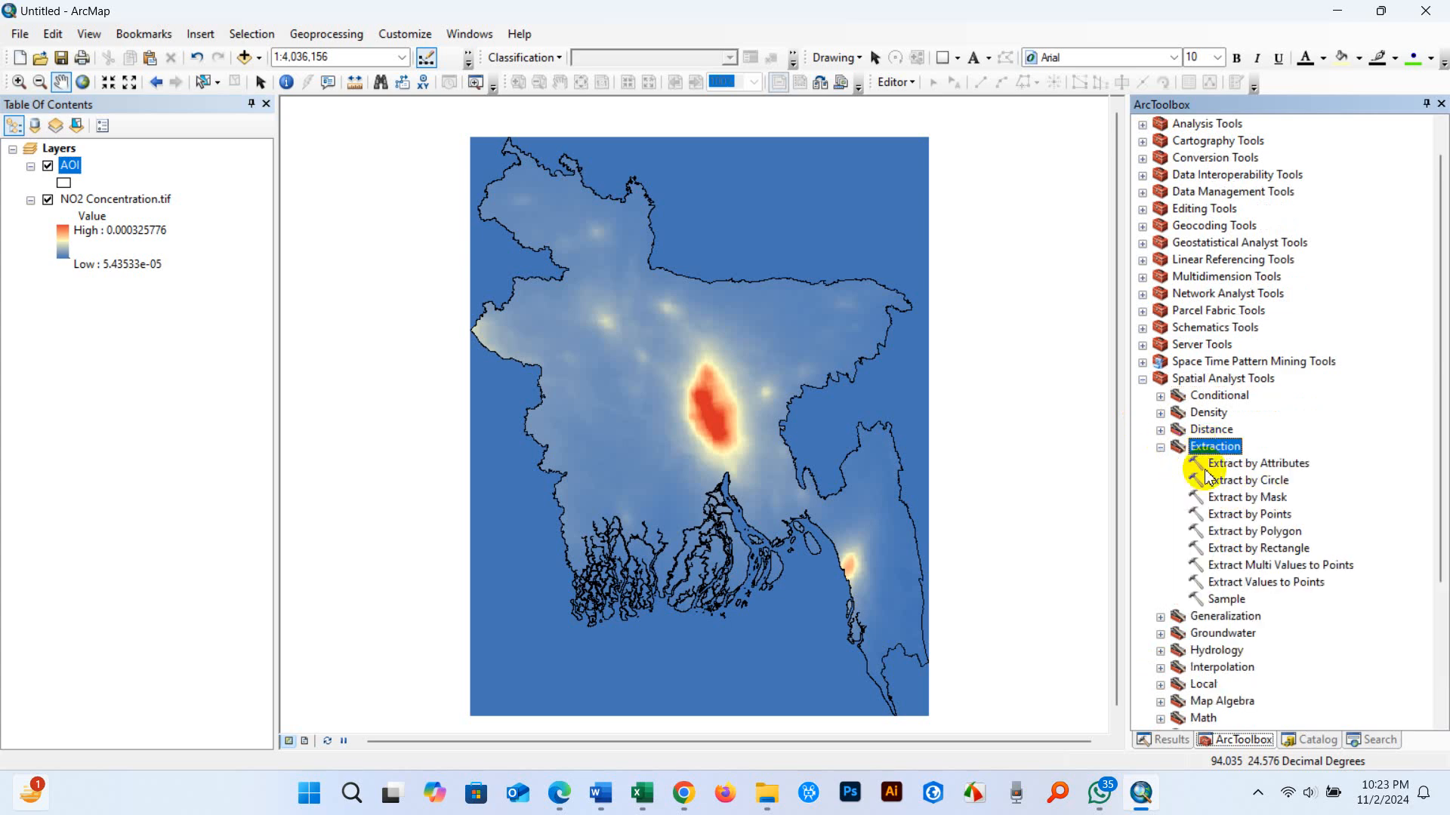
Run Extract by Mask on NO2 Concentration.tif, with processing extent set to the AOI layer
{"action": "double_click", "coordinate": [1250, 497]}
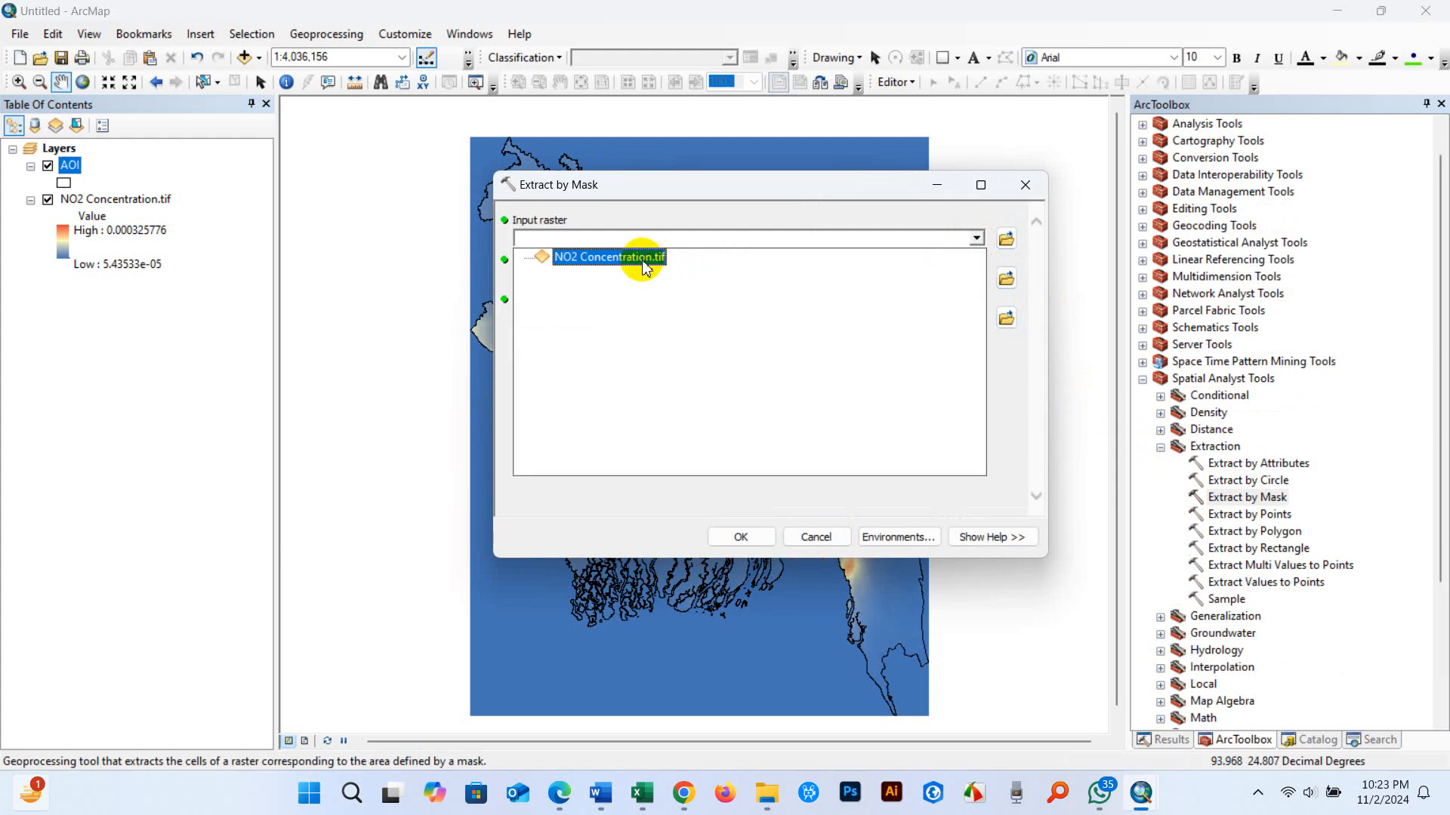
{"action": "left_click", "coordinate": [608, 256]}
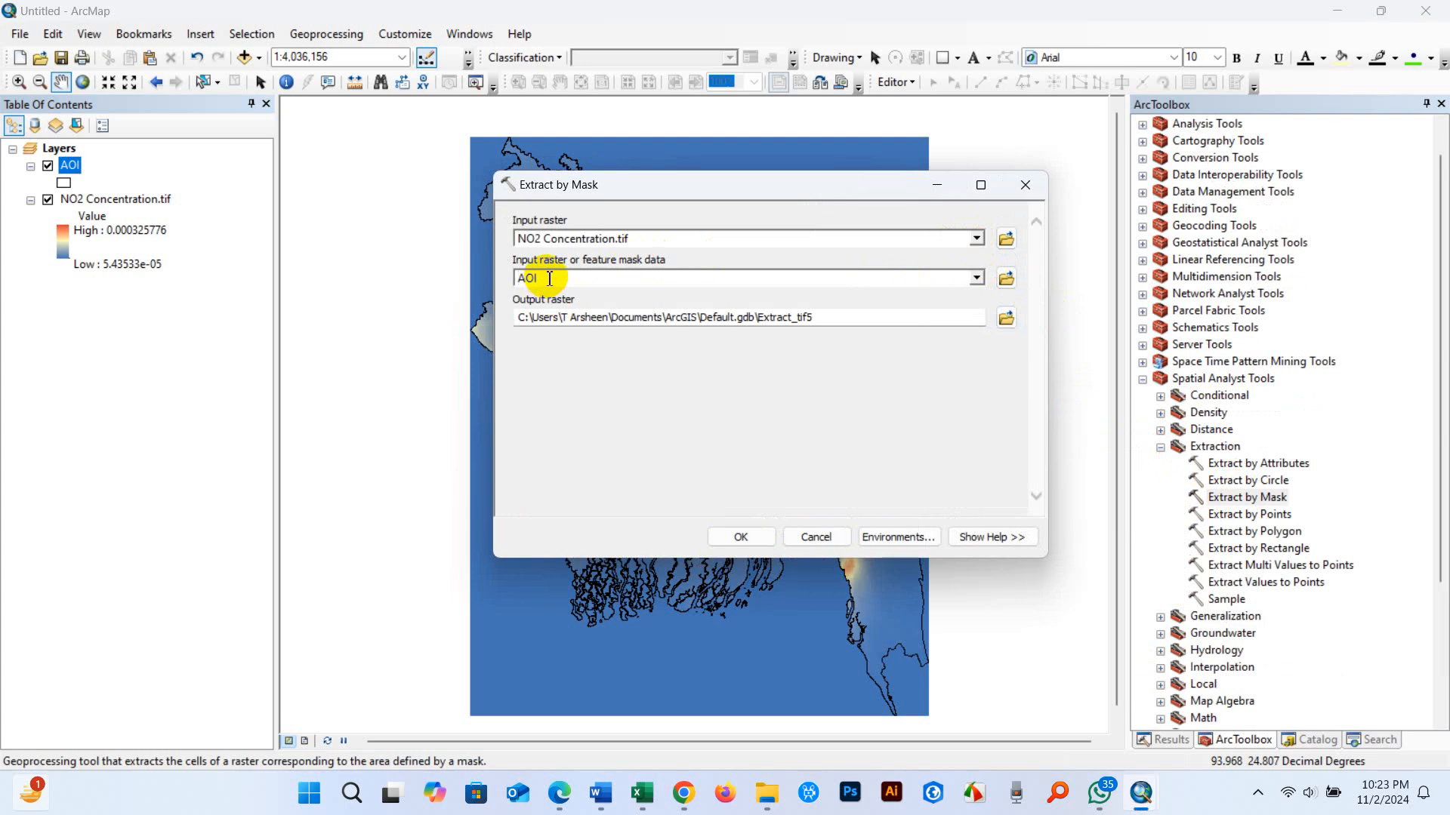
{"action": "left_click", "coordinate": [896, 537]}
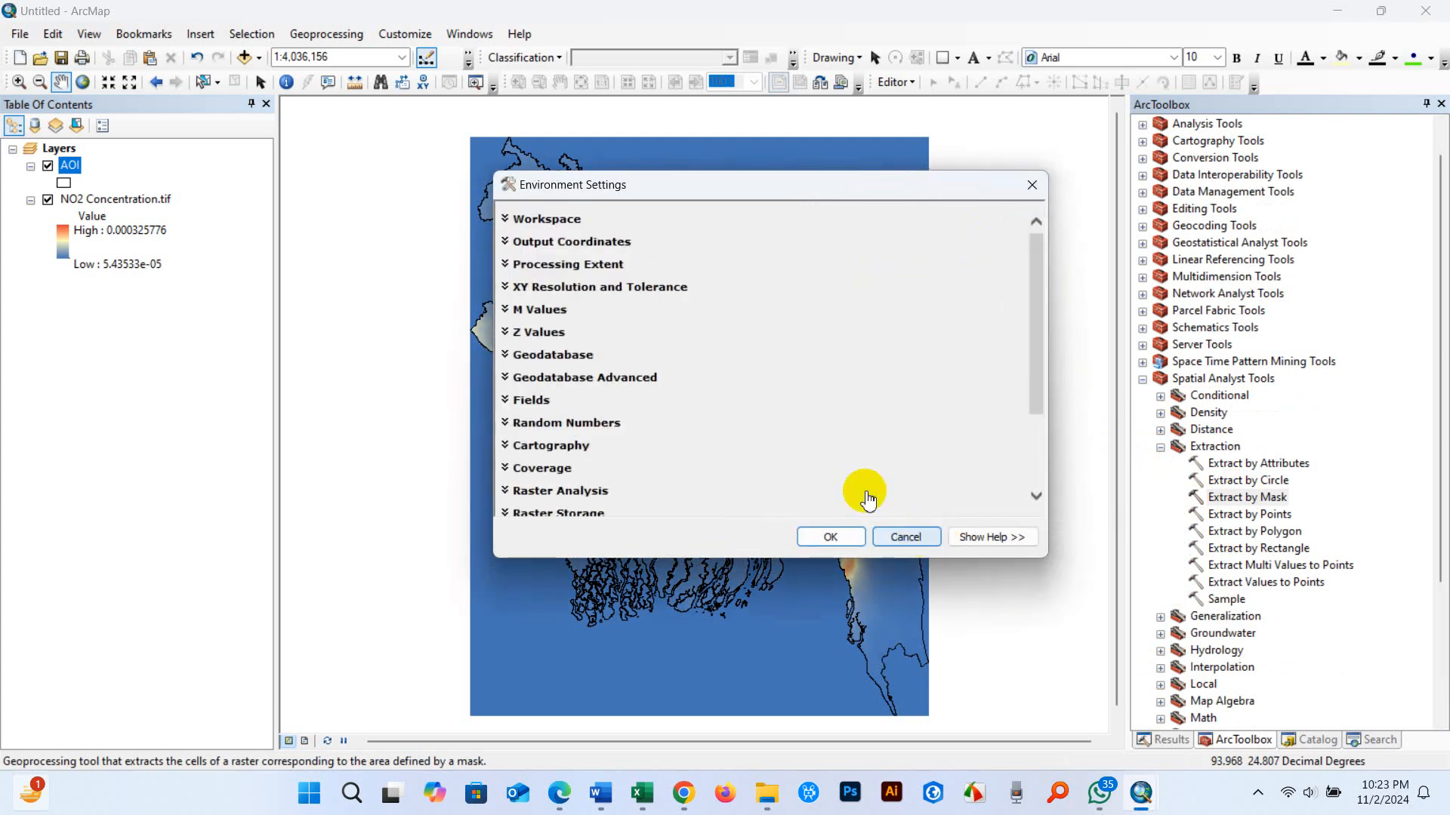
{"action": "left_click", "coordinate": [567, 263]}
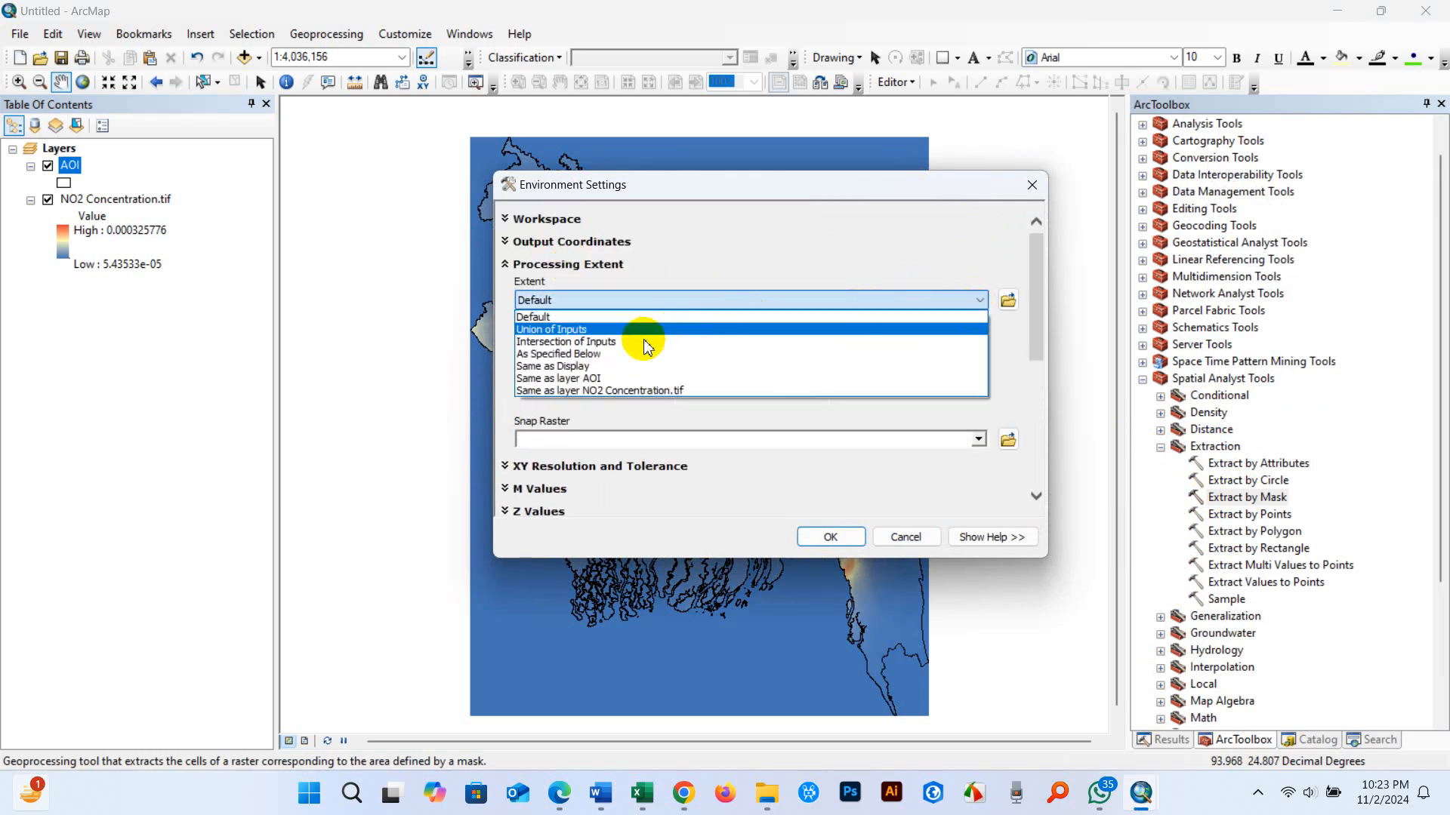
{"action": "left_click", "coordinate": [559, 379]}
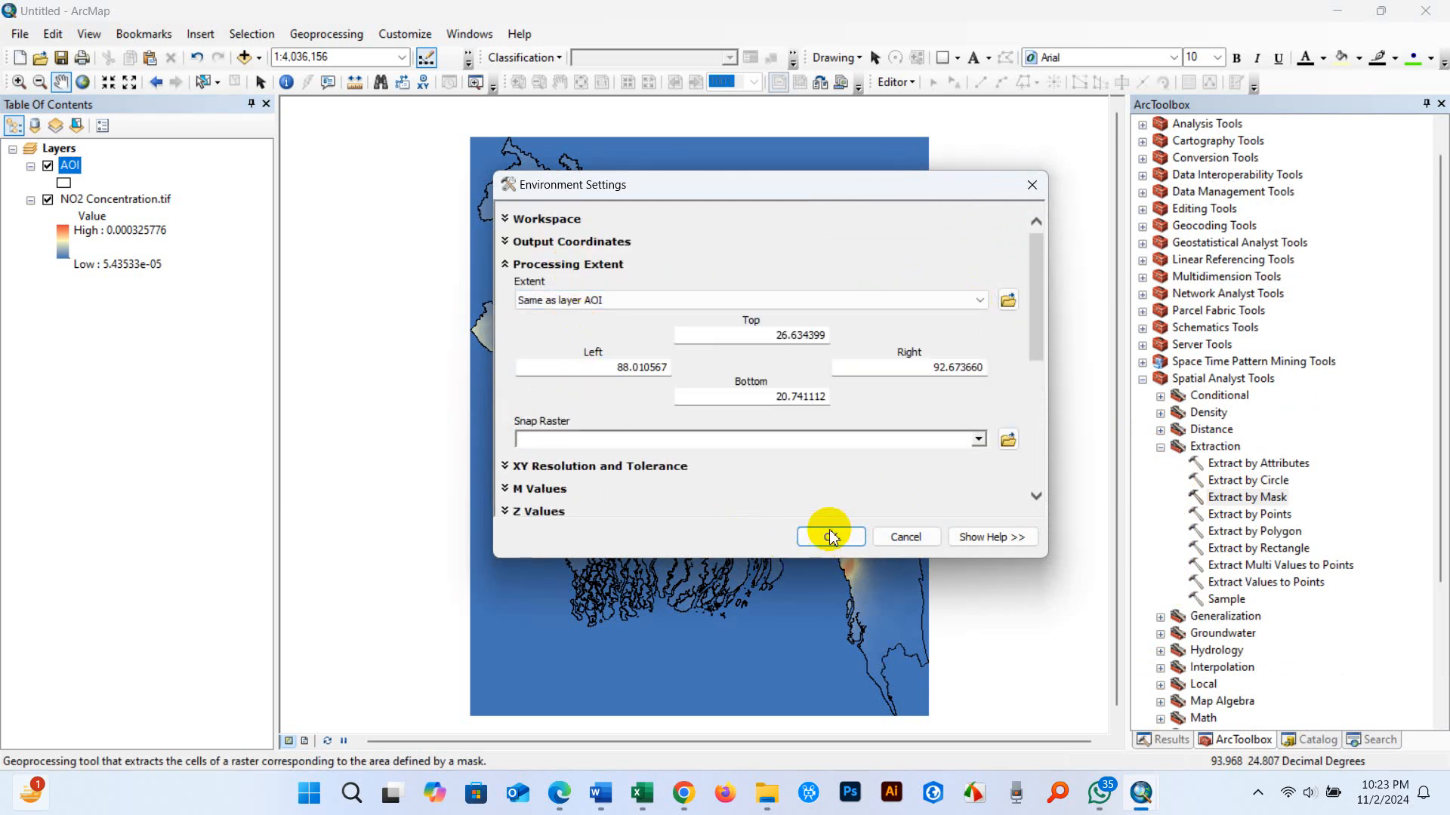
{"action": "left_click", "coordinate": [829, 536]}
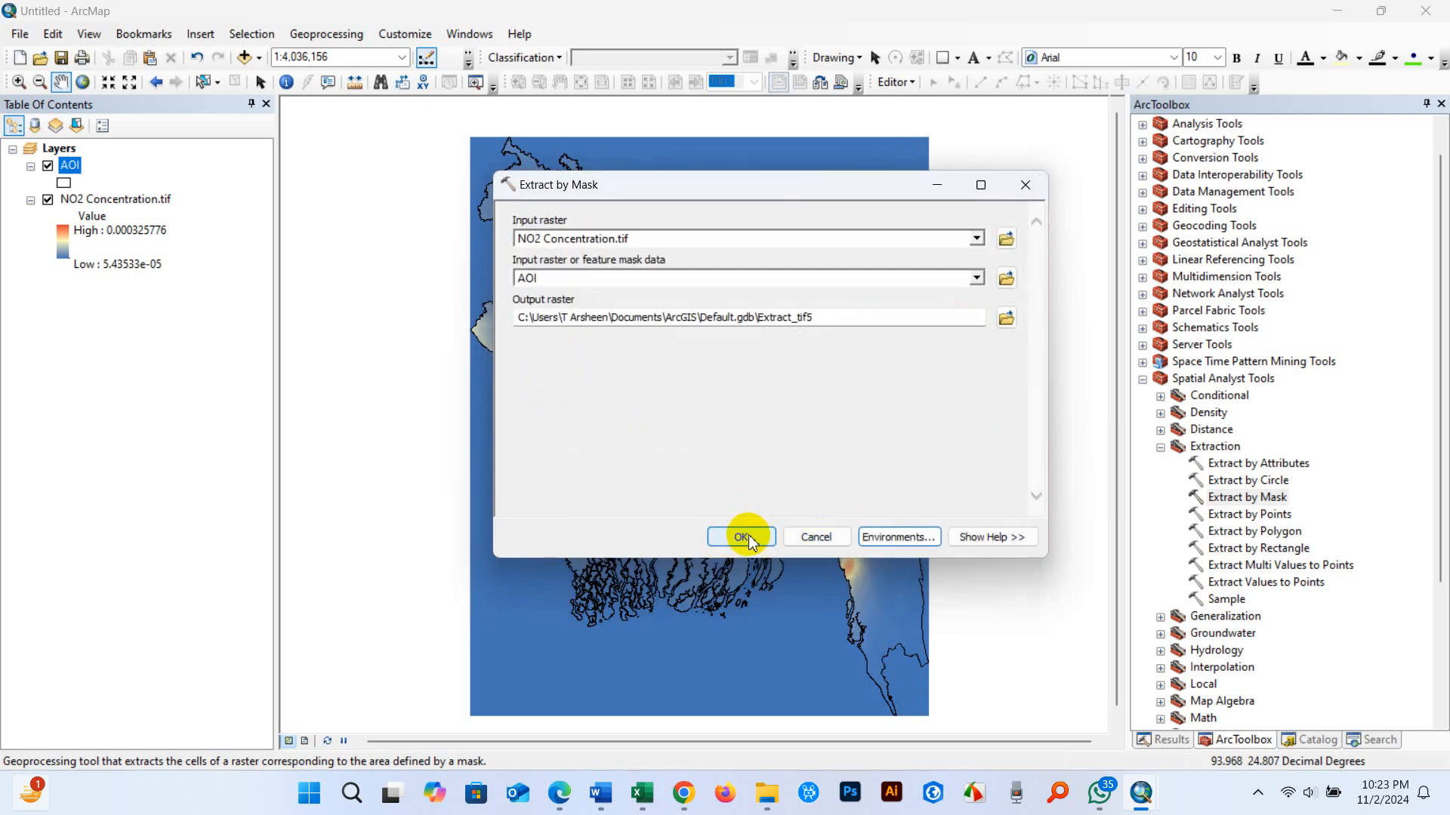
{"action": "left_click", "coordinate": [737, 537]}
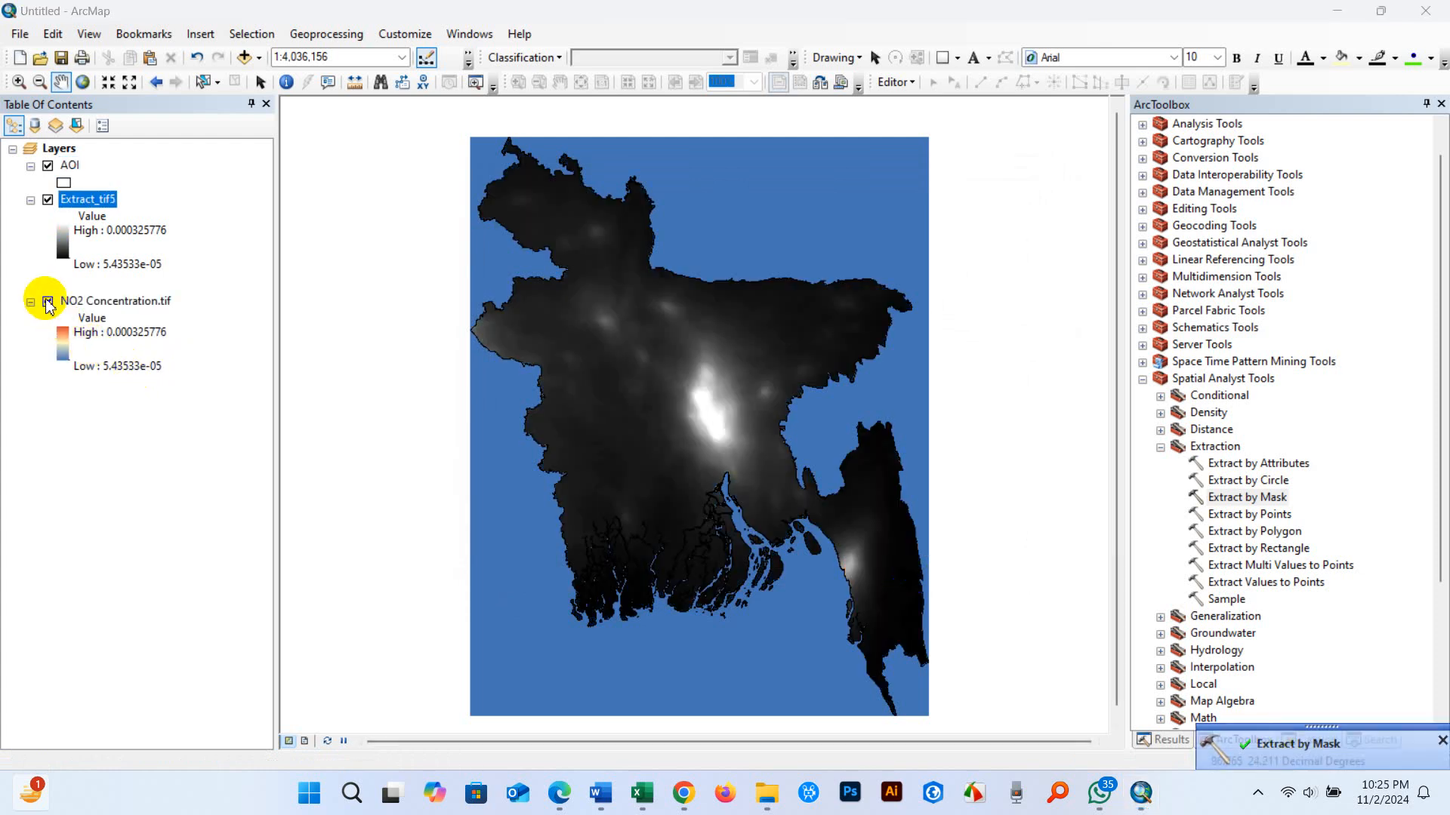
Hide NO2 Concentration.tif, show Extract_tif5 in Layout View at full extent
{"action": "left_click", "coordinate": [47, 301]}
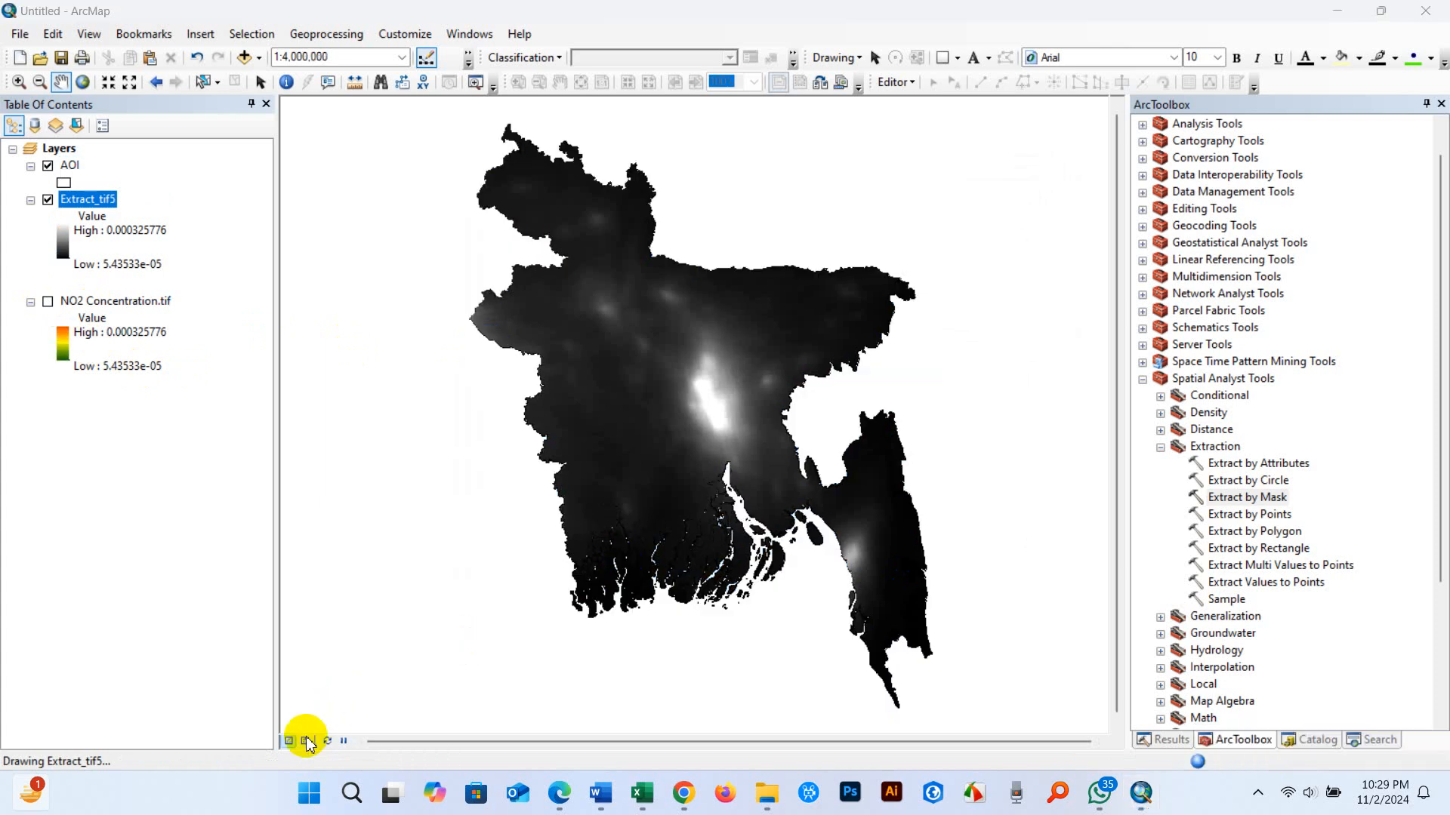
{"action": "left_click", "coordinate": [304, 741]}
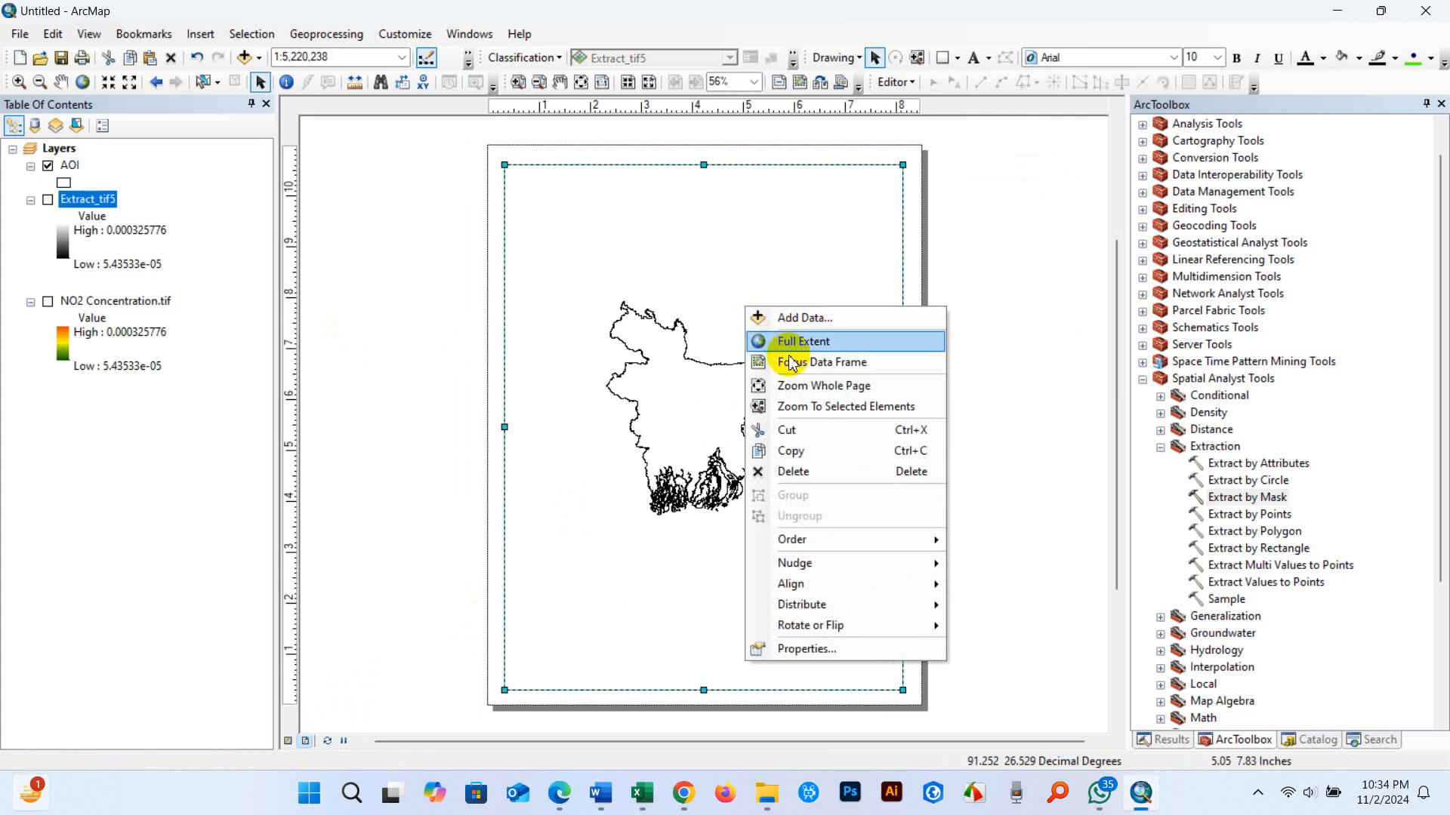
{"action": "left_click", "coordinate": [803, 341]}
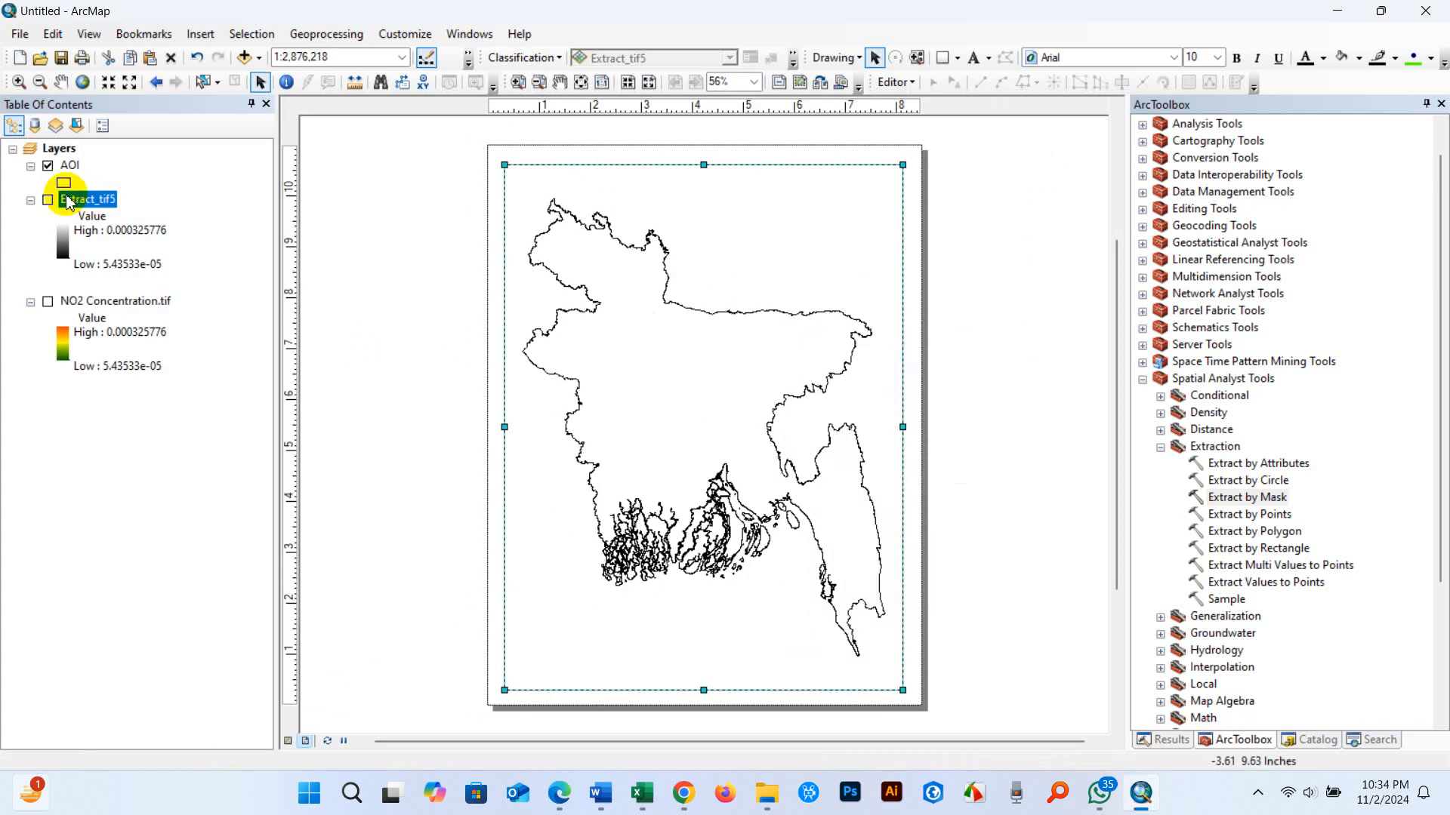
{"action": "left_click", "coordinate": [47, 199]}
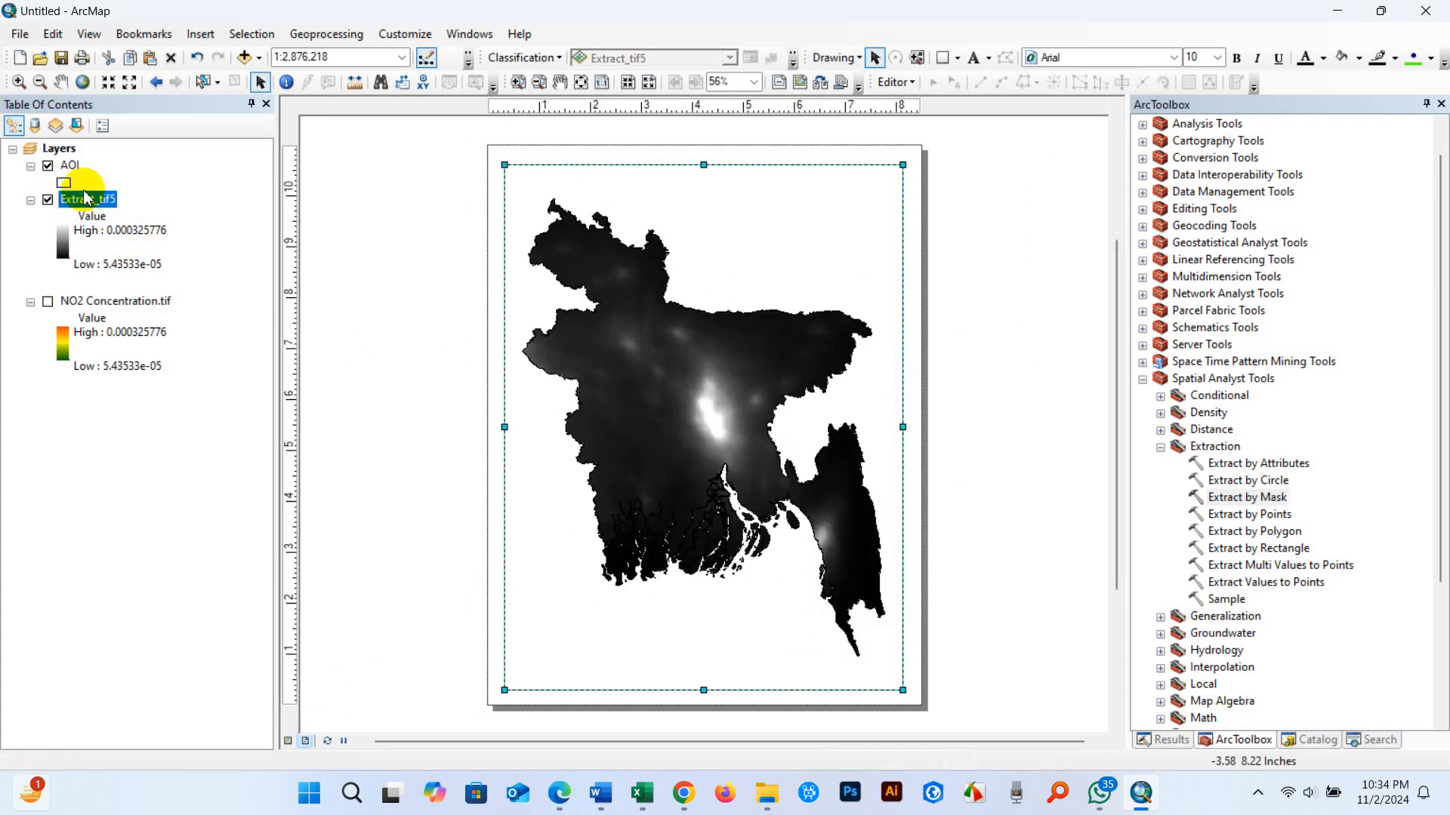
{"action": "right_click", "coordinate": [86, 197]}
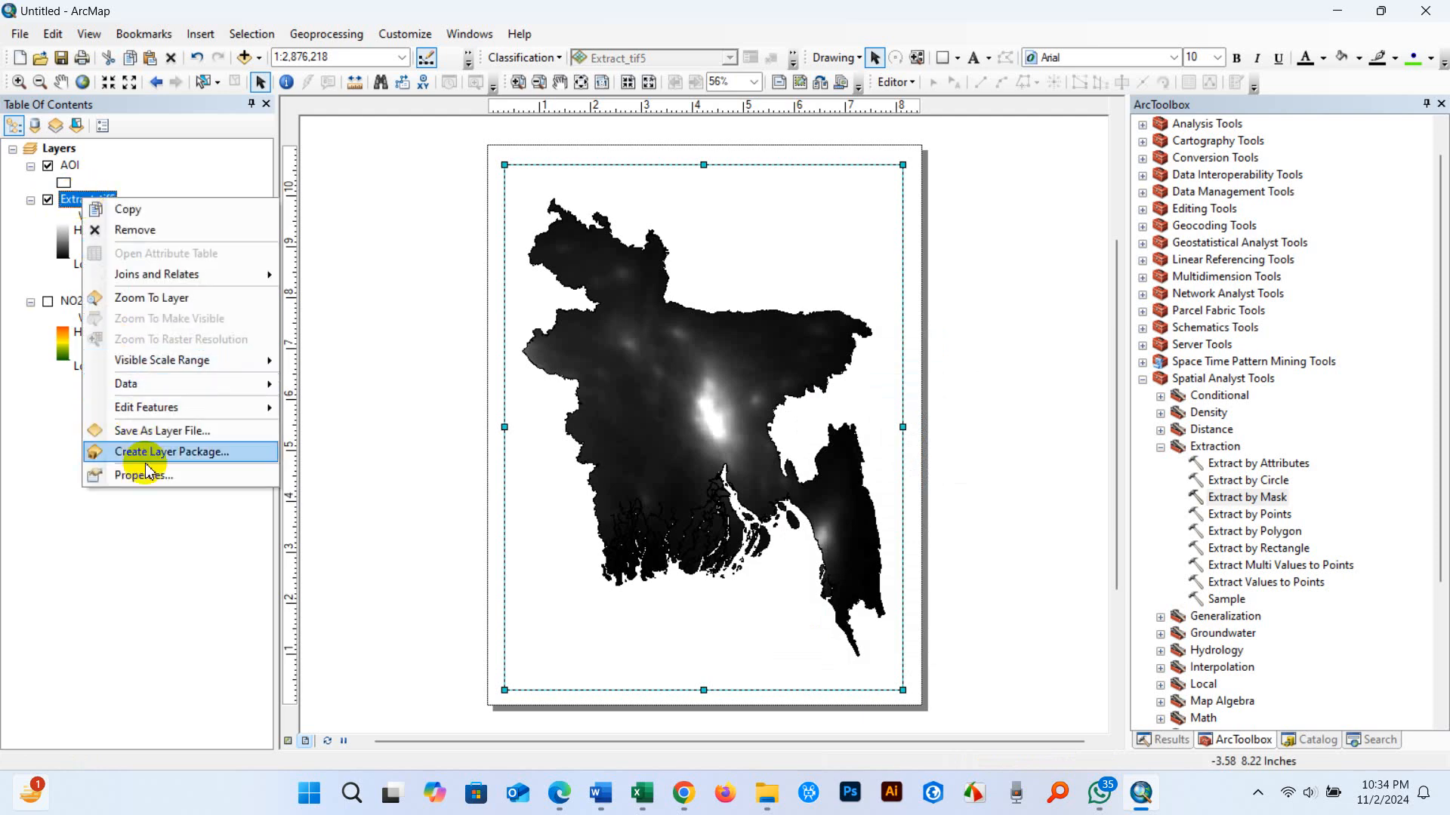
Recolour Extract_tif5 with a stretched blue-yellow-red colour ramp instead of grayscale
{"action": "left_click", "coordinate": [144, 474]}
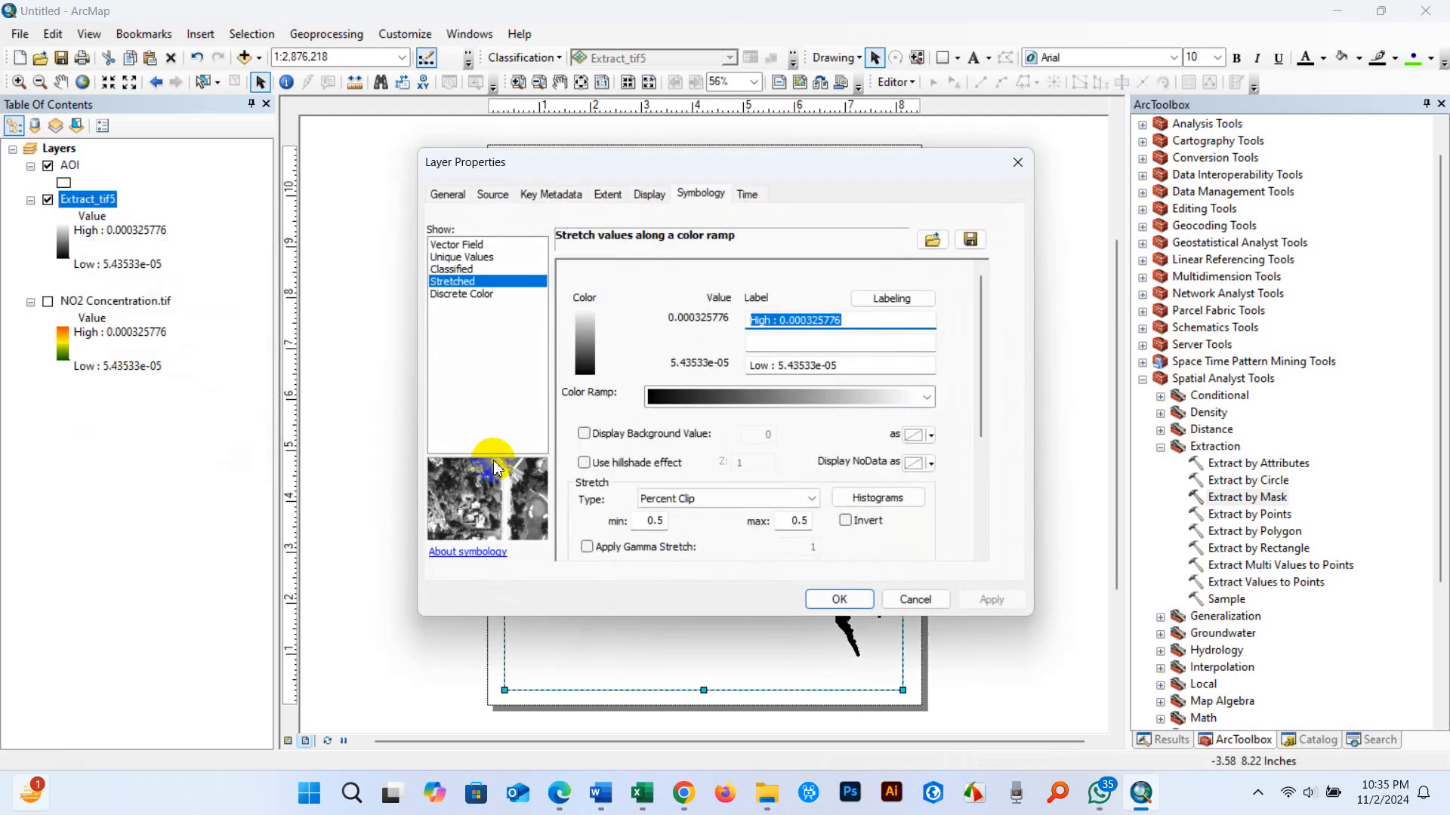
{"action": "left_click", "coordinate": [924, 396]}
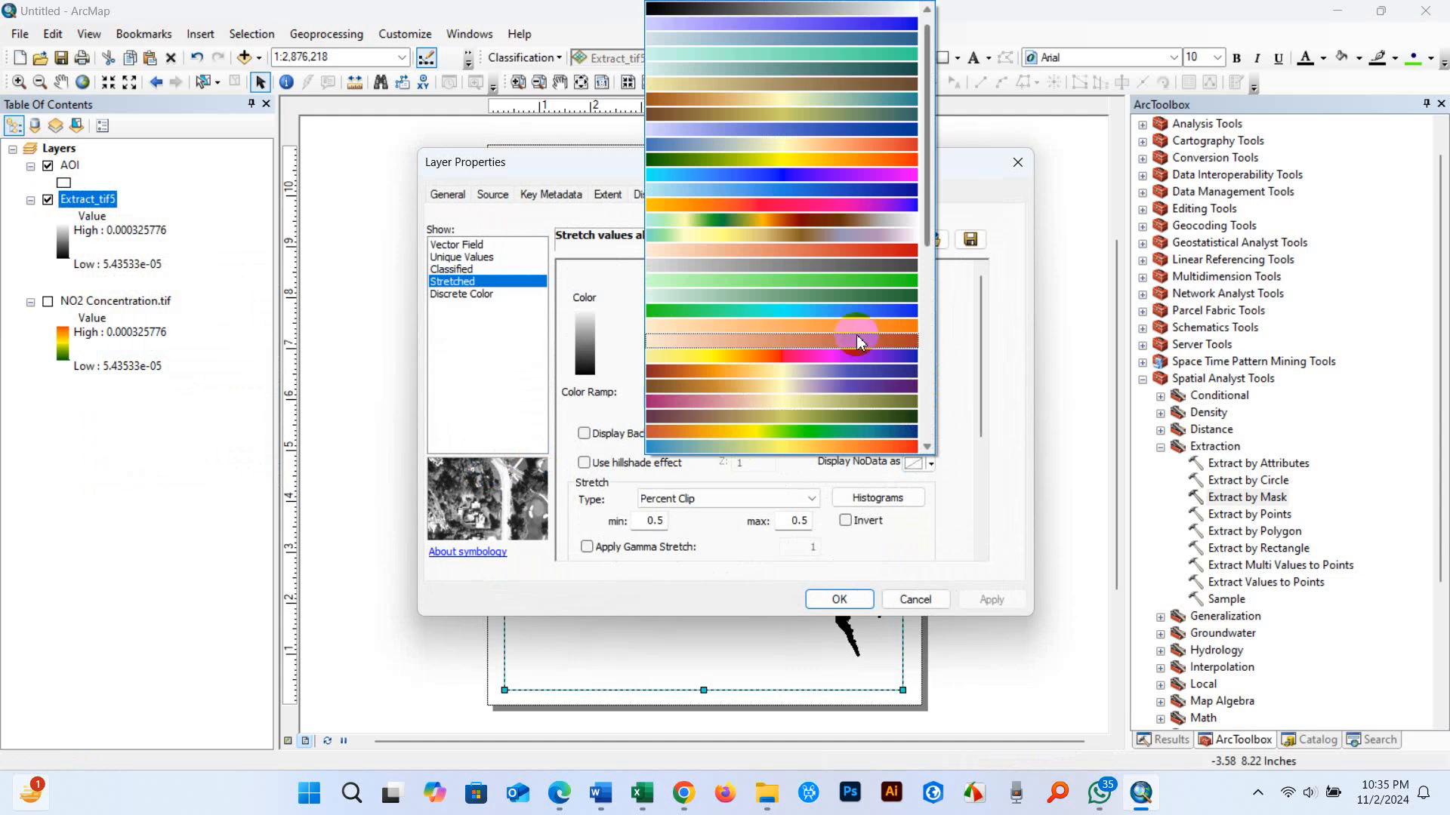
{"action": "scroll", "scroll_direction": "down", "scroll_amount": 3}
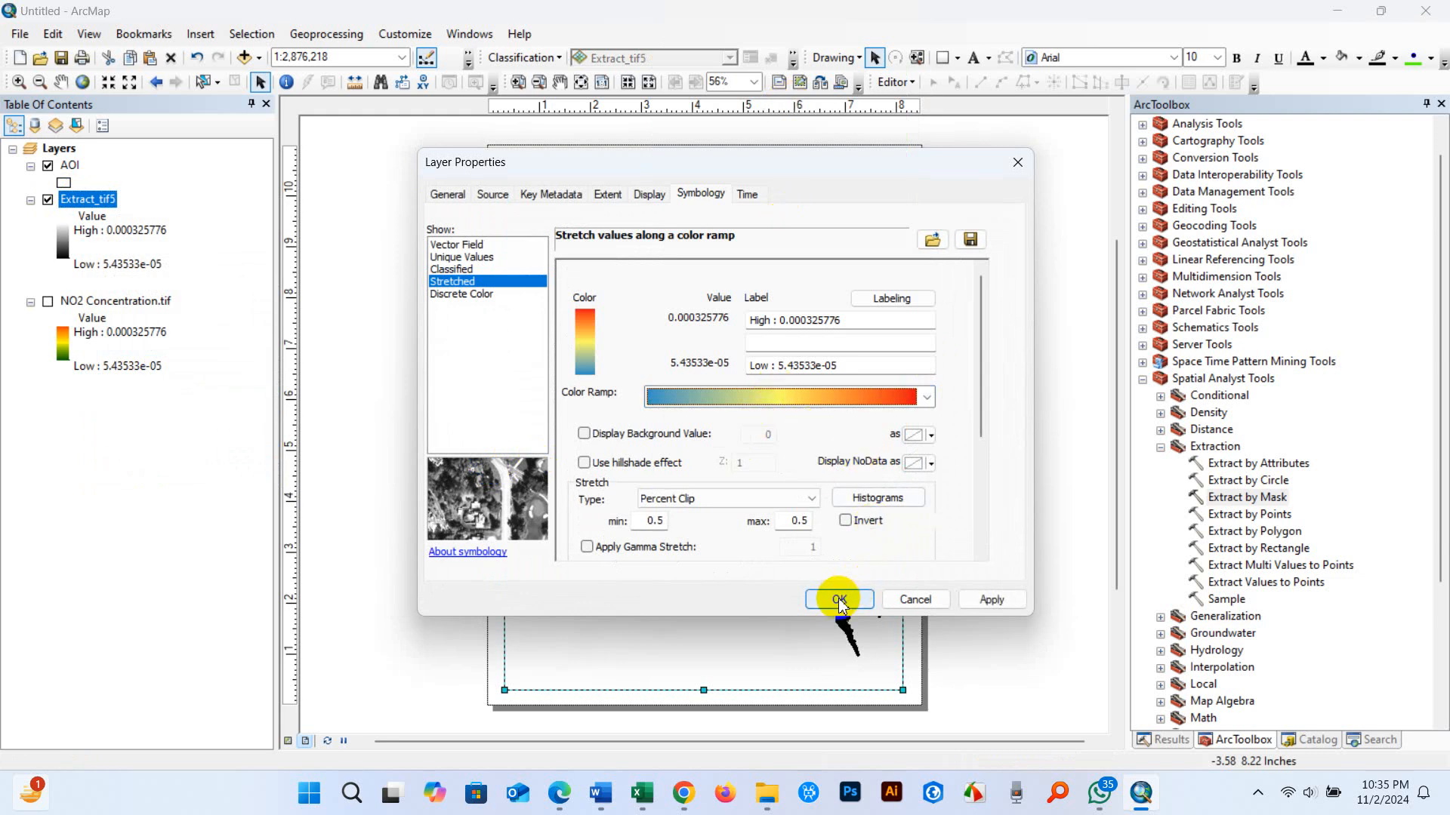
{"action": "left_click", "coordinate": [836, 599]}
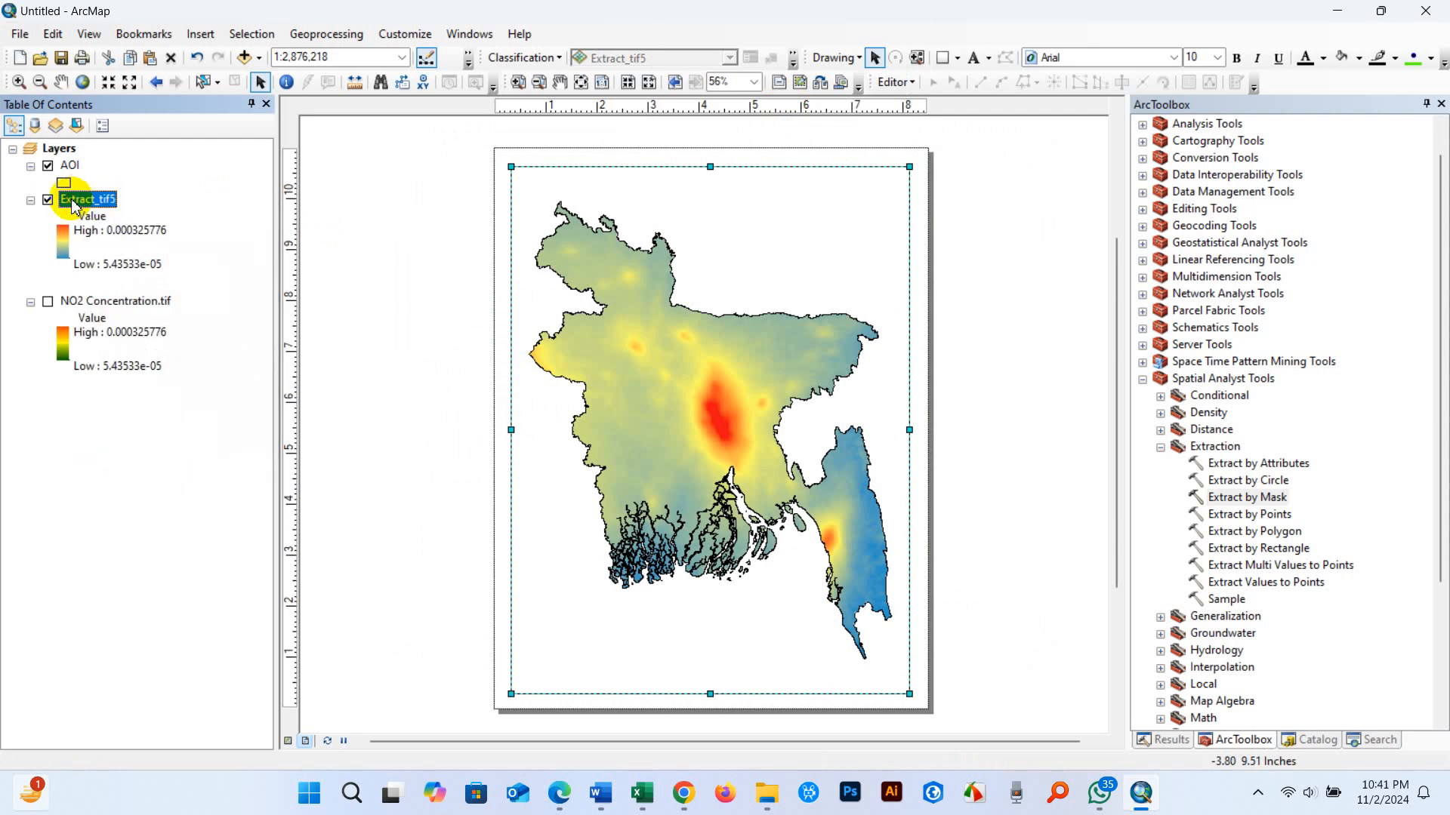
Rename the Extract_tif5 layer to 'NO2 Conc. (mol/m2)'
{"action": "type", "text": "NO2 Conc."}
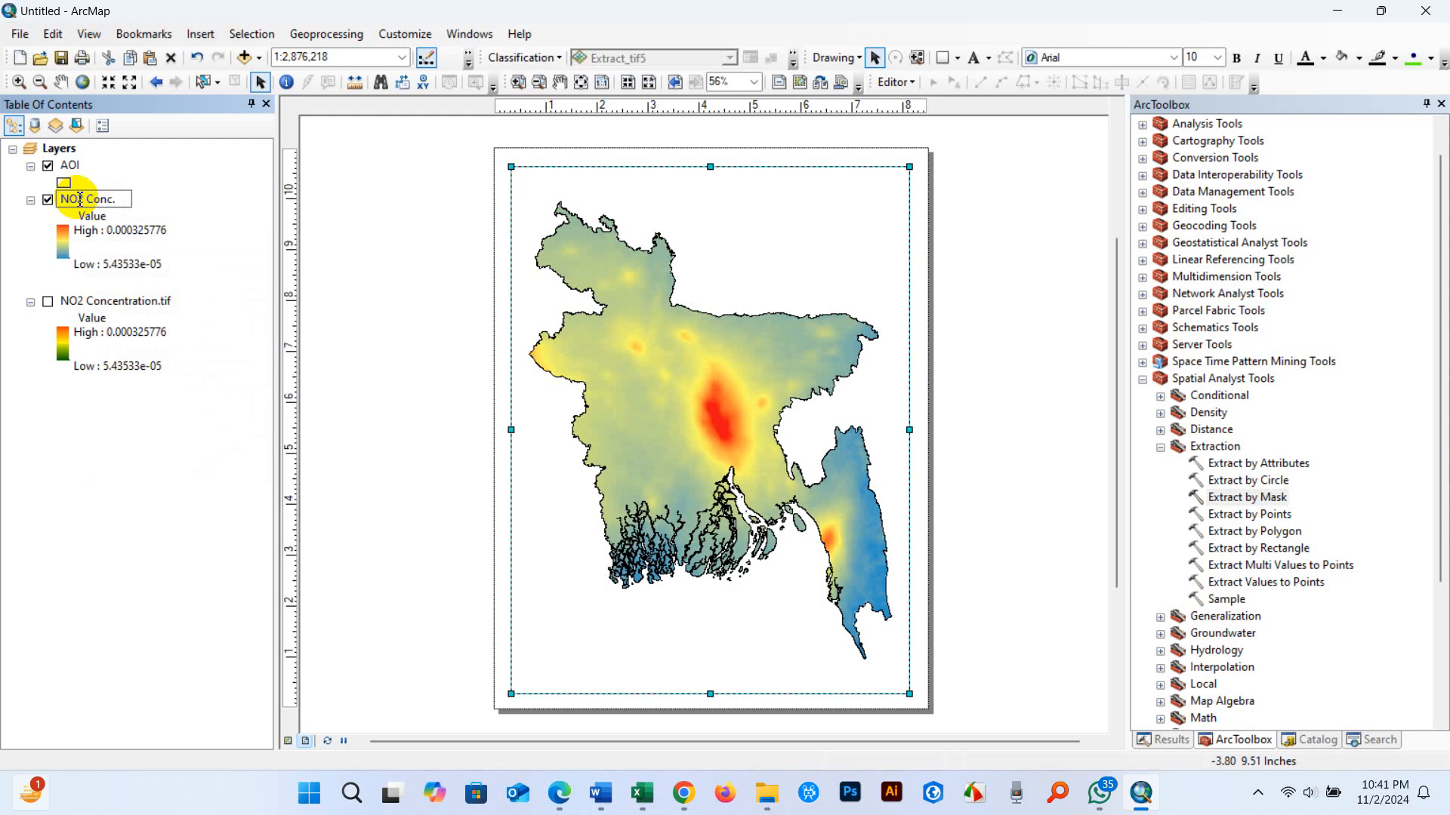
{"action": "type", "text": "("}
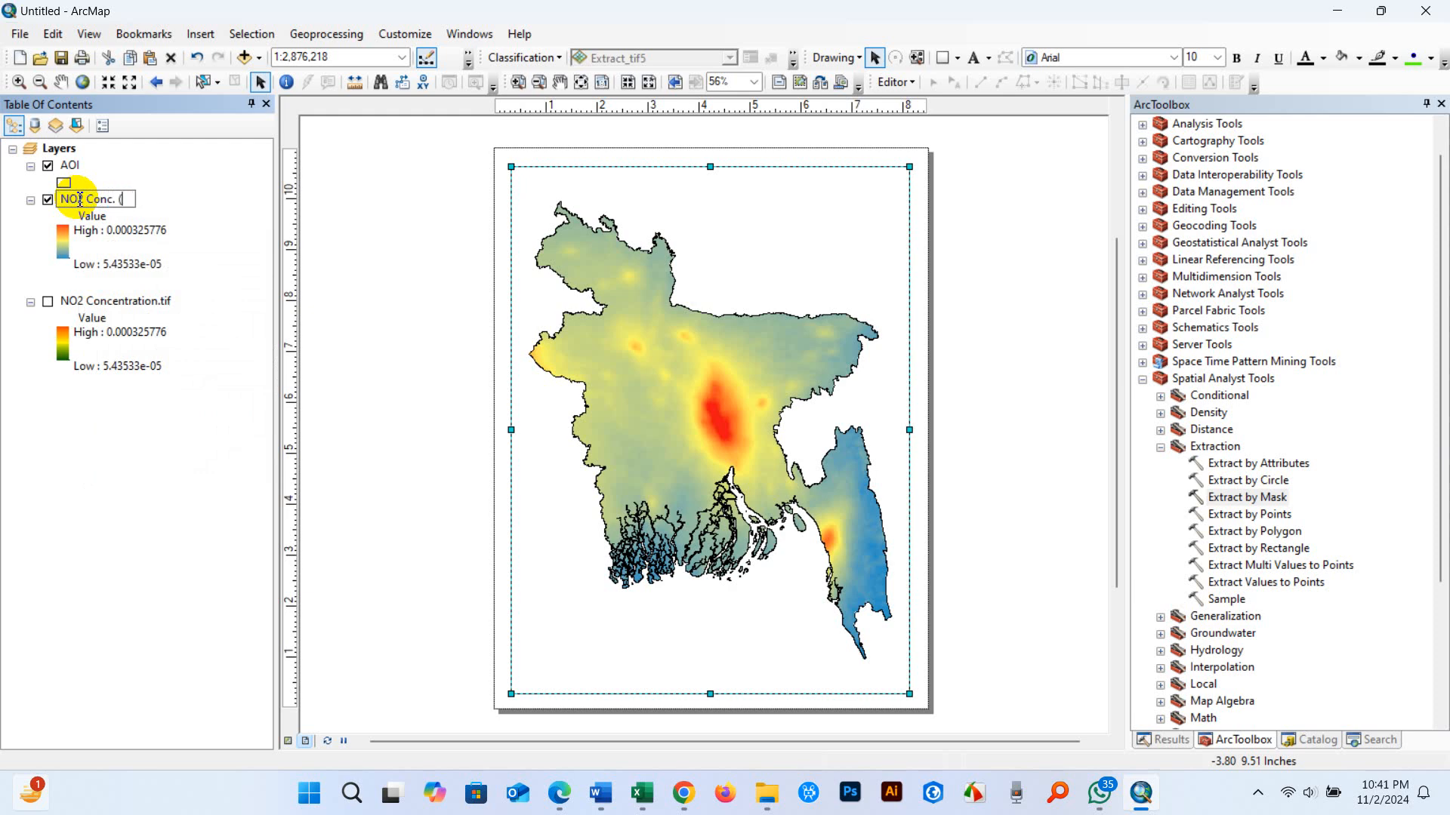
{"action": "type", "text": "mol/m2"}
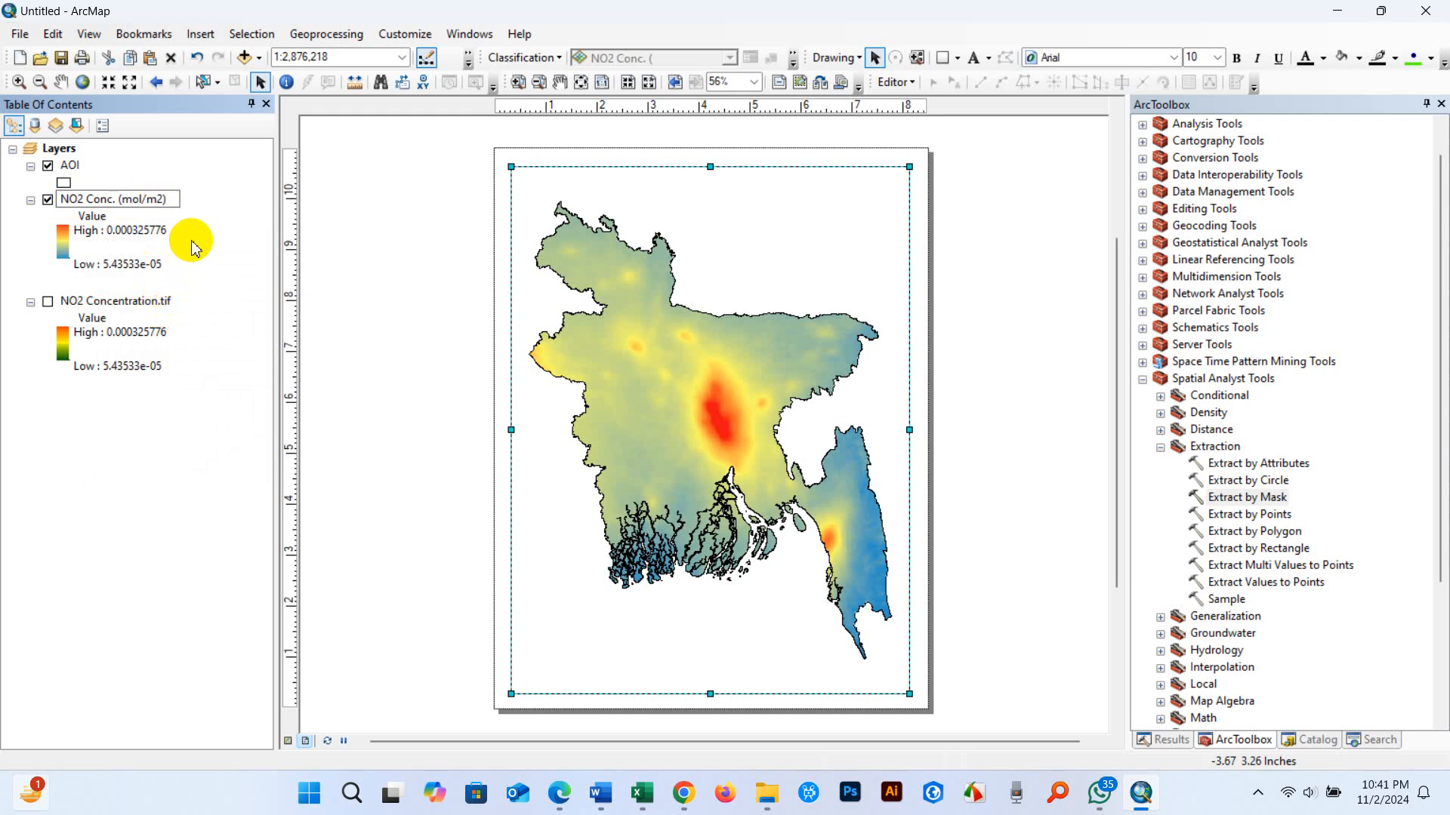
{"action": "double_click", "coordinate": [111, 198]}
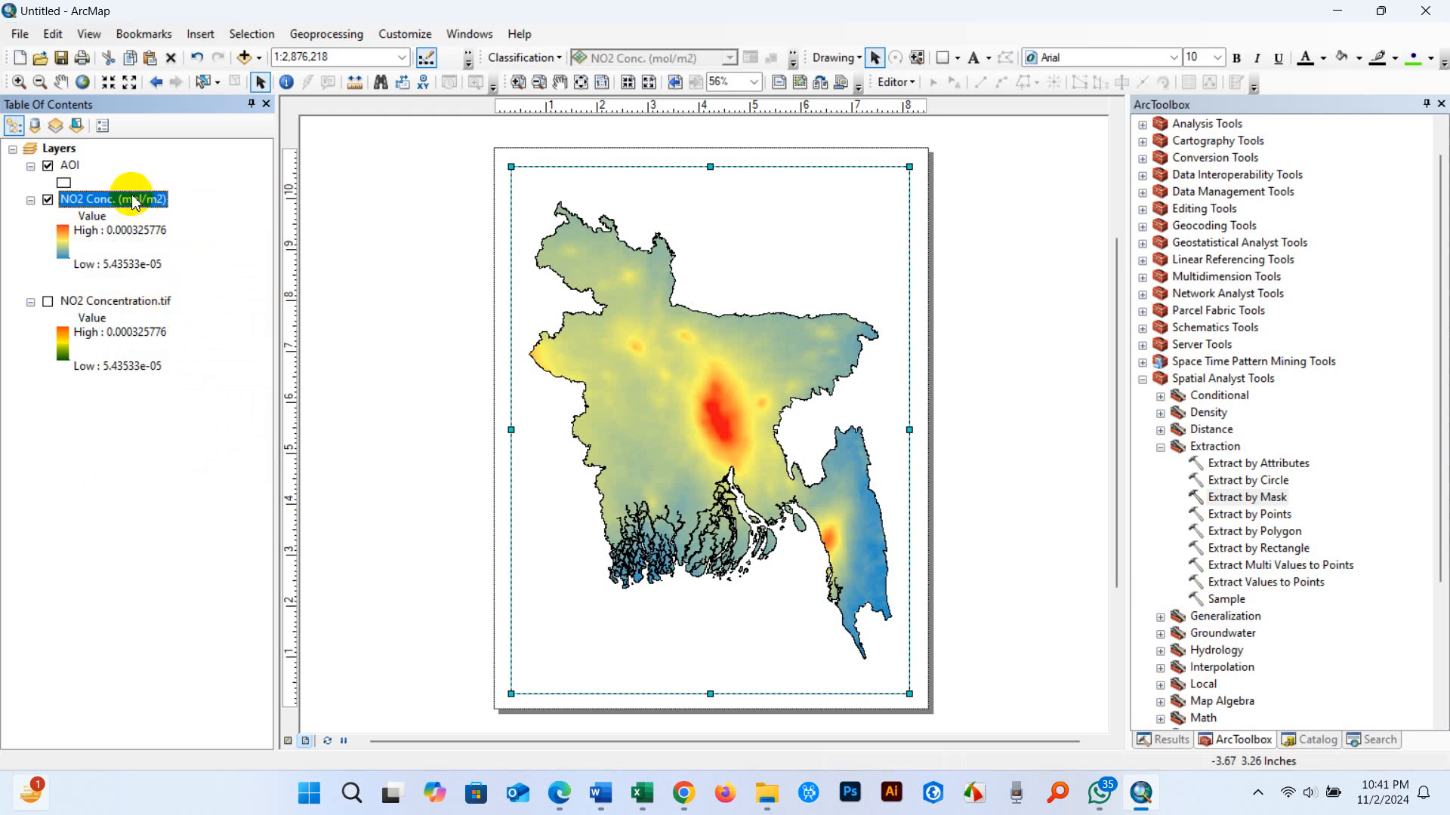
Remove the original NO2 Concentration.tif layer from the map
{"action": "right_click", "coordinate": [115, 299]}
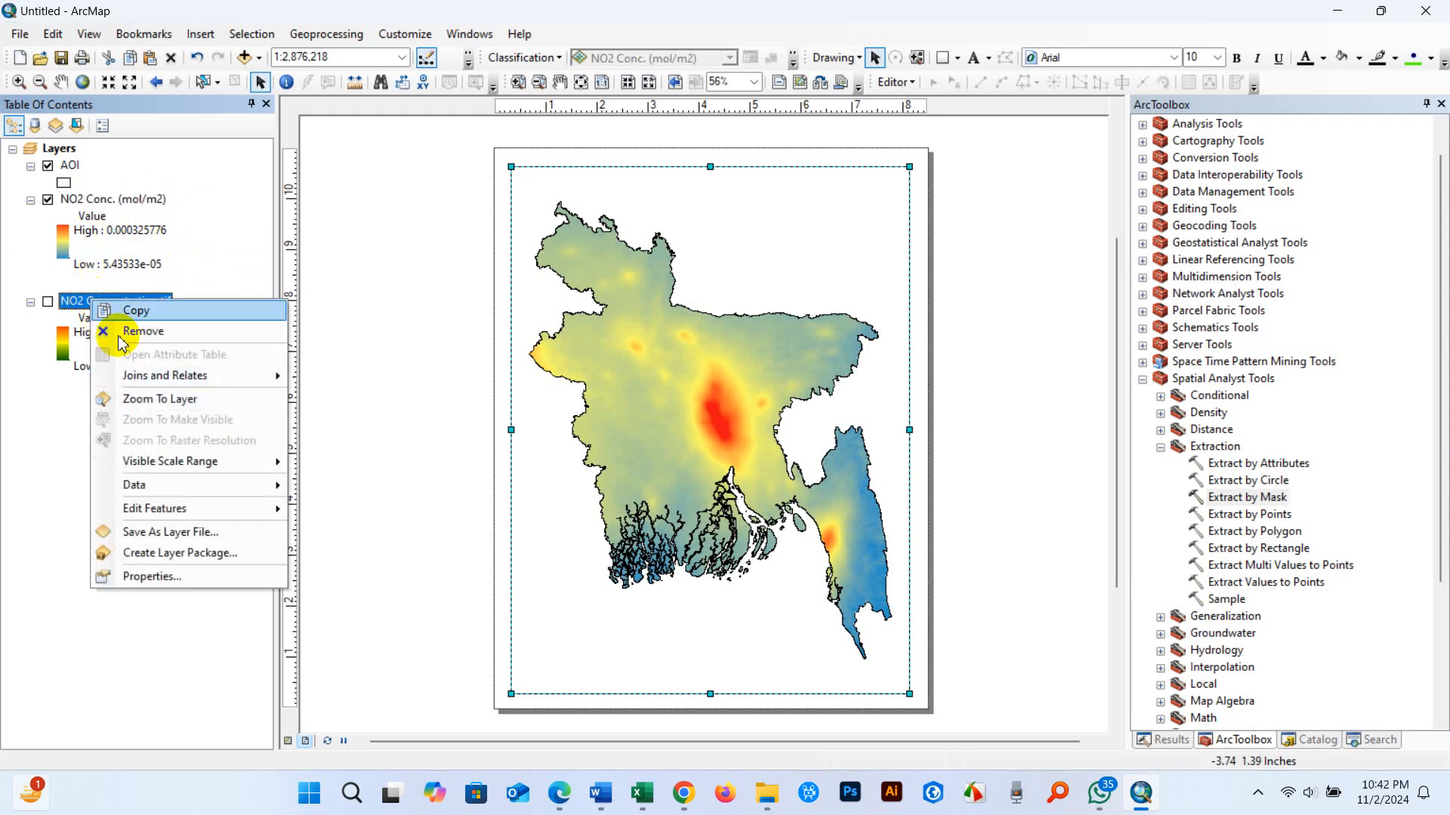
{"action": "left_click", "coordinate": [143, 331]}
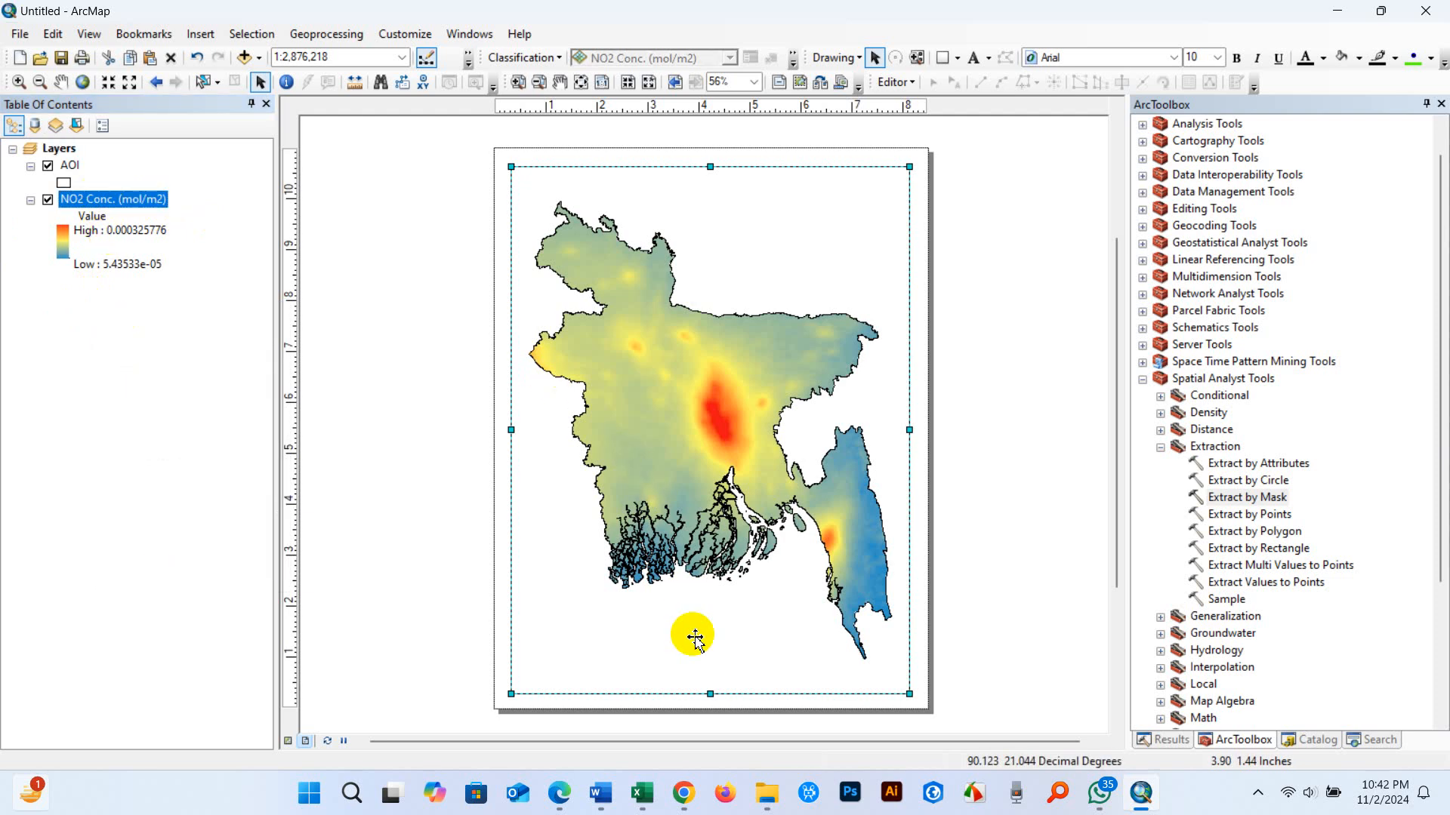
{"action": "left_click", "coordinate": [200, 33]}
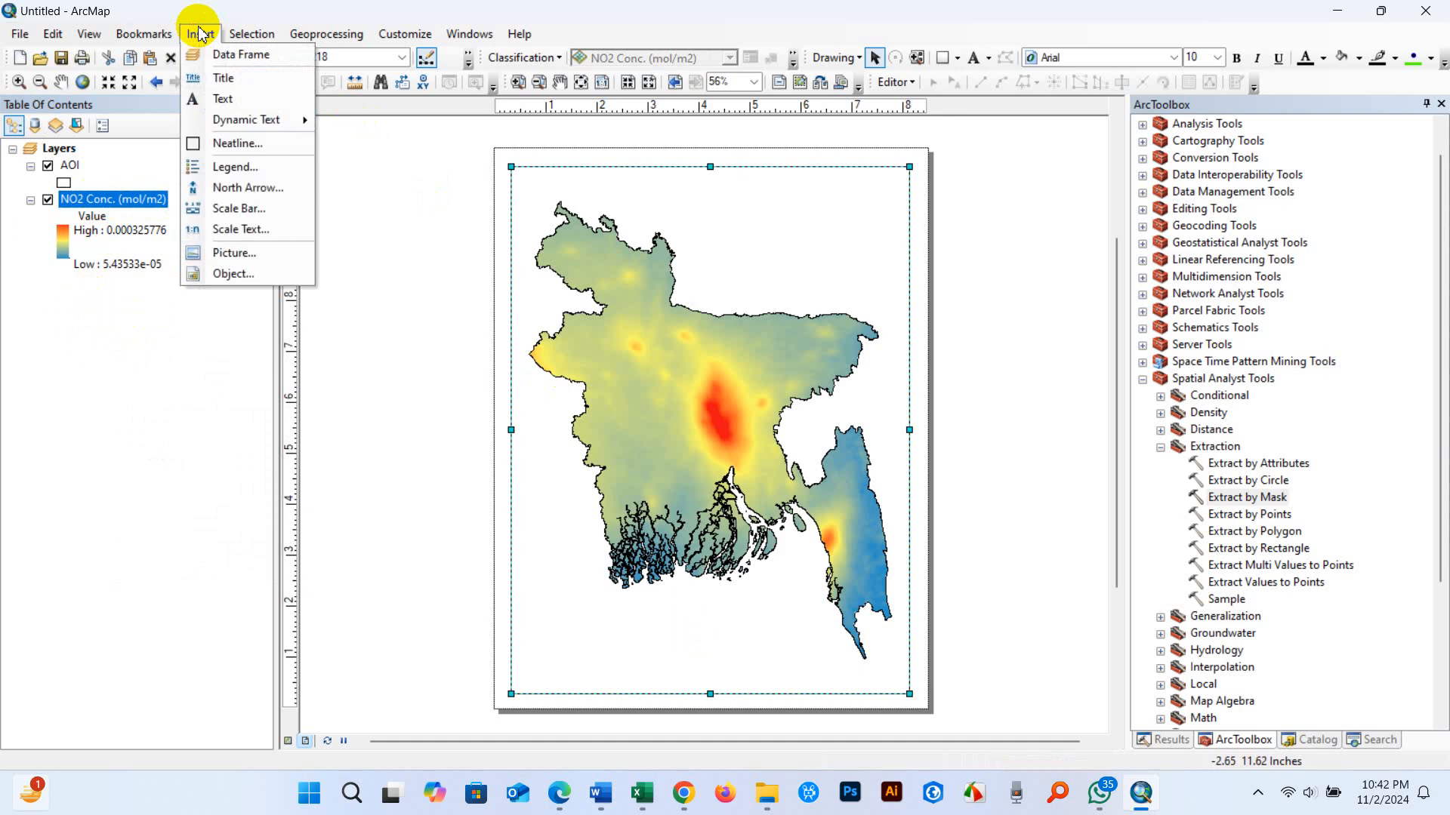
Insert the layout title 'Nitrogen Di-Oxide Concentration of Bangladesh (2022)'
{"action": "left_click", "coordinate": [222, 77]}
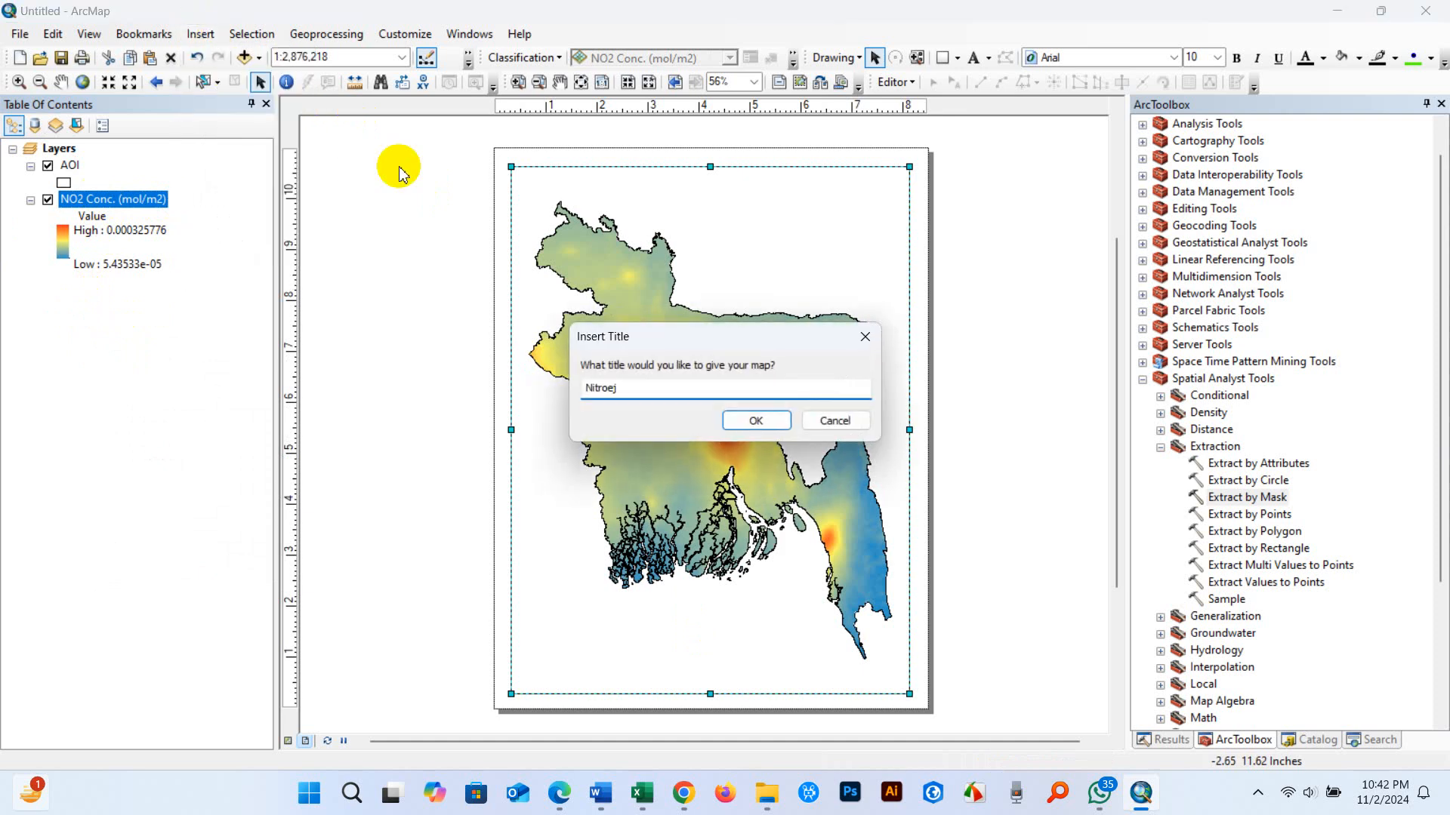
{"action": "type", "text": "Nitrogen D"}
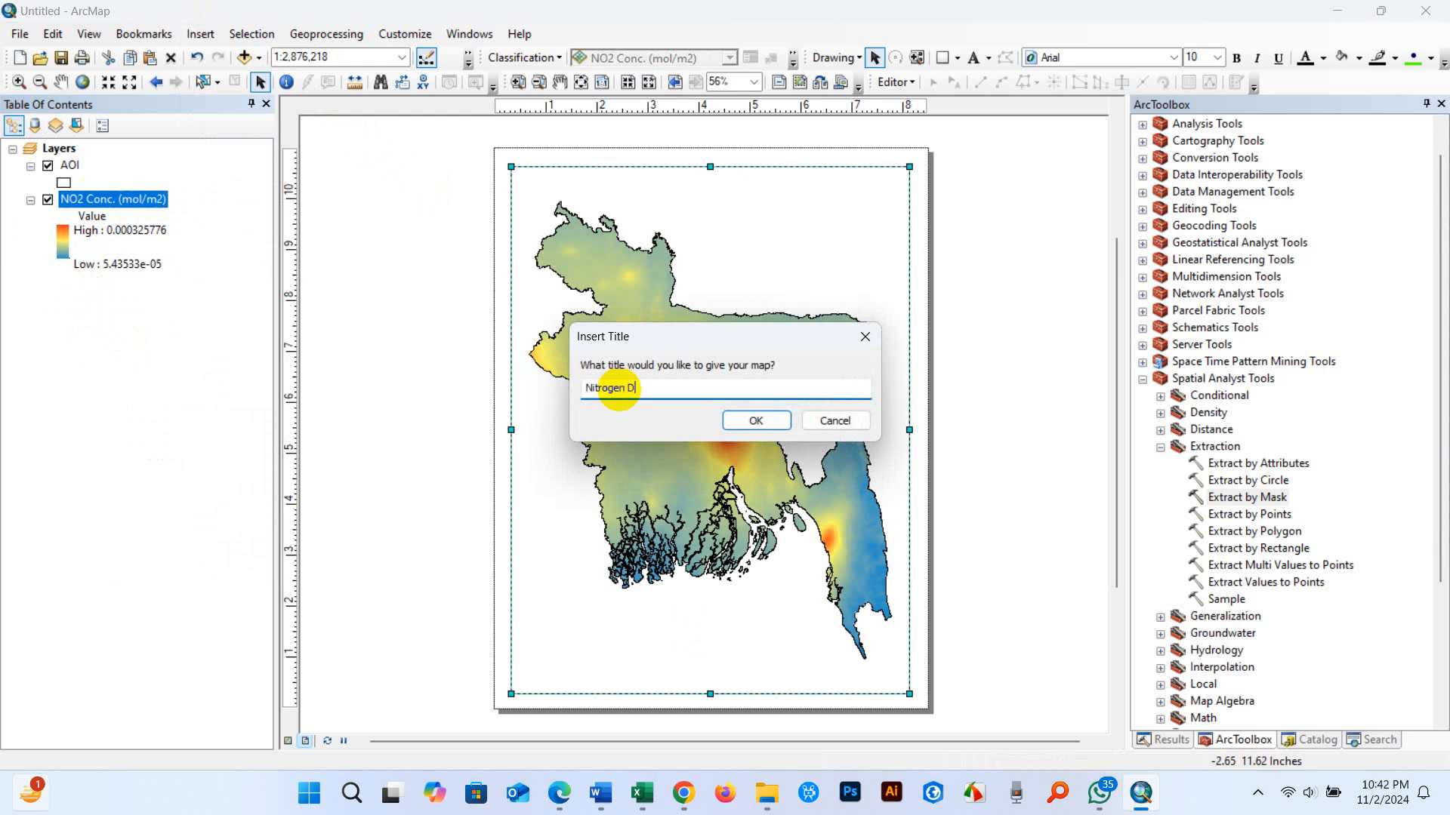
{"action": "type", "text": "i-"}
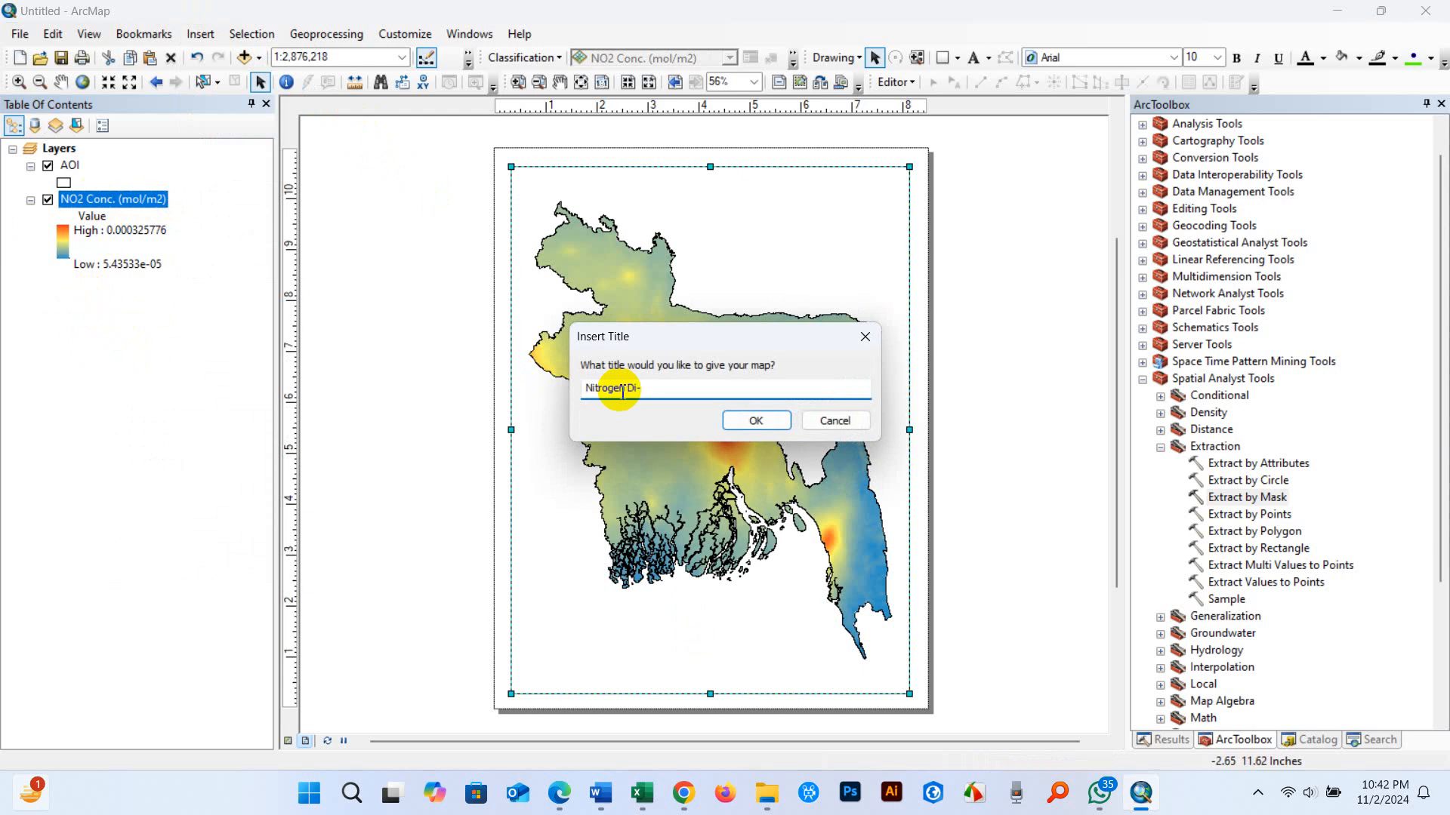
{"action": "type", "text": "Oxide"}
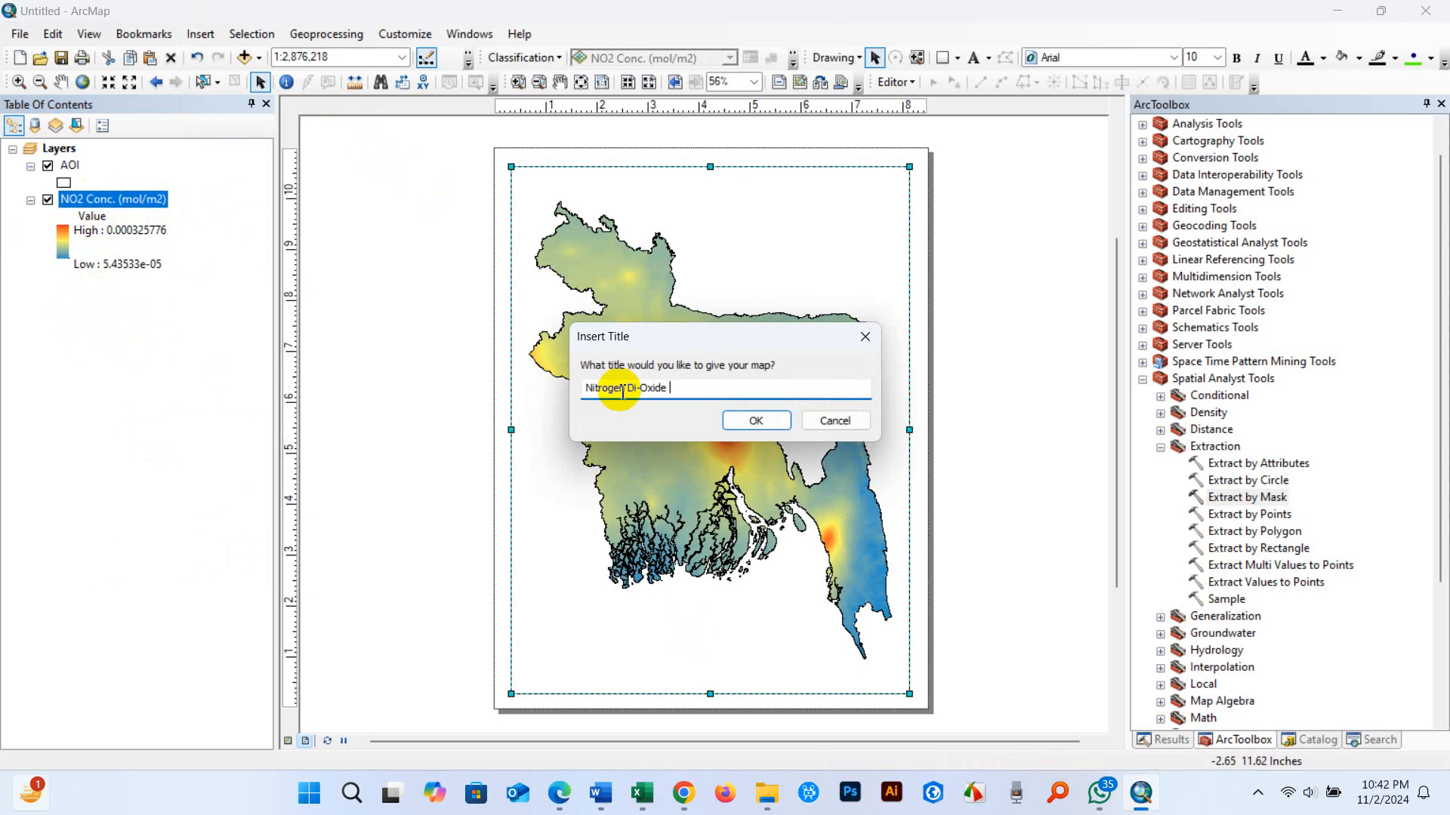
{"action": "type", "text": "Concentrat"}
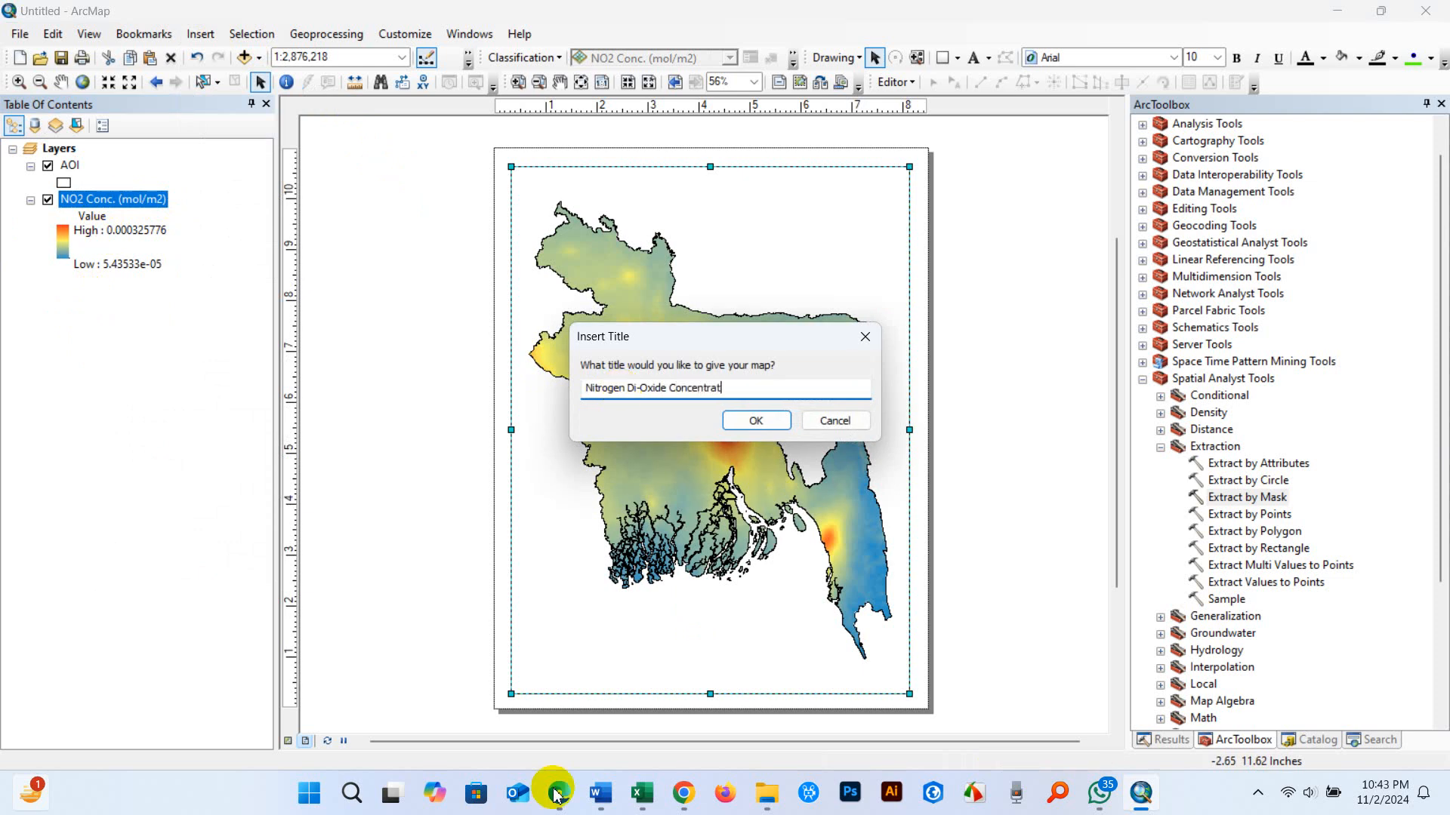
{"action": "type", "text": "ion"}
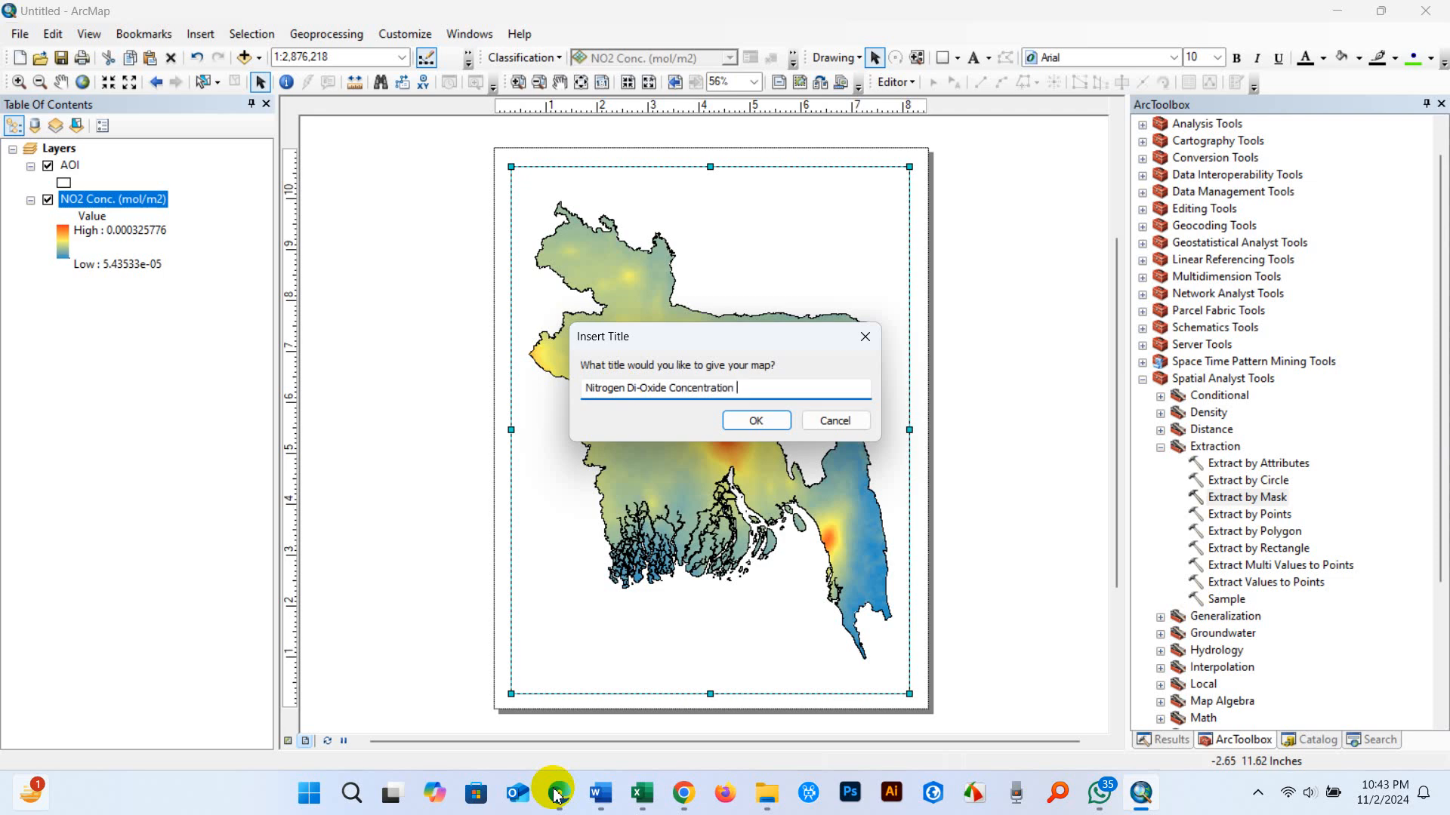
{"action": "type", "text": "9"}
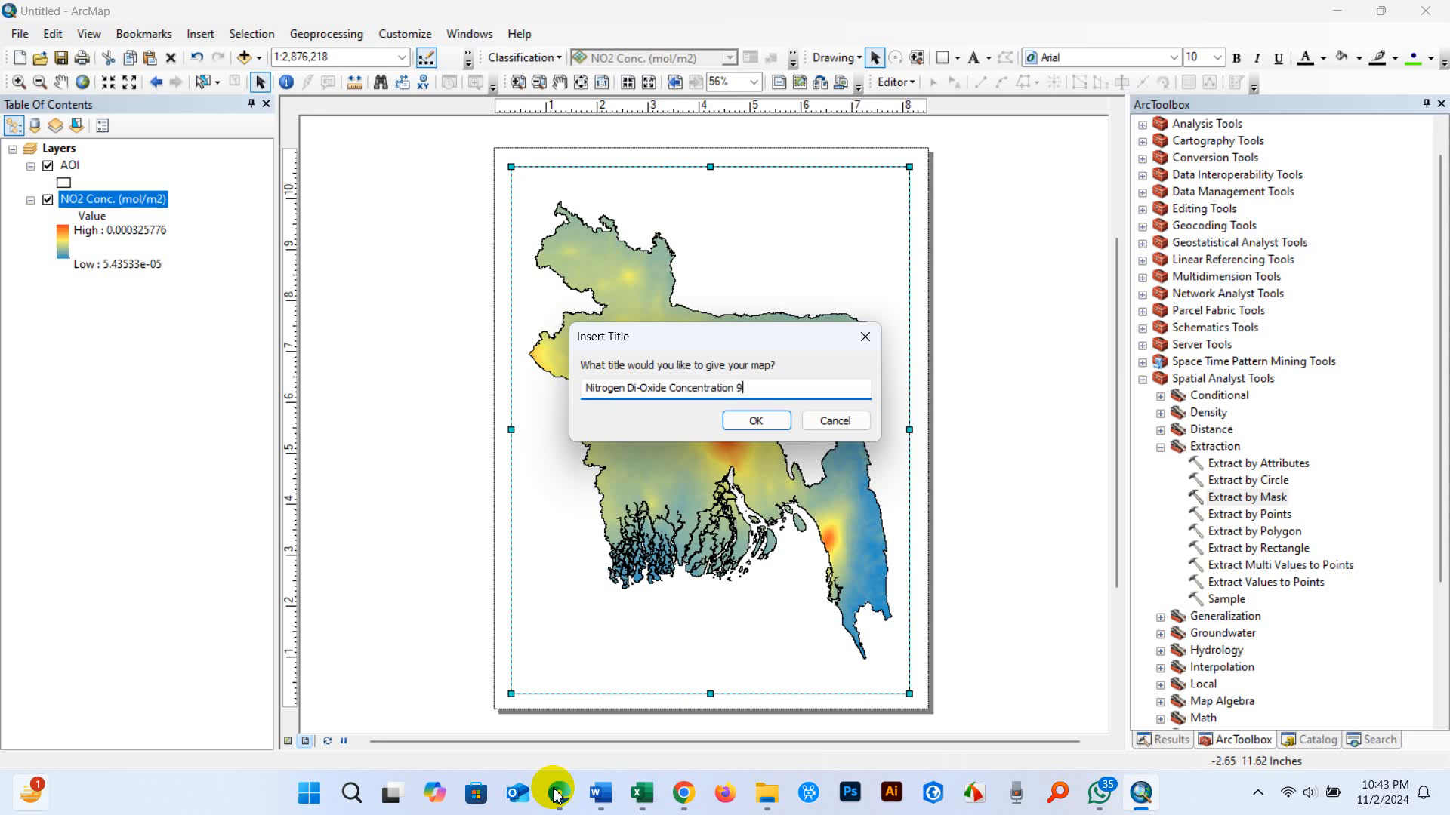
{"action": "type", "text": "(2"}
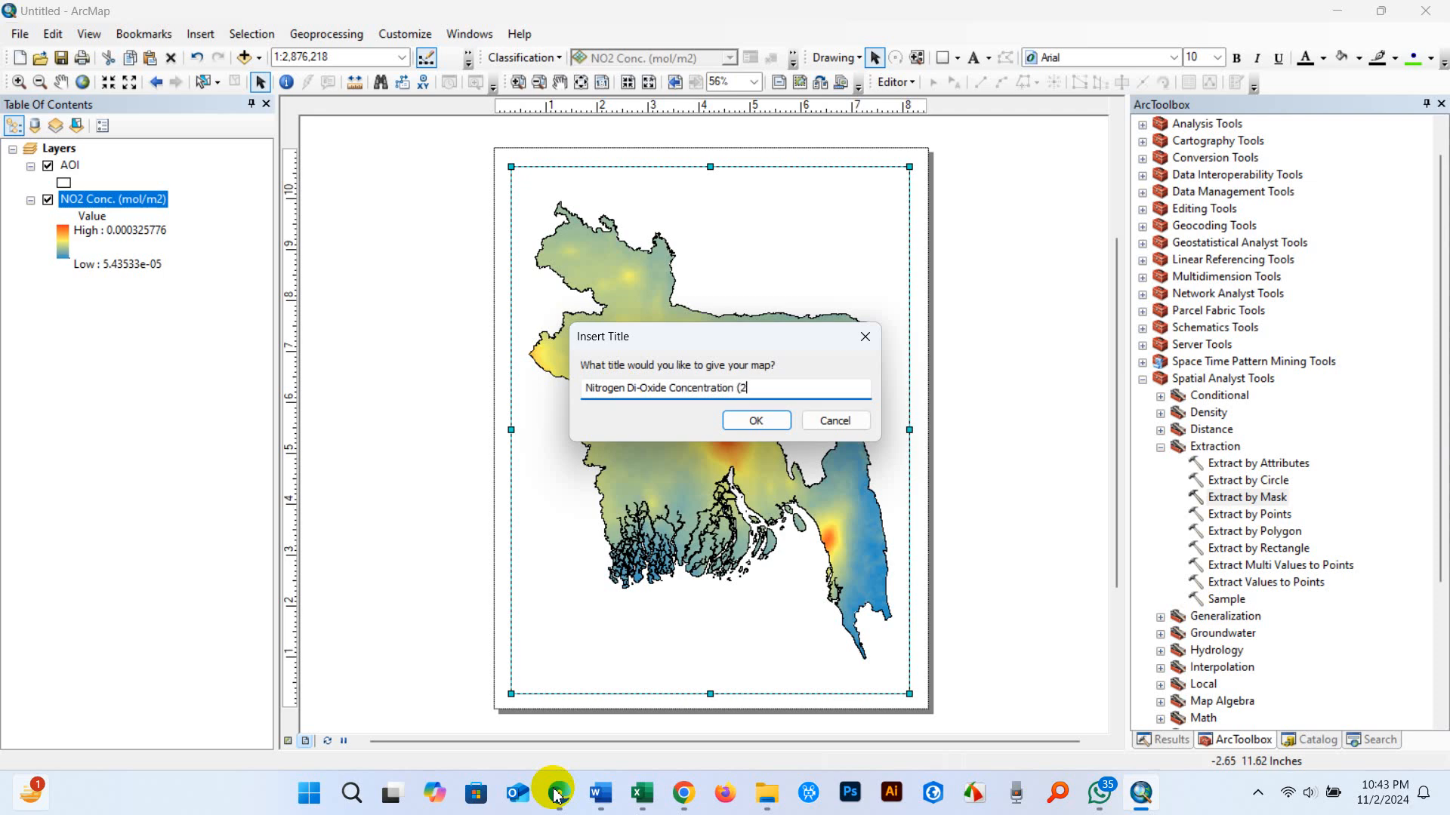
{"action": "type", "text": "022)"}
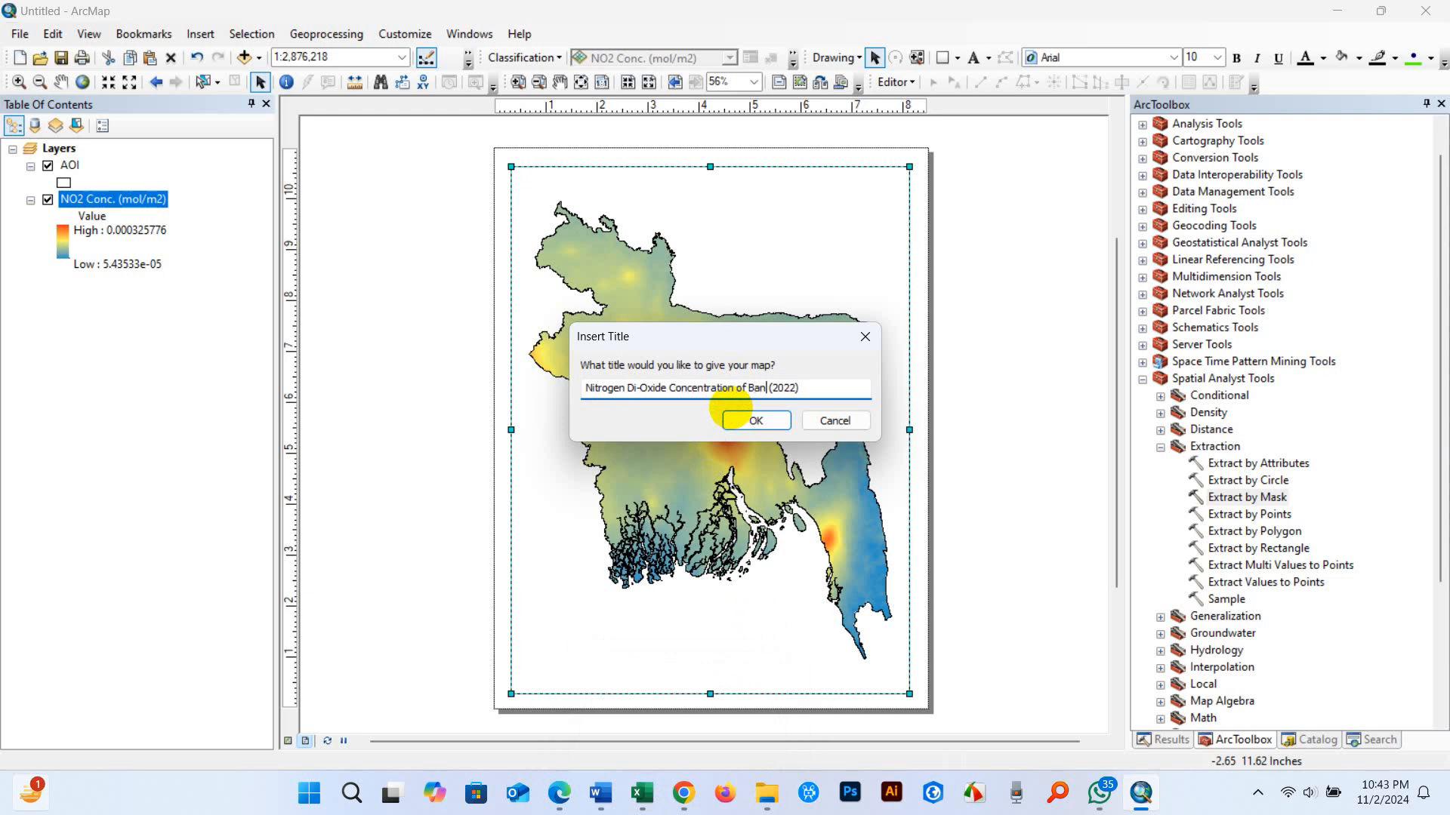
{"action": "type", "text": "gladesh"}
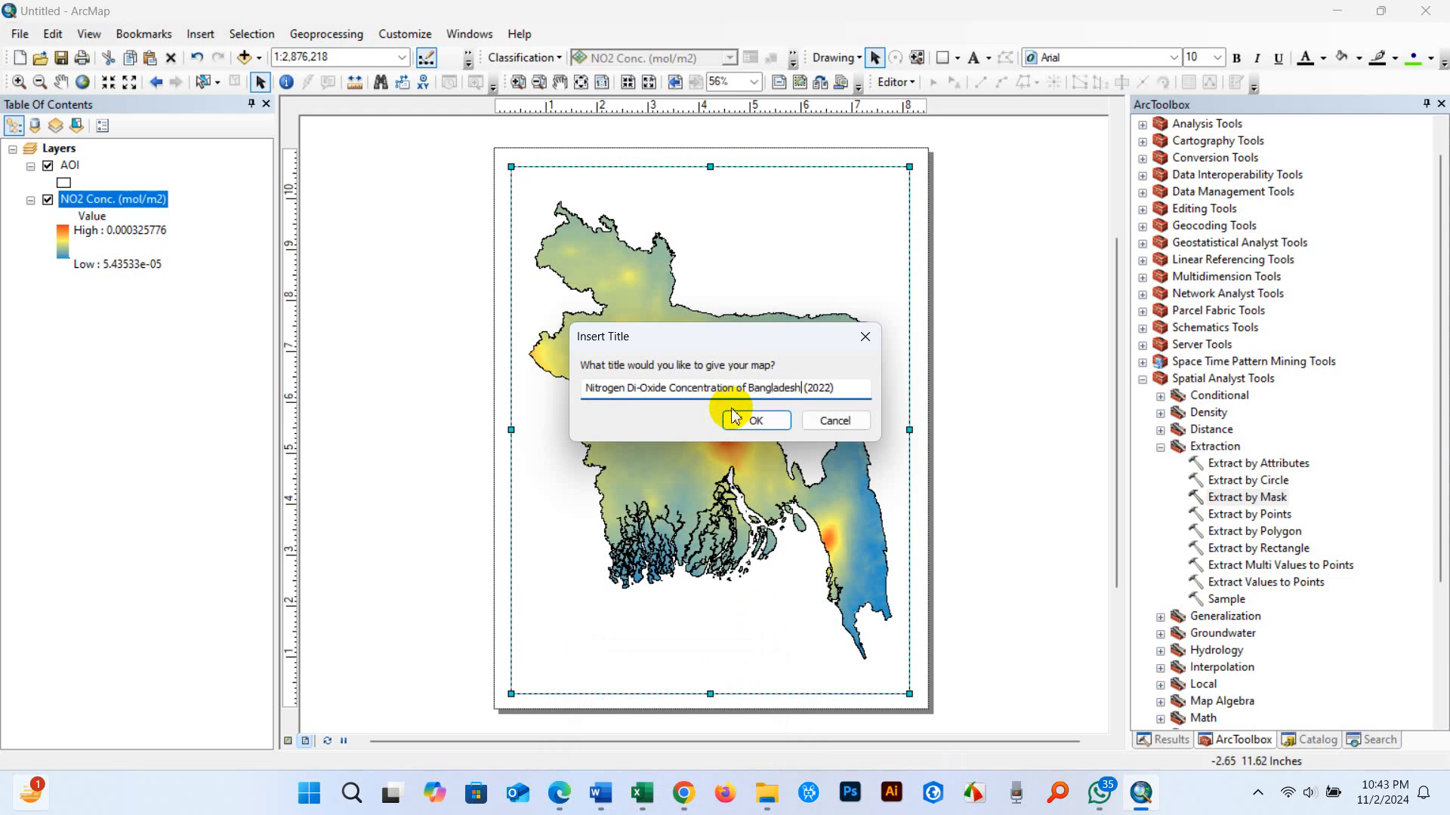
{"action": "left_click", "coordinate": [754, 421]}
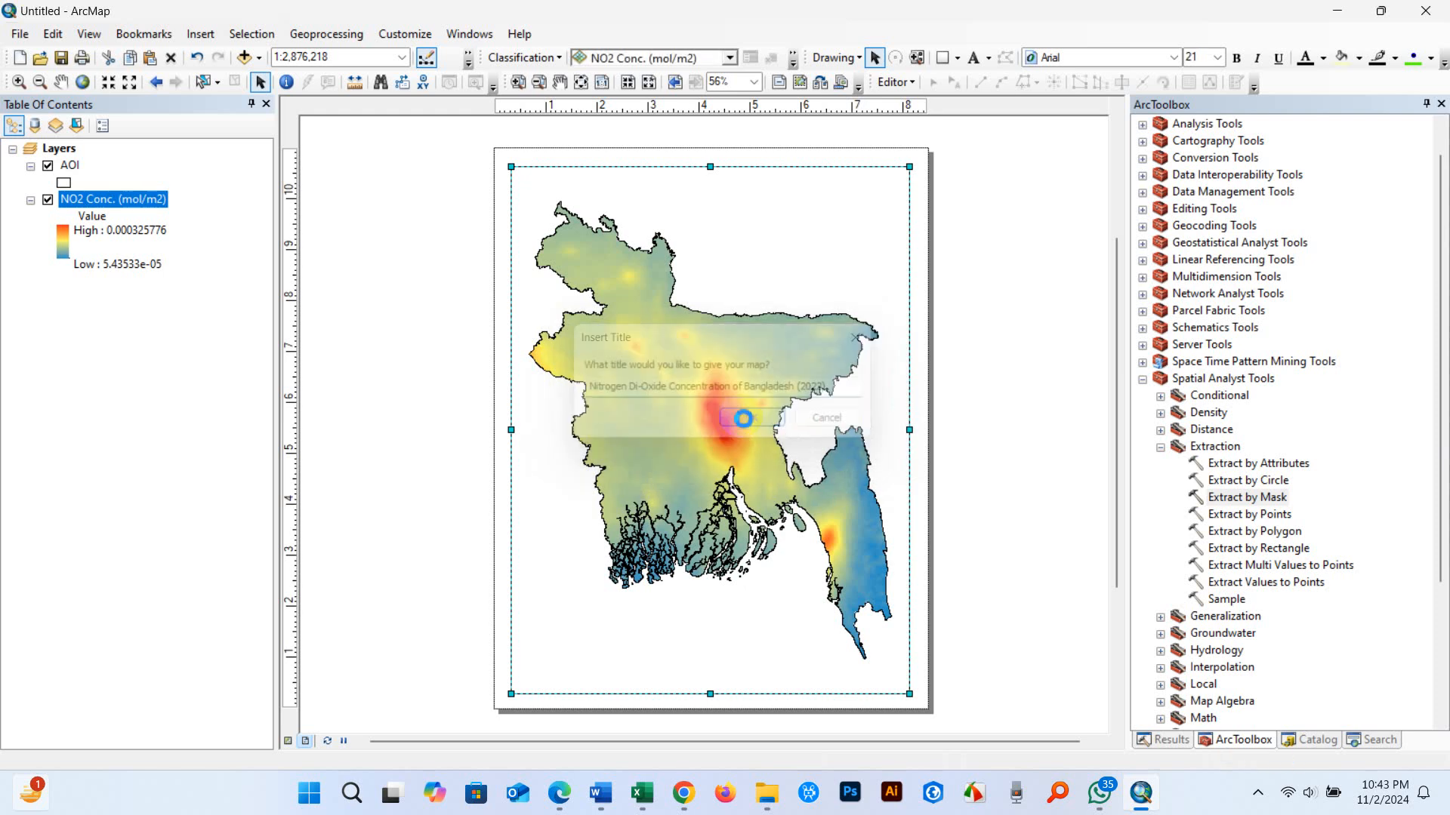
Insert a legend for AOI and NO2 Conc. (mol/m2) and drag it to the lower-left corner
{"action": "left_click", "coordinate": [740, 417]}
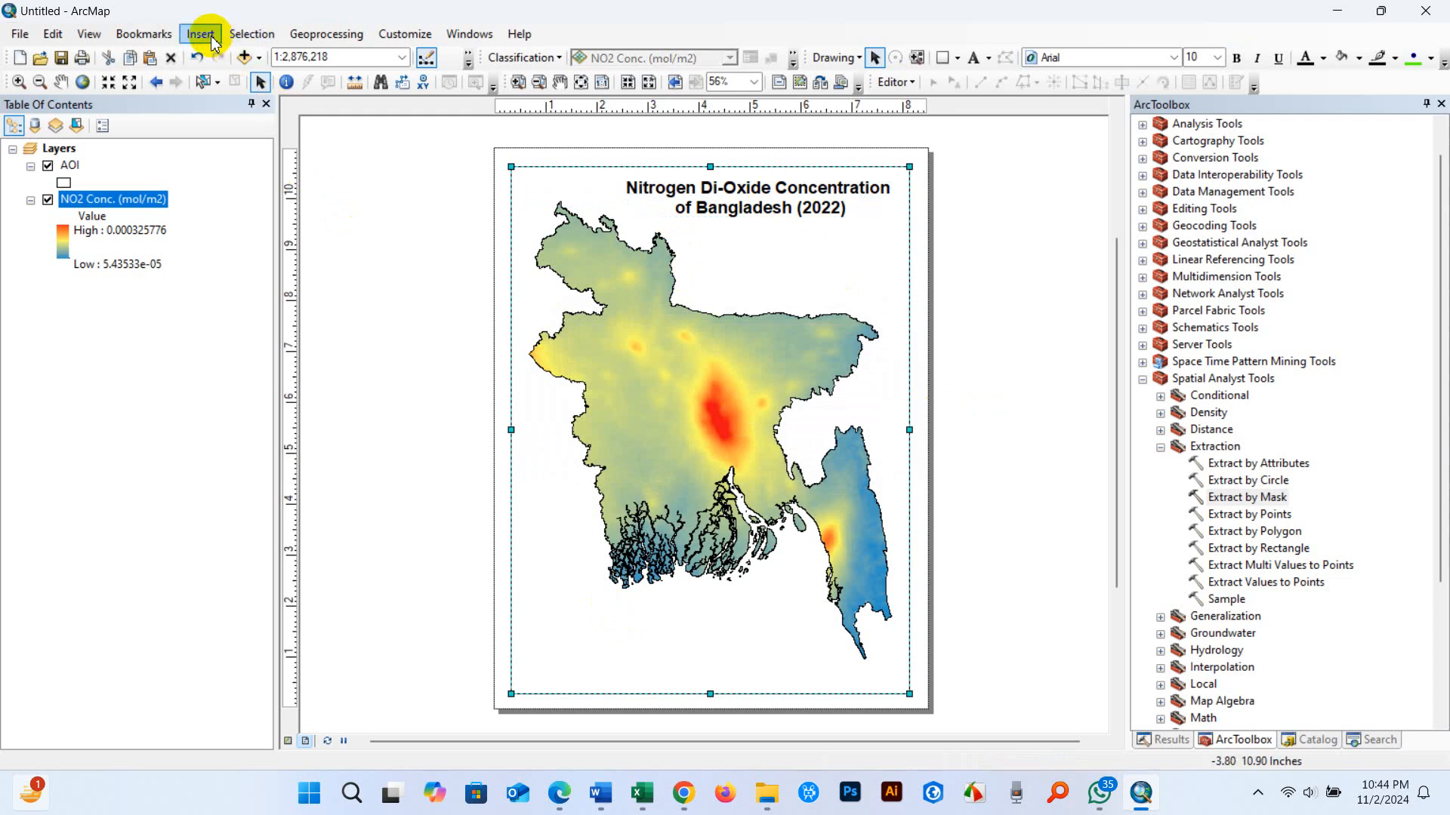
{"action": "left_click", "coordinate": [200, 34]}
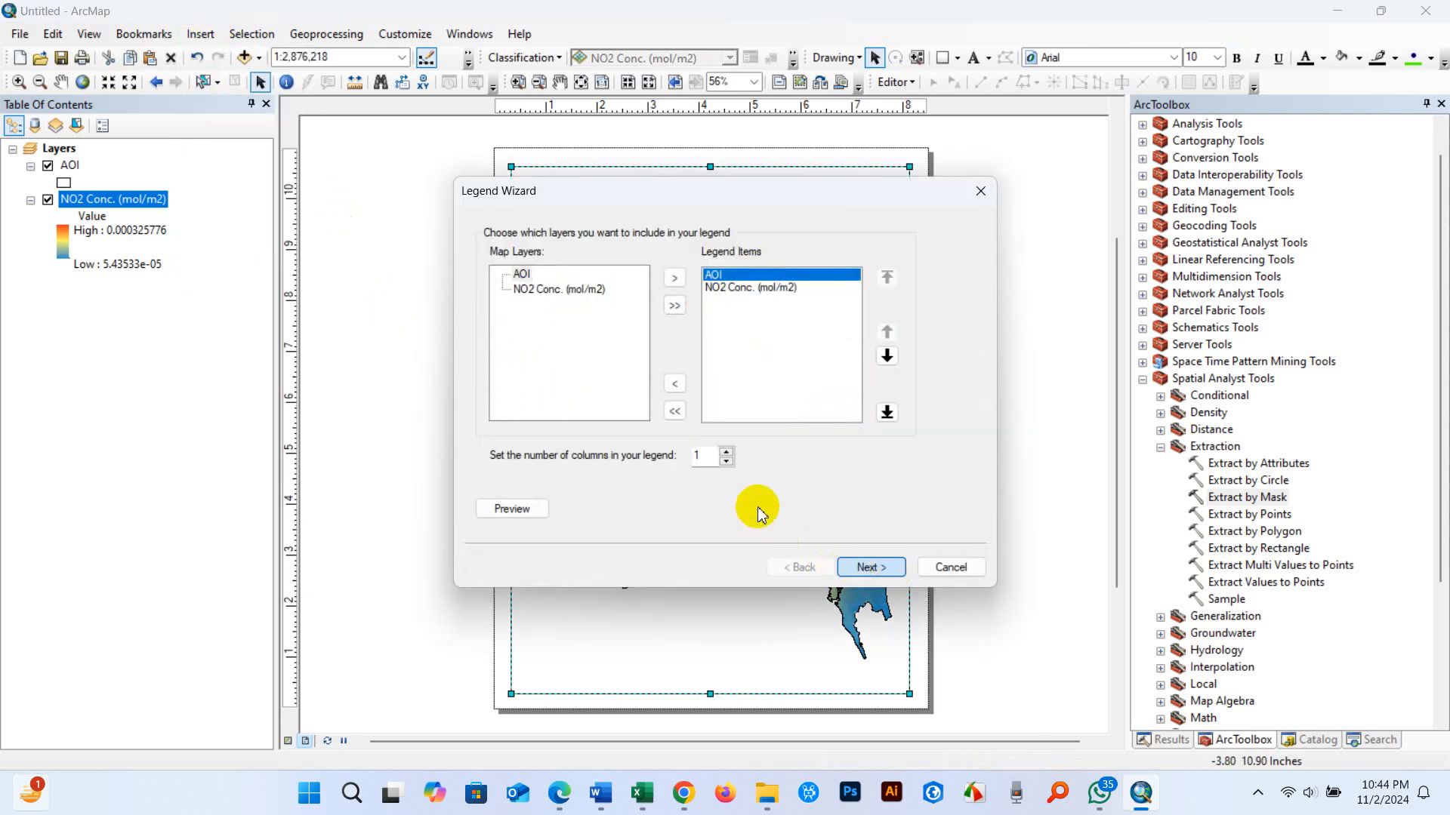
{"action": "left_click", "coordinate": [868, 567]}
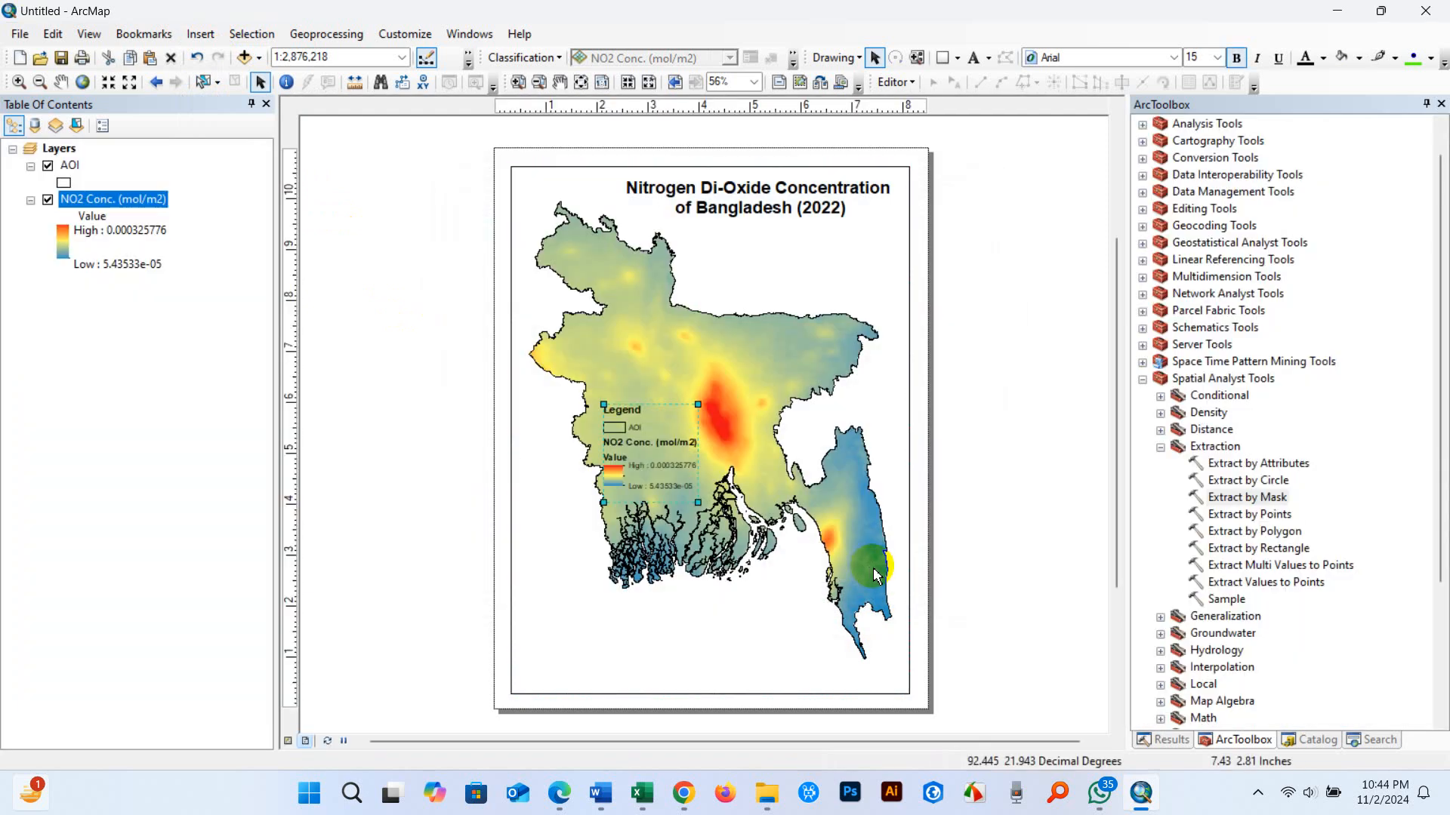
{"action": "left_click_drag", "start_coordinate": [874, 568], "coordinate": [555, 610]}
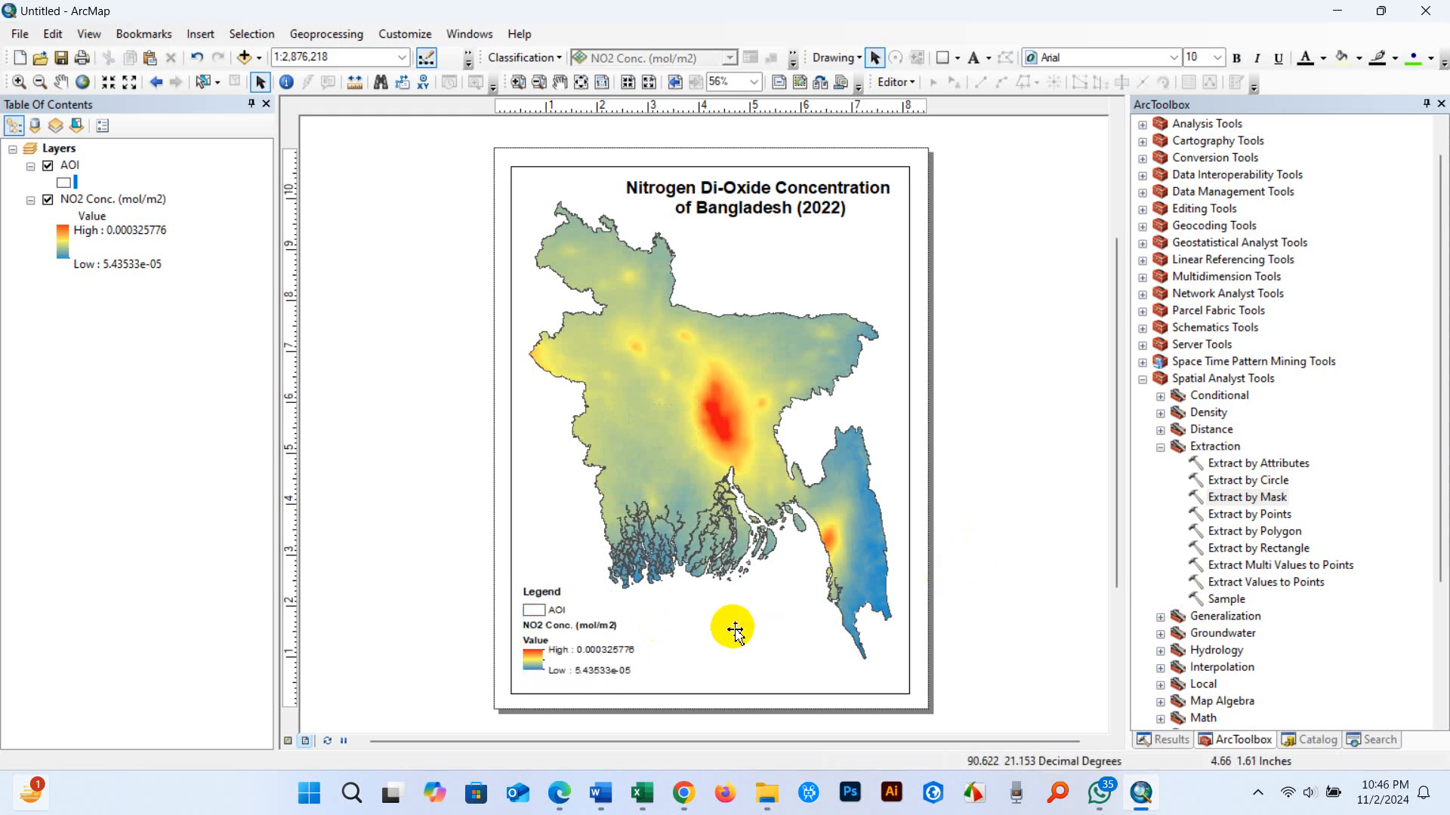
Insert the ESRI North 7 compass-rose north arrow below the title
{"action": "left_click", "coordinate": [200, 34]}
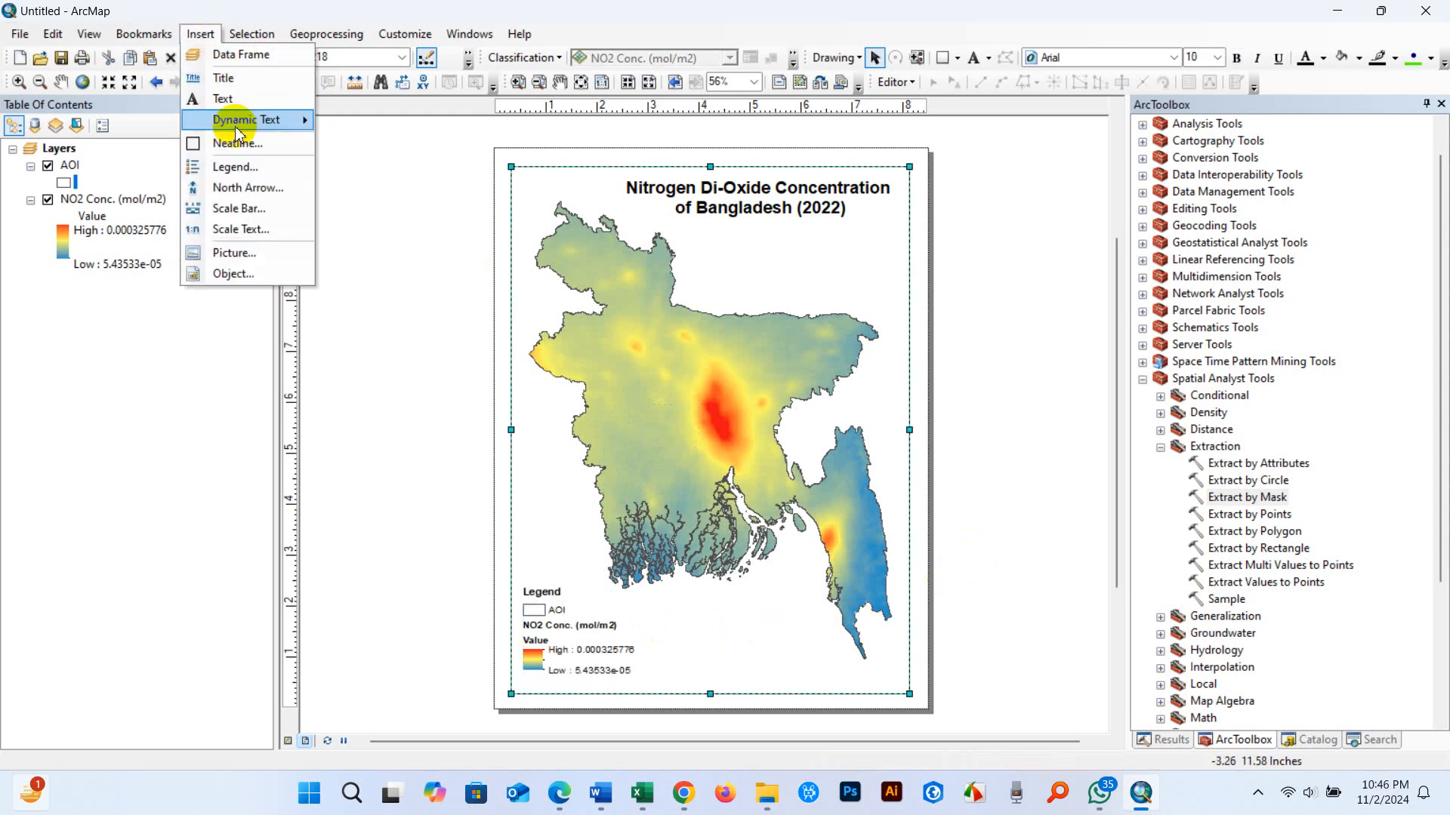
{"action": "left_click", "coordinate": [247, 188]}
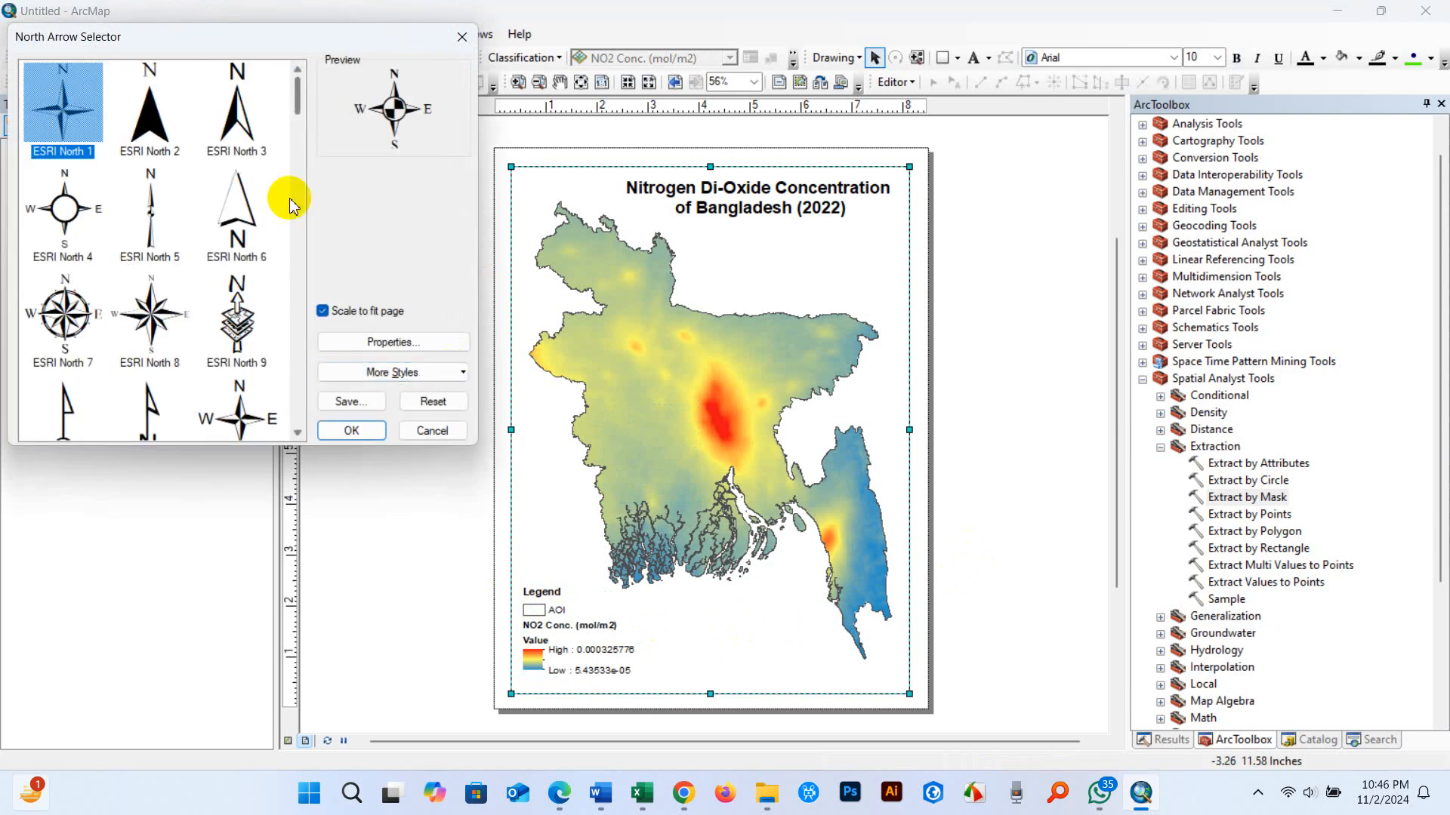
{"action": "left_click", "coordinate": [62, 317]}
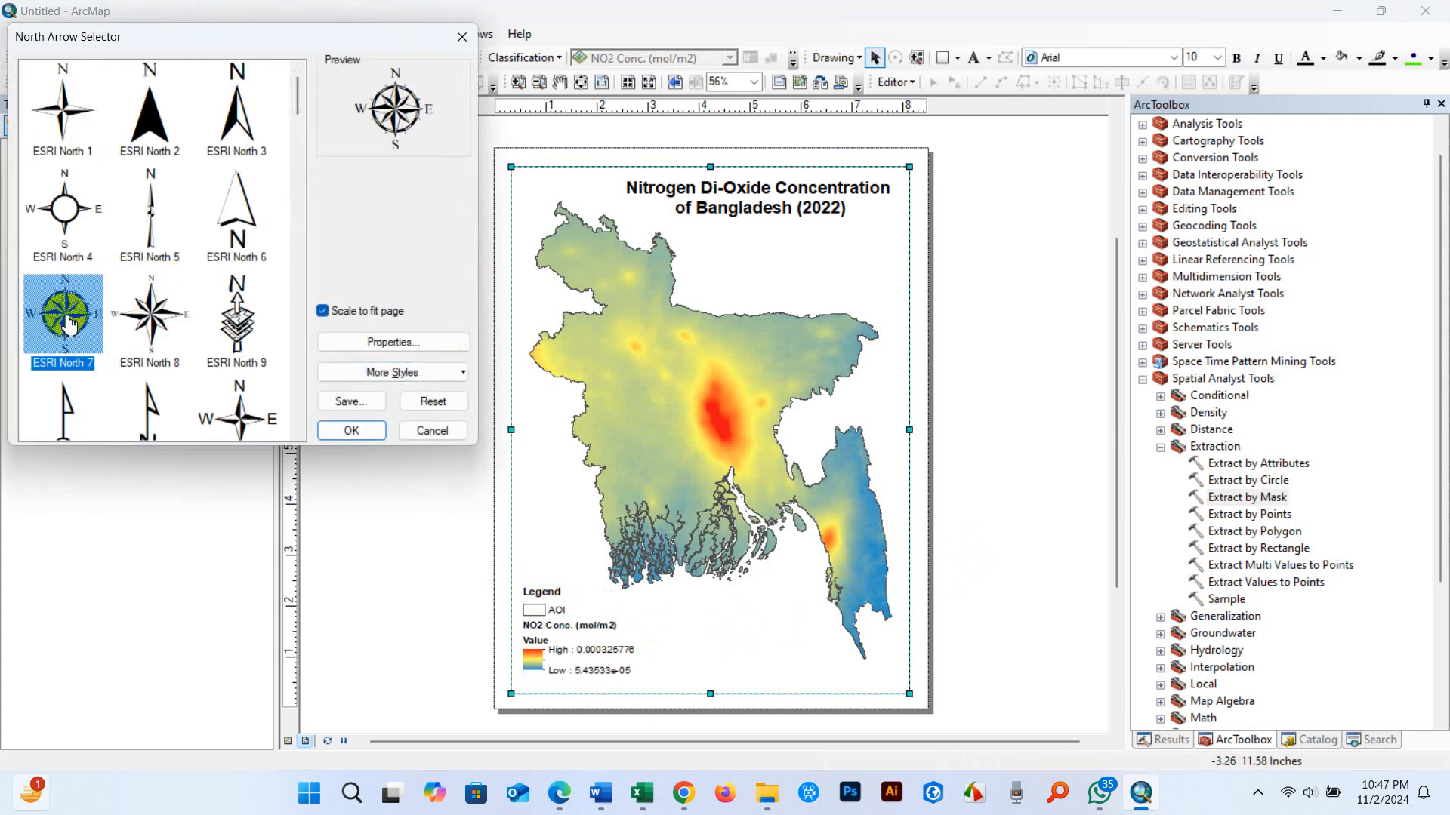
{"action": "left_click", "coordinate": [350, 430]}
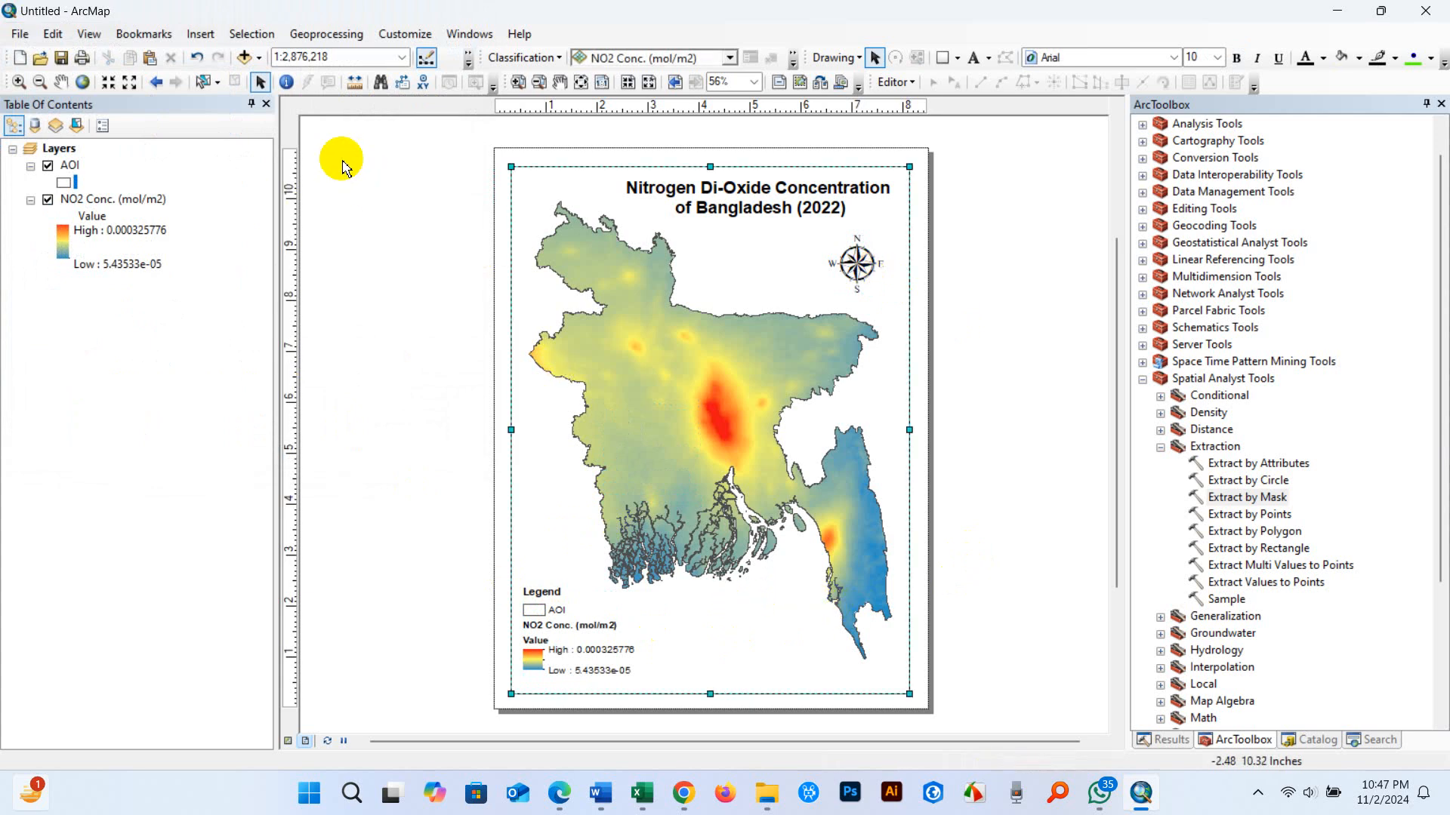
Insert Alternating Scale Bar 1 with division units set to kilometres
{"action": "left_click", "coordinate": [200, 34]}
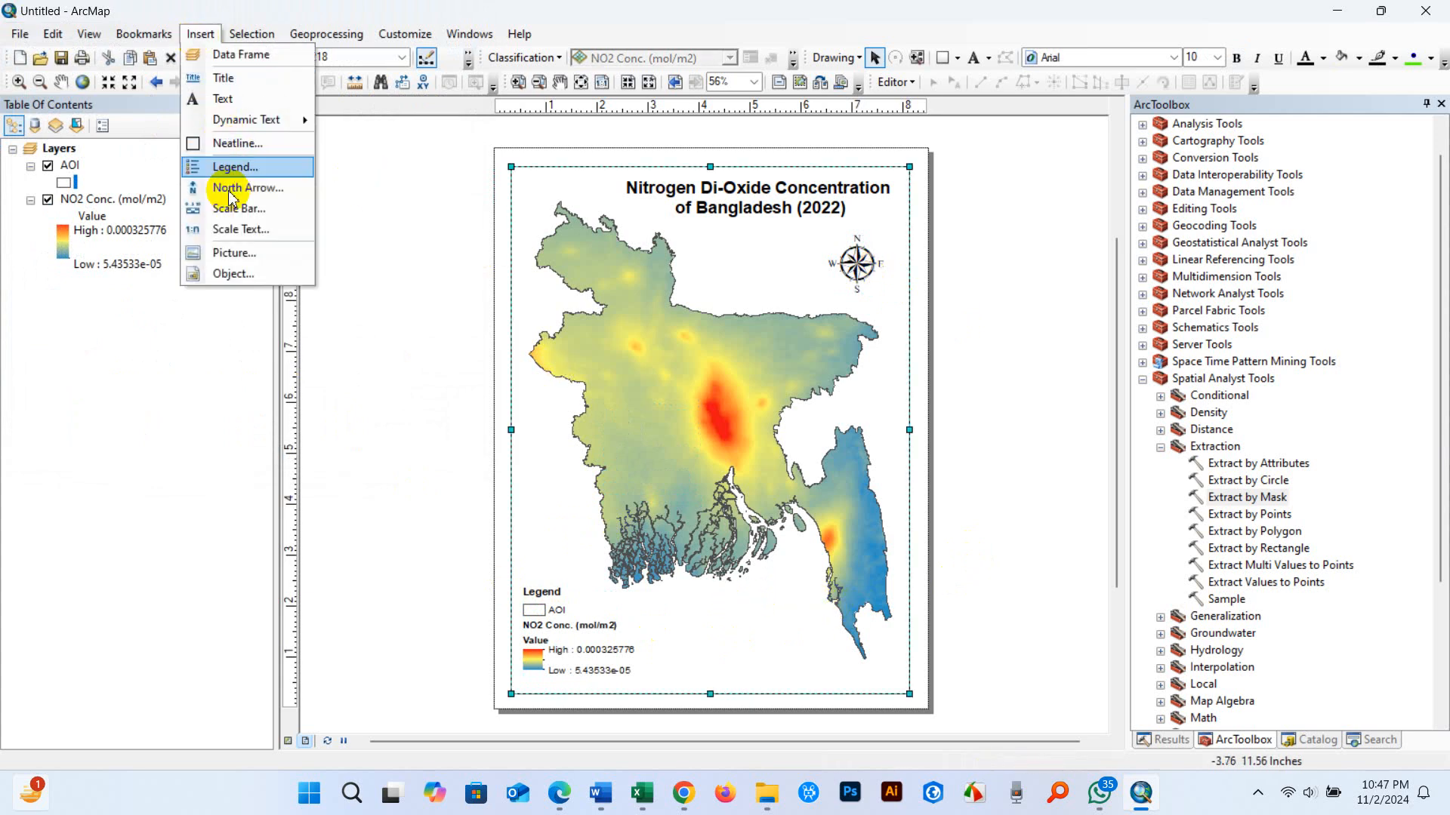
{"action": "left_click", "coordinate": [239, 209]}
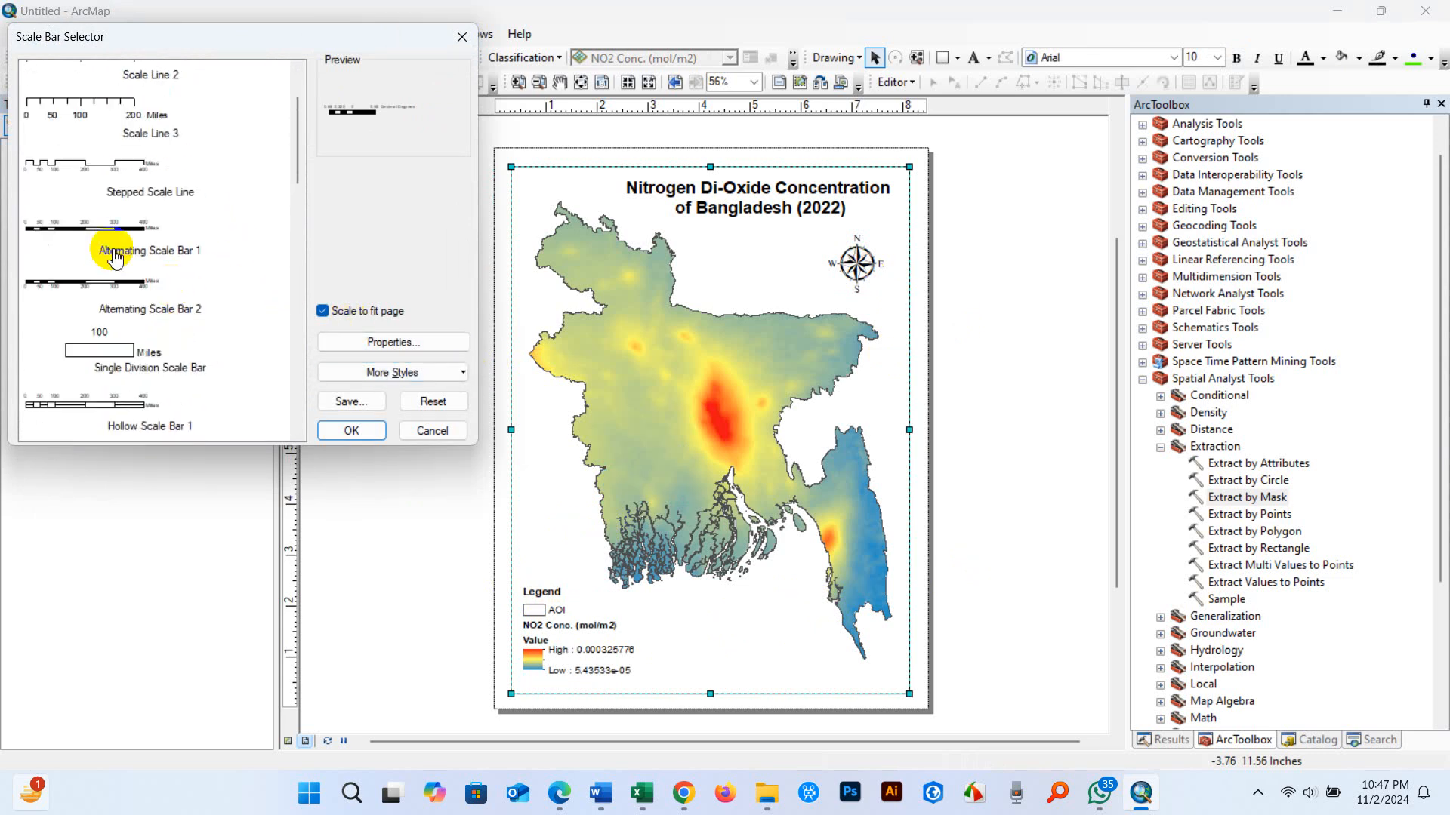
{"action": "left_click", "coordinate": [148, 226]}
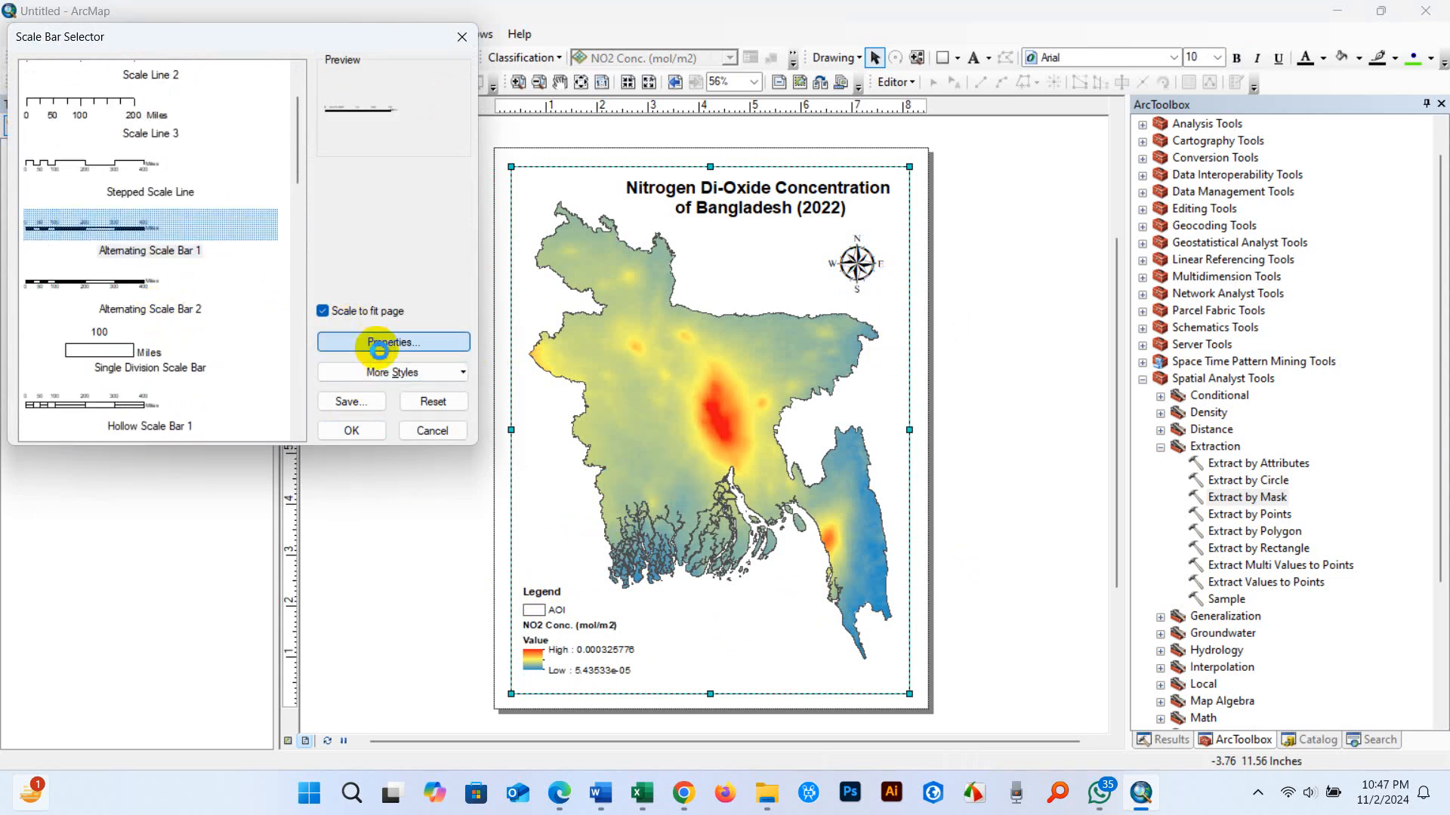
{"action": "left_click", "coordinate": [392, 342]}
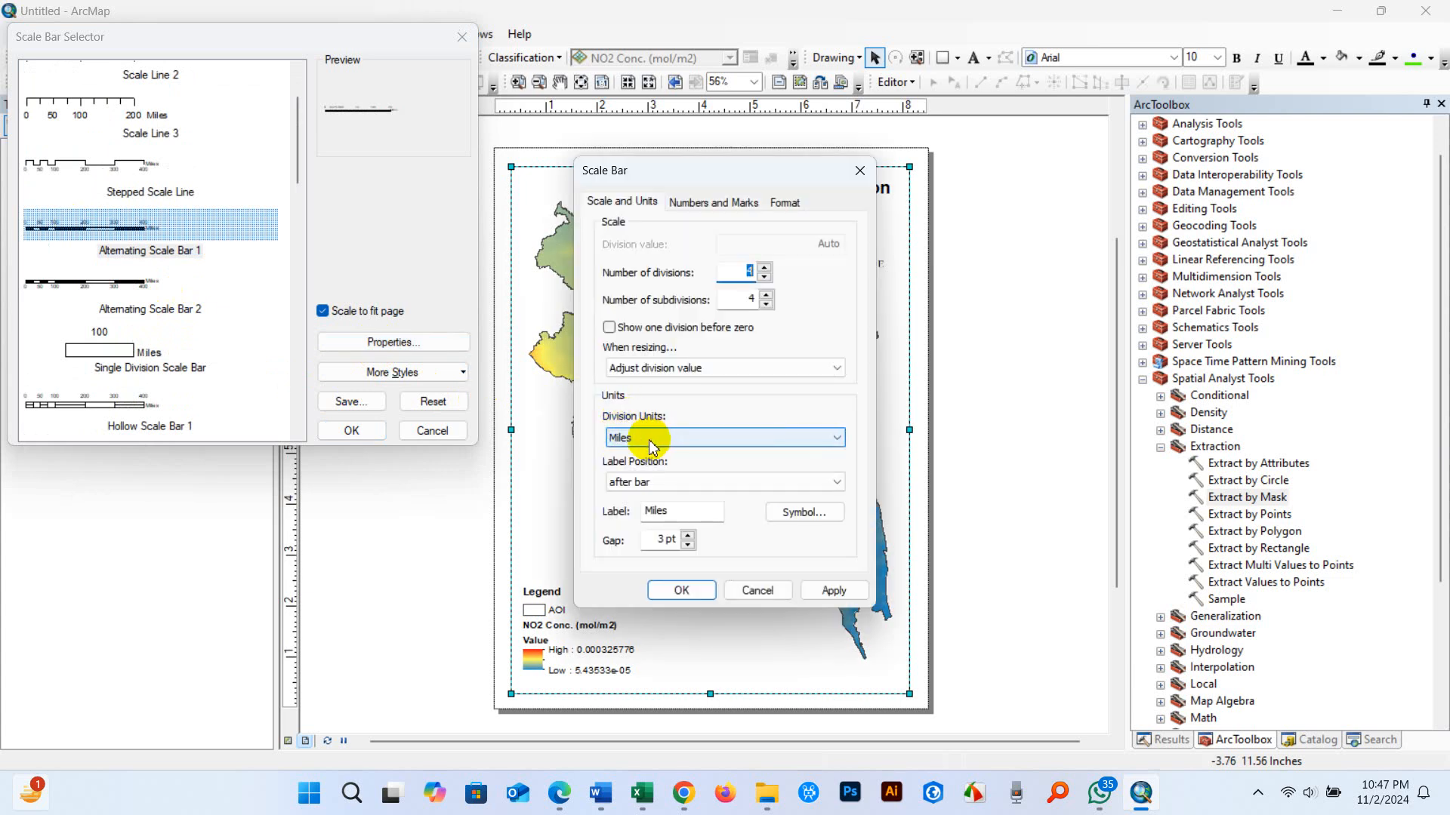
{"action": "left_click", "coordinate": [724, 437]}
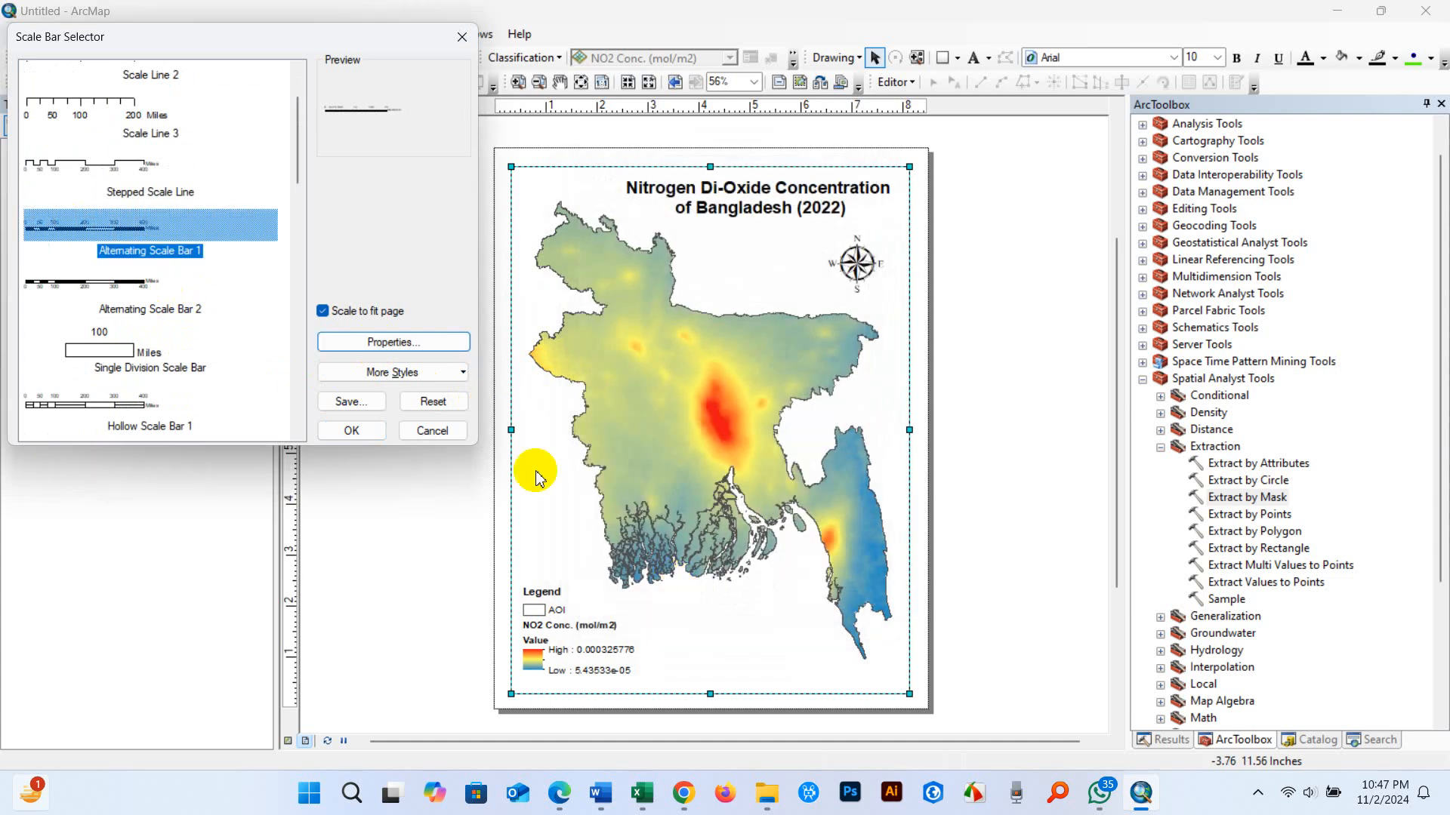
{"action": "left_click", "coordinate": [351, 431]}
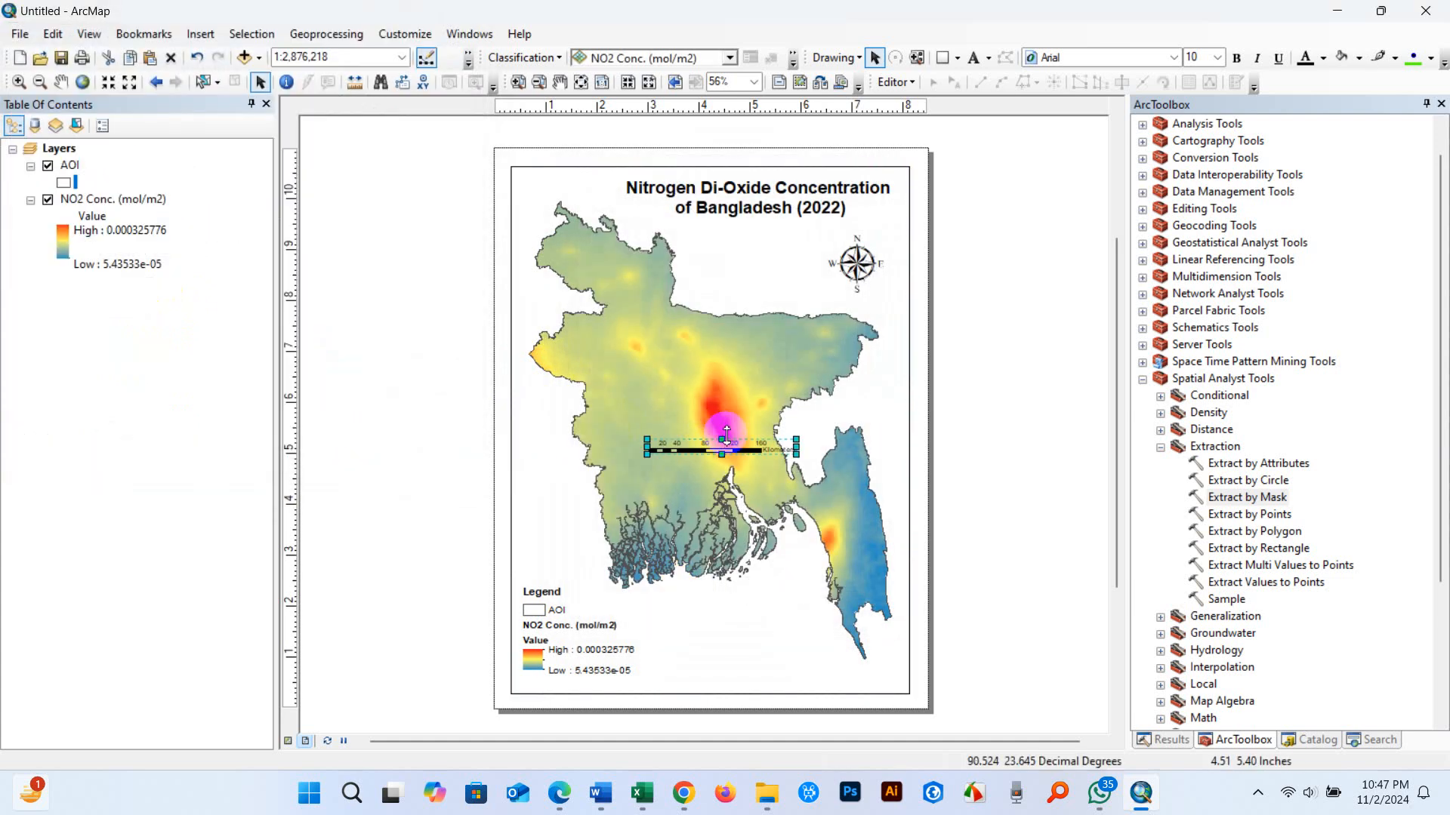
Place the scale bar at the bottom beside the legend and reposition the north arrow
{"action": "left_click_drag", "start_coordinate": [726, 448], "coordinate": [749, 654]}
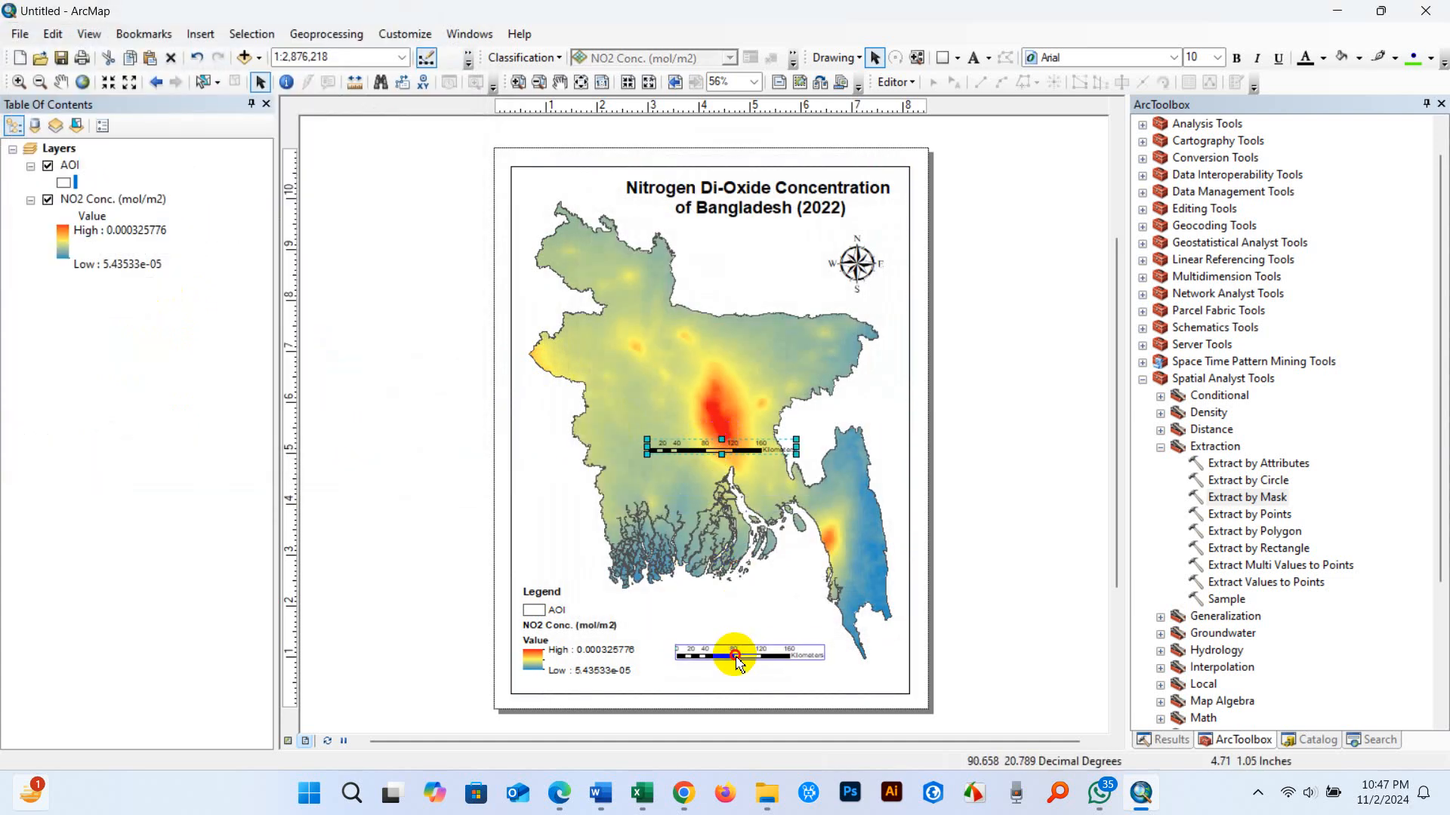
{"action": "left_click_drag", "start_coordinate": [730, 448], "coordinate": [749, 670]}
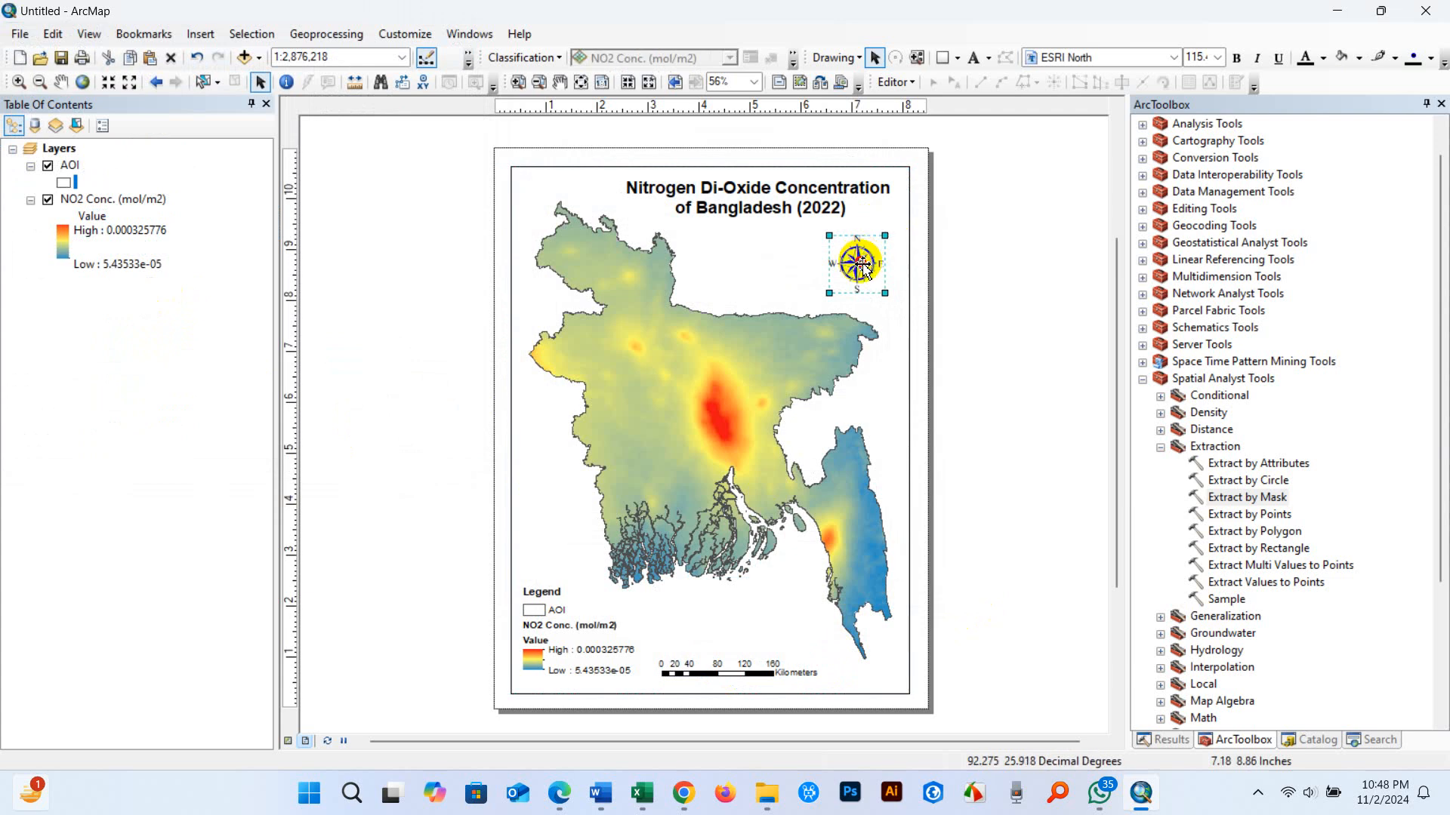
{"action": "left_click_drag", "start_coordinate": [856, 264], "coordinate": [798, 633]}
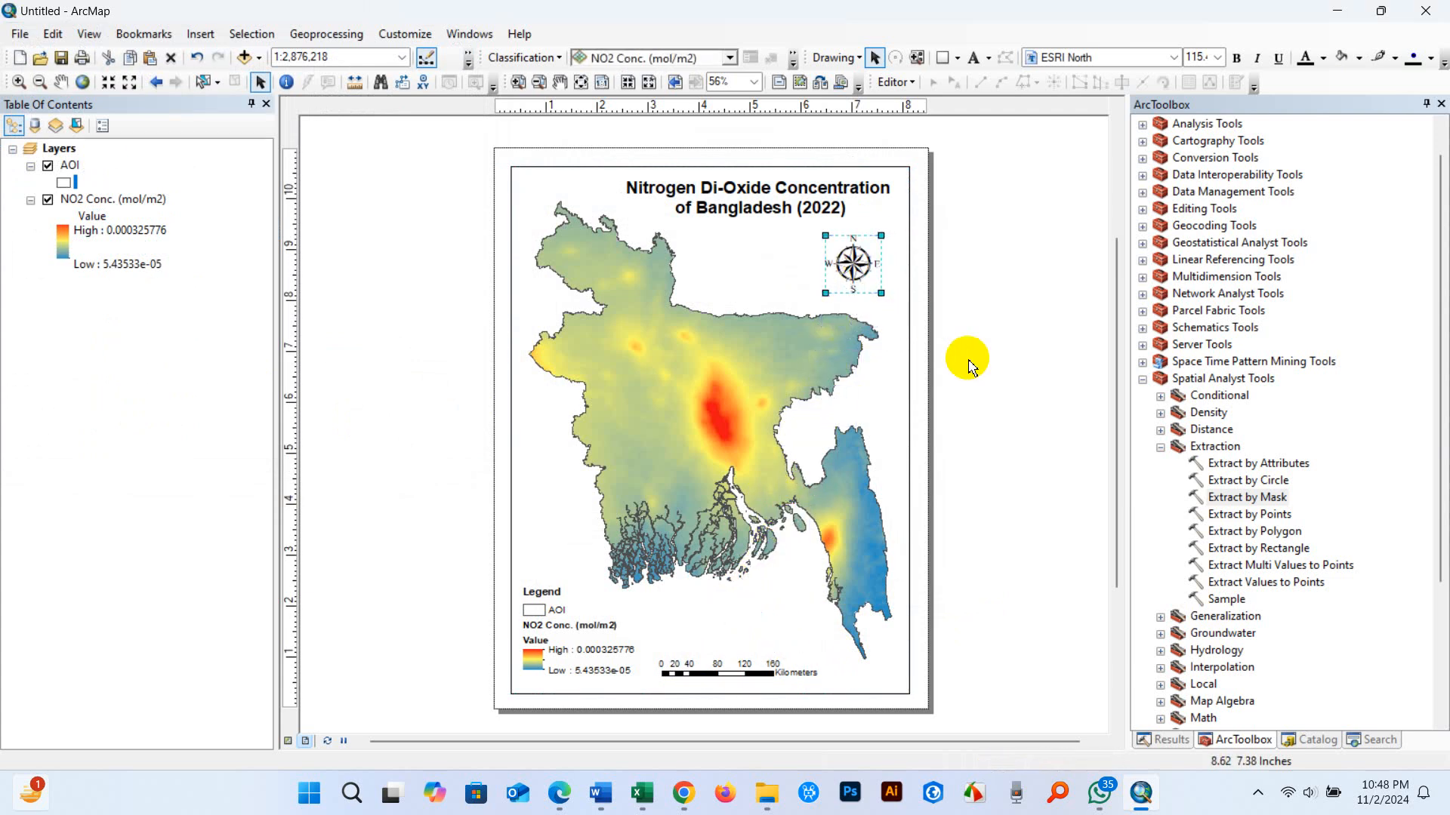
{"action": "left_click", "coordinate": [199, 34]}
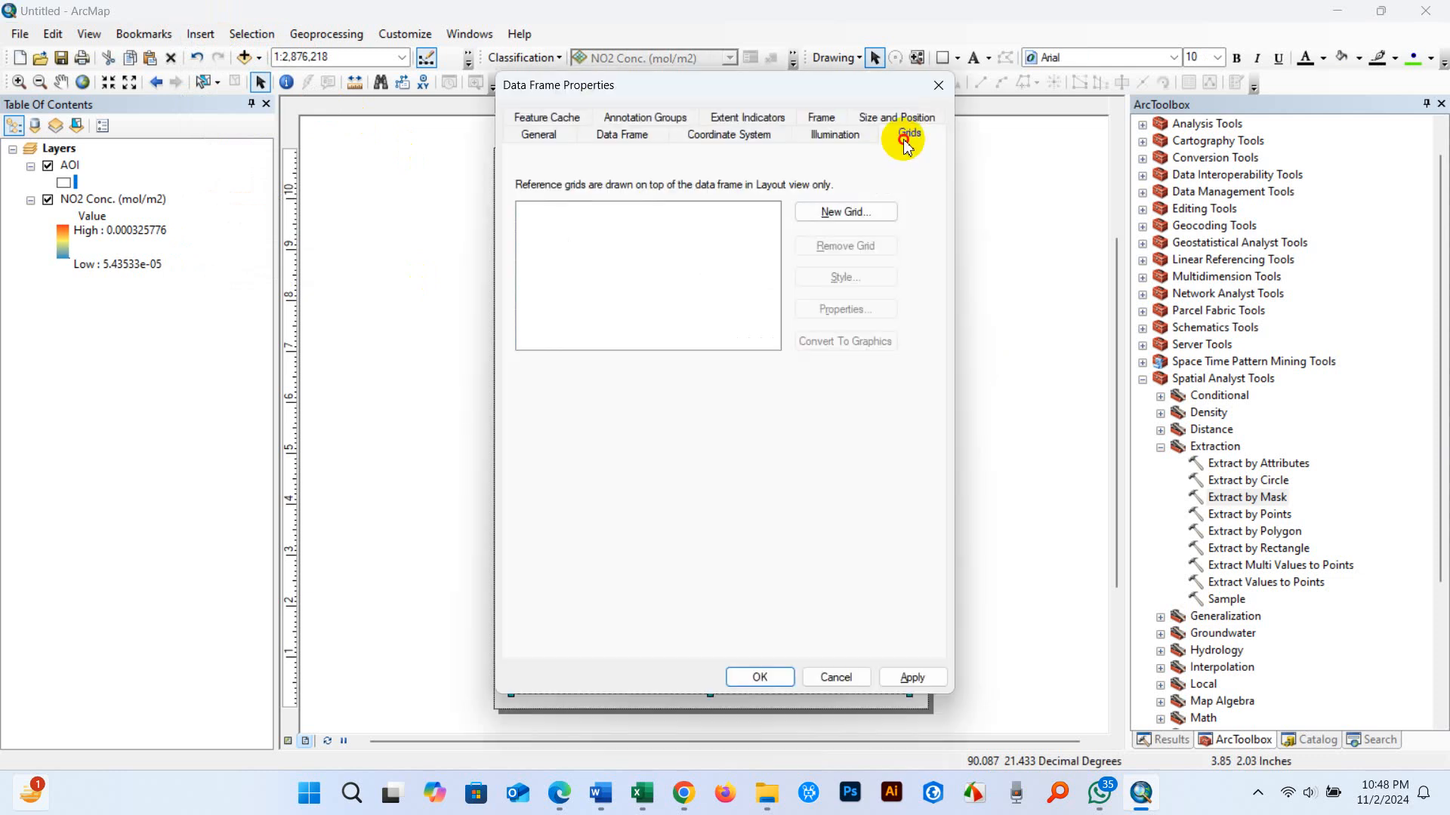
Add a labels-only graticule with size 9 labels, vertical right-side labels and no grid lines
{"action": "left_click", "coordinate": [844, 211]}
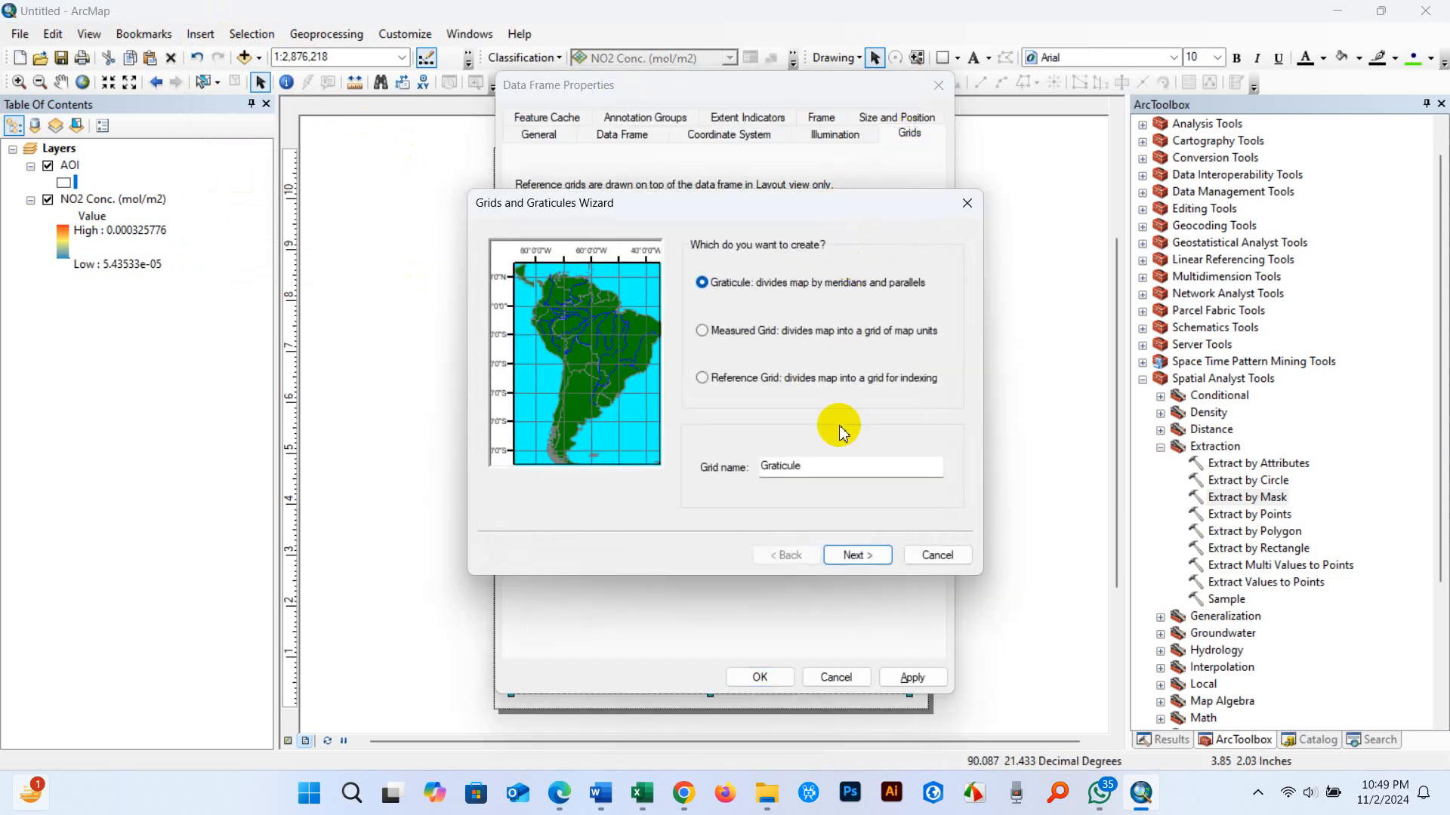
{"action": "left_click", "coordinate": [854, 555]}
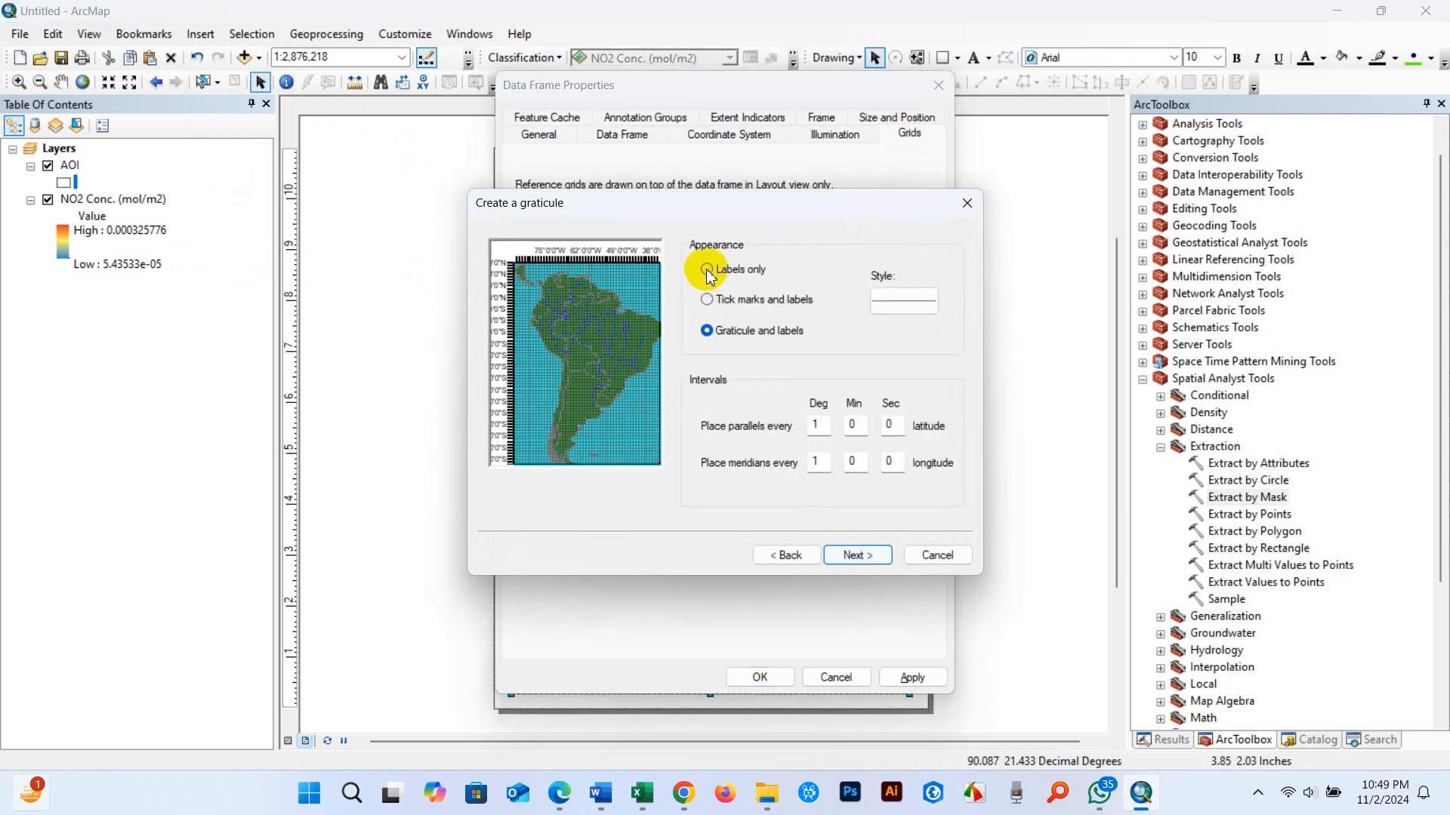
{"action": "left_click", "coordinate": [854, 554]}
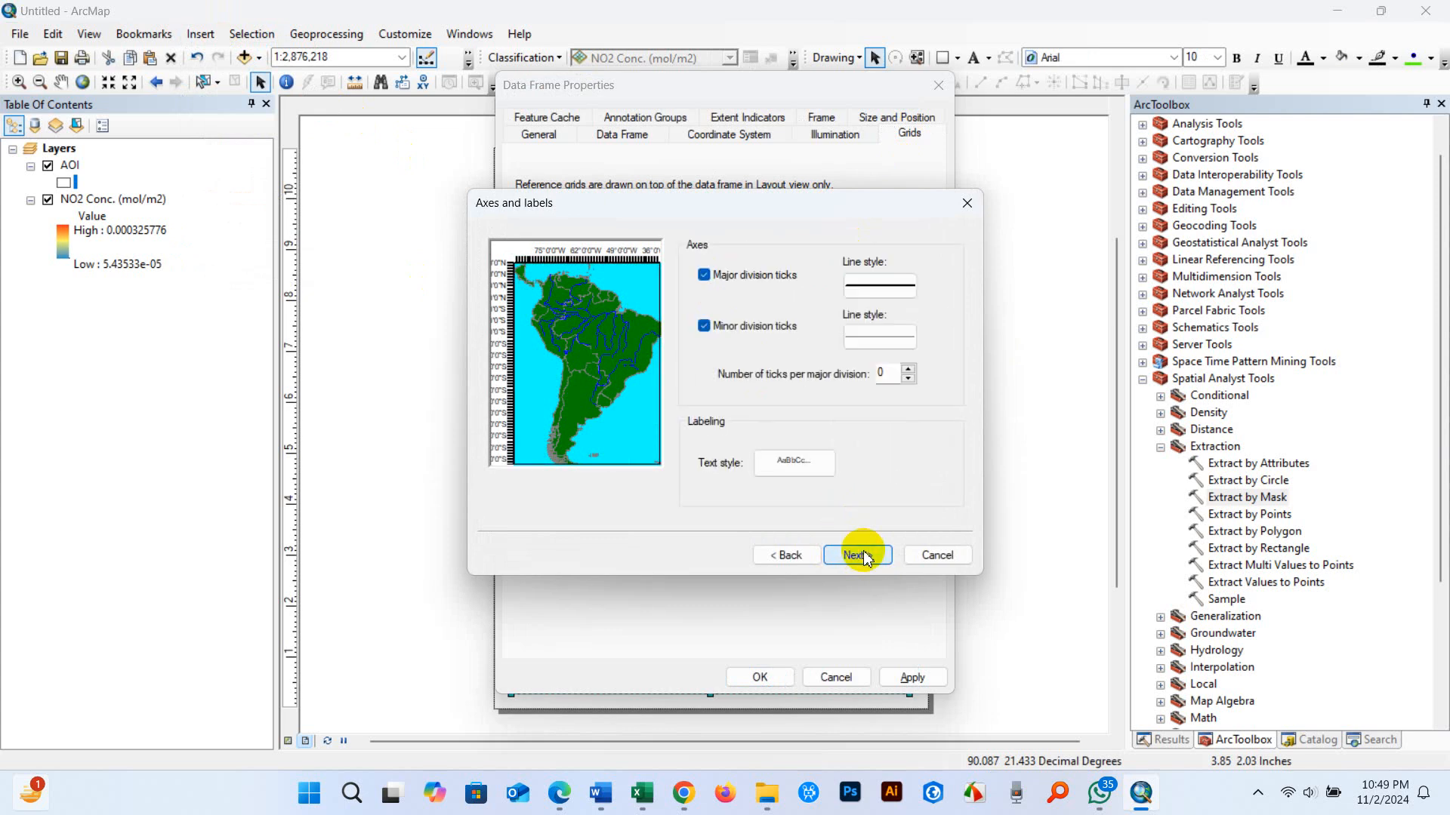
{"action": "left_click", "coordinate": [854, 555]}
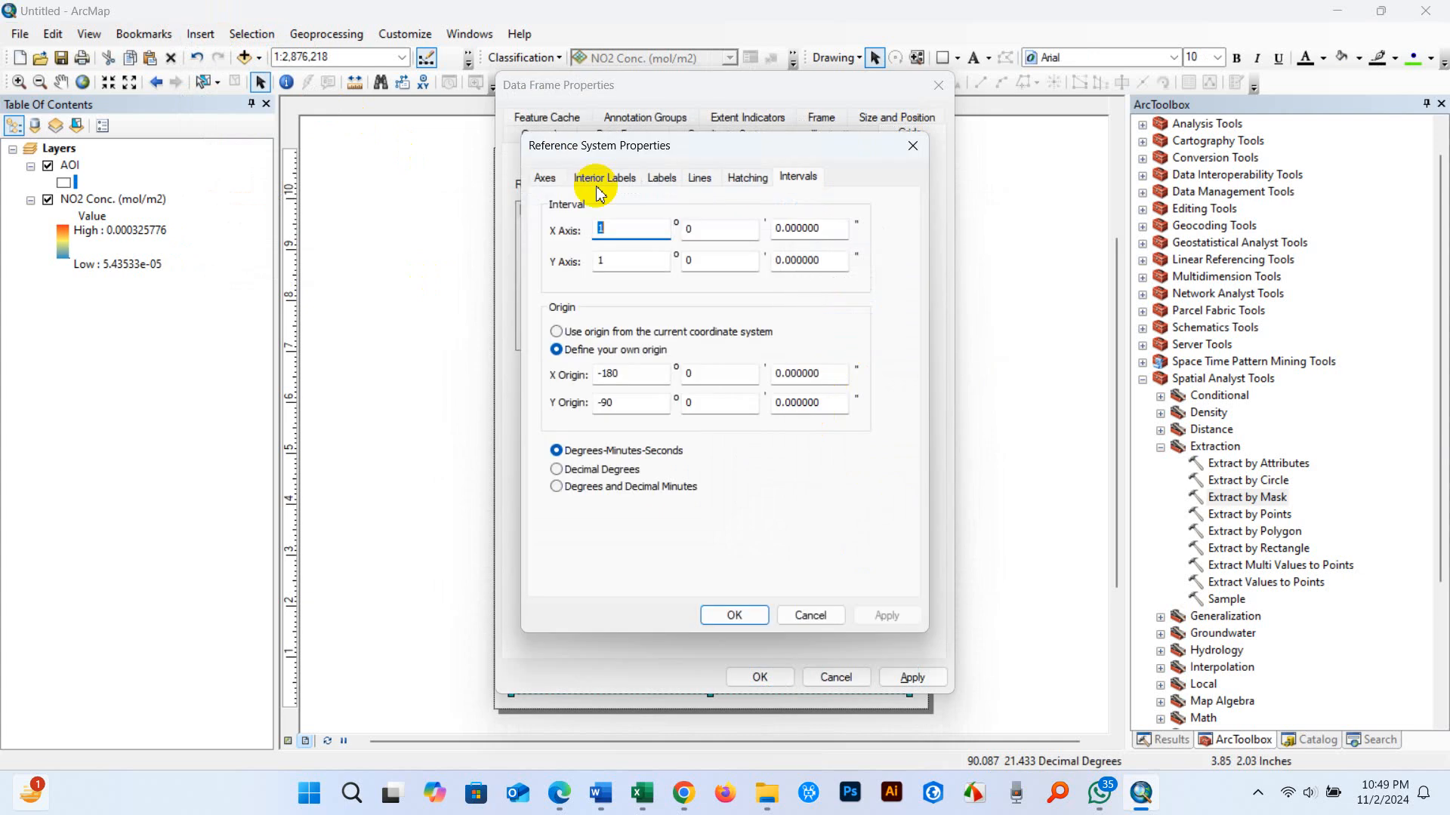
{"action": "left_click", "coordinate": [661, 177]}
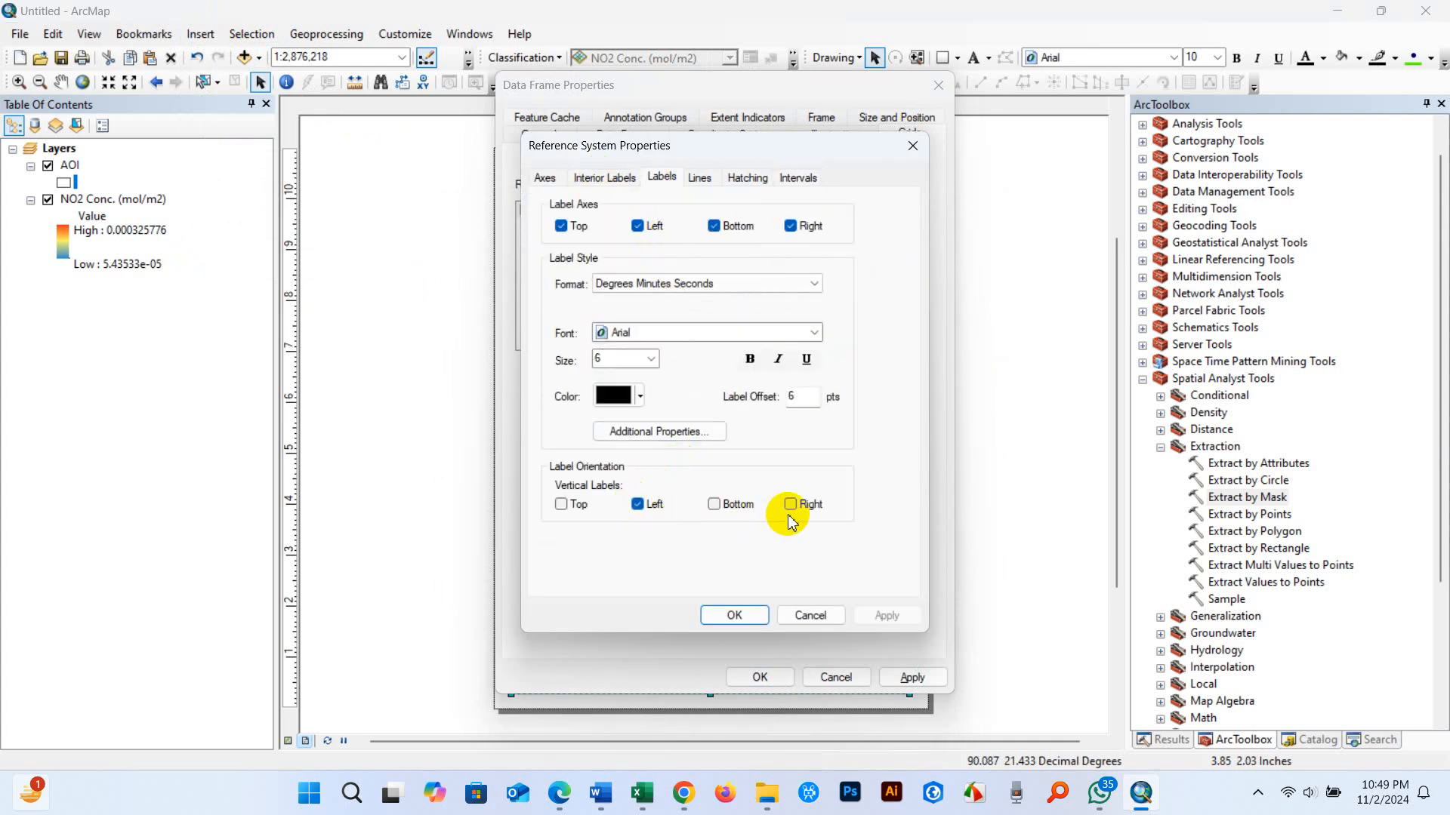
{"action": "left_click", "coordinate": [790, 504]}
{"action": "type", "text": "8"}
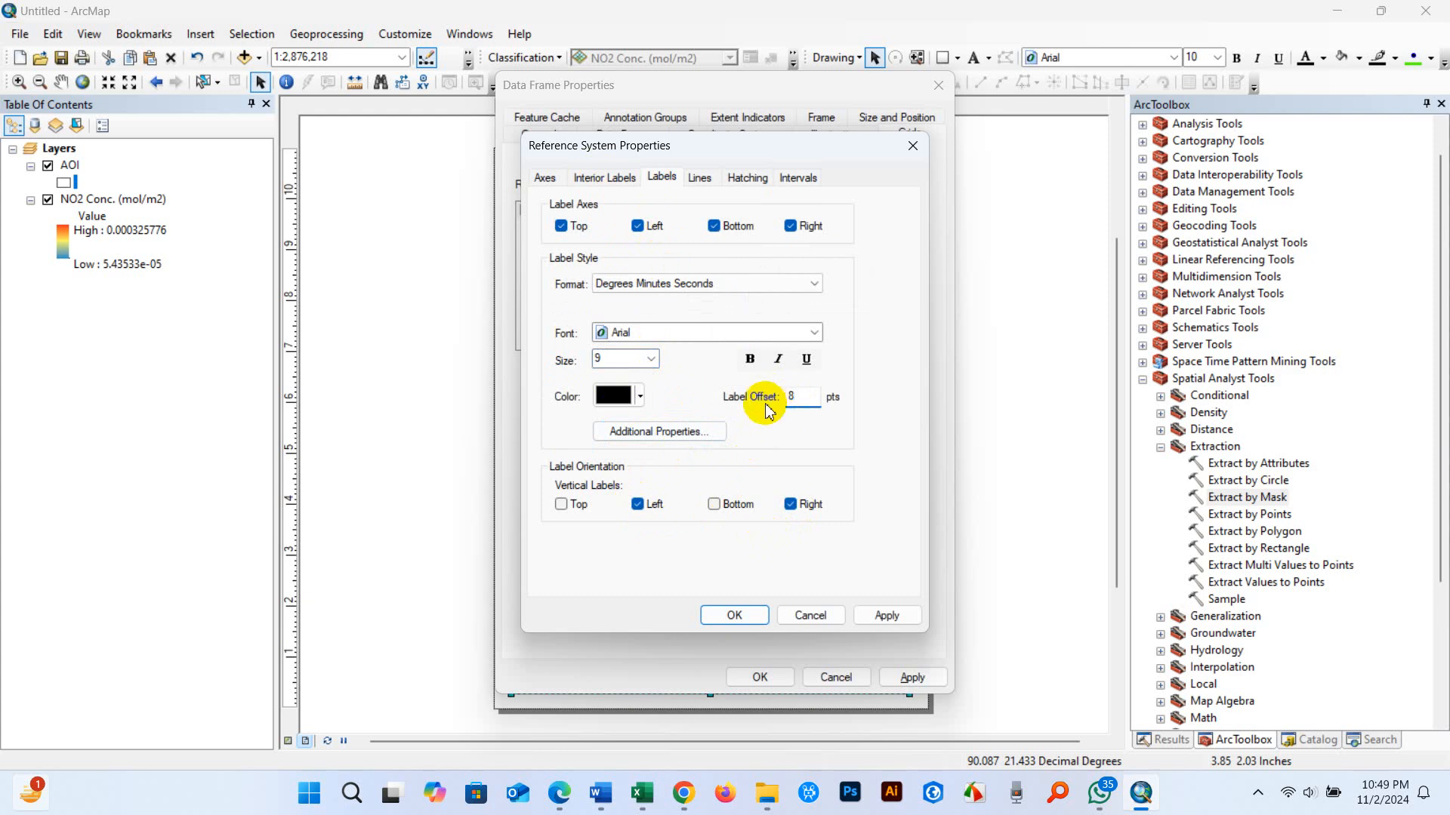
{"action": "mouse_move", "coordinate": [774, 334]}
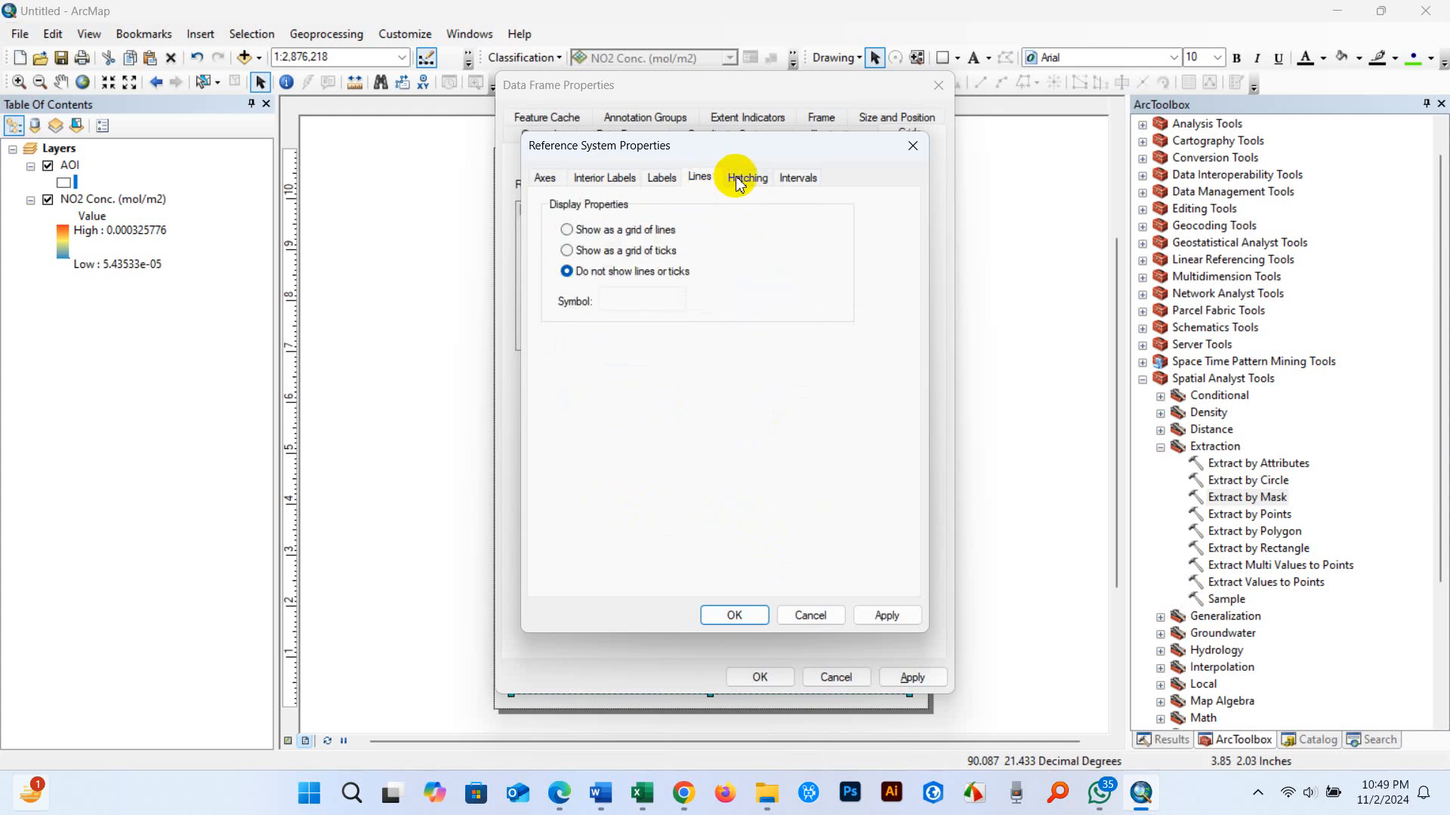
{"action": "left_click", "coordinate": [796, 178]}
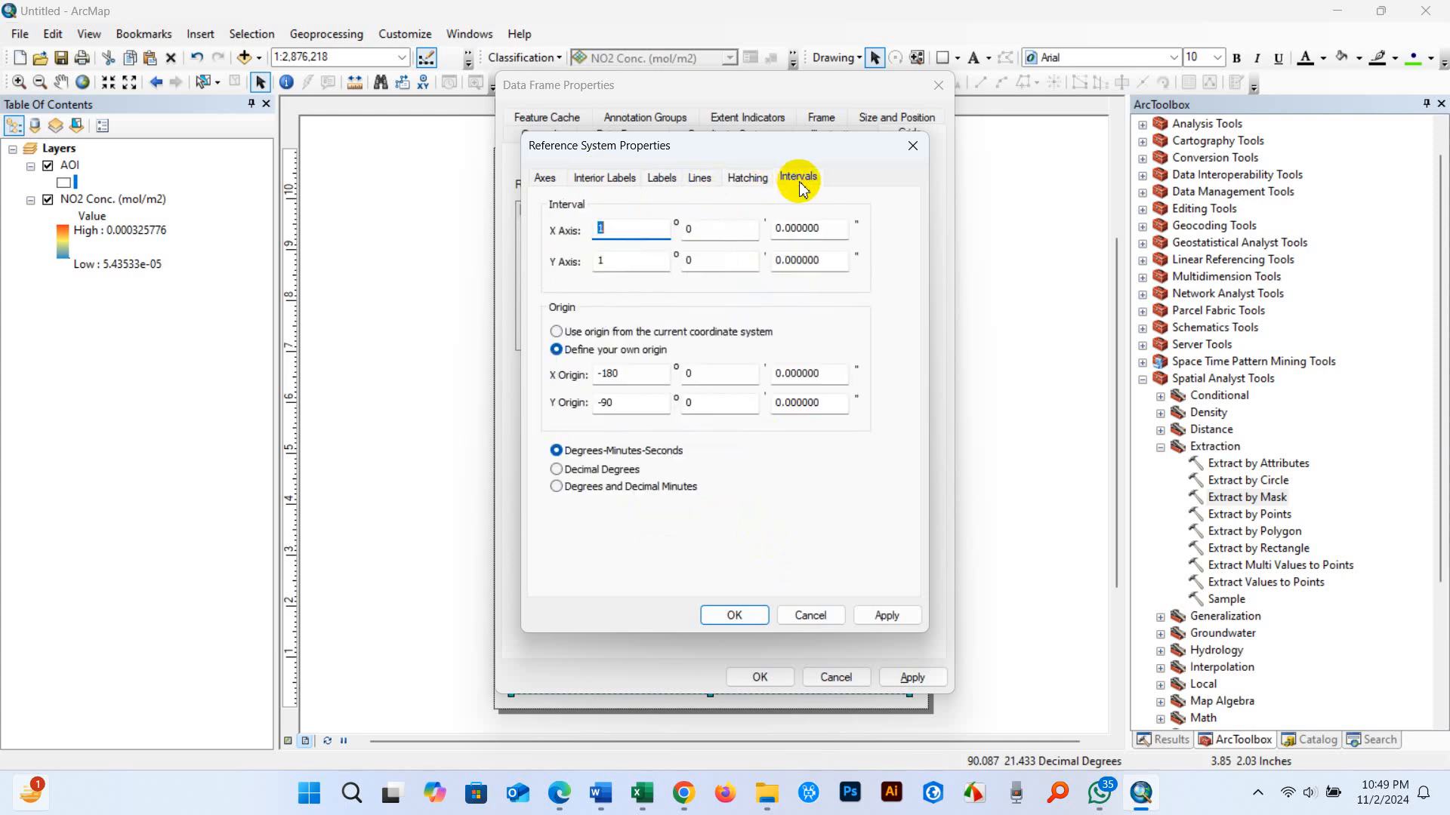
{"action": "left_click", "coordinate": [733, 615]}
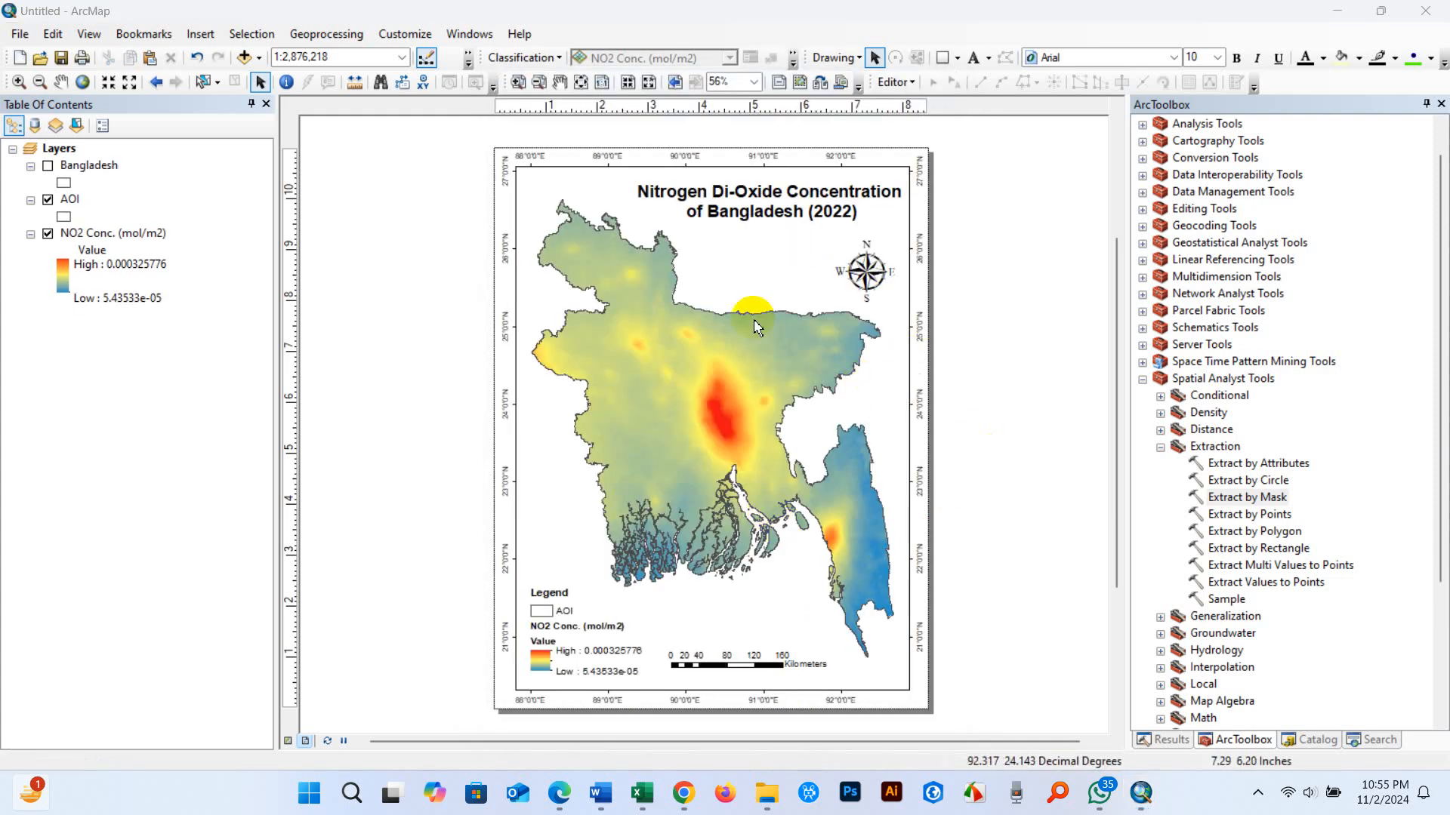
{"action": "mouse_move", "coordinate": [336, 202]}
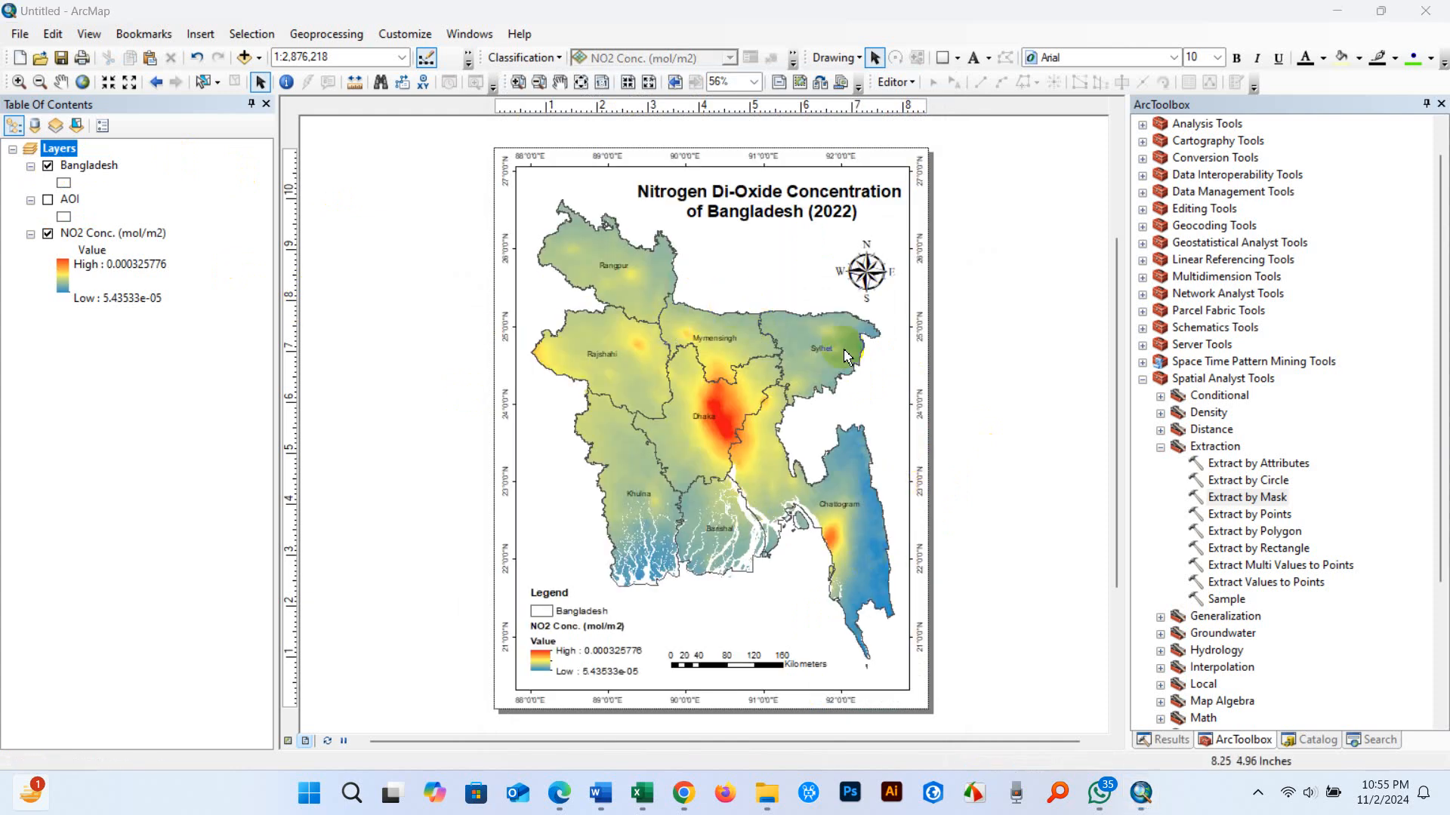
{"action": "mouse_move", "coordinate": [968, 407]}
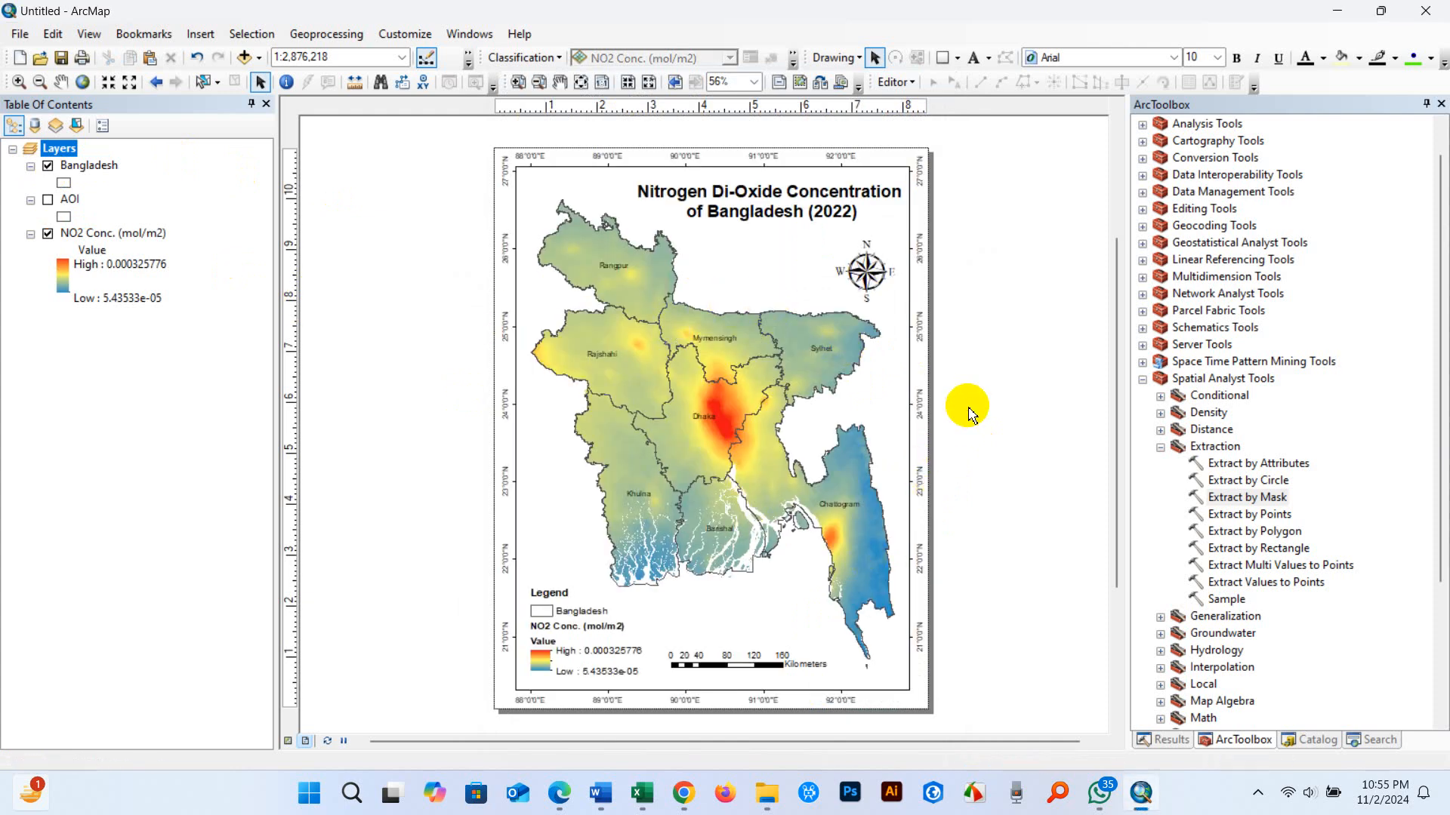
{"action": "mouse_move", "coordinate": [967, 407]}
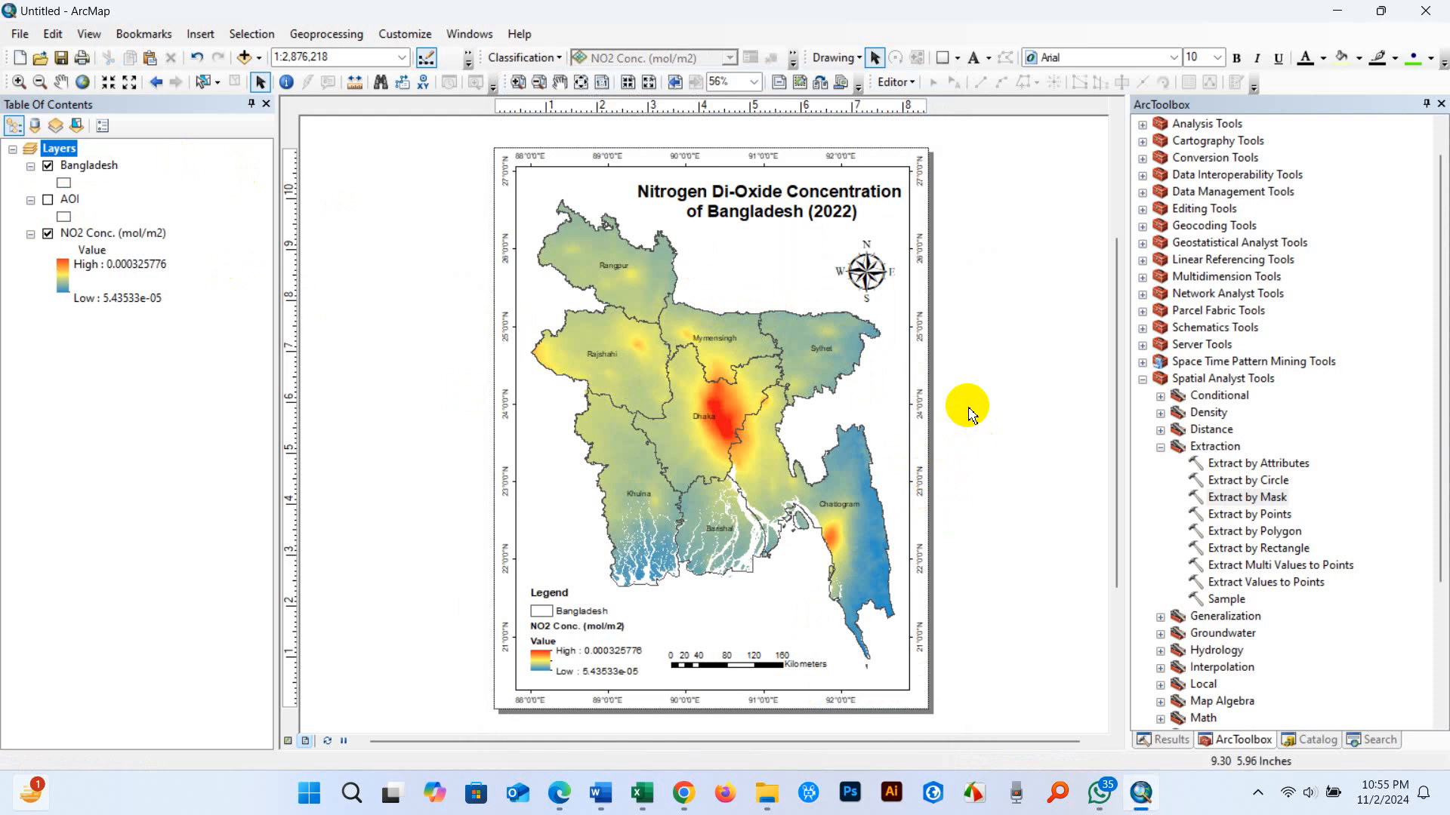
{"action": "mouse_move", "coordinate": [967, 405]}
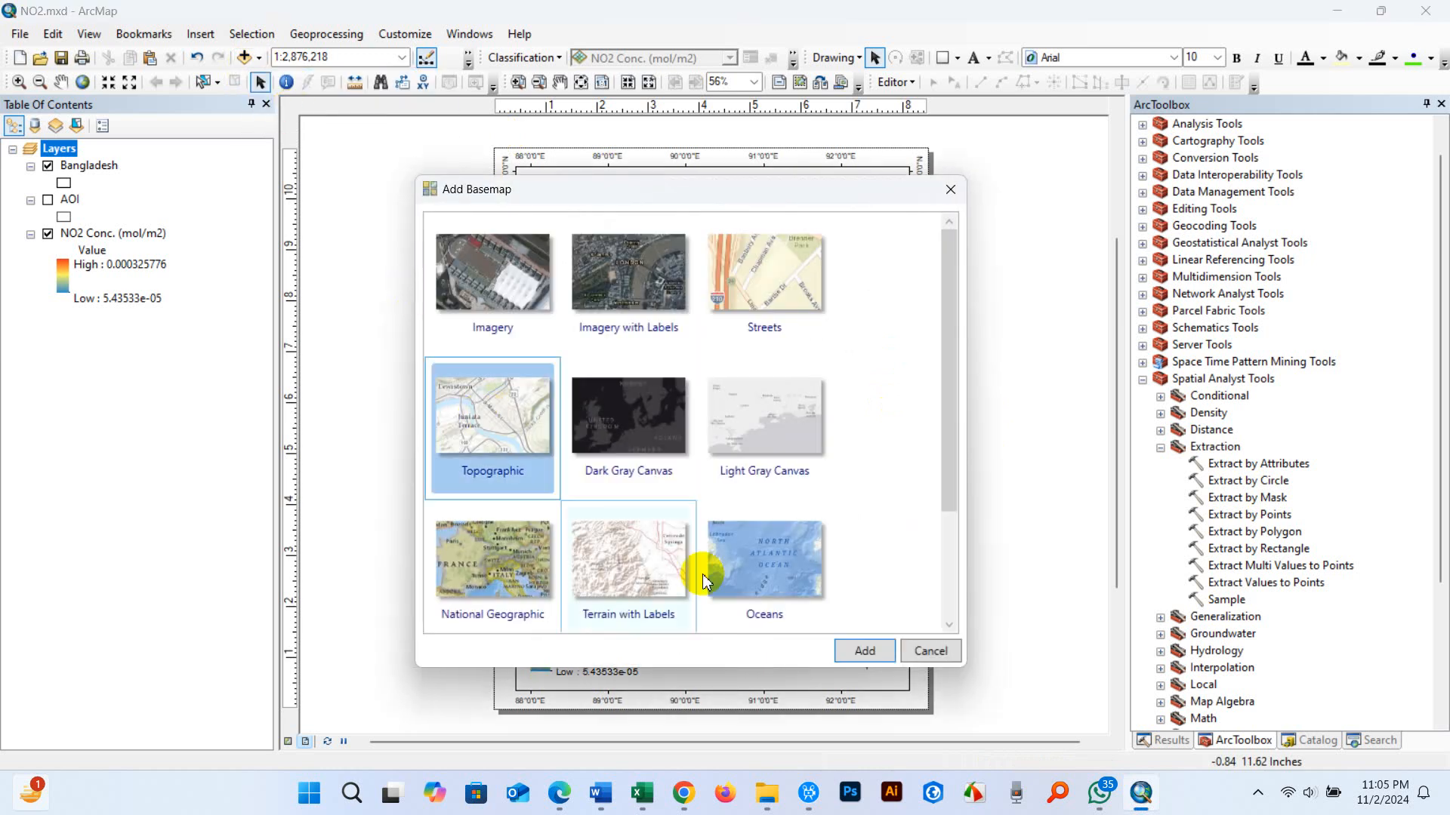
Leave the ArcMap basemap gallery for the GIS & RS Solution YouTube videos page
{"action": "left_click", "coordinate": [930, 651]}
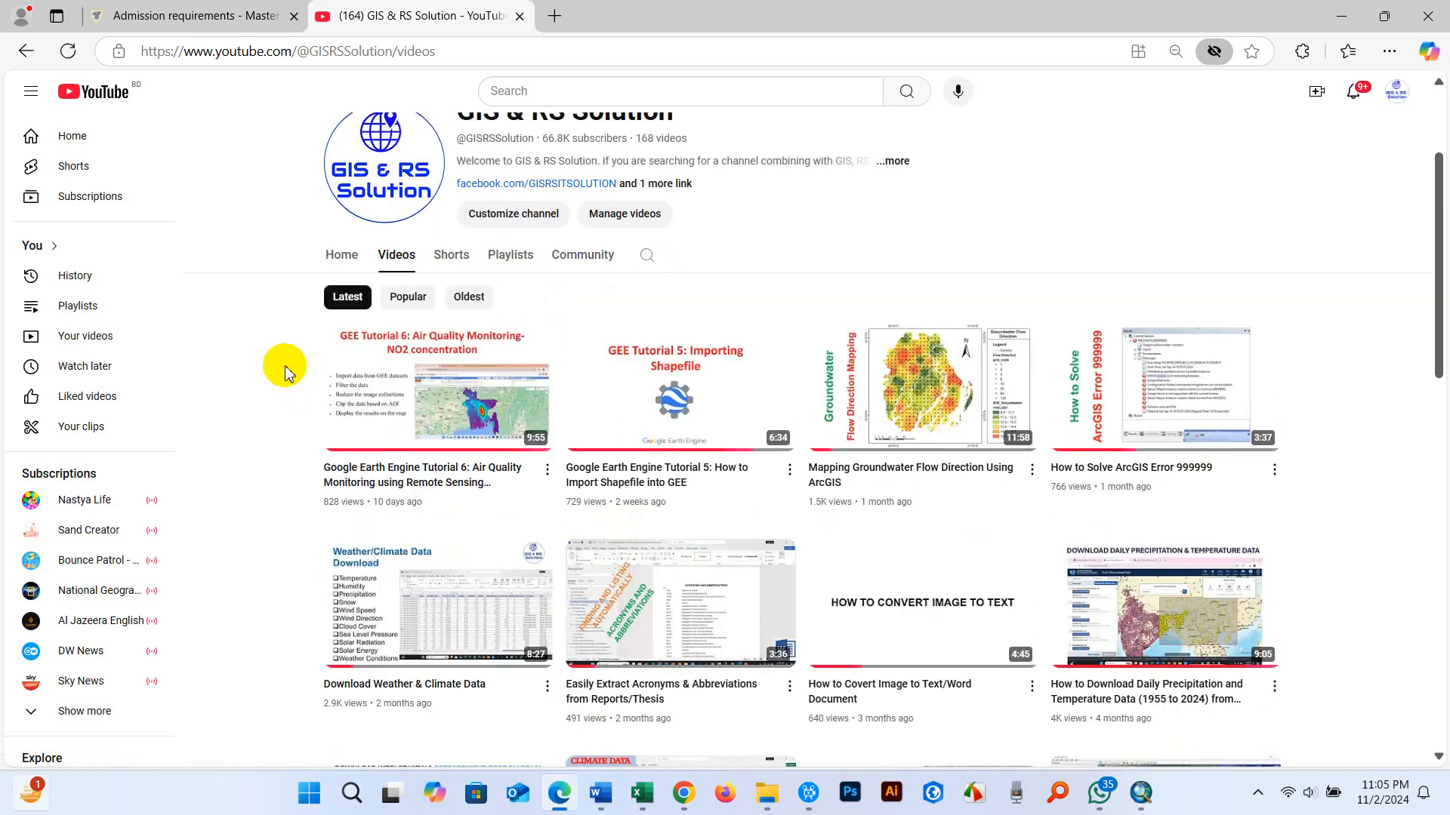
{"action": "mouse_move", "coordinate": [374, 490]}
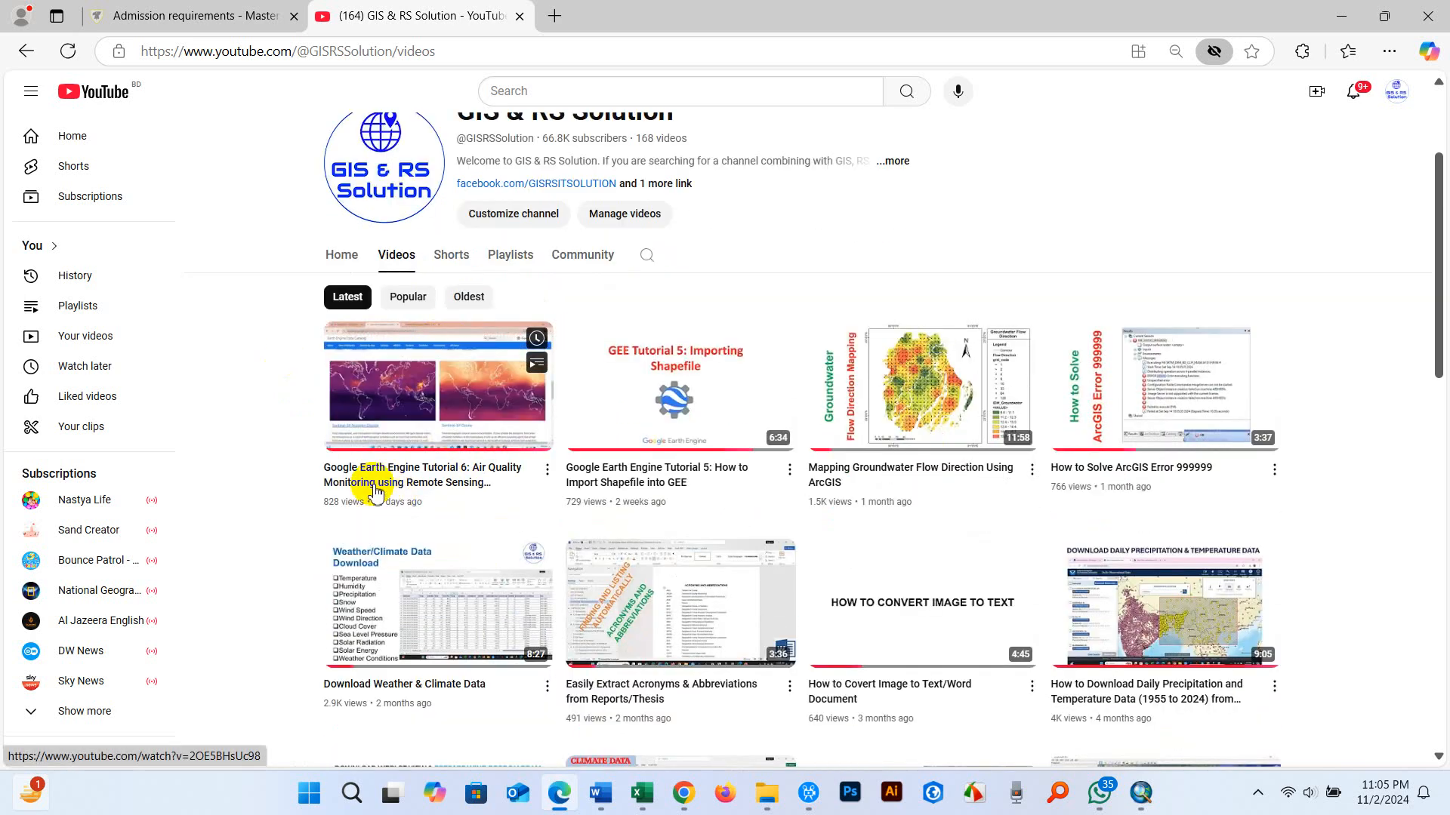
Play the Google Earth Engine Tutorial 6: Air Quality Monitoring video
{"action": "left_click", "coordinate": [437, 386]}
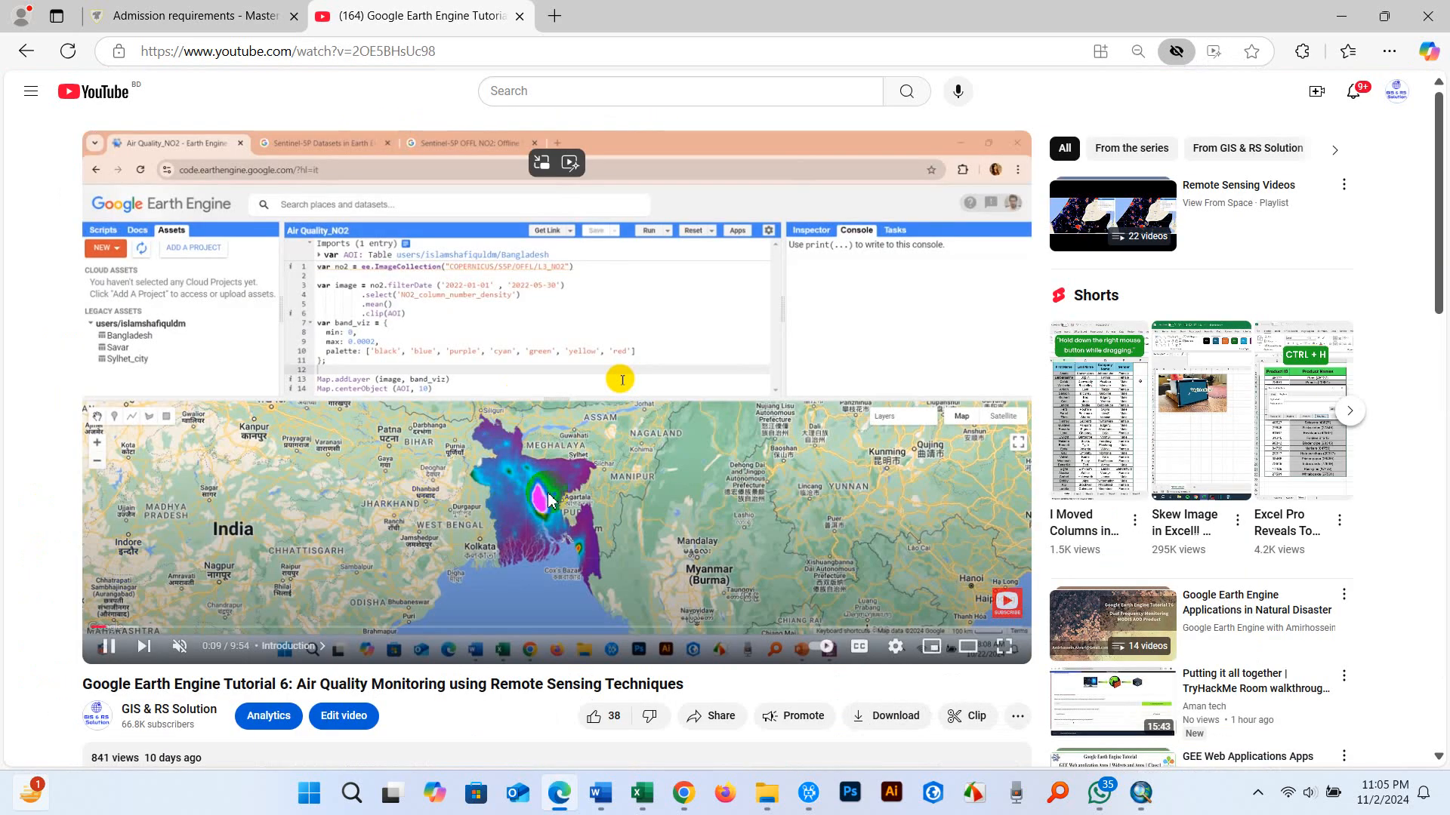